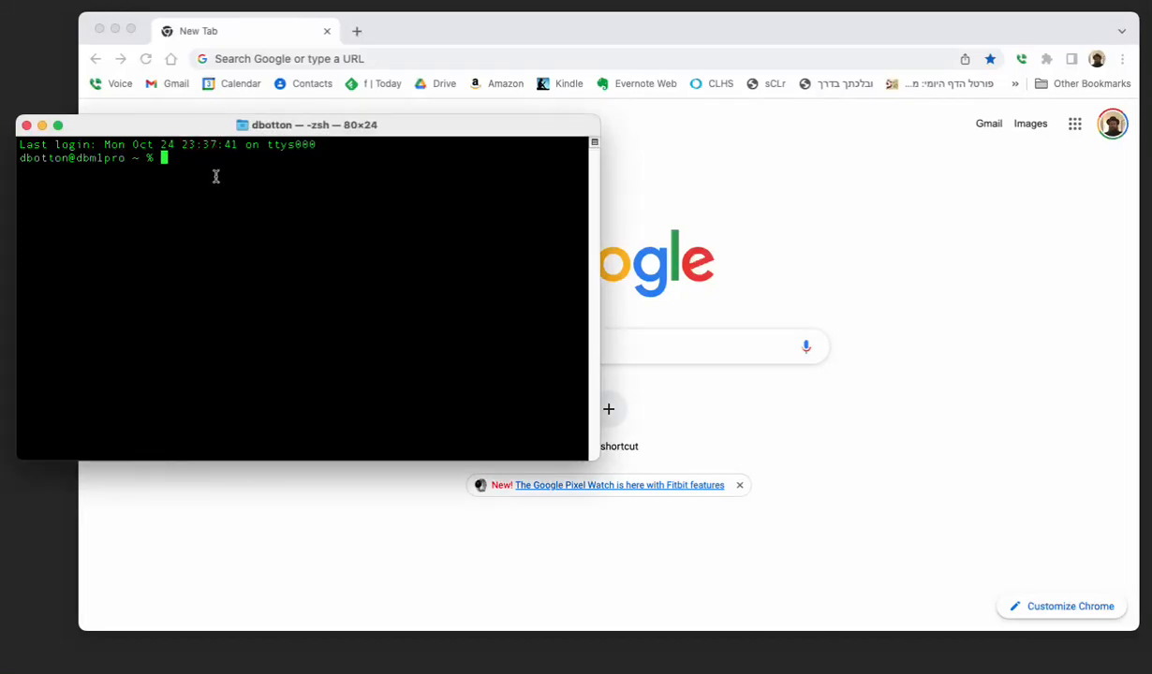
Run cd common-lisp/clog and ./run-builder to launch the CLOG Builder.
type("cd comm")
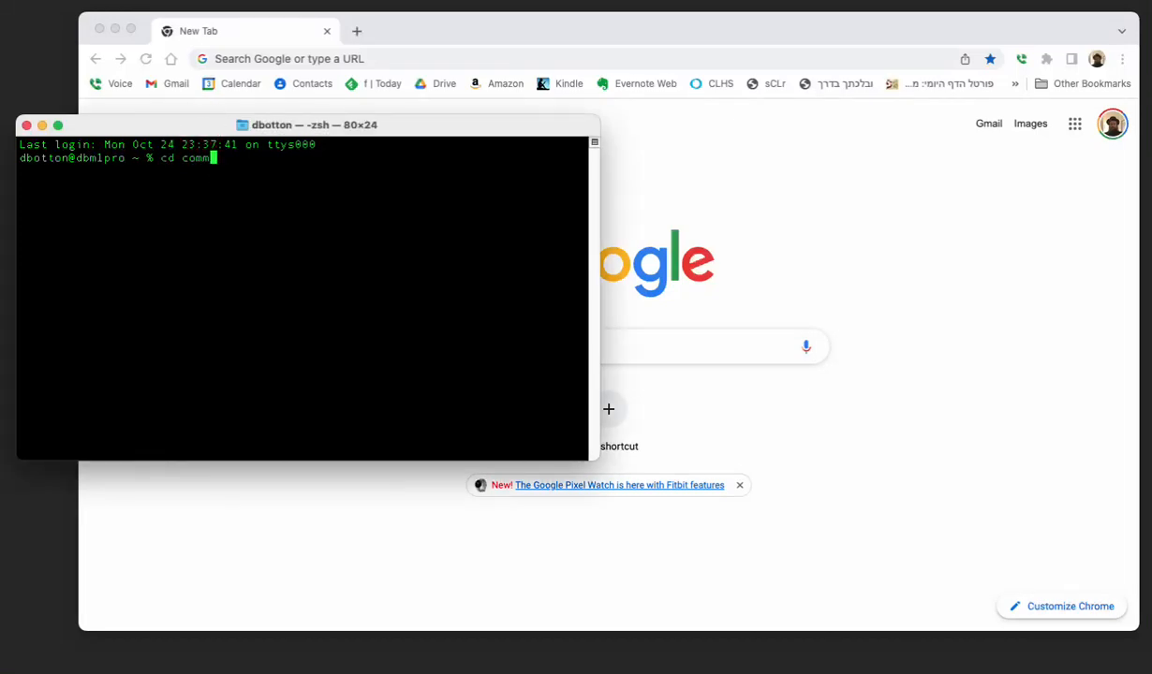
type("on-lisp/clog")
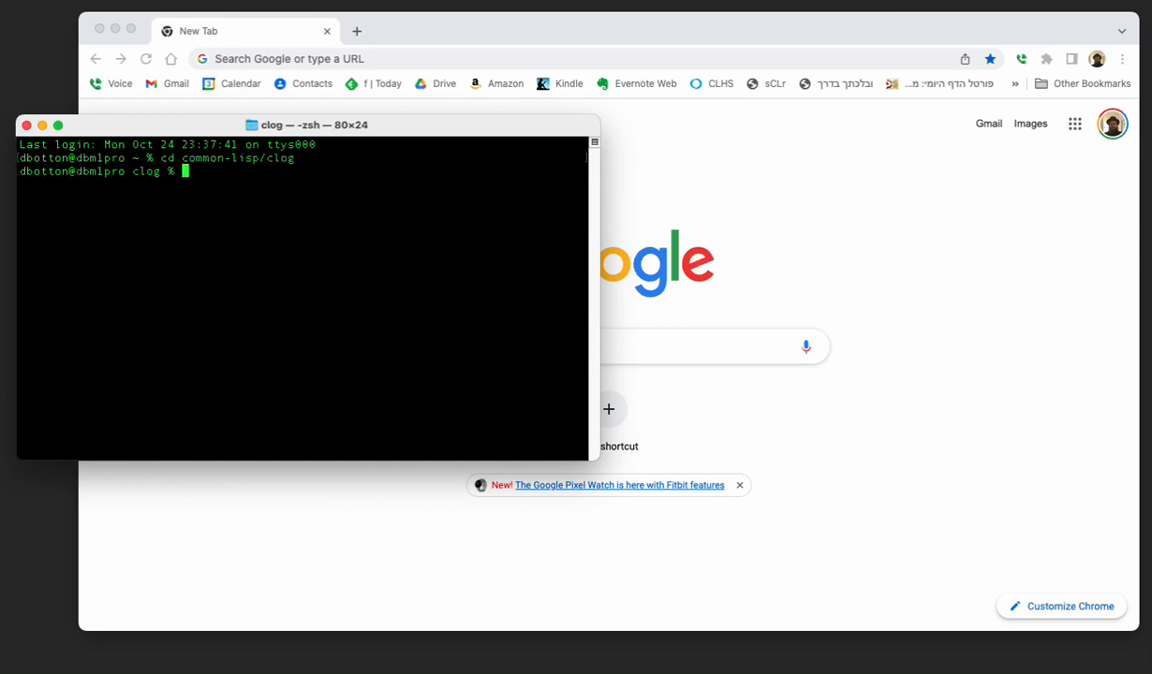
type("./run")
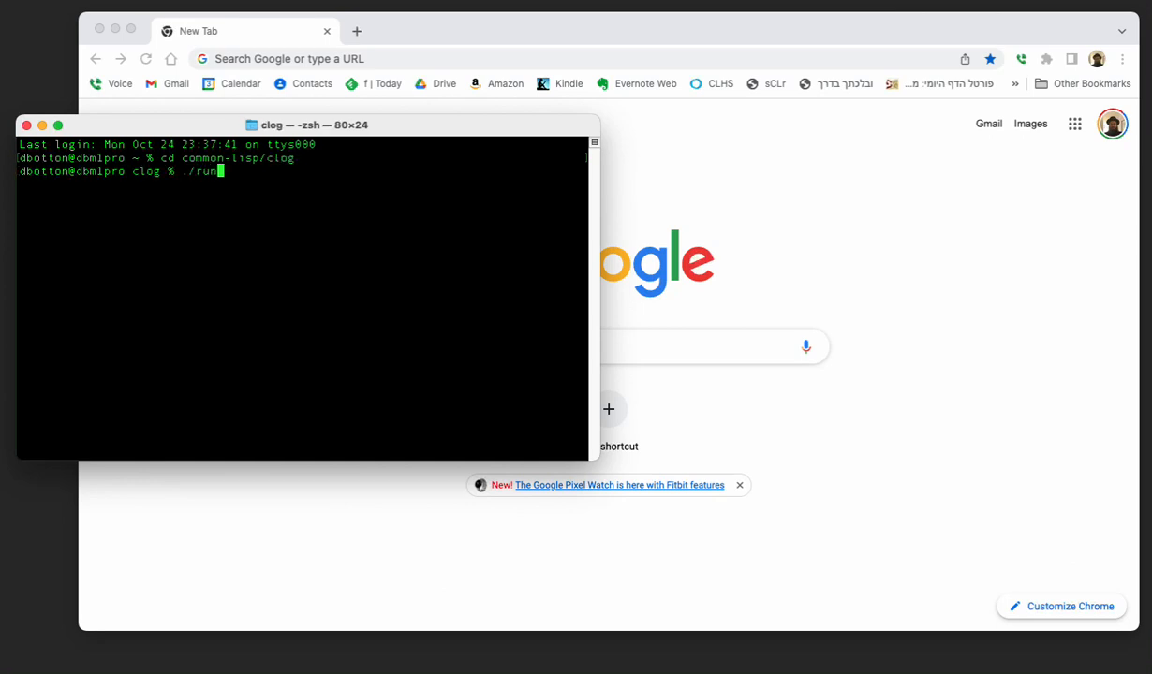
type("-builder")
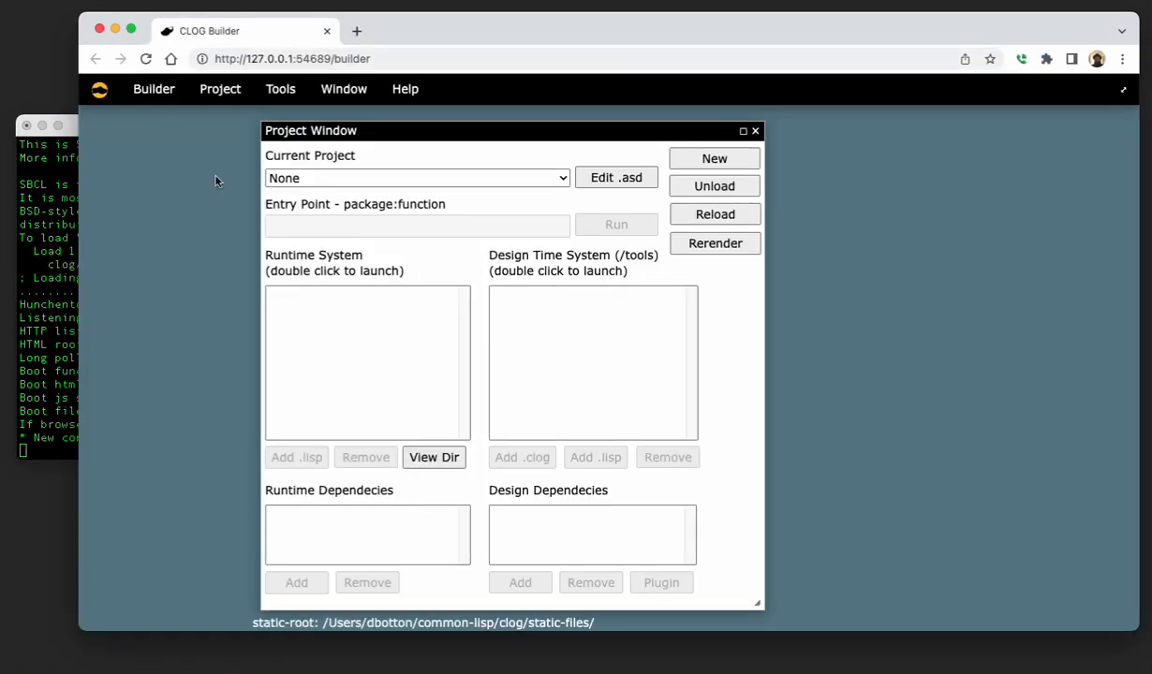
Load the clog-plunger project from the dropdown and open card.clog under Design Time System.
left_click(416, 178)
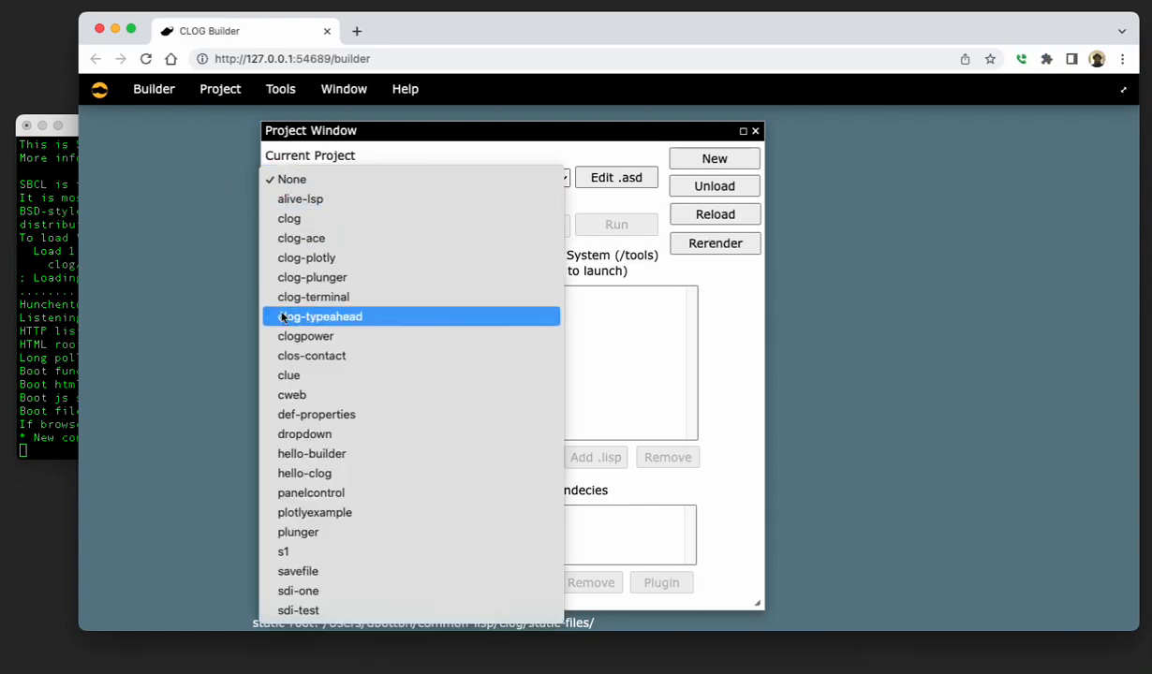
left_click(310, 277)
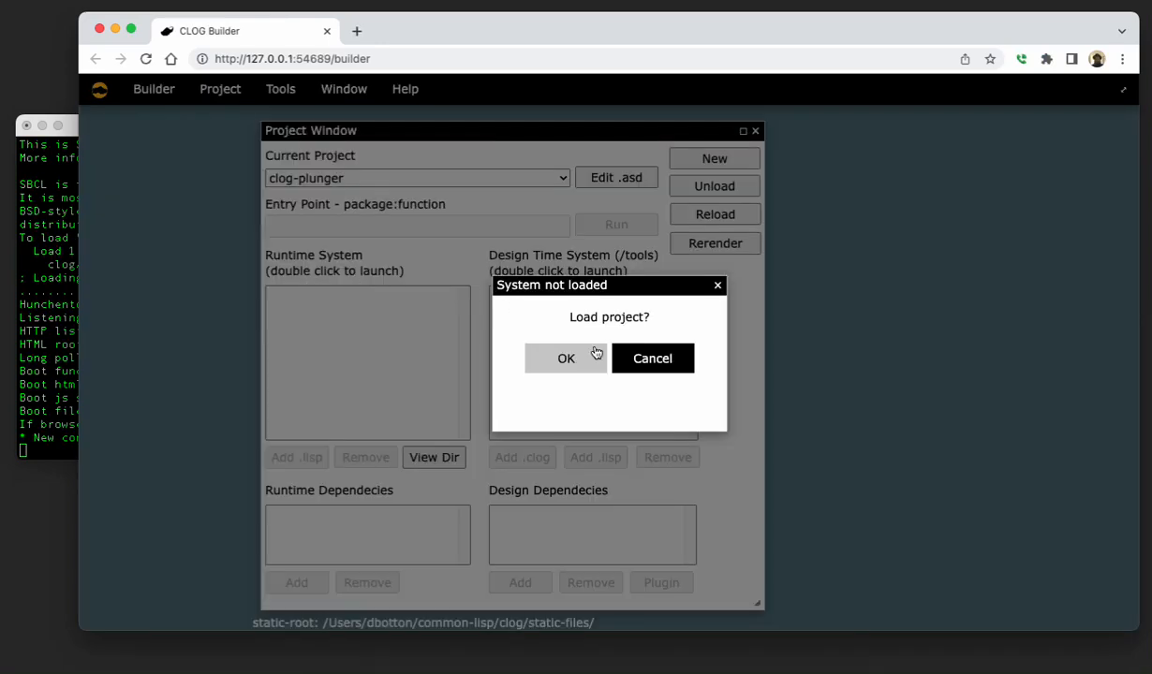
left_click(566, 357)
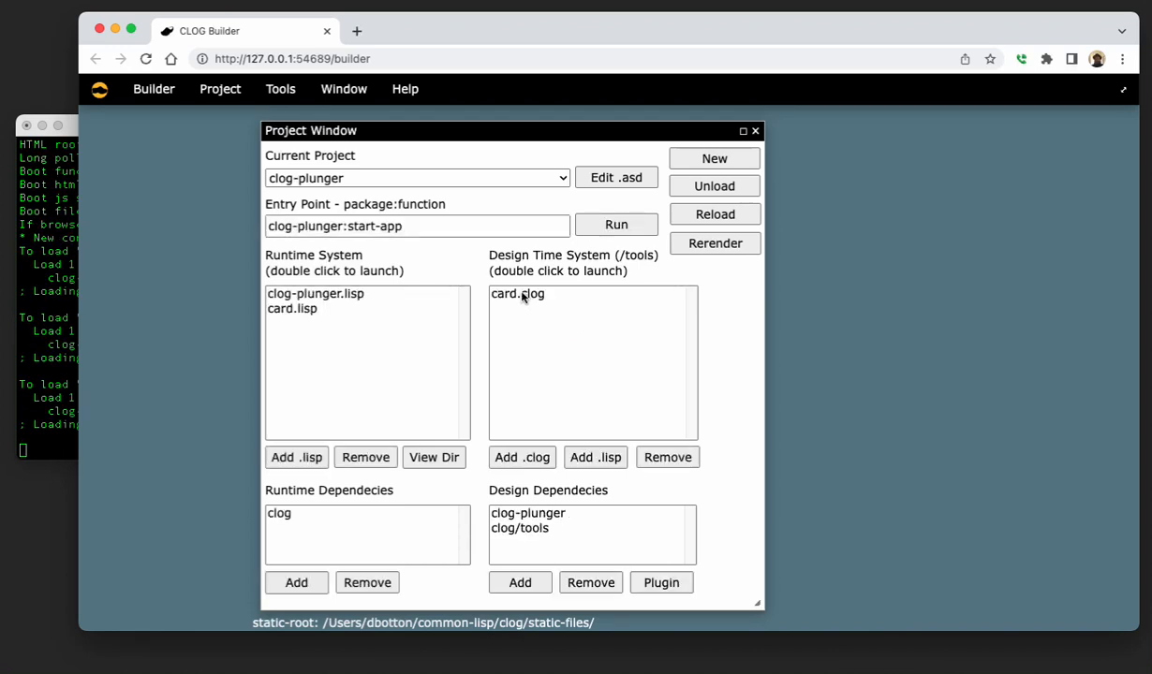
double_click(517, 292)
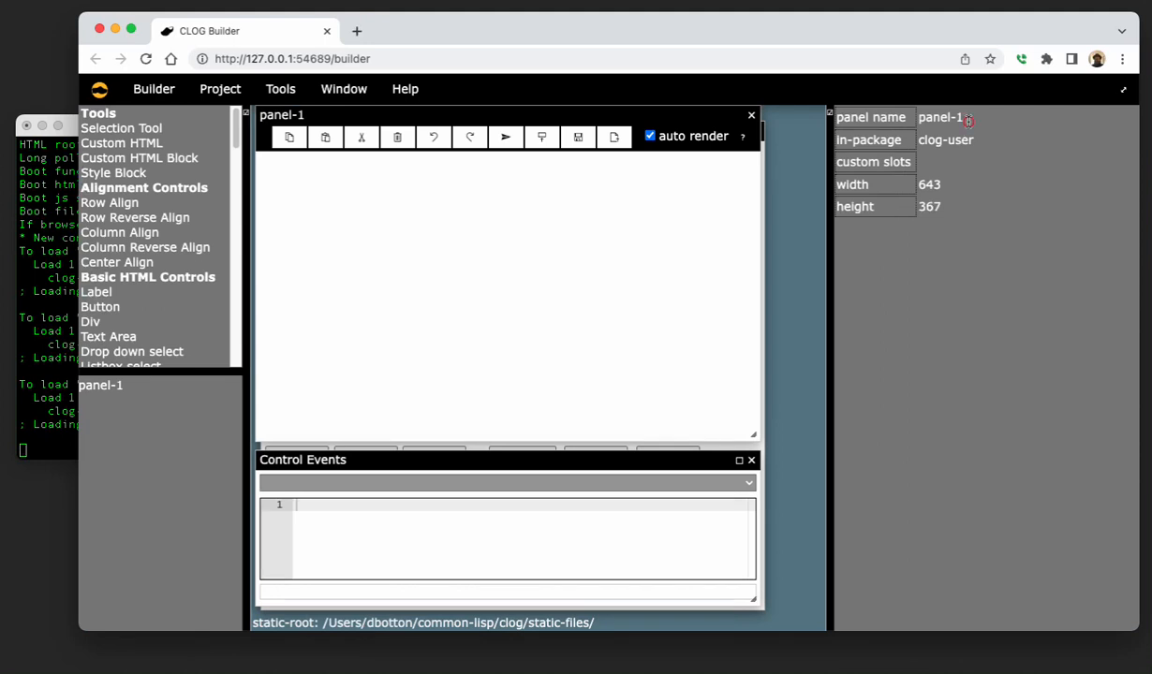
Name the panel index-card and set its in-package to clog-plunger.
left_click(970, 116)
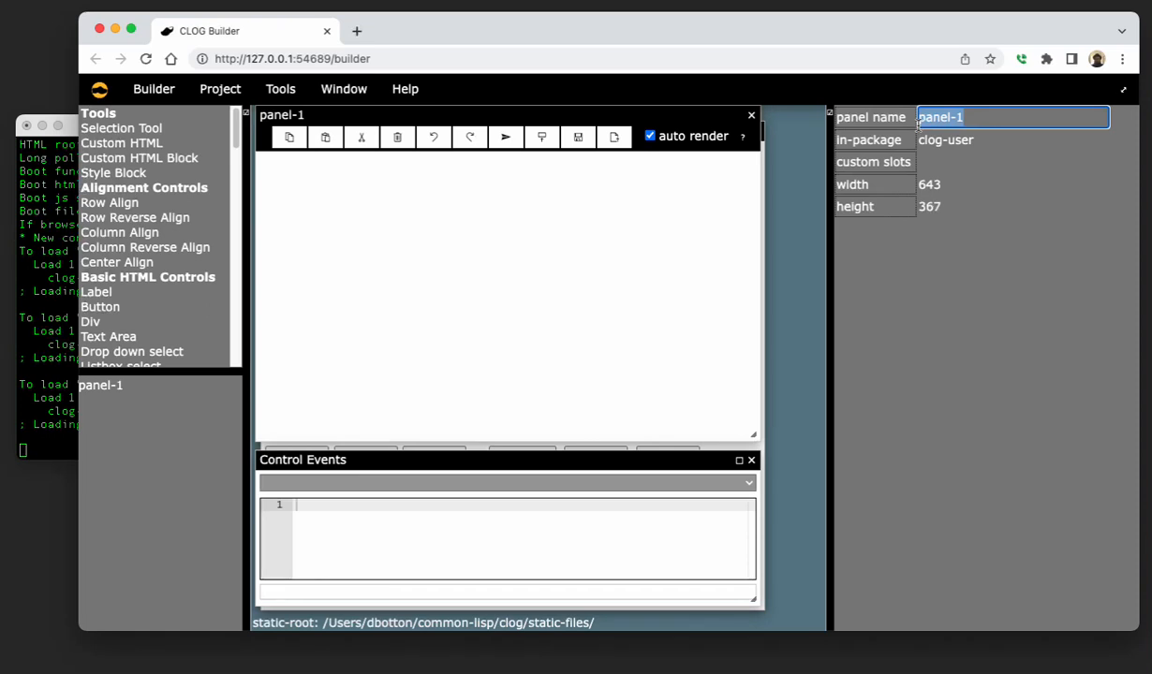
type("index-ca")
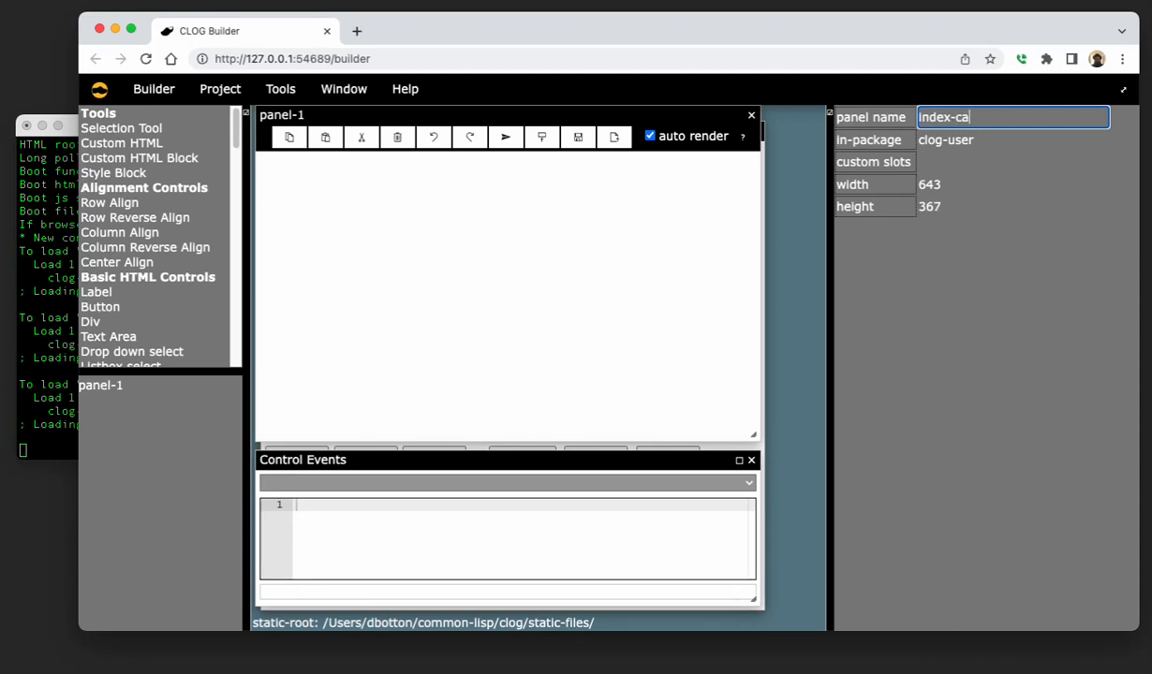
type("rd")
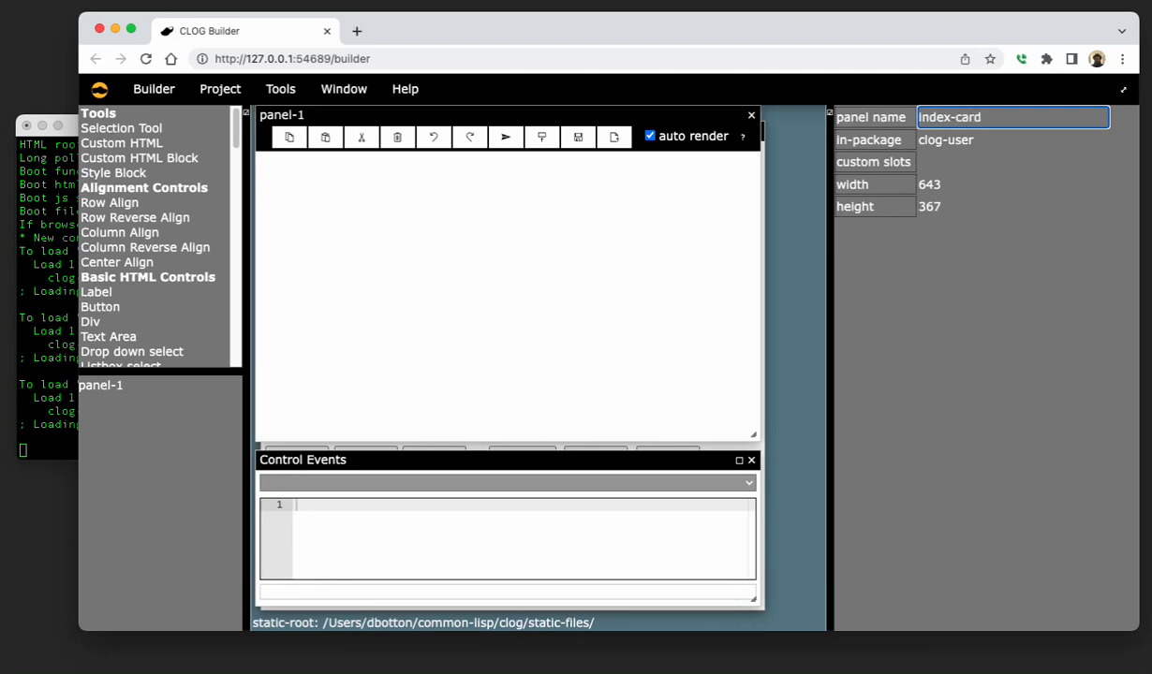
left_click(1013, 139)
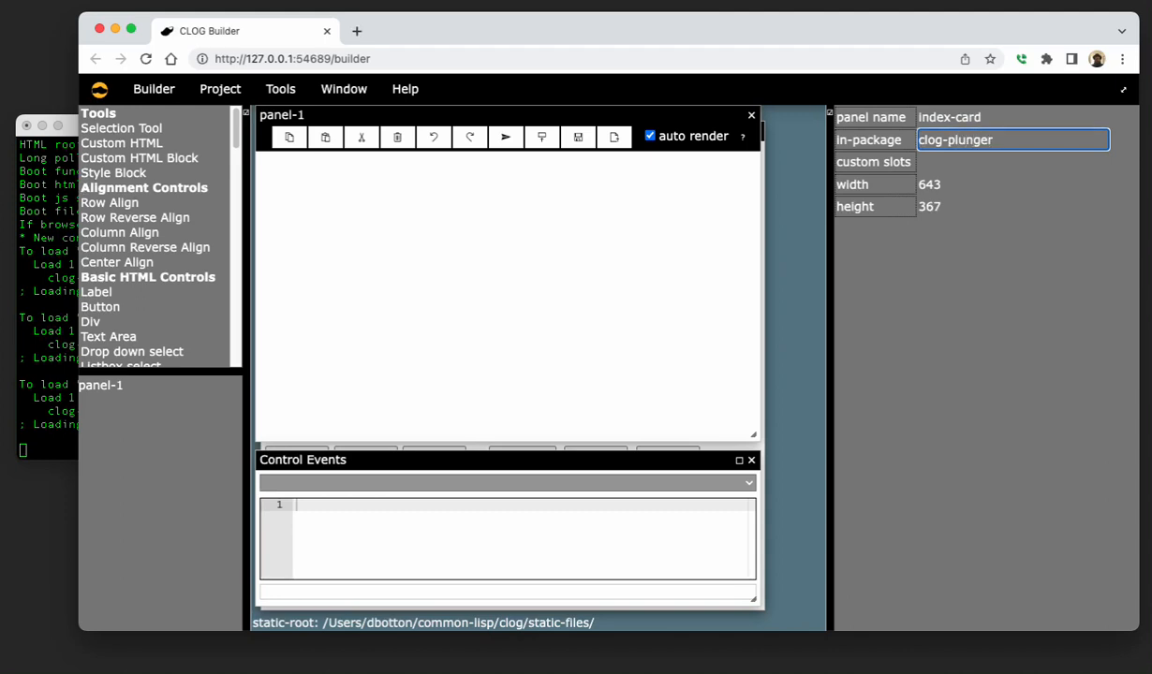
left_click(1011, 161)
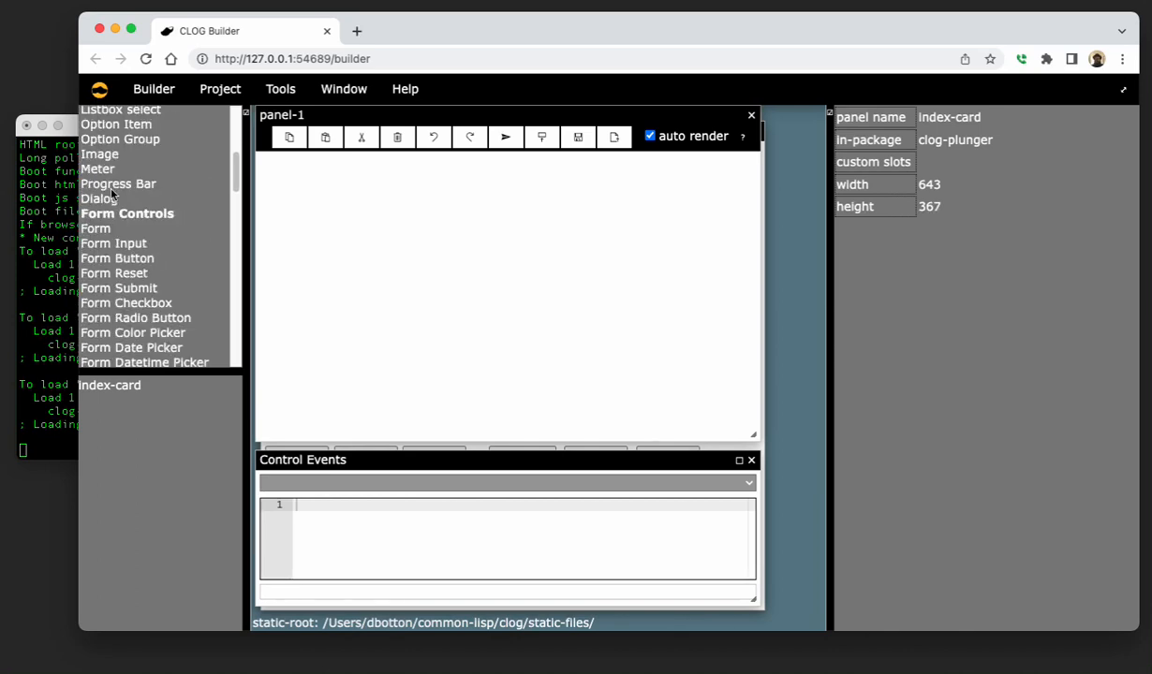
scroll("down", 3)
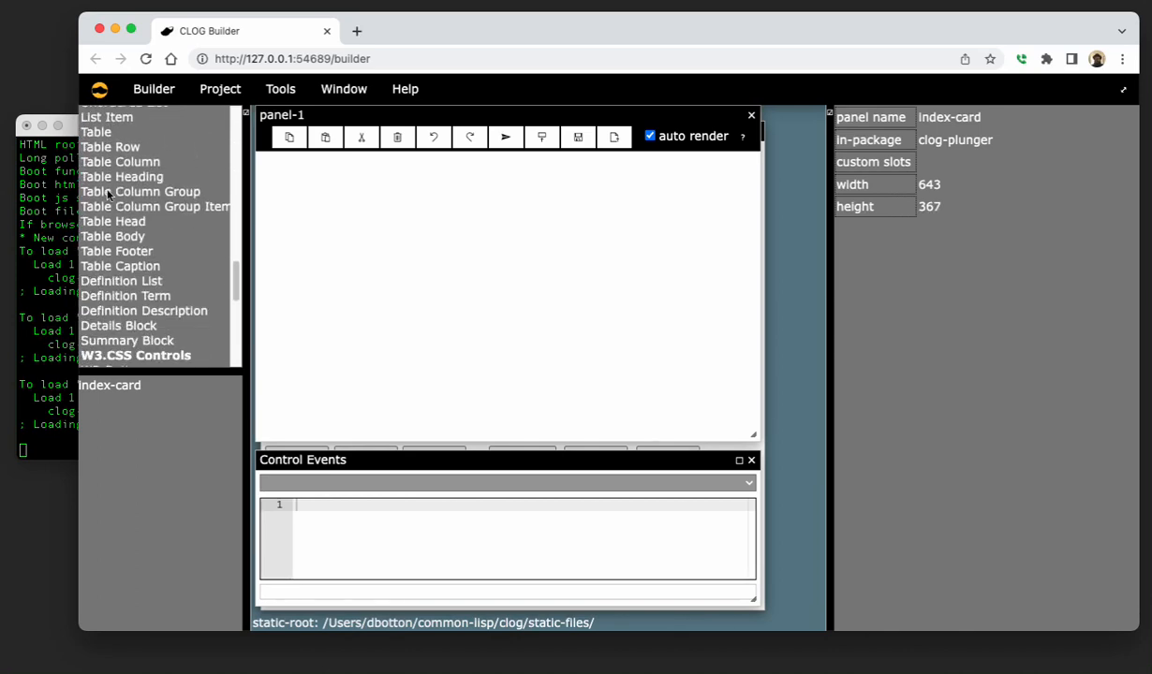
scroll("down", 3)
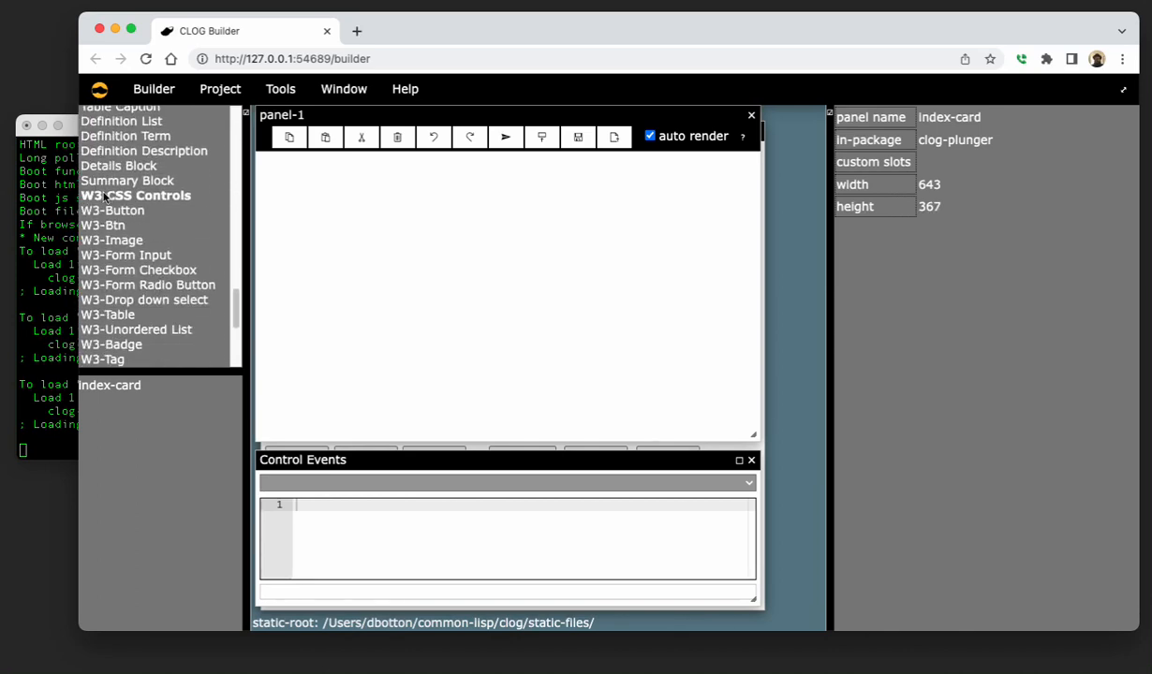
scroll("down", 3)
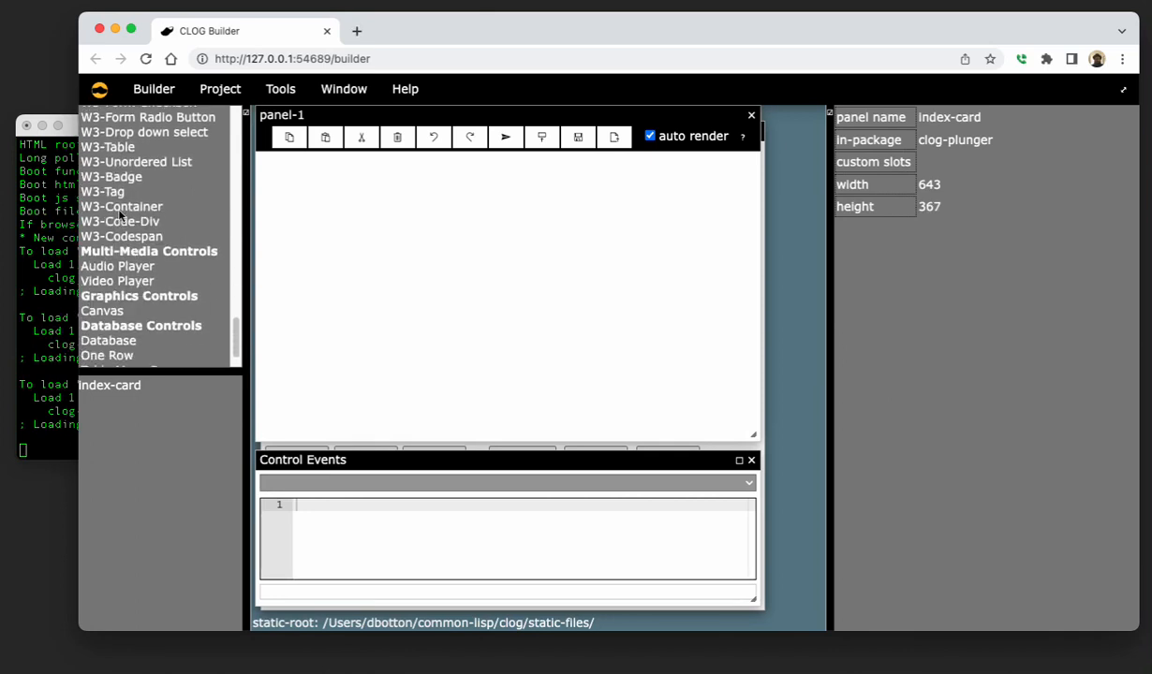
Add a W3 container, make it statically positioned and name it card-frame.
left_click(120, 206)
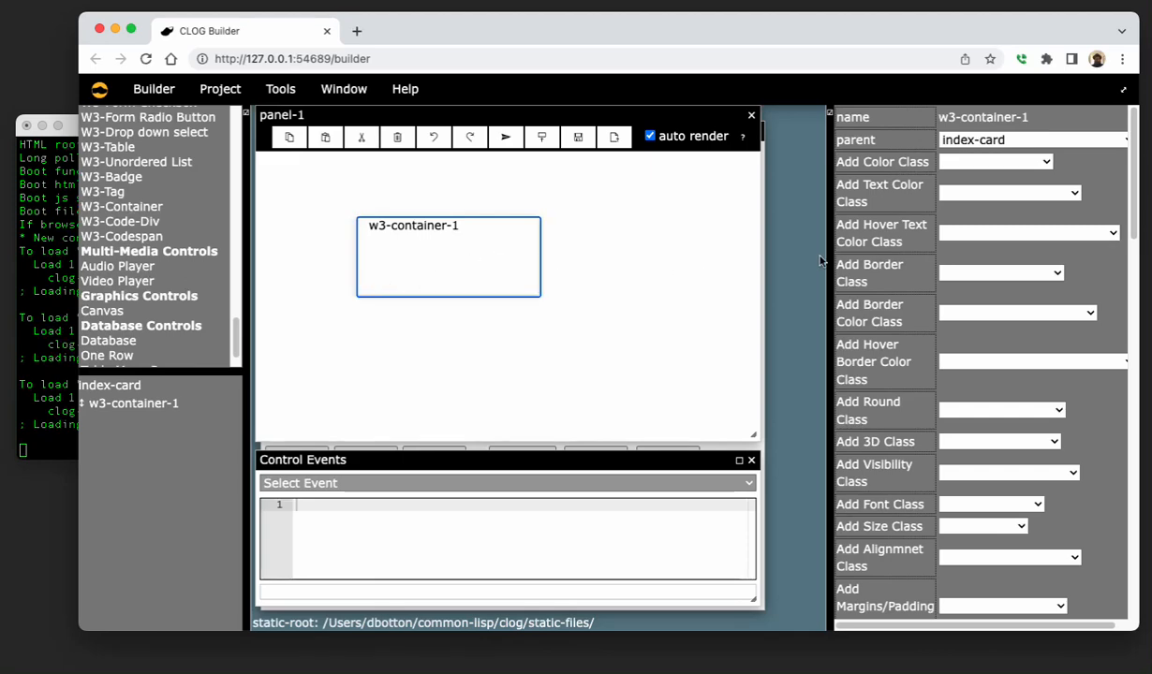
scroll("down", 3)
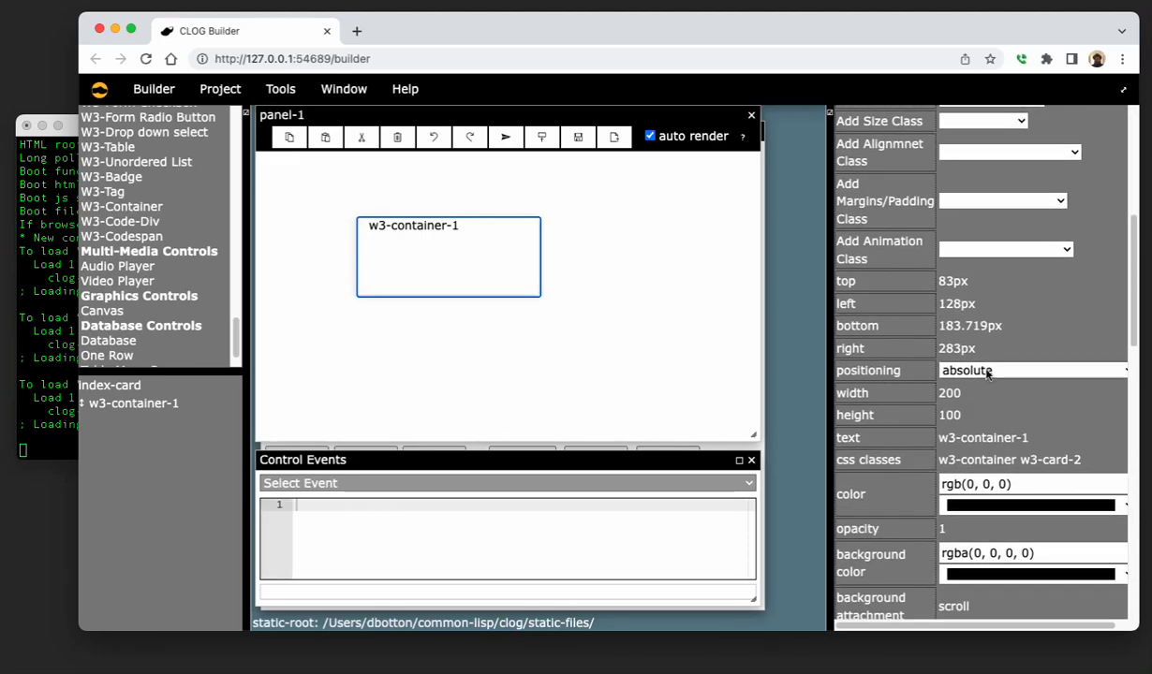
left_click(1030, 370)
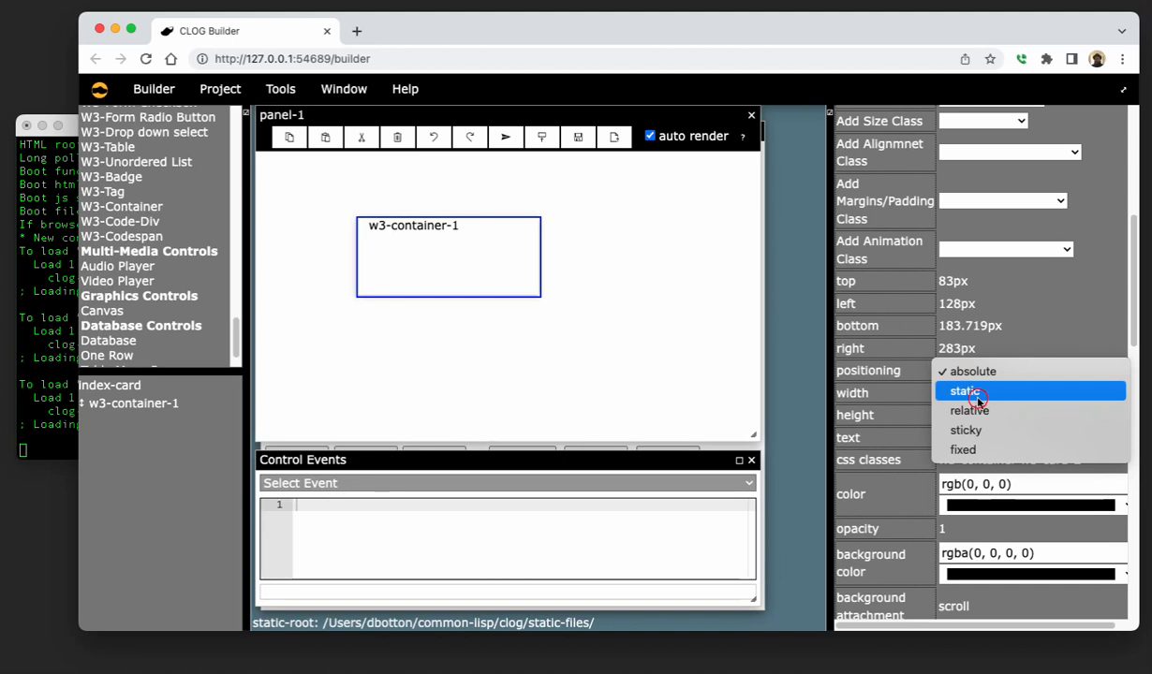
left_click(966, 391)
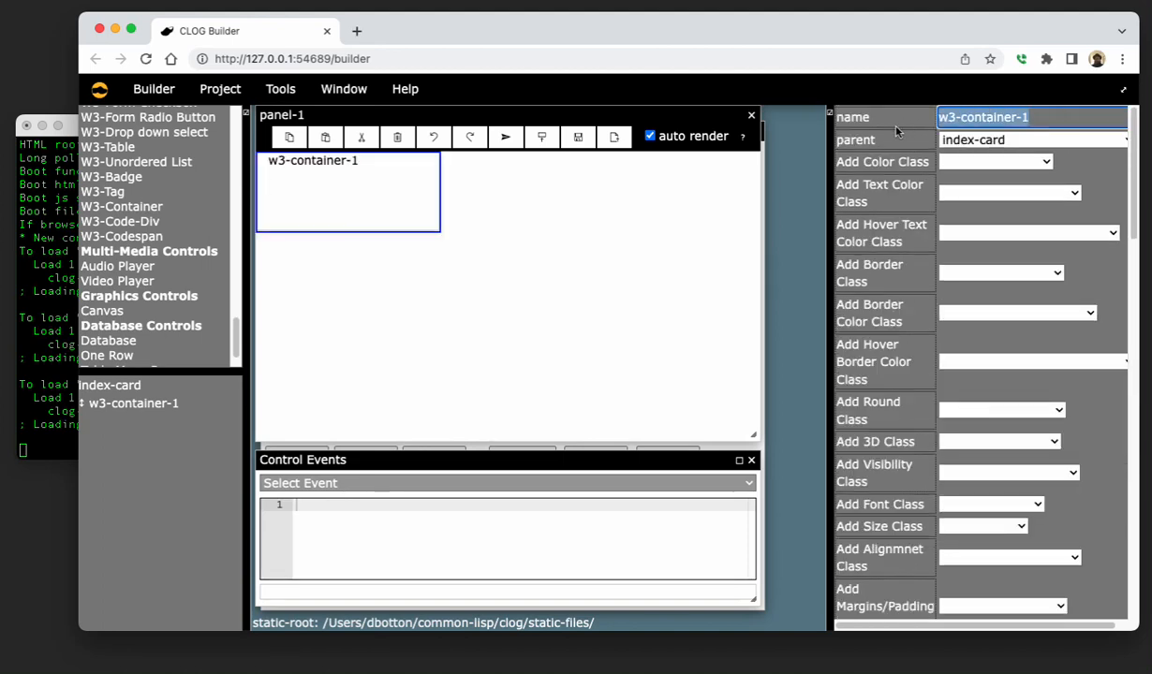
type("card")
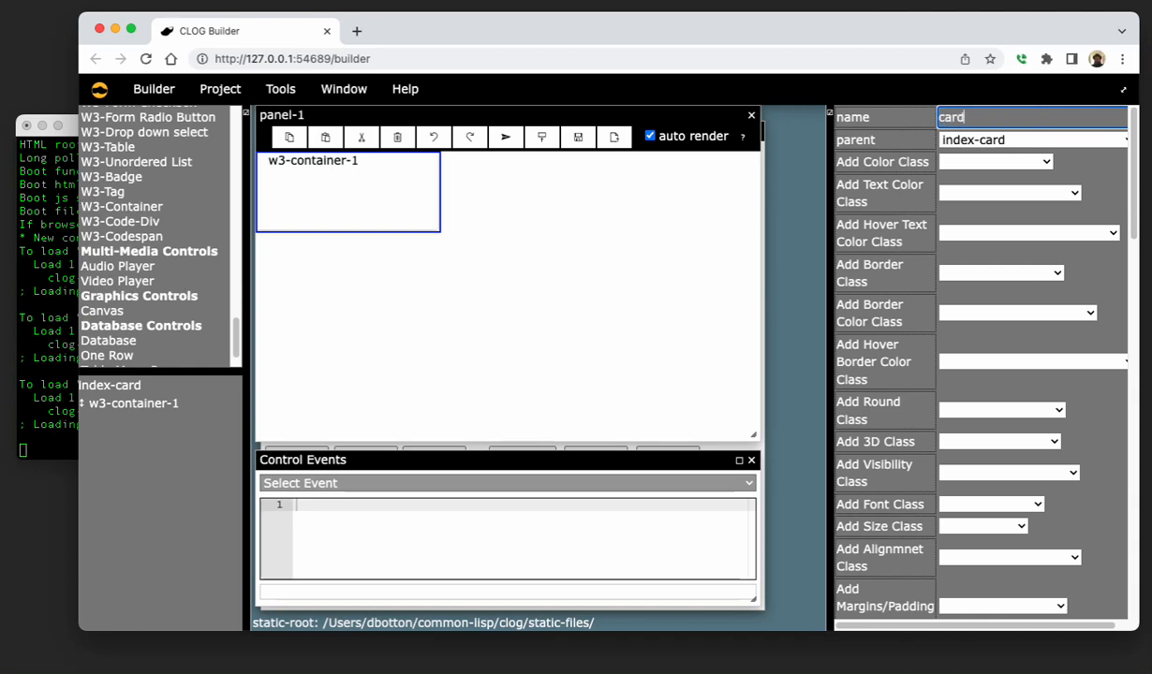
type("-frame")
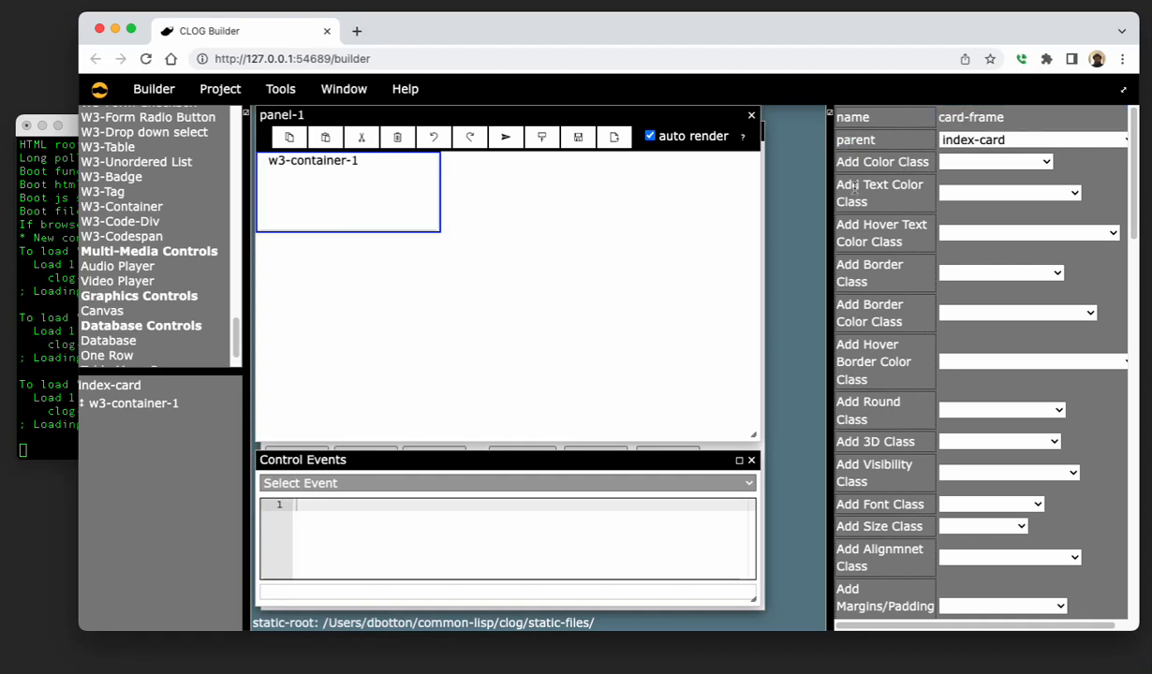
Enlarge card-frame on the canvas with its corner handle.
scroll("down", 3)
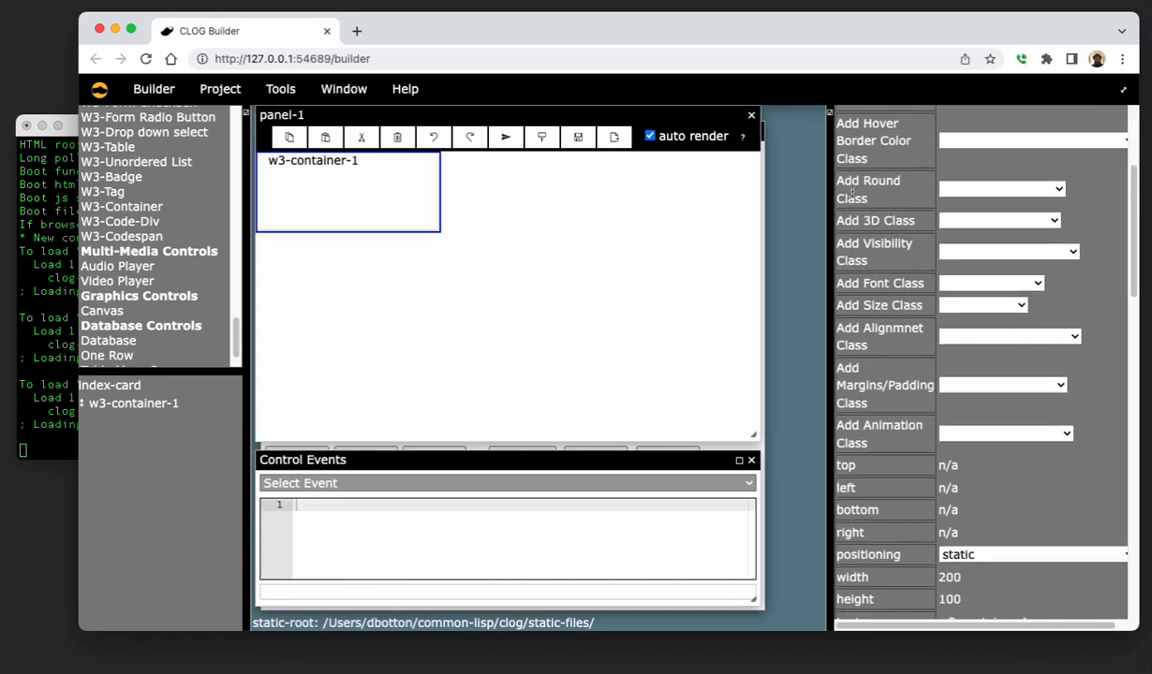
scroll("down", 3)
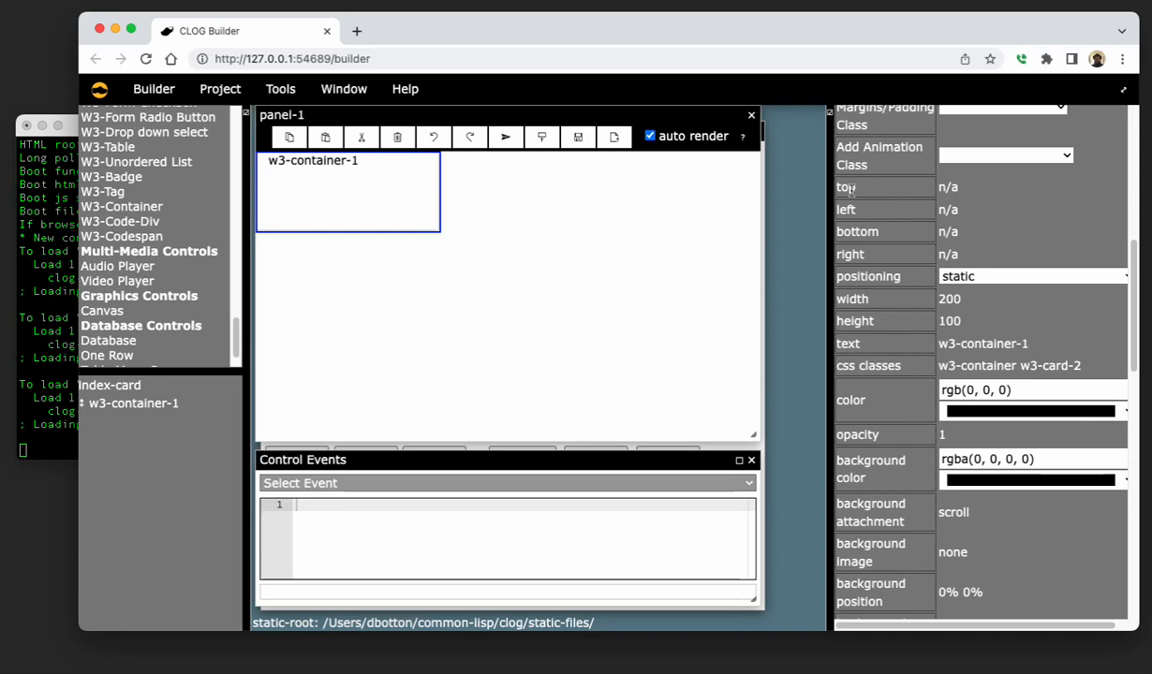
left_click(1031, 365)
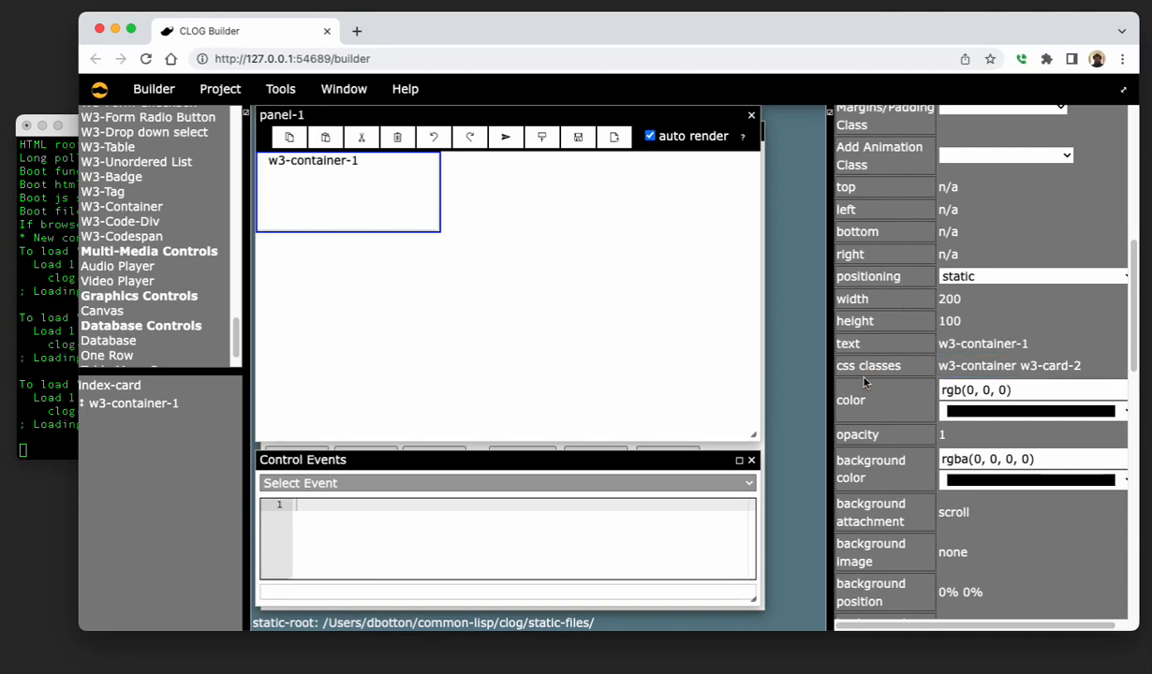
left_click_drag(440, 225, 498, 272)
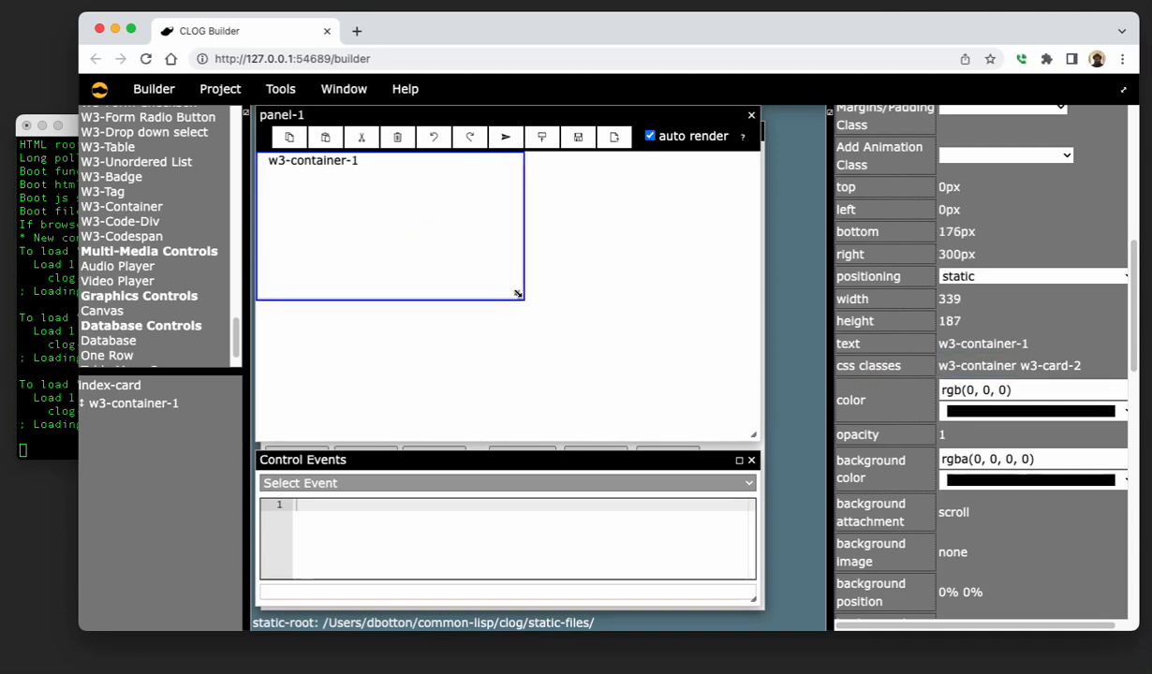
left_click_drag(517, 294, 547, 318)
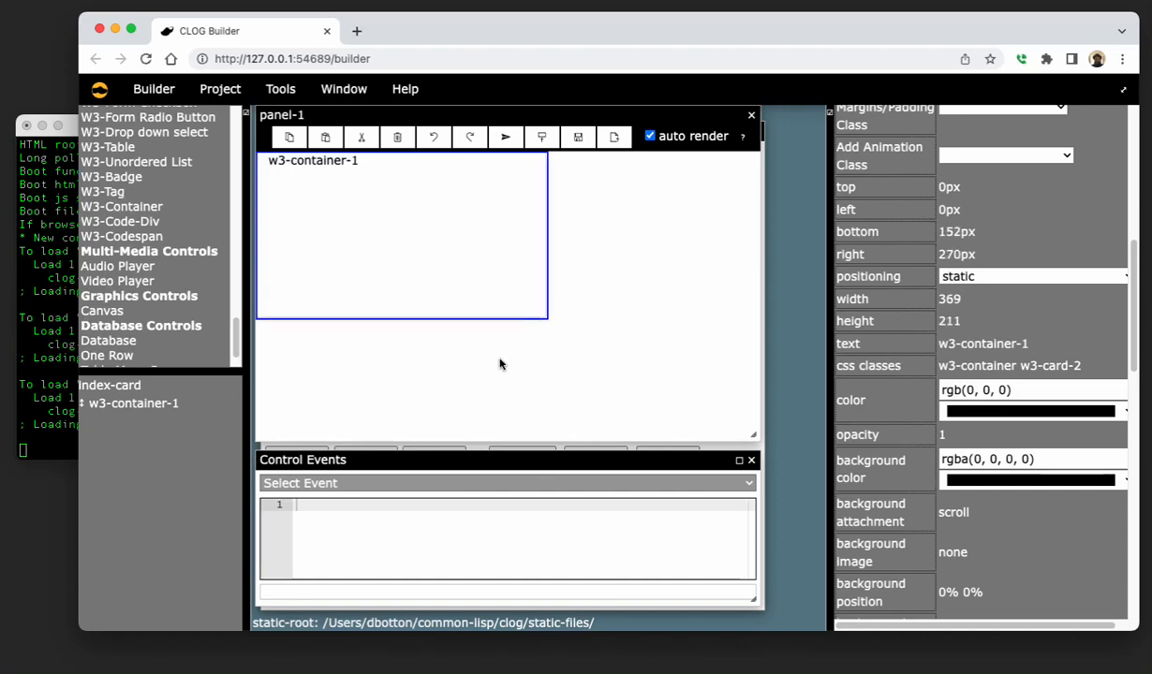
left_click(1030, 345)
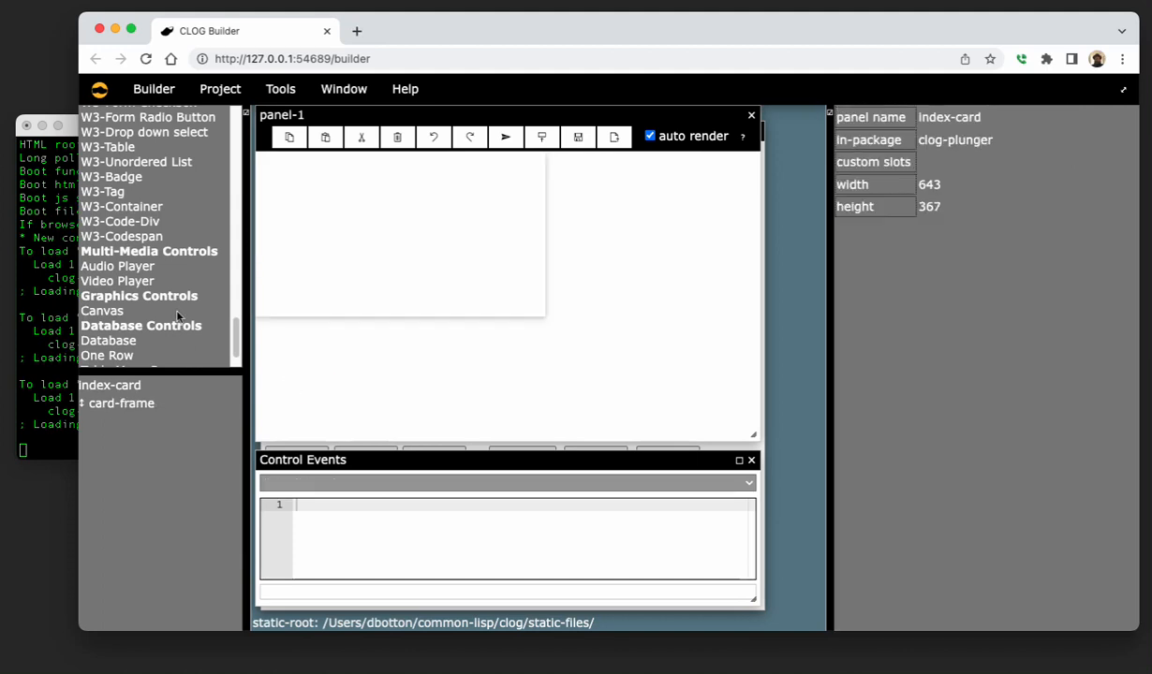
Add a div named card-title with the text Title.
scroll("down", 3)
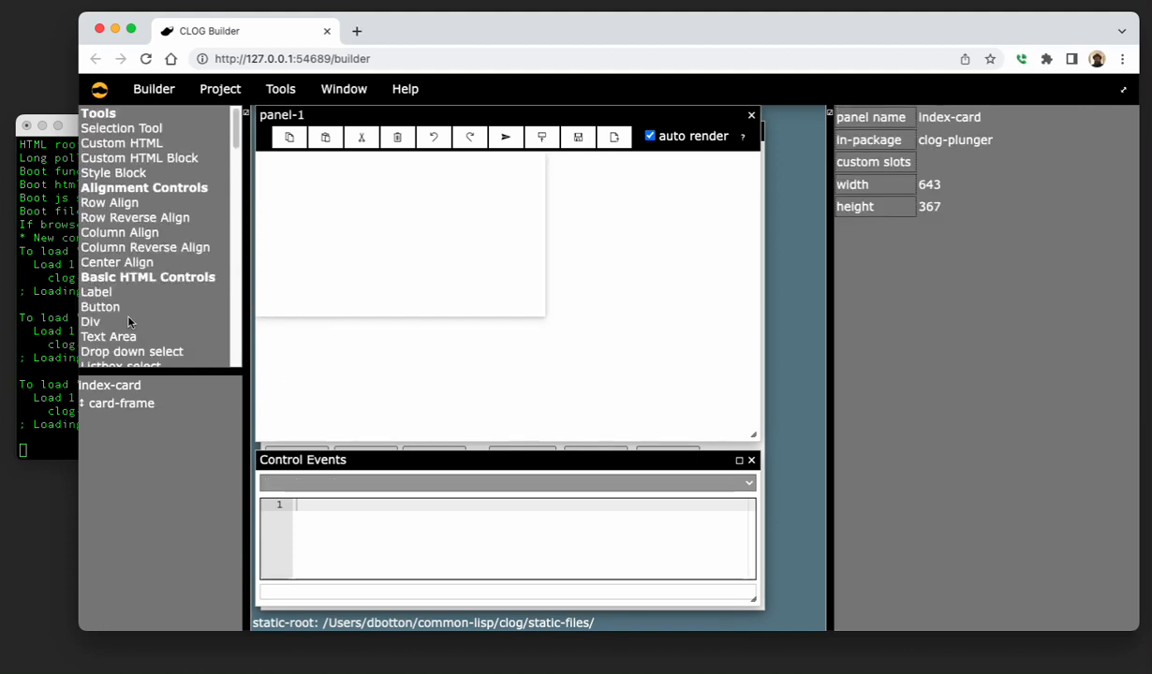
left_click(90, 322)
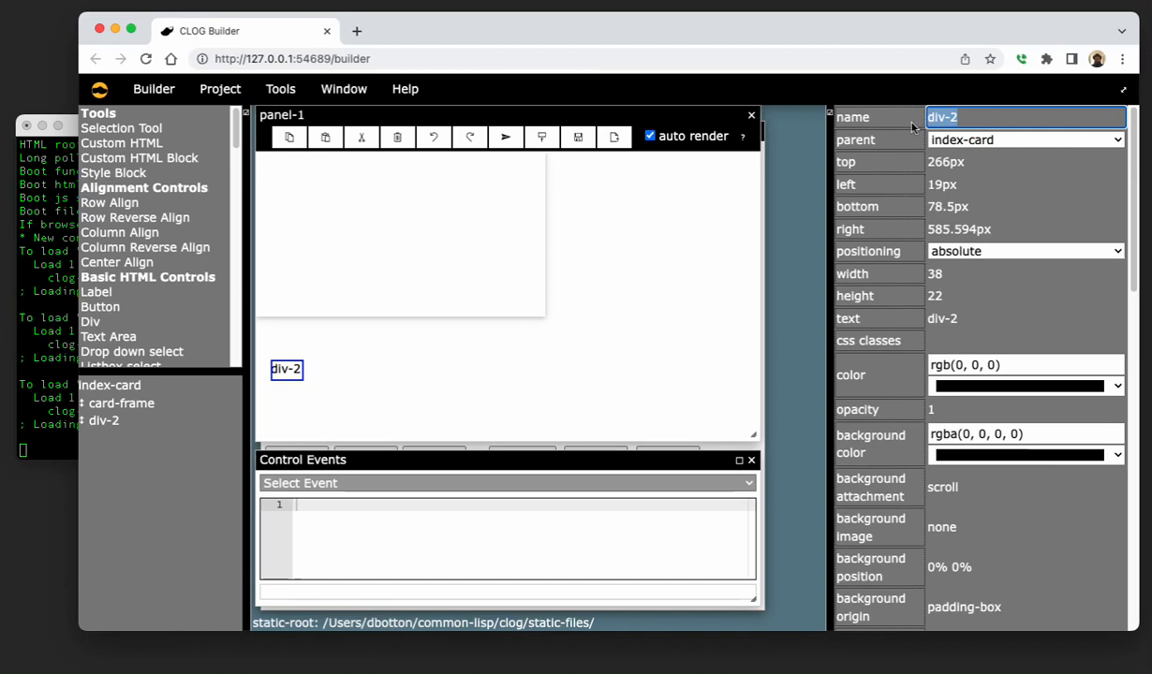
type("card-title")
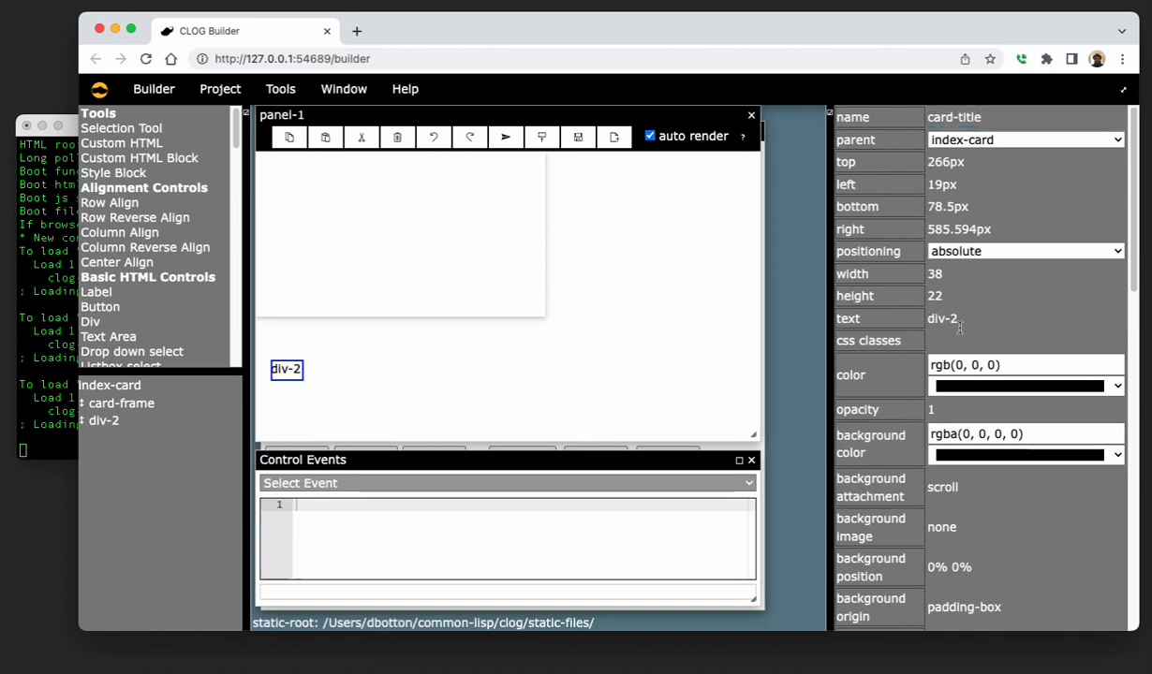
left_click(1027, 319)
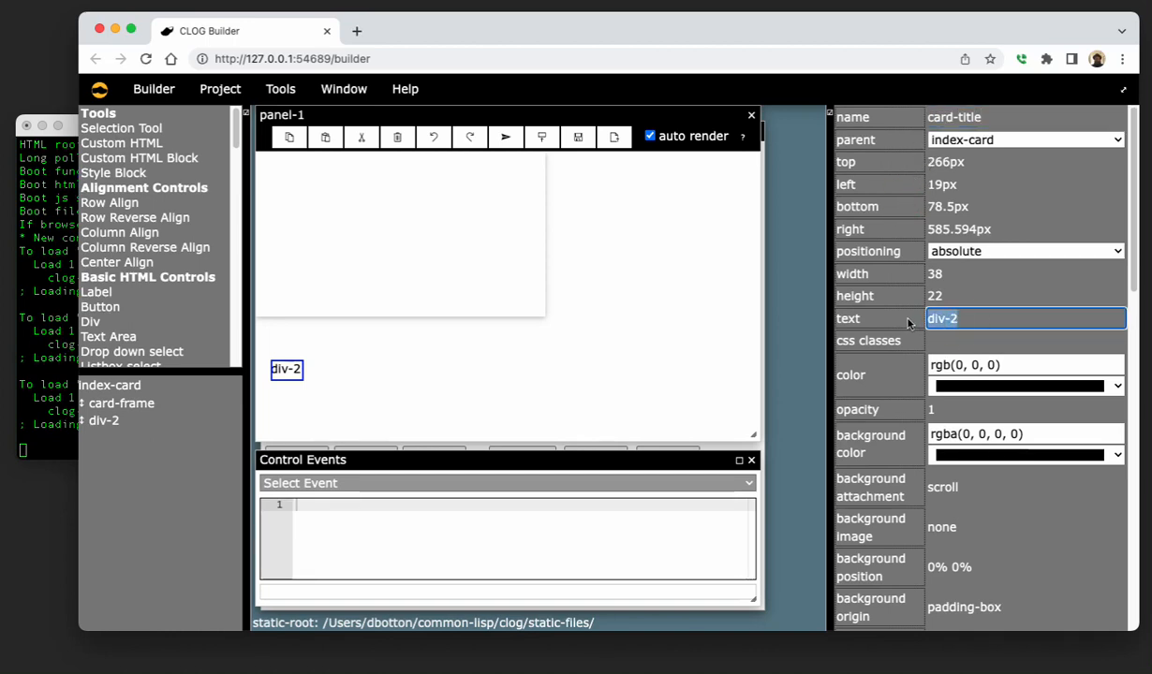
type("Title")
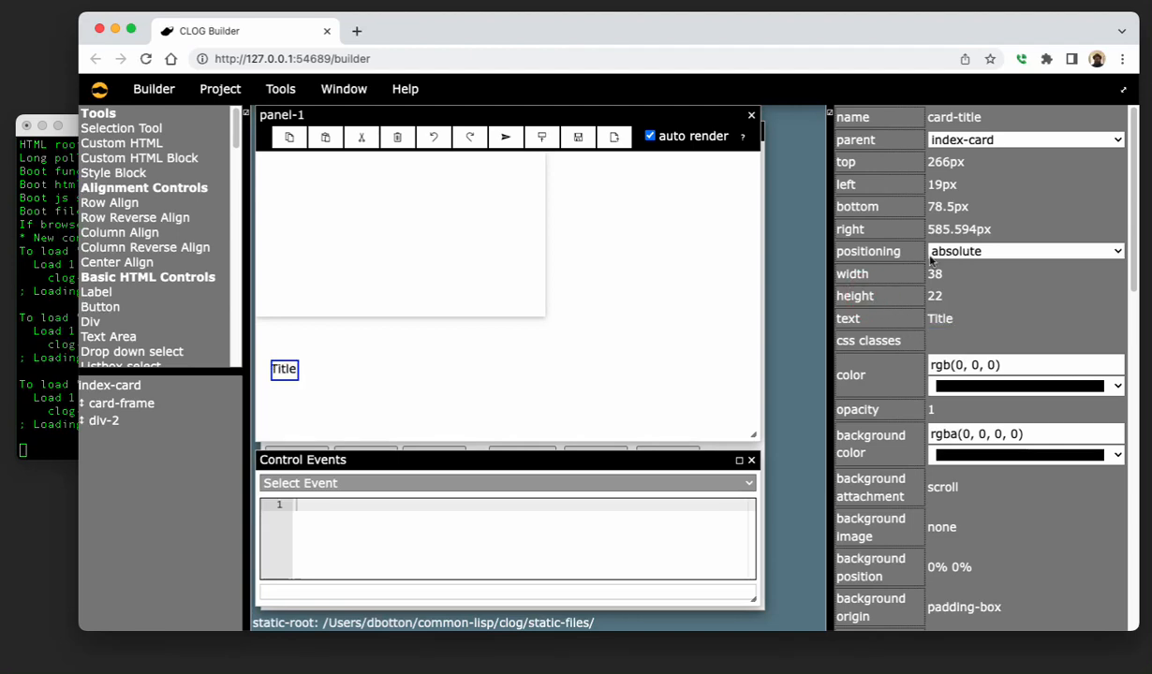
Parent card-title to card-frame and set its positioning to static.
left_click(1024, 139)
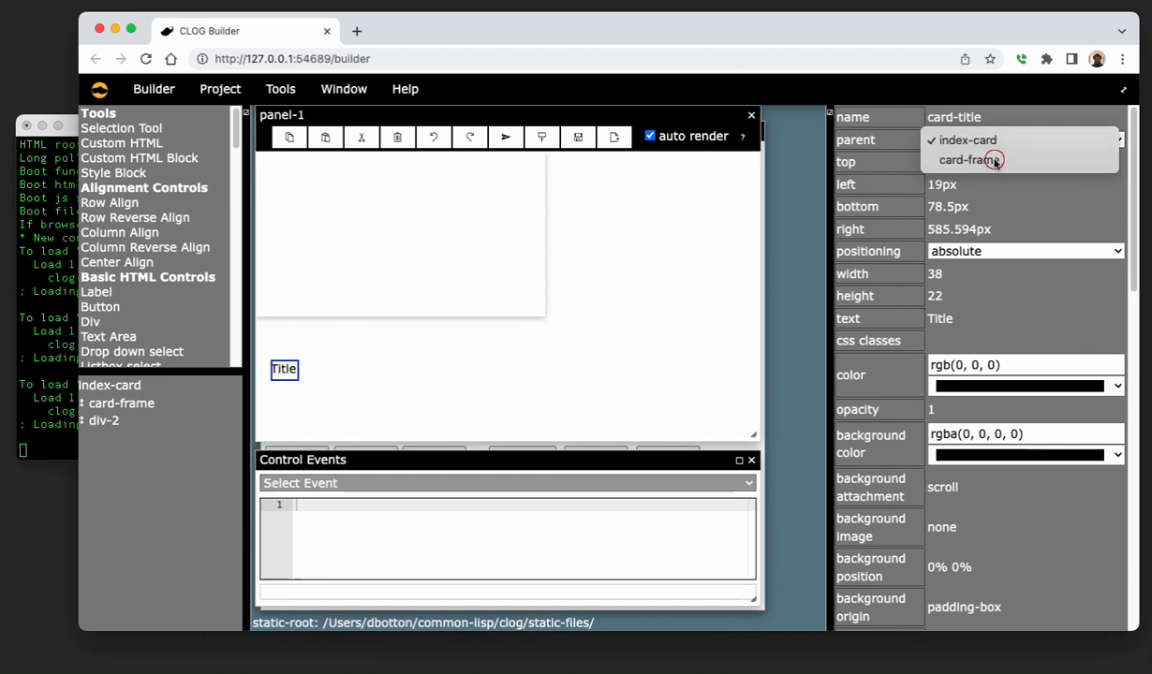
left_click(966, 161)
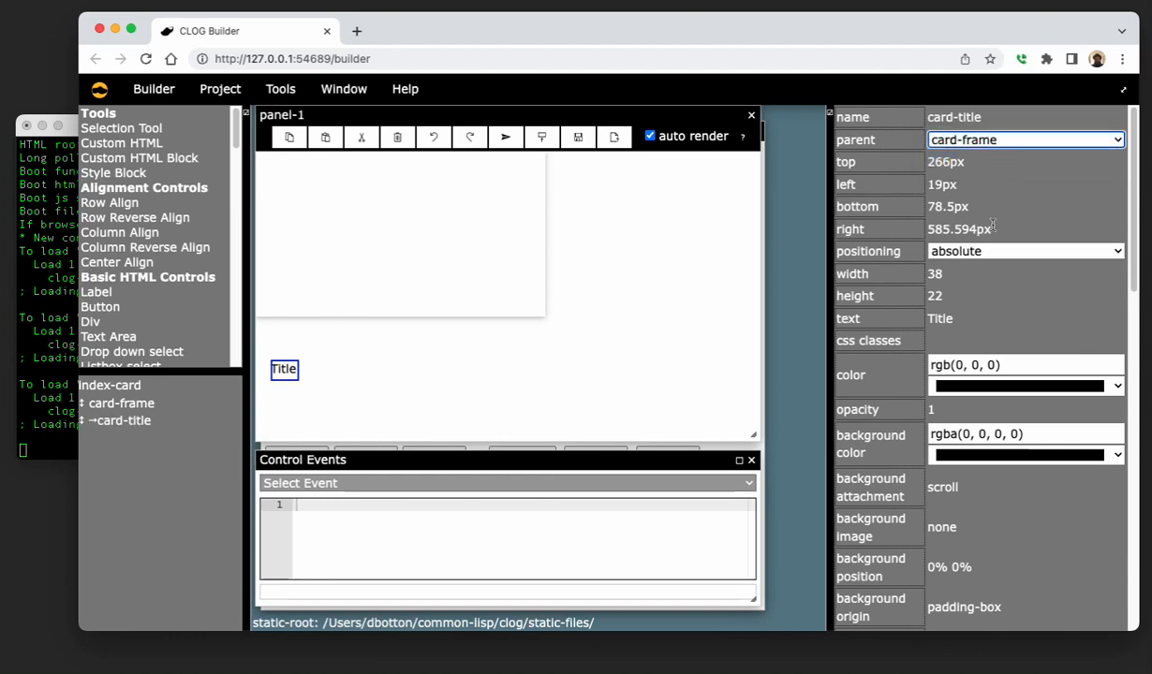
left_click(1025, 251)
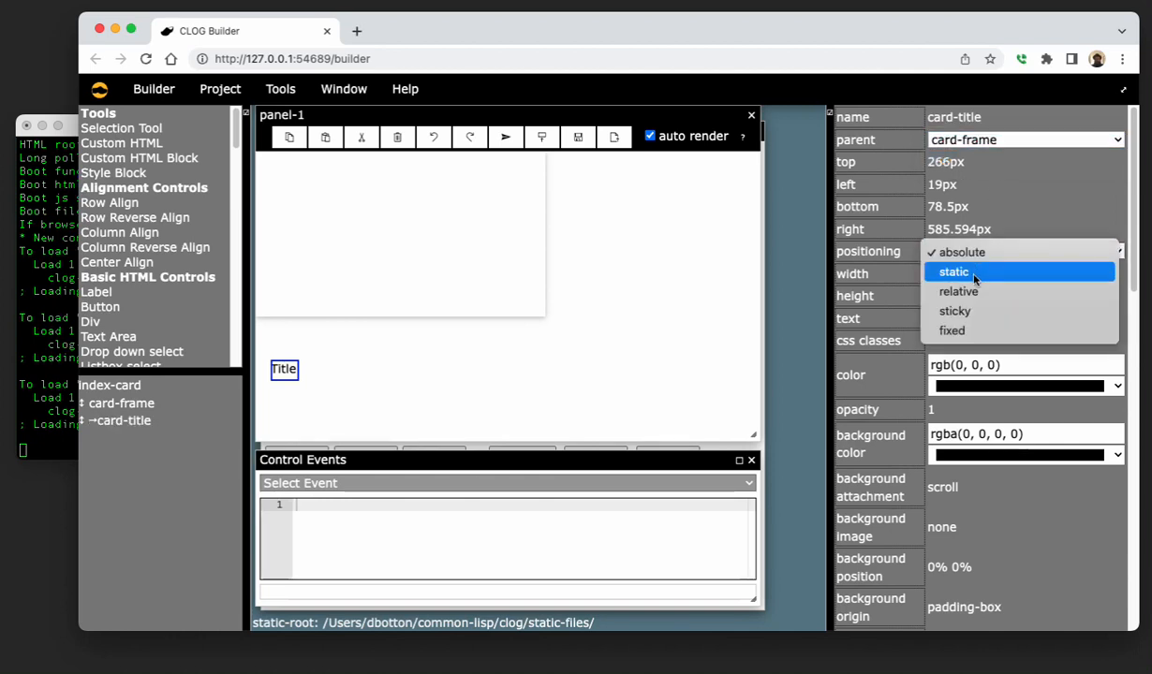
left_click(953, 272)
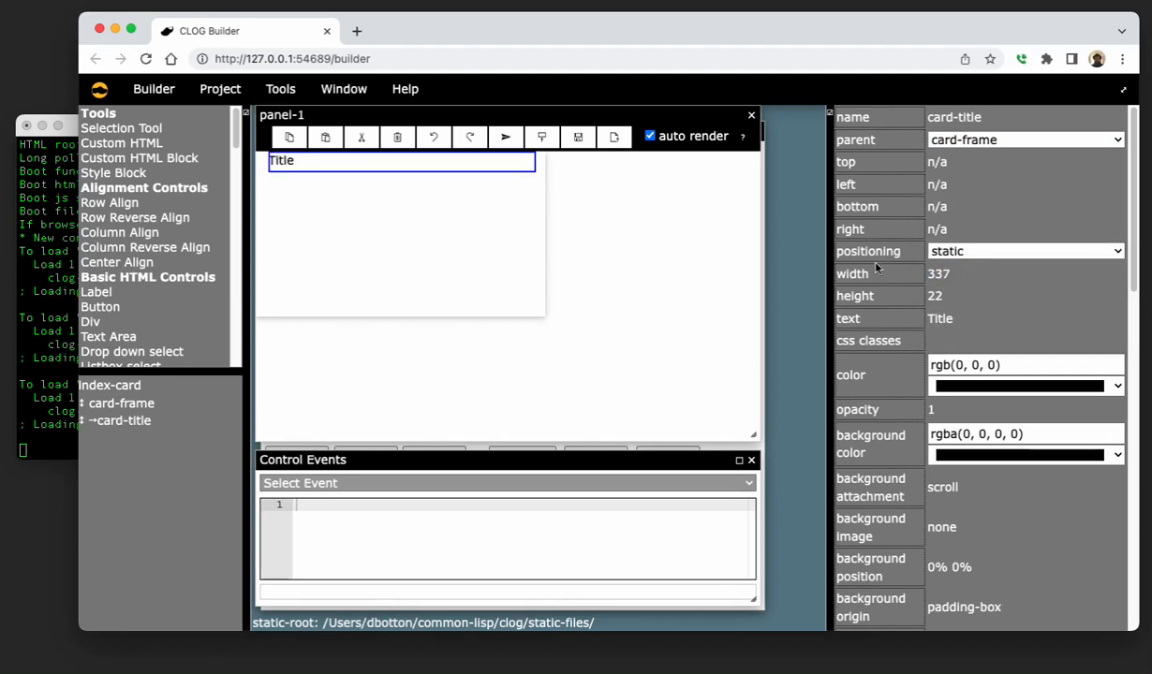
mouse_move(646, 243)
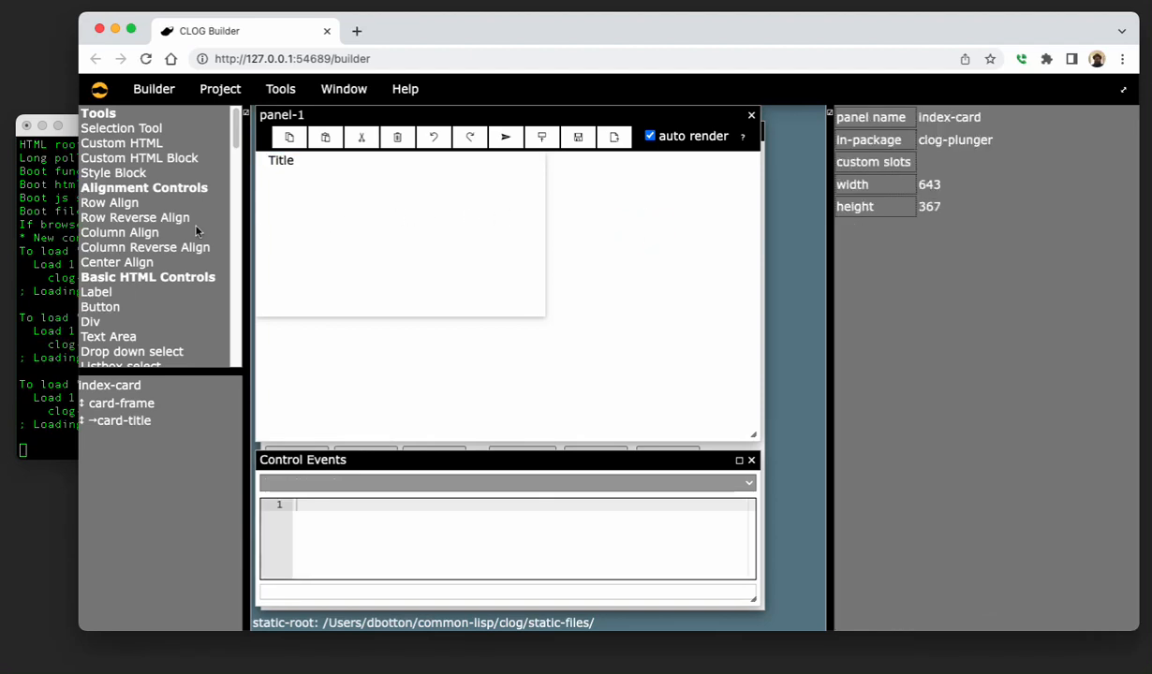
mouse_move(101, 319)
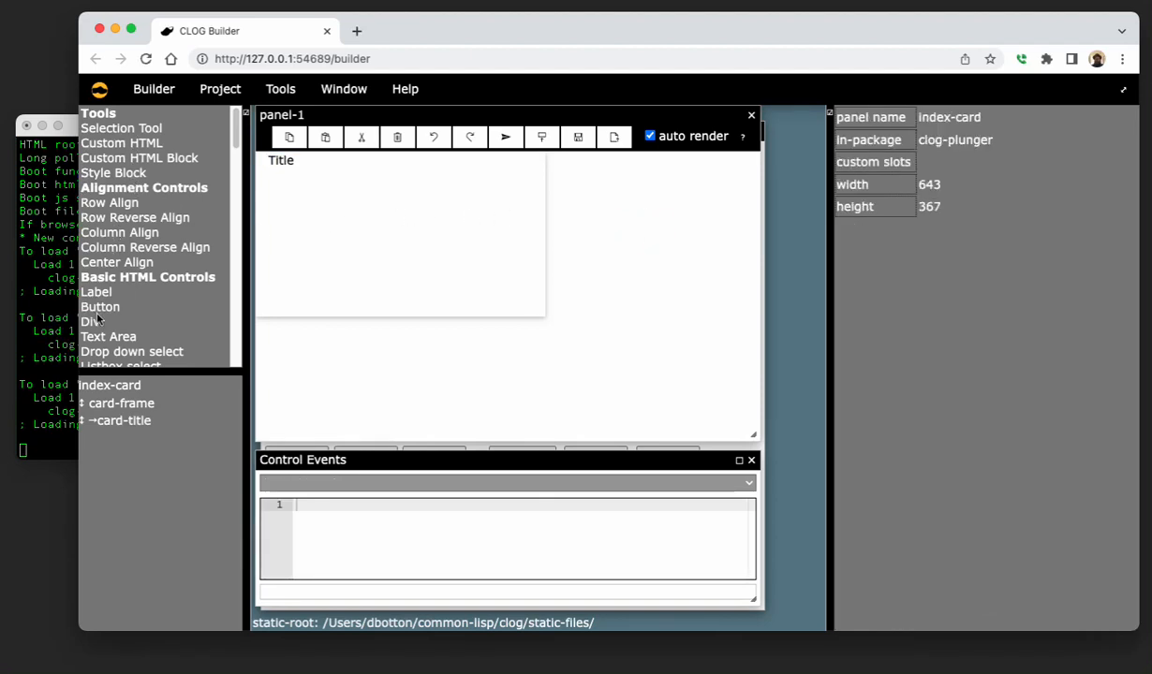
Add a new div and name it card-bar.
left_click(90, 322)
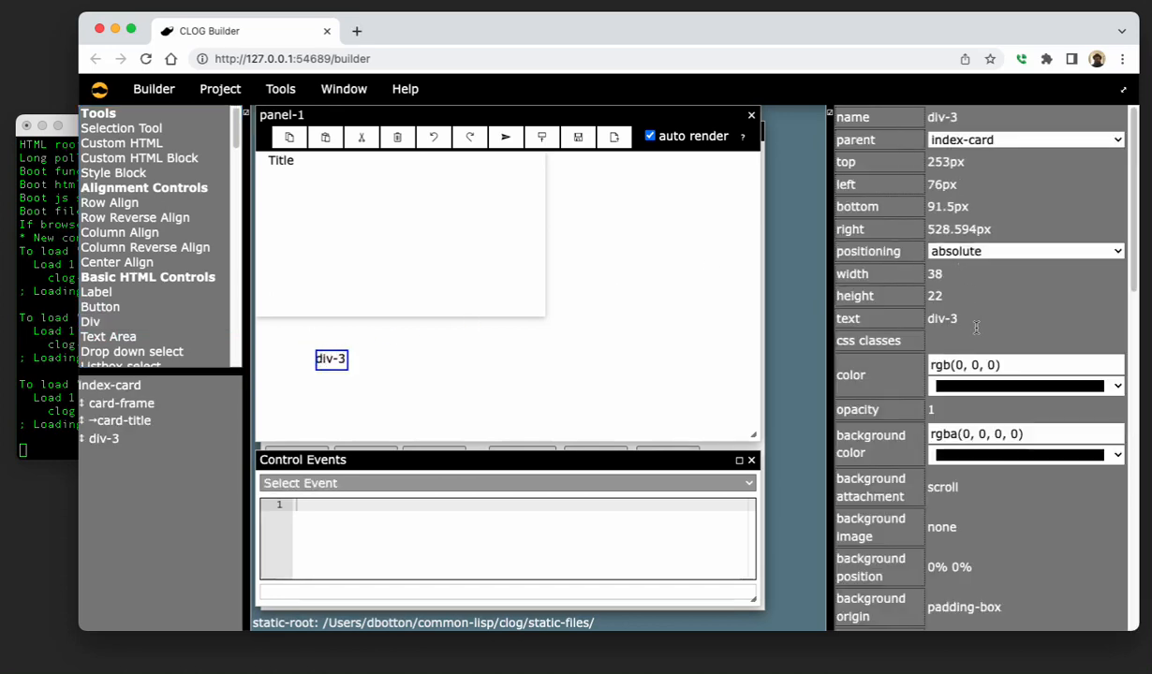
left_click(1026, 116)
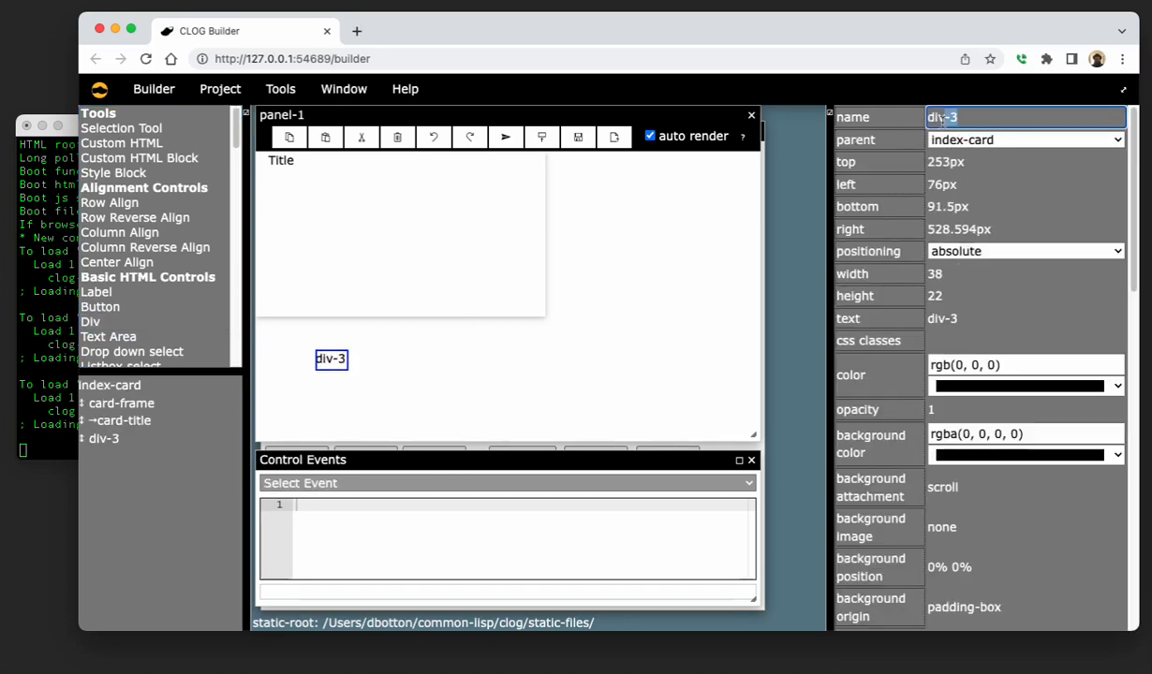
type("card")
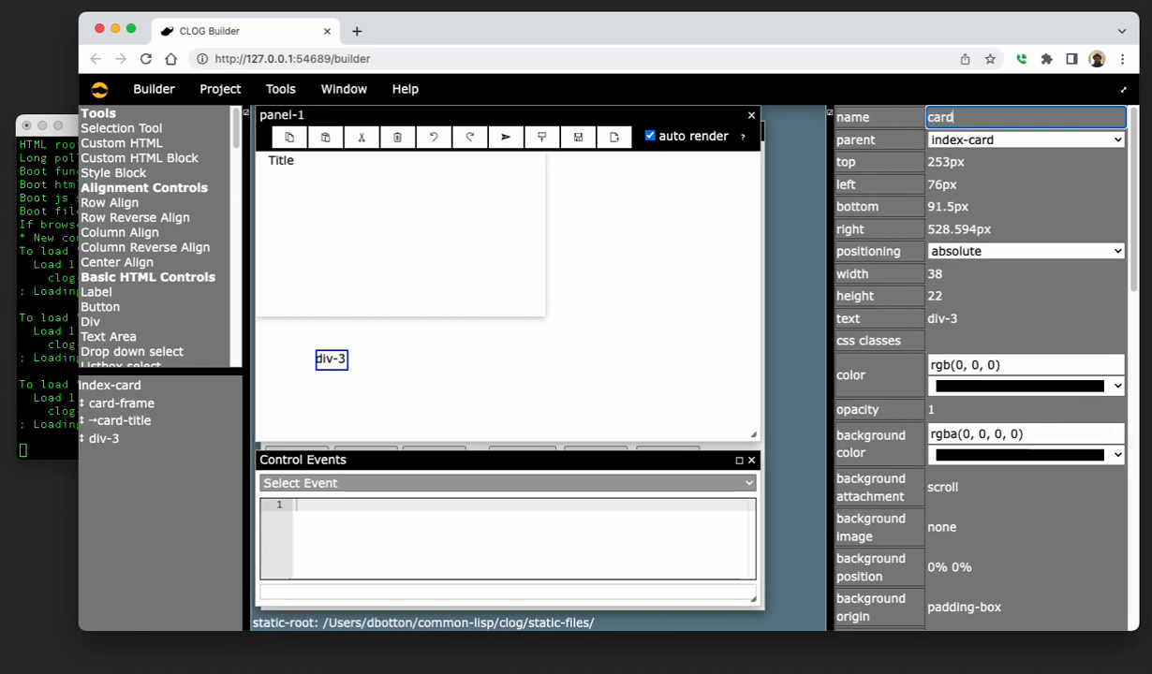
type("card-bar")
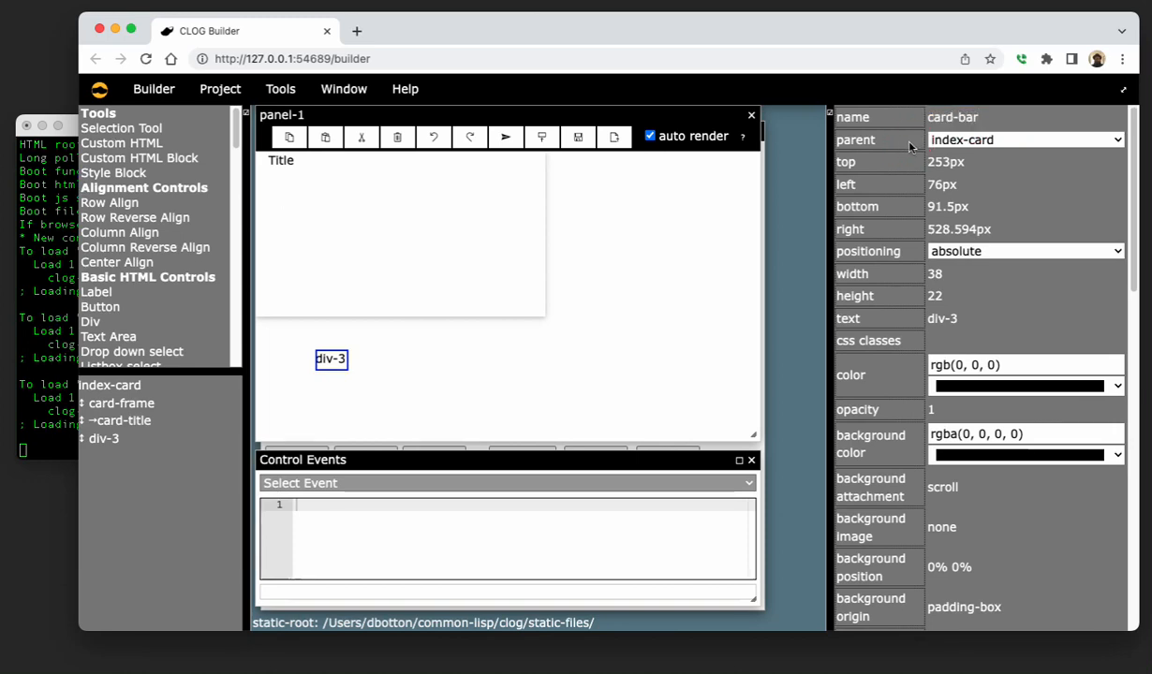
mouse_move(692, 209)
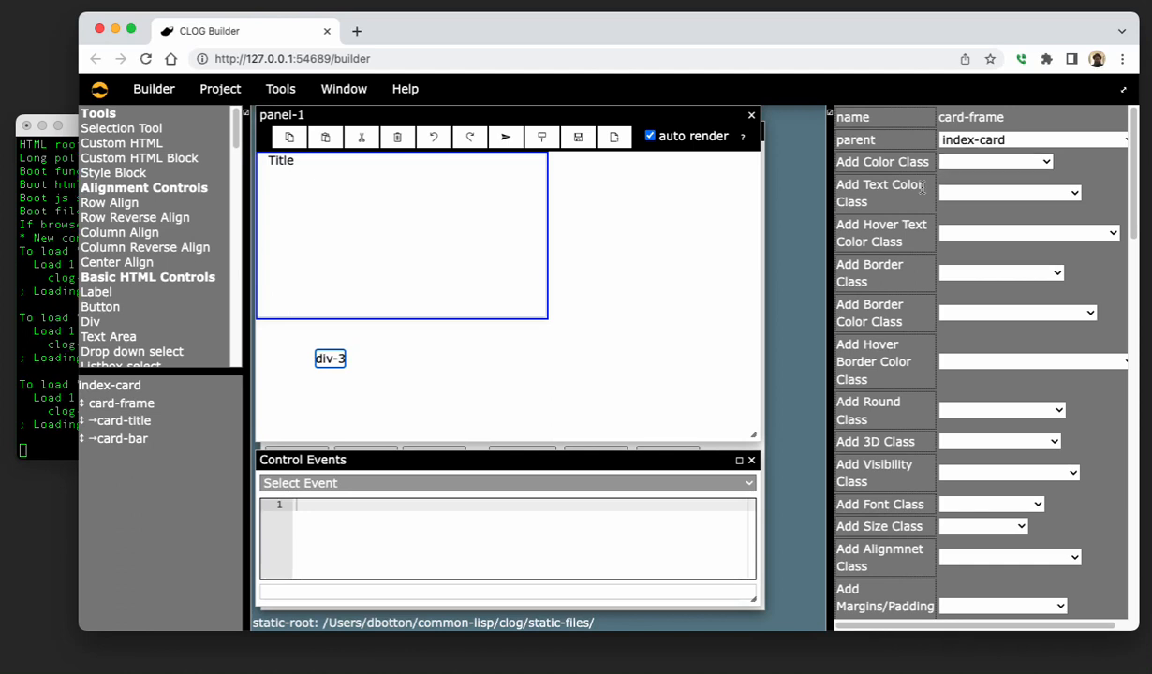
scroll("down", 3)
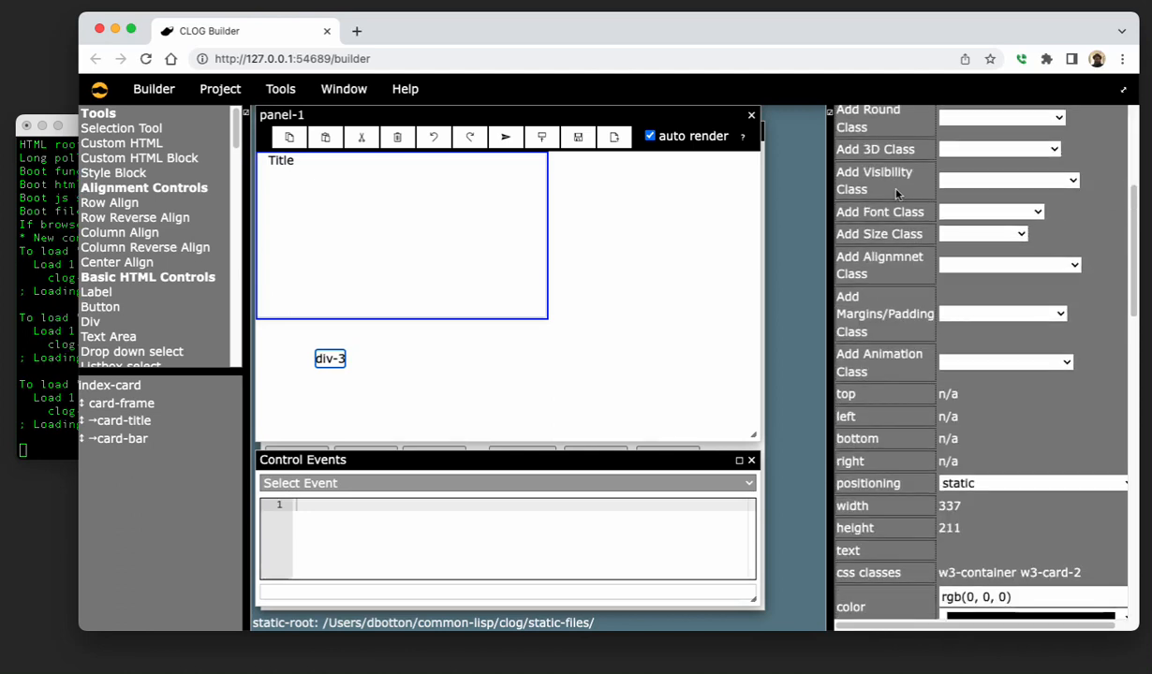
mouse_move(934, 502)
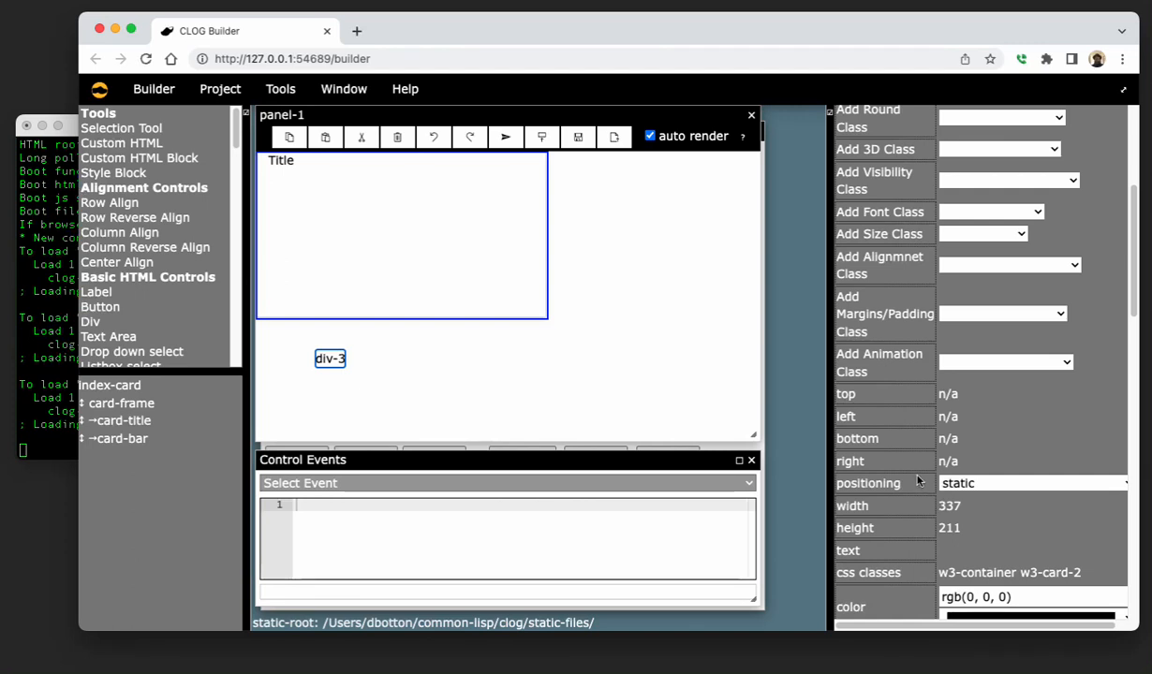
left_click(123, 439)
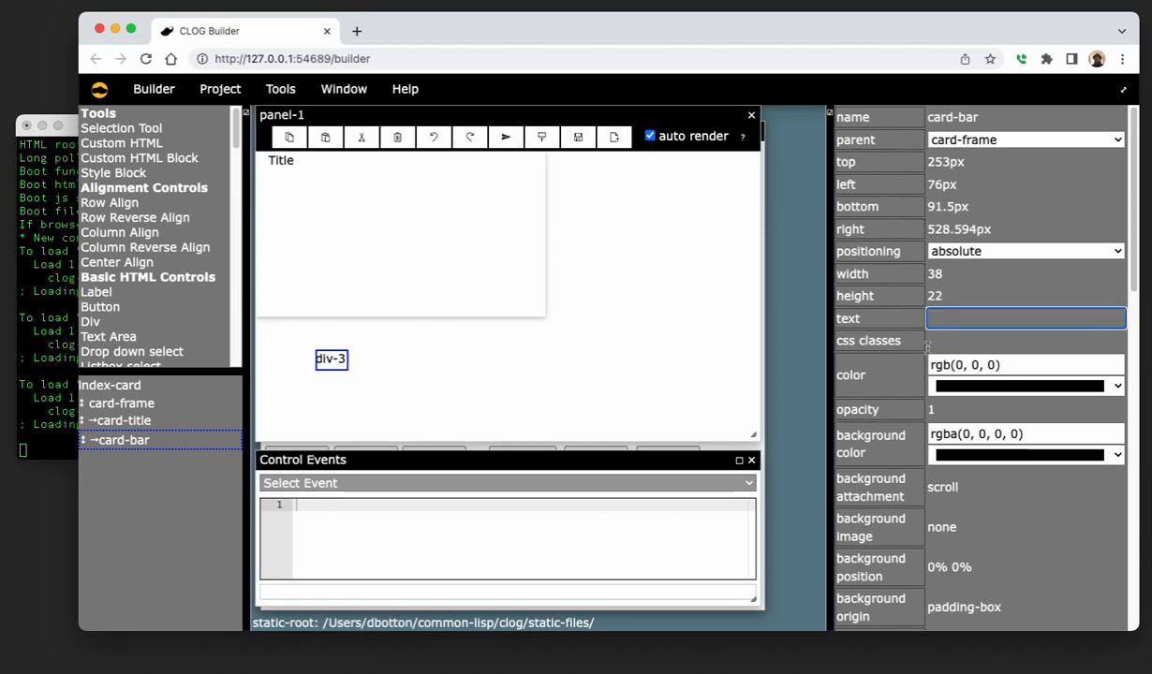
Give card-bar css class w3-blue, height 2, and parent card-frame.
type("w")
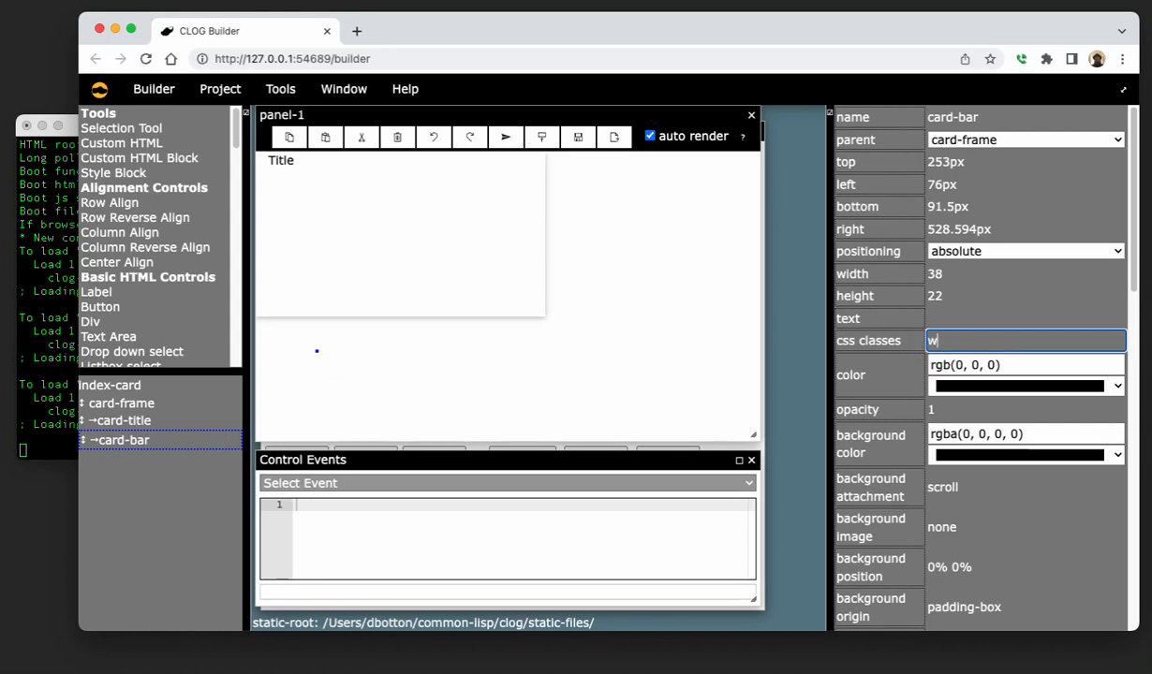
type("3-blue")
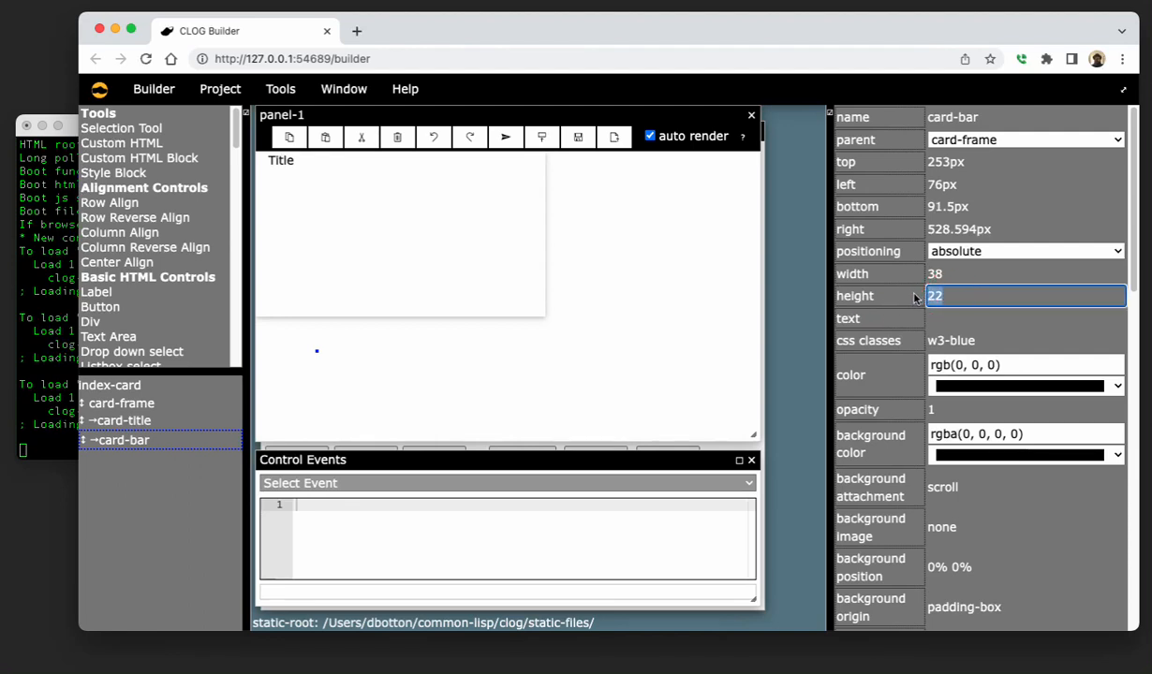
type("2")
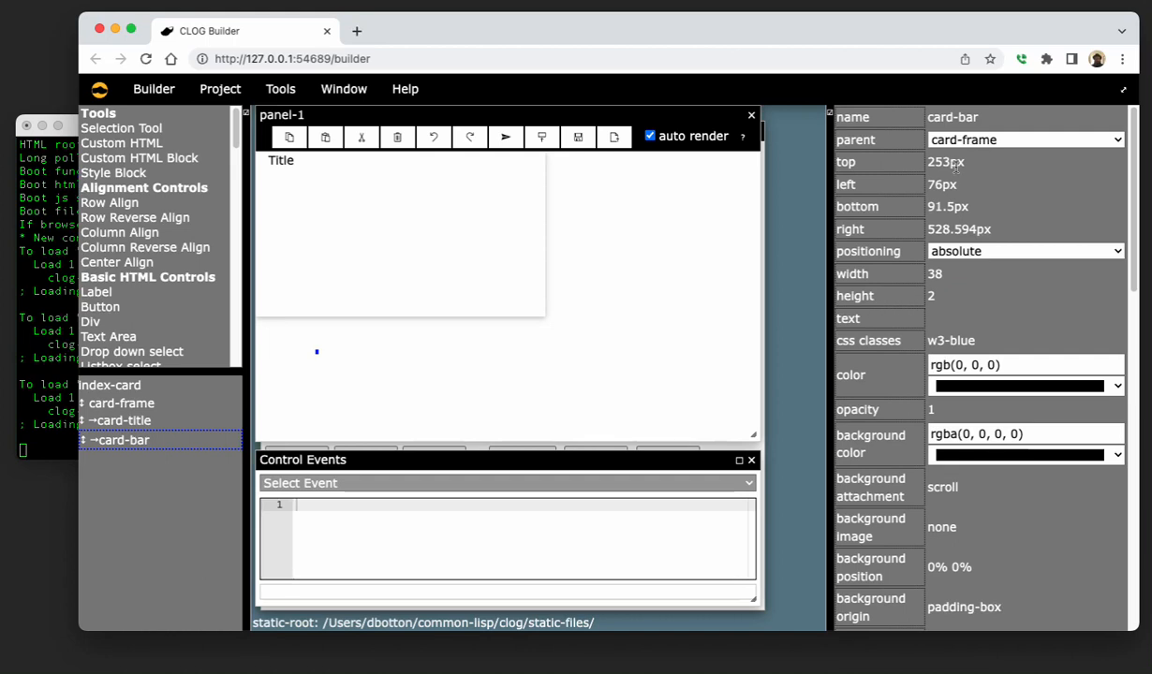
left_click(1024, 138)
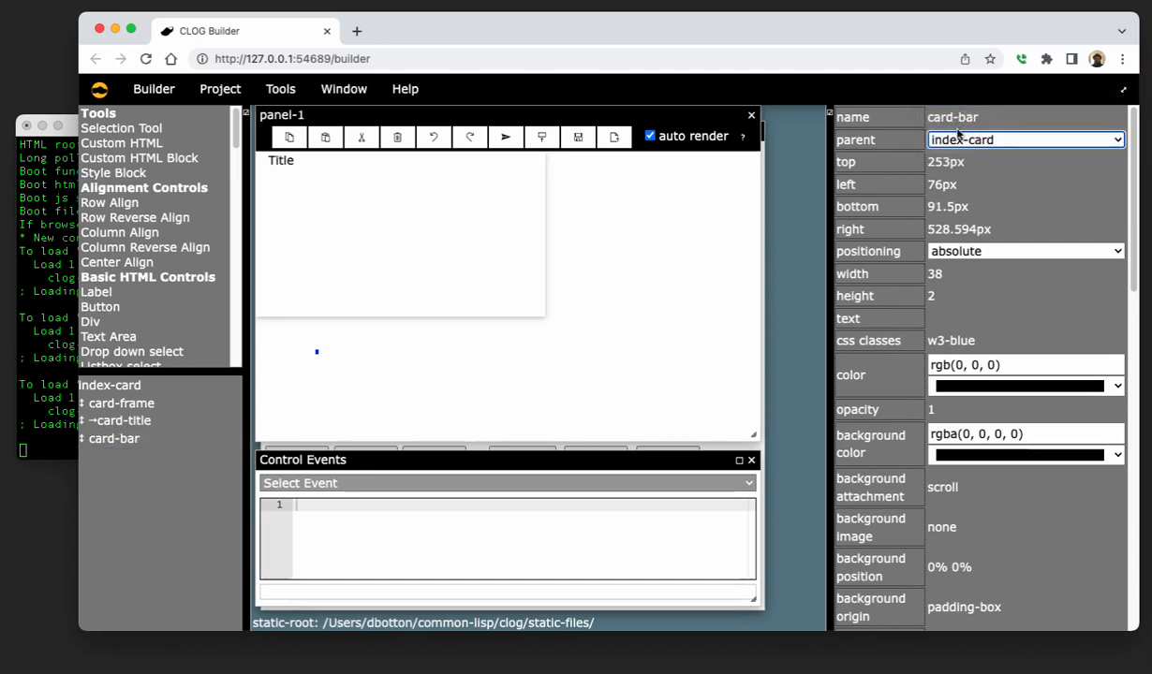
left_click(1026, 139)
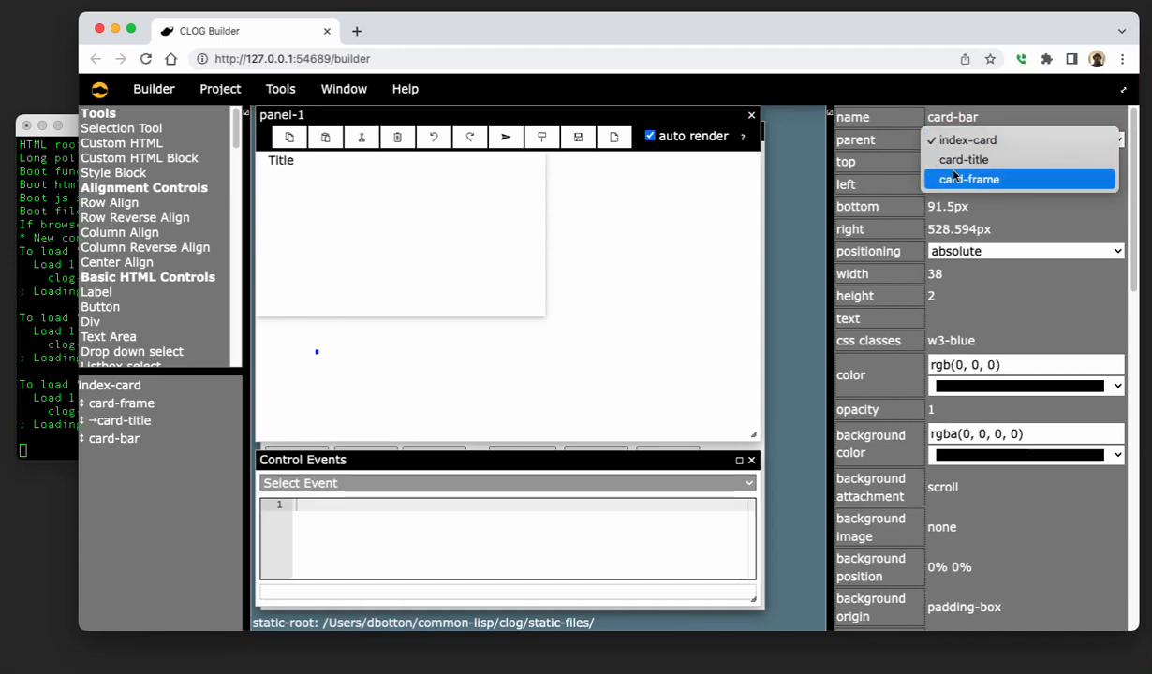
left_click(970, 180)
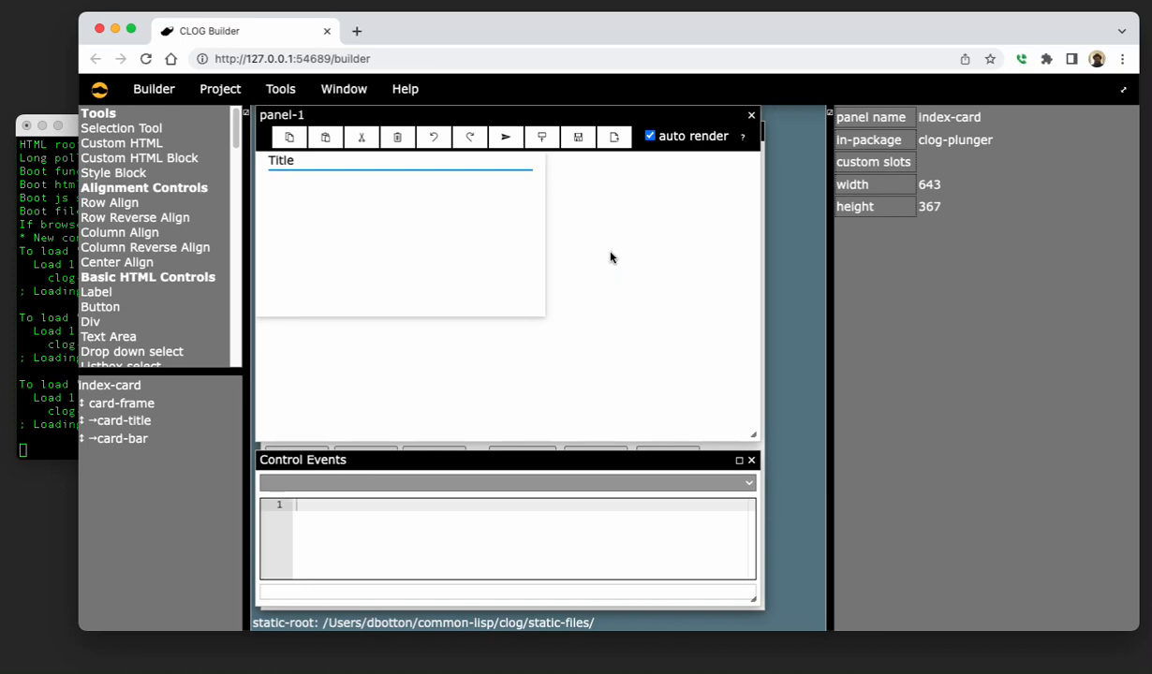
mouse_move(105, 346)
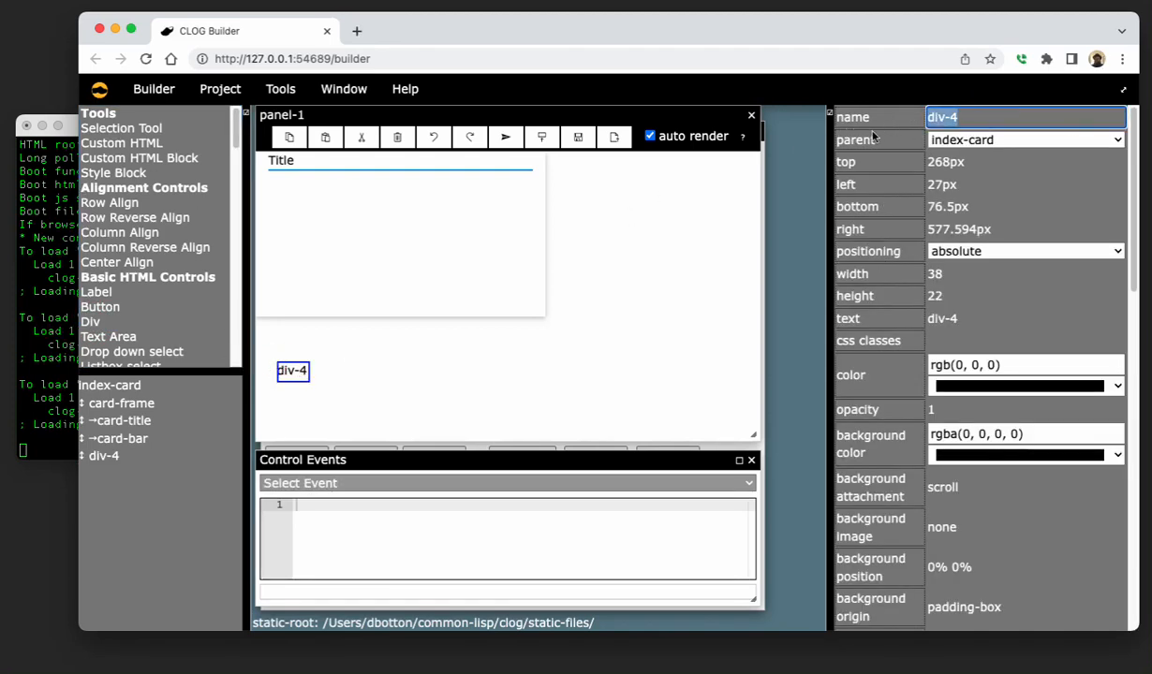
Name the new div card-body and move it inside card-frame.
type("card")
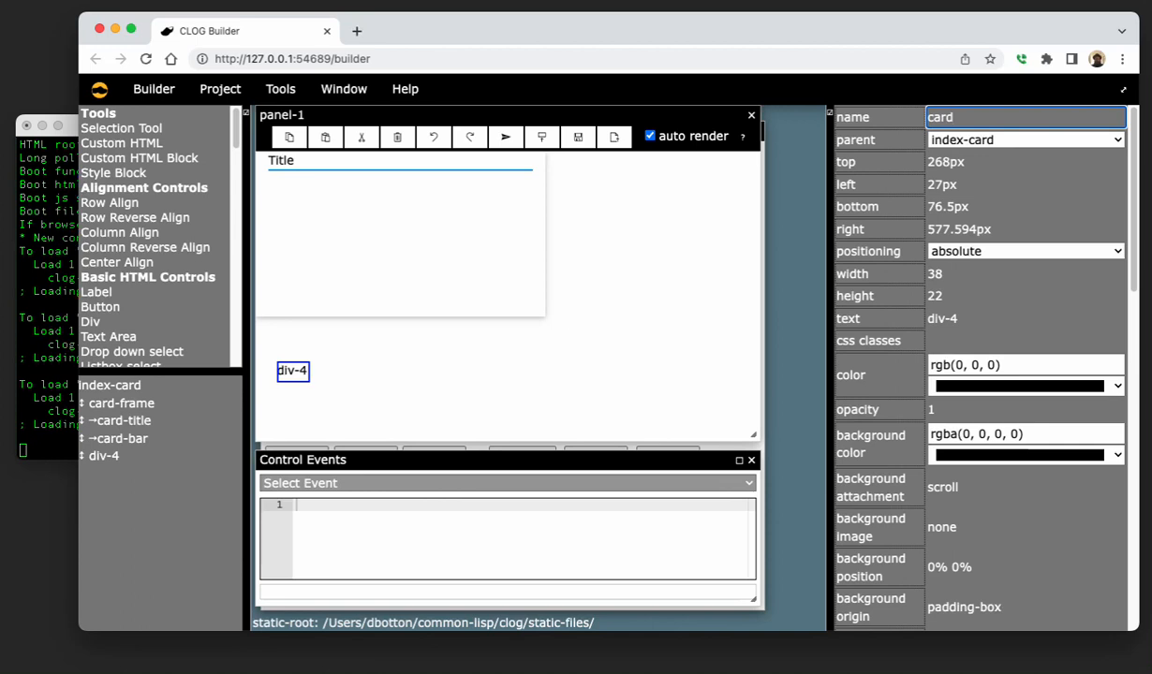
type("card-body")
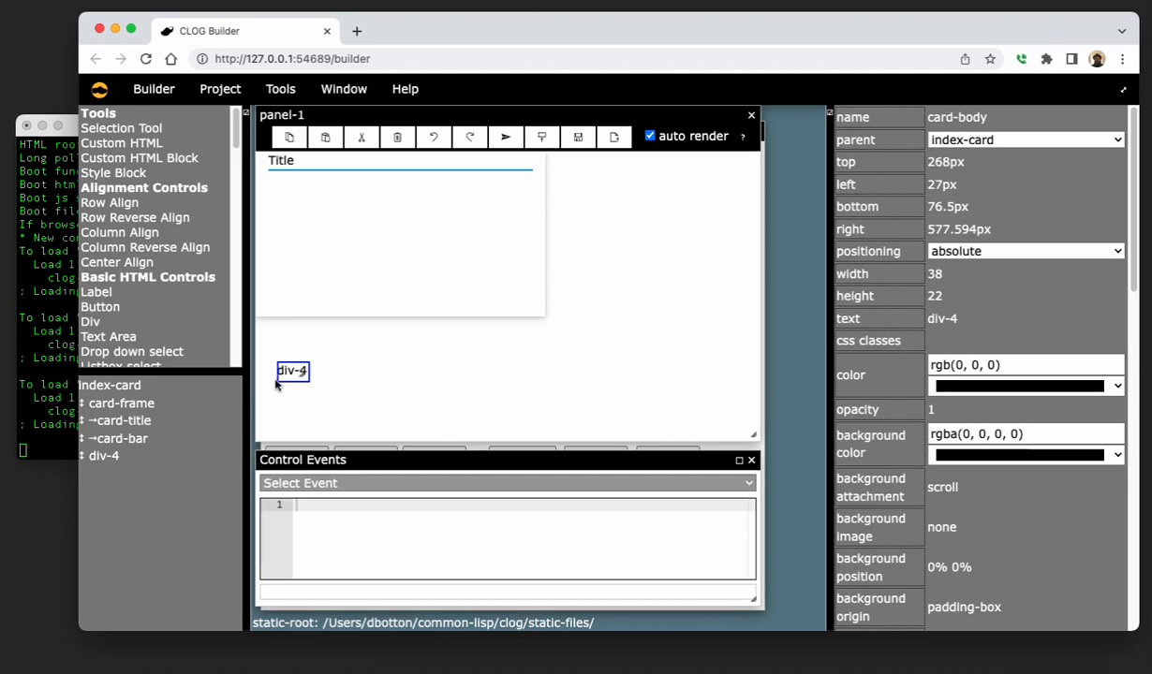
left_click(105, 457)
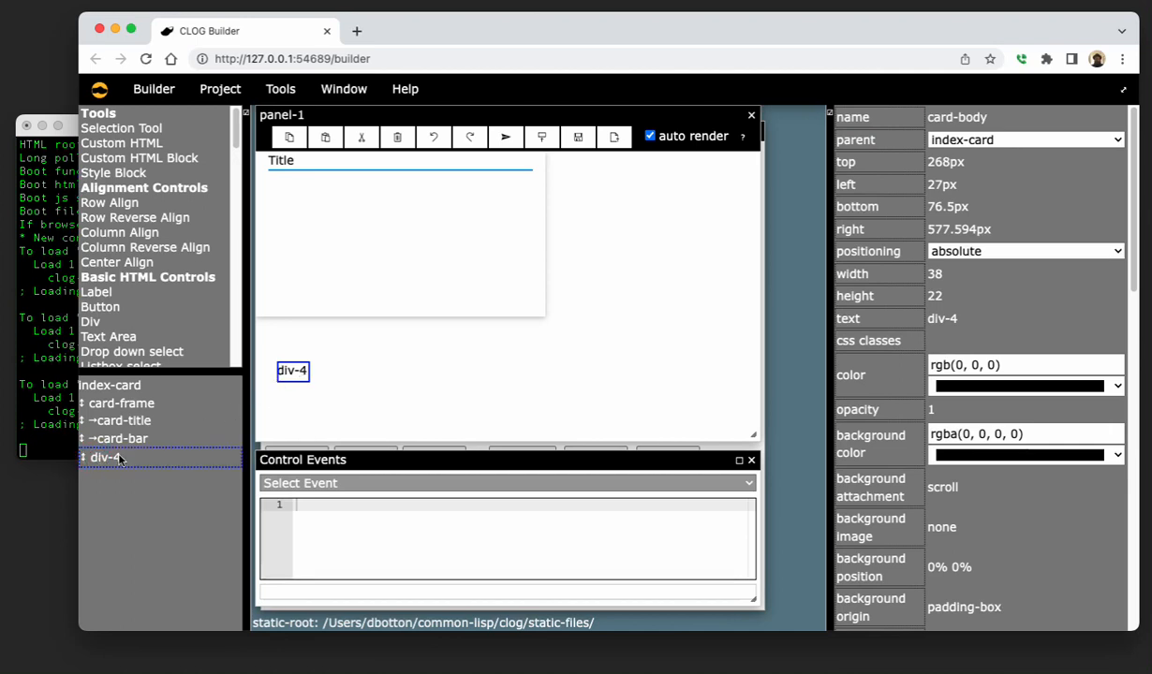
left_click_drag(105, 457, 132, 404)
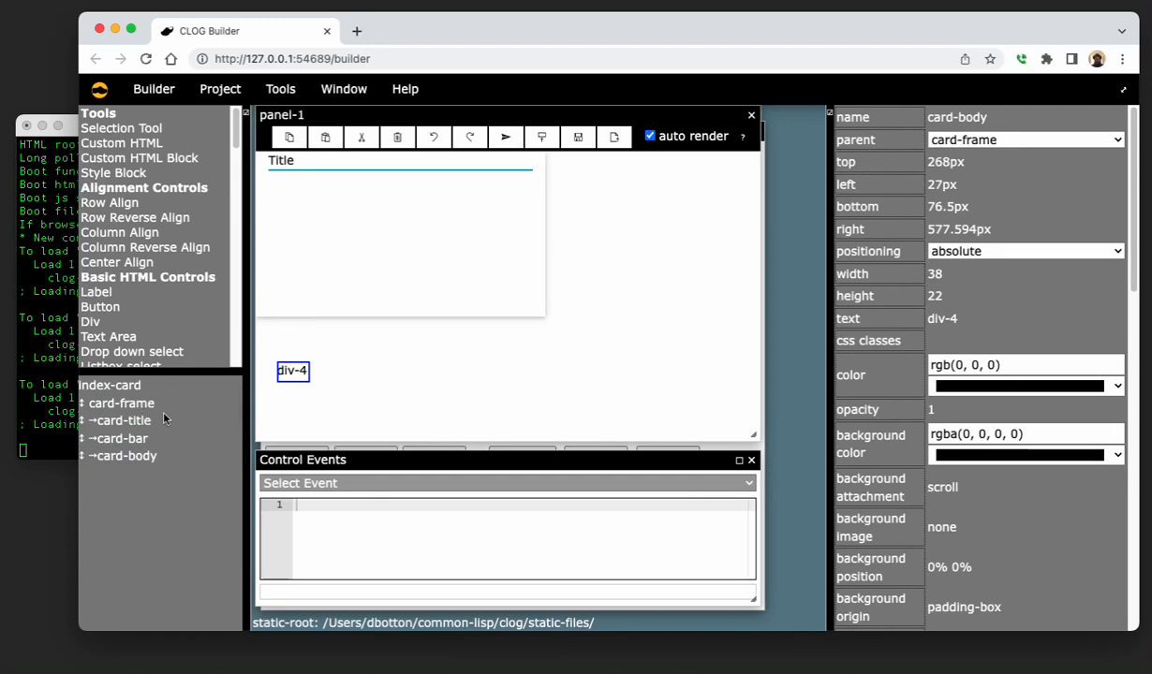
Make card-body static and replace its placeholder text with Body.
left_click(1024, 251)
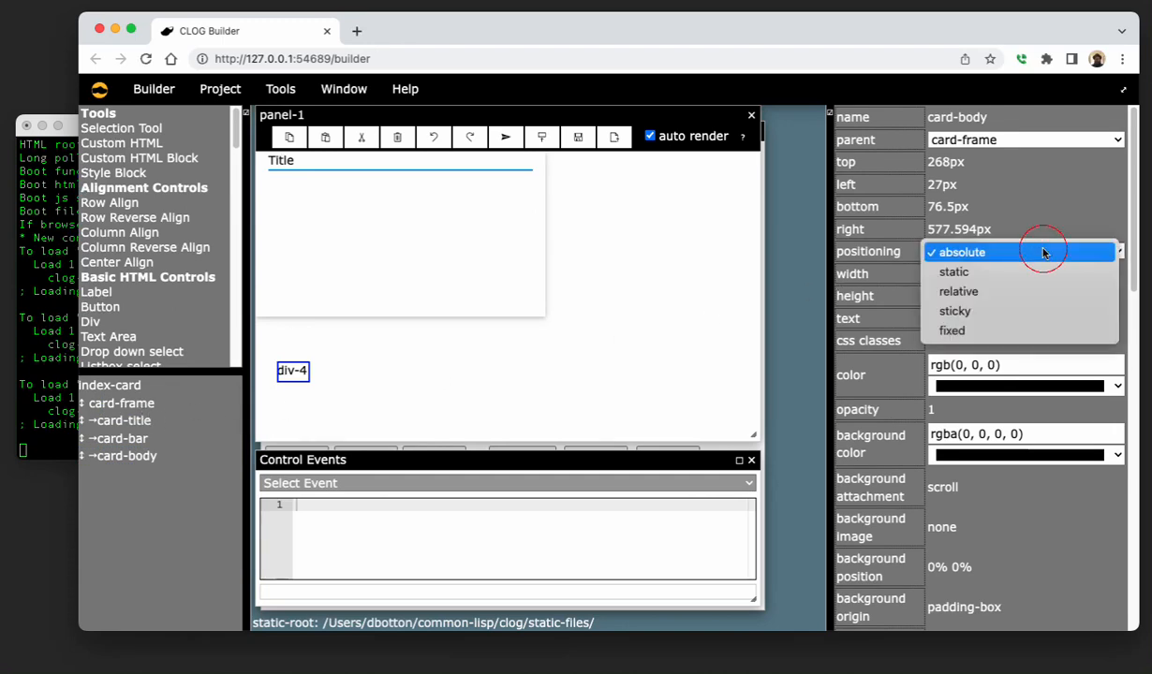
left_click(954, 272)
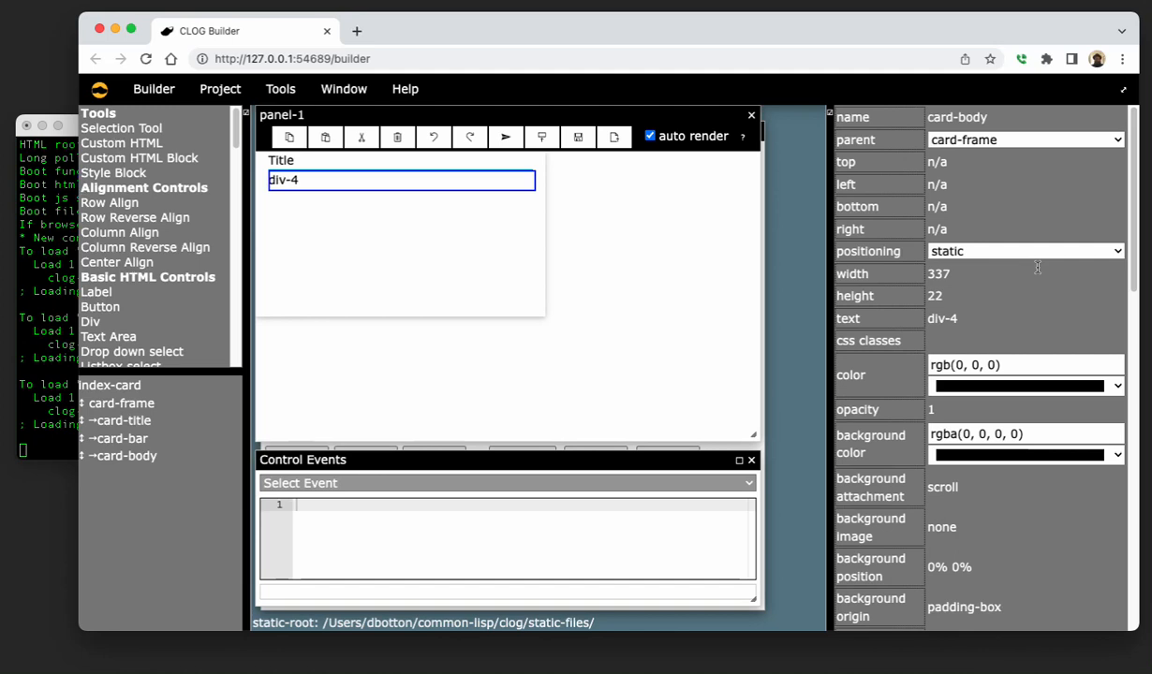
left_click(959, 319)
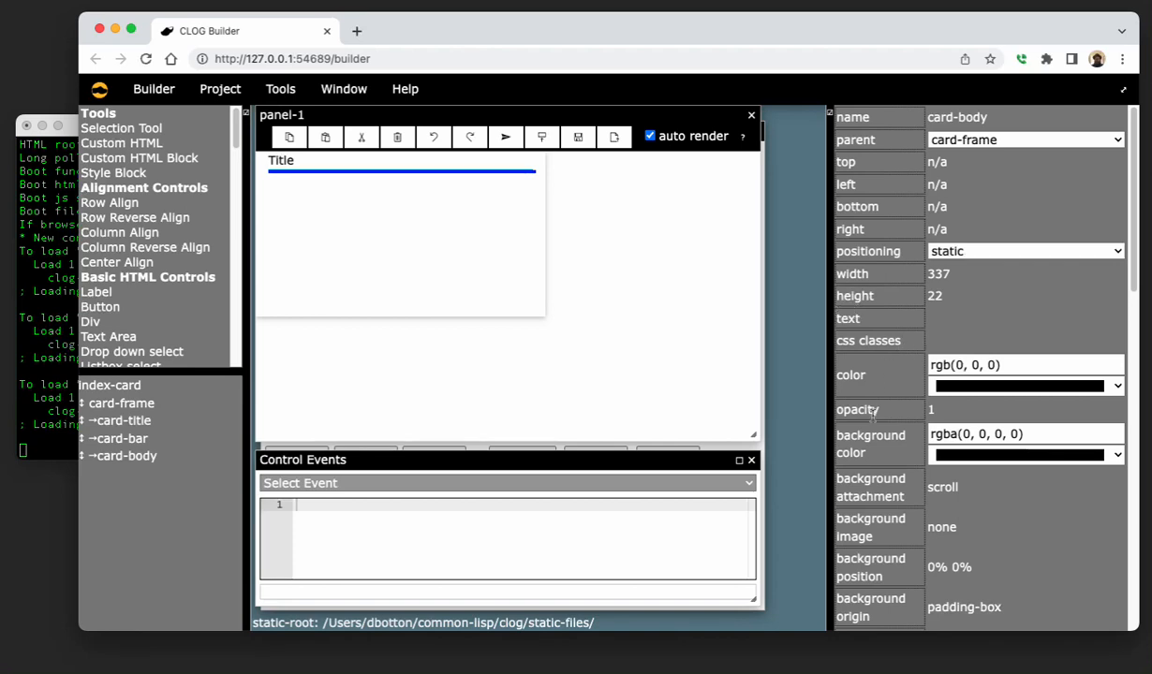
mouse_move(592, 257)
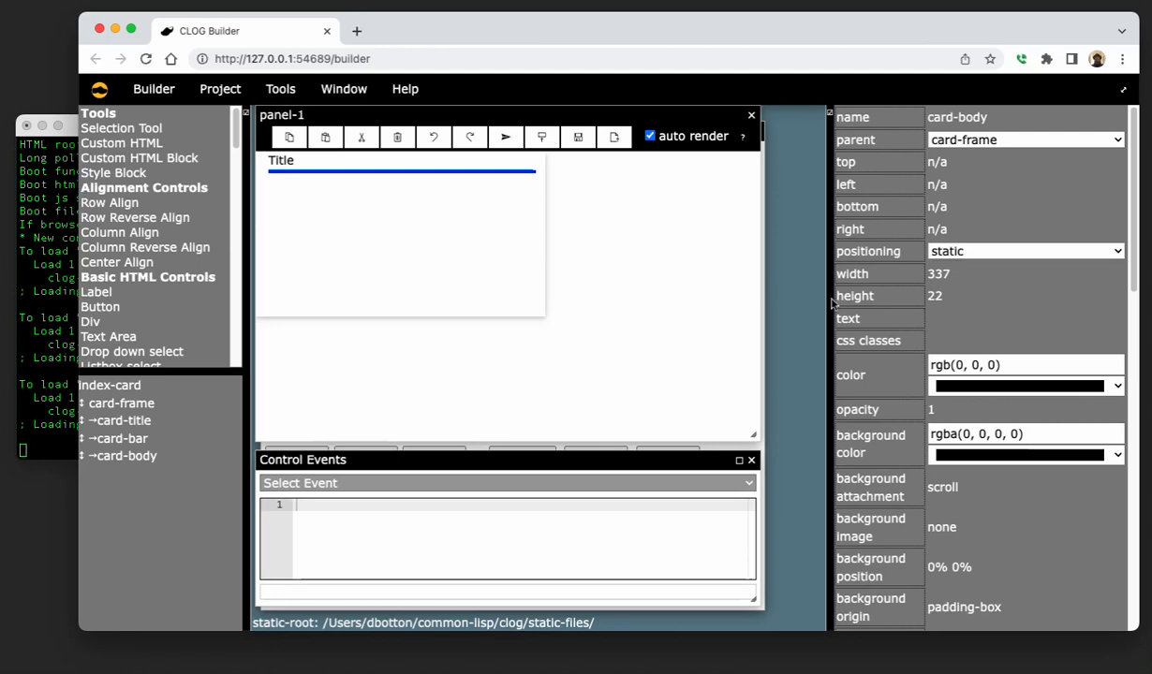
type("Body")
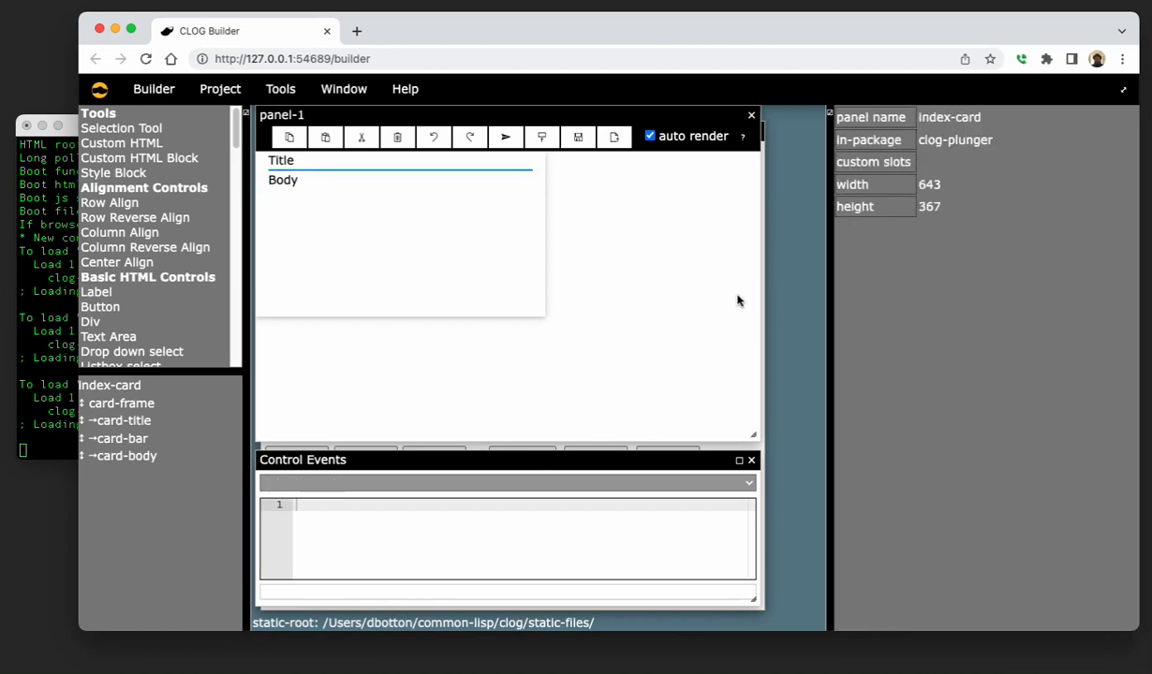
mouse_move(446, 228)
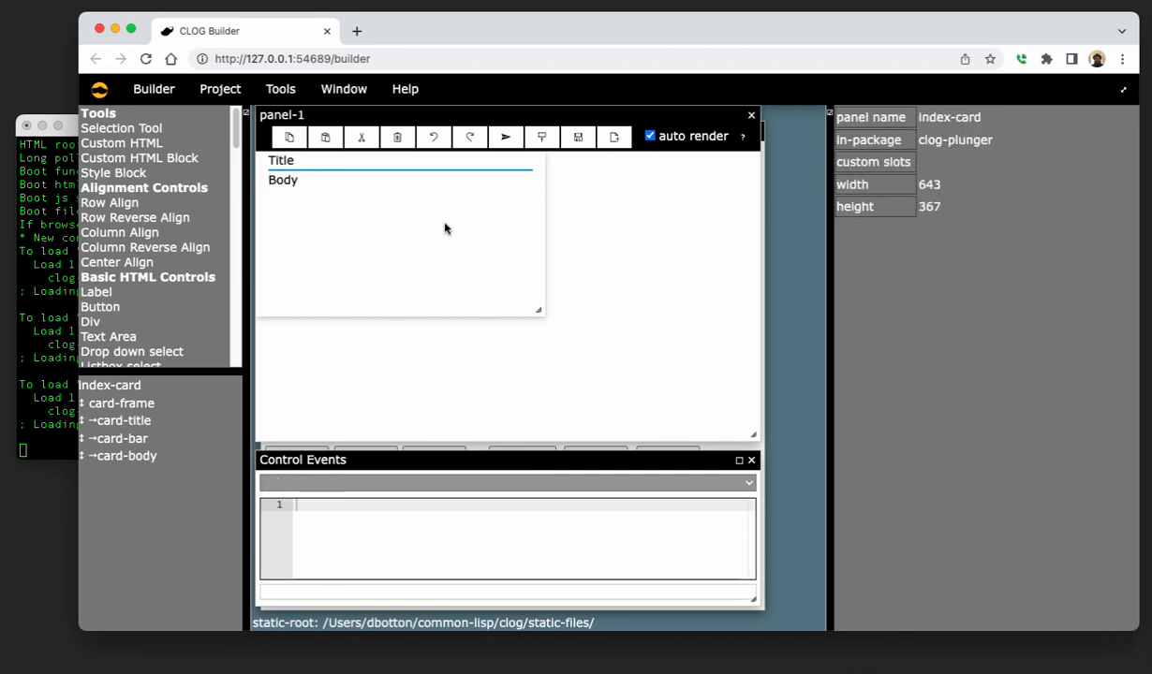
mouse_move(532, 247)
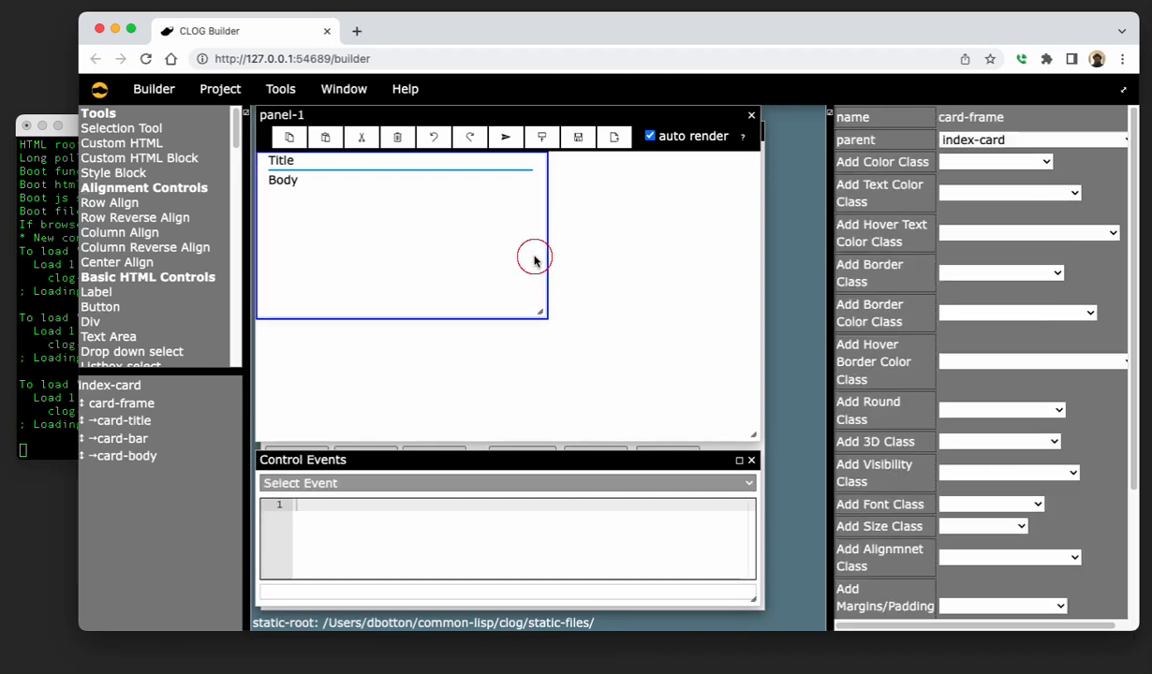
scroll("down", 3)
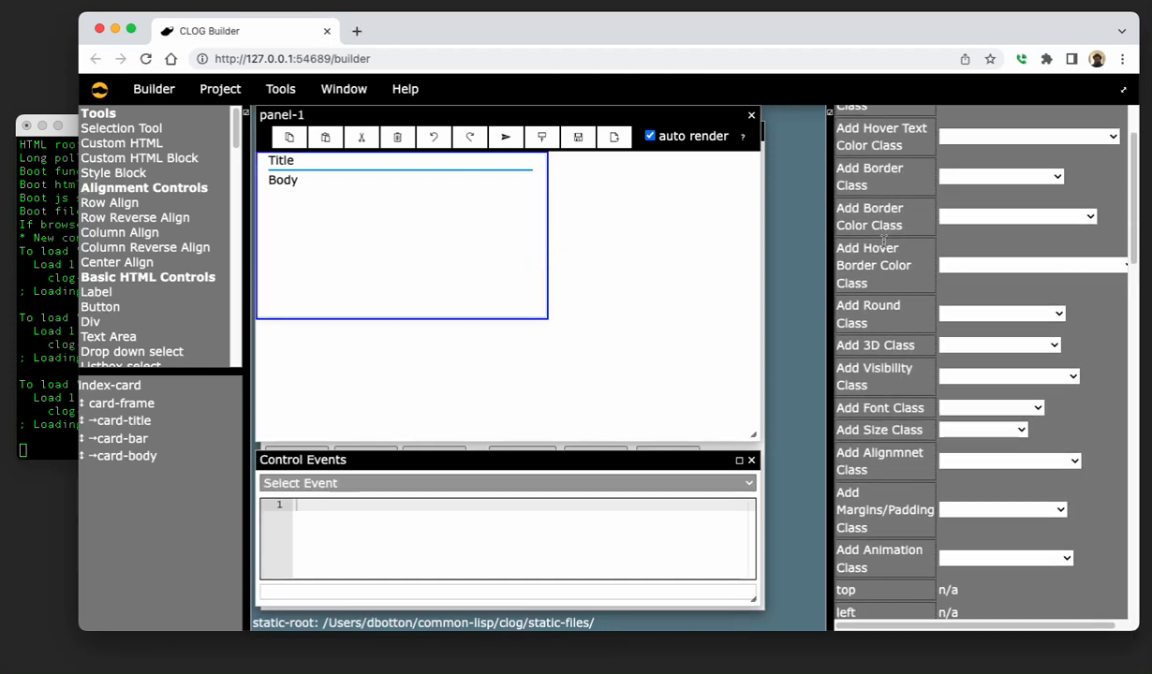
scroll("down", 3)
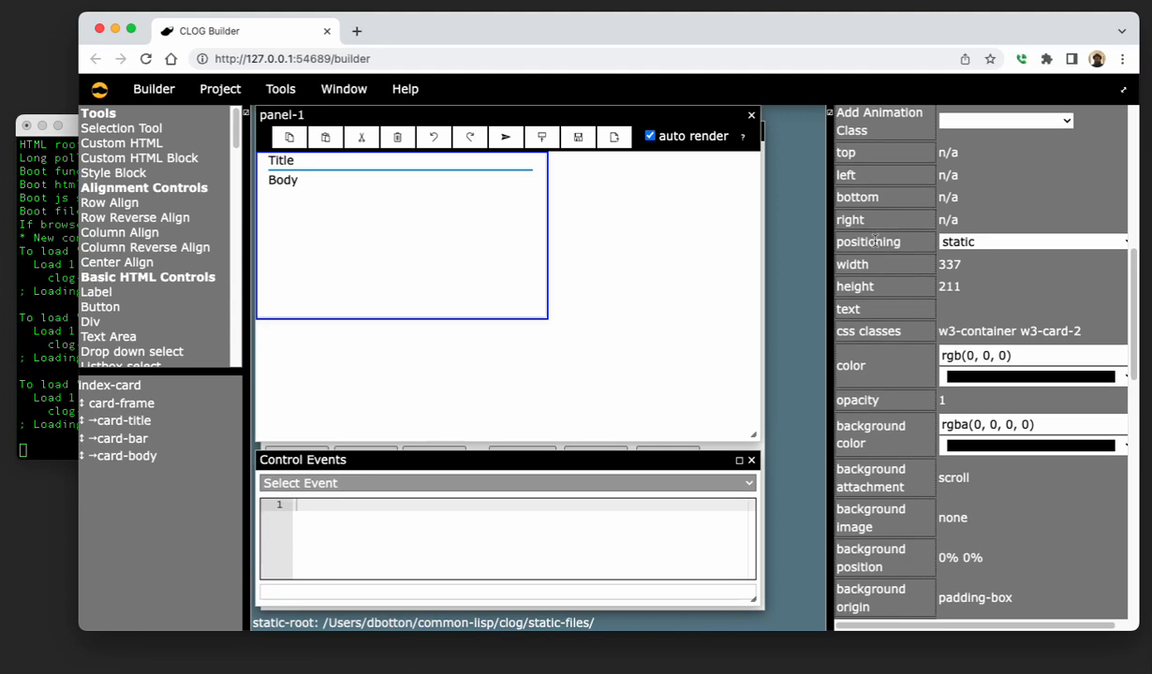
scroll("down", 3)
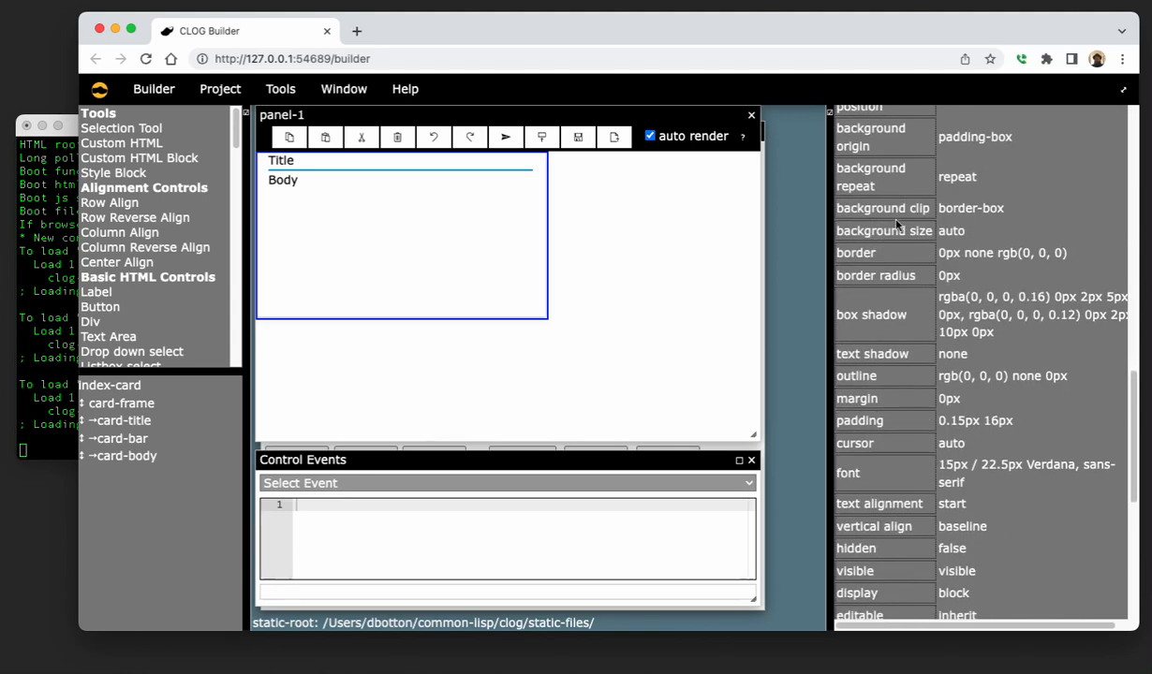
scroll("down", 3)
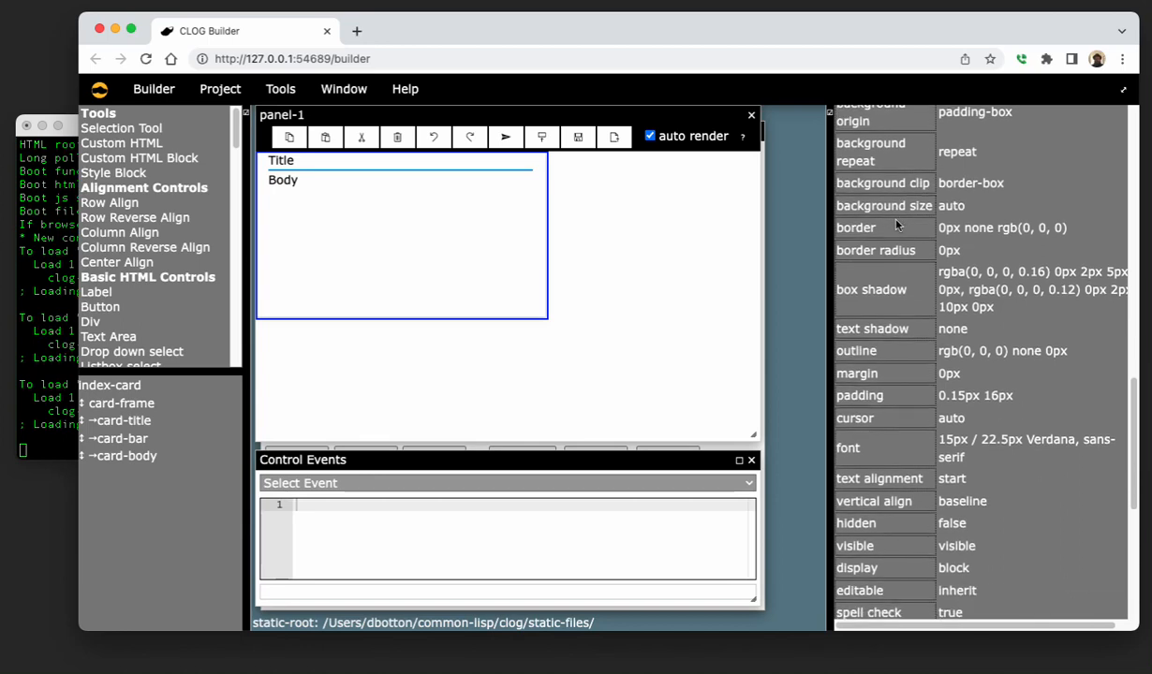
scroll("down", 3)
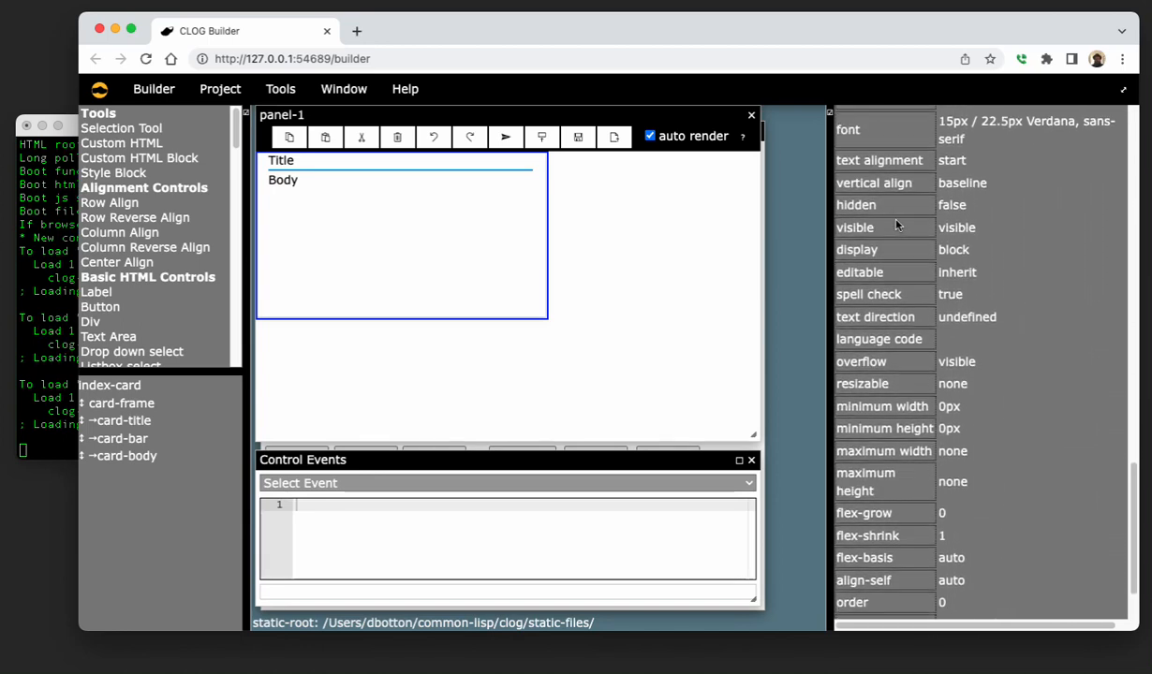
scroll("down", 3)
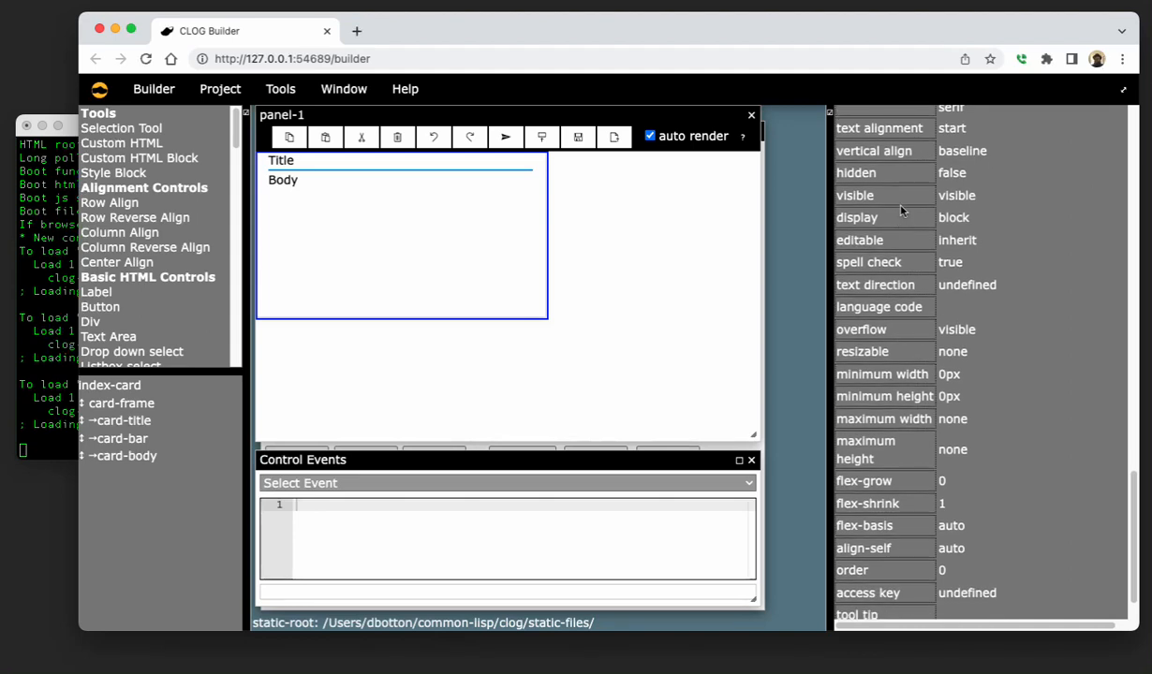
mouse_move(903, 229)
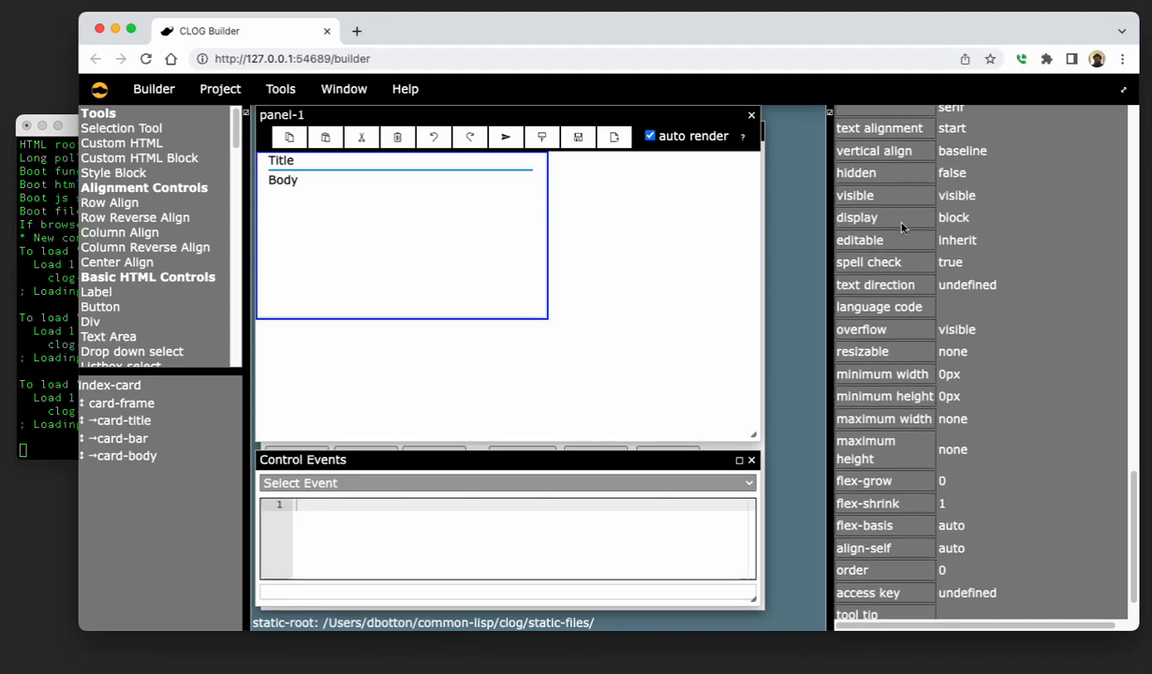
scroll("down", 3)
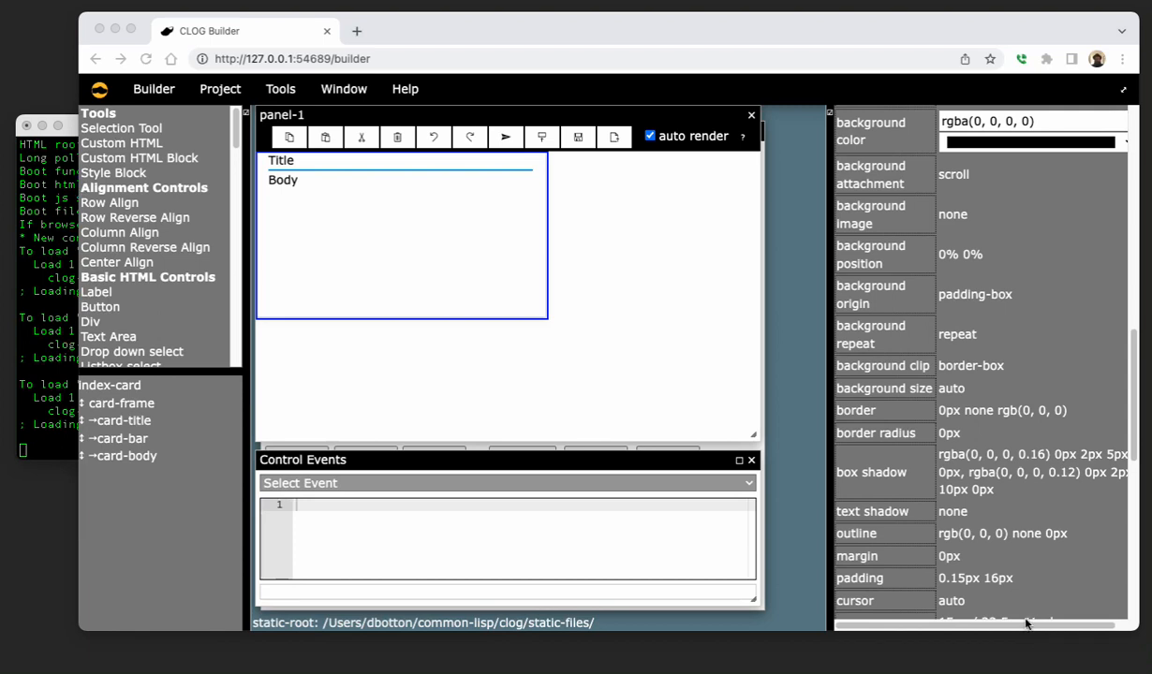
scroll("down", 3)
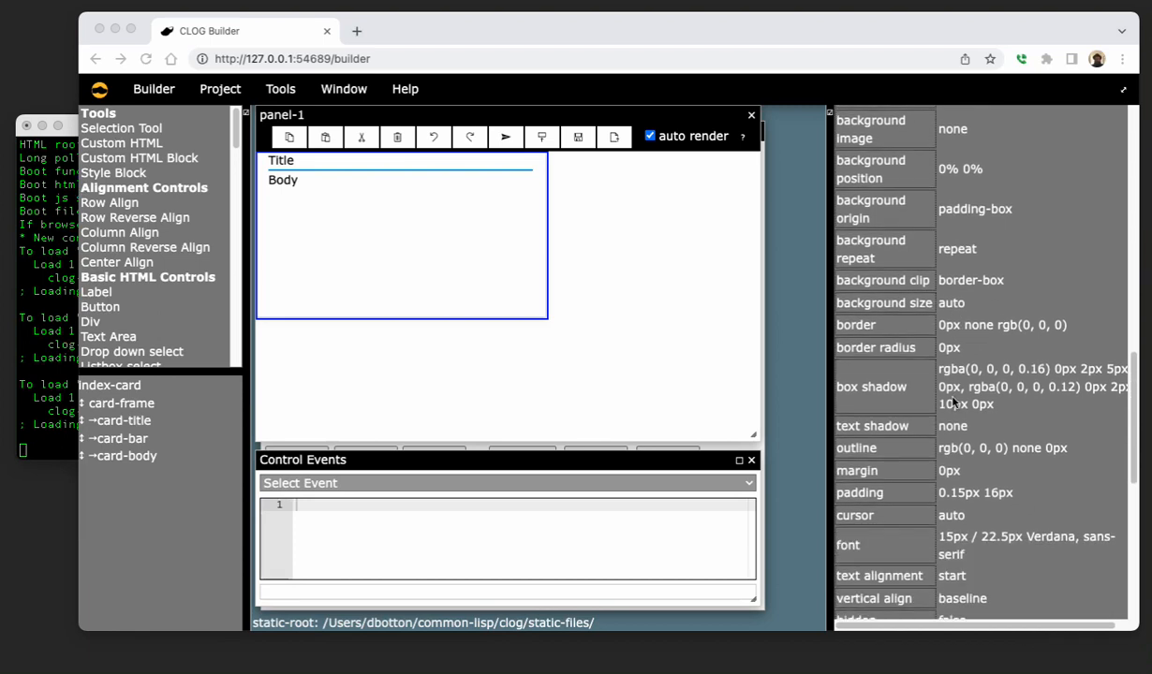
scroll("down", 3)
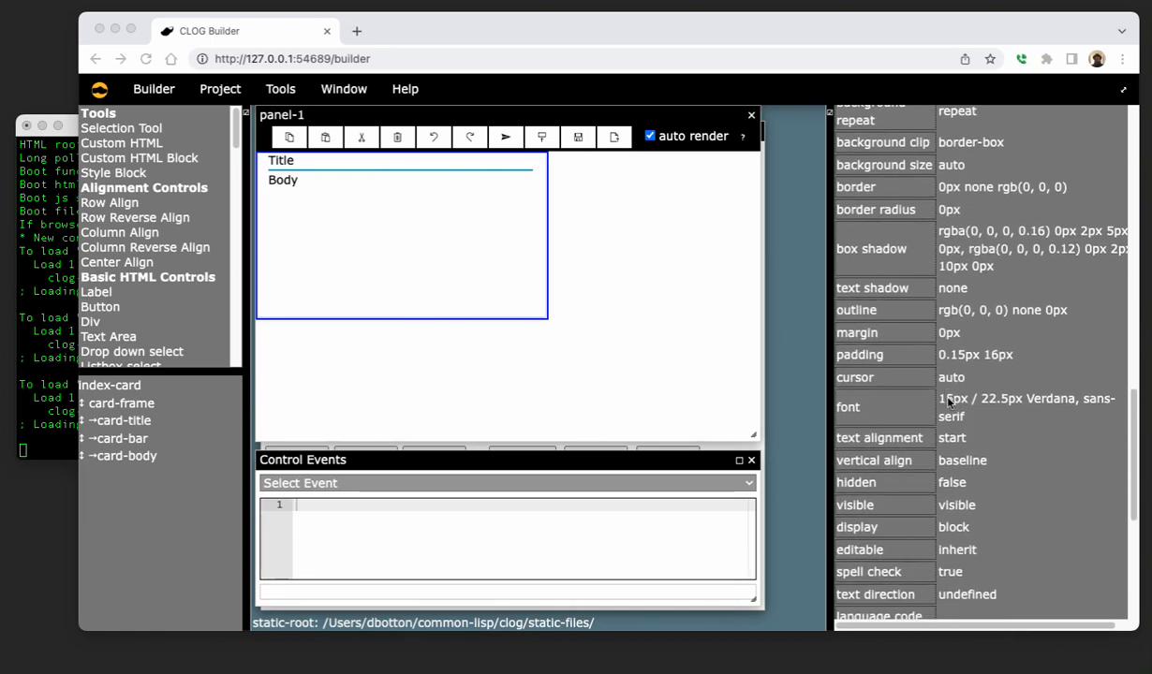
scroll("down", 3)
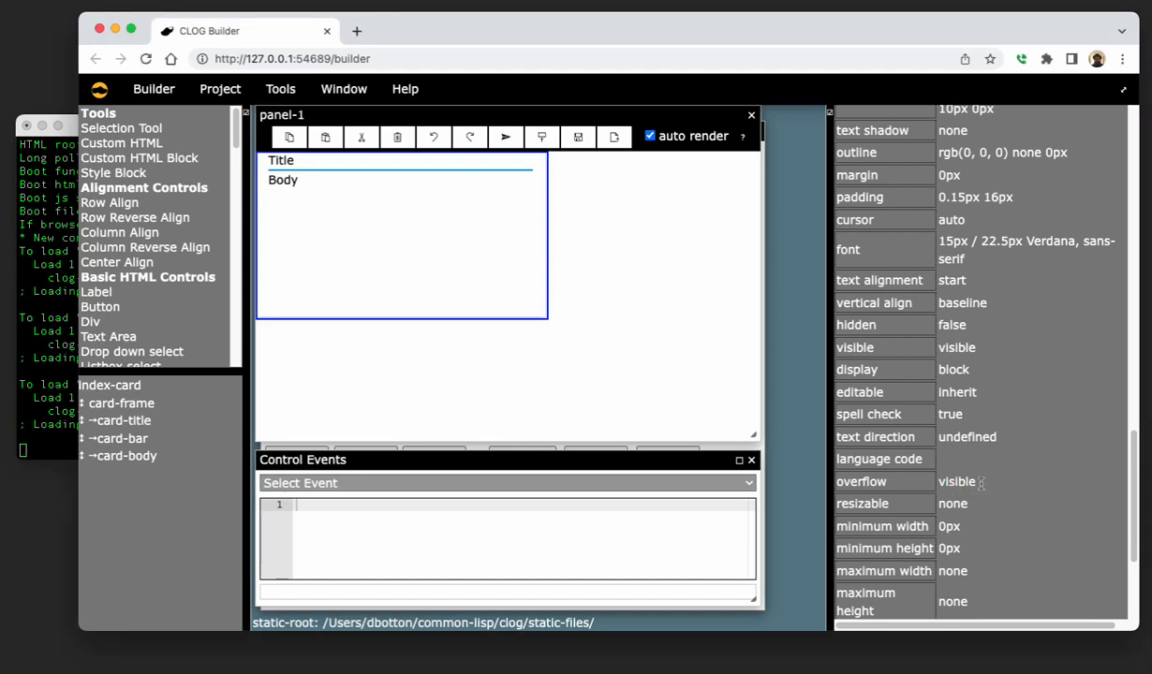
double_click(957, 481)
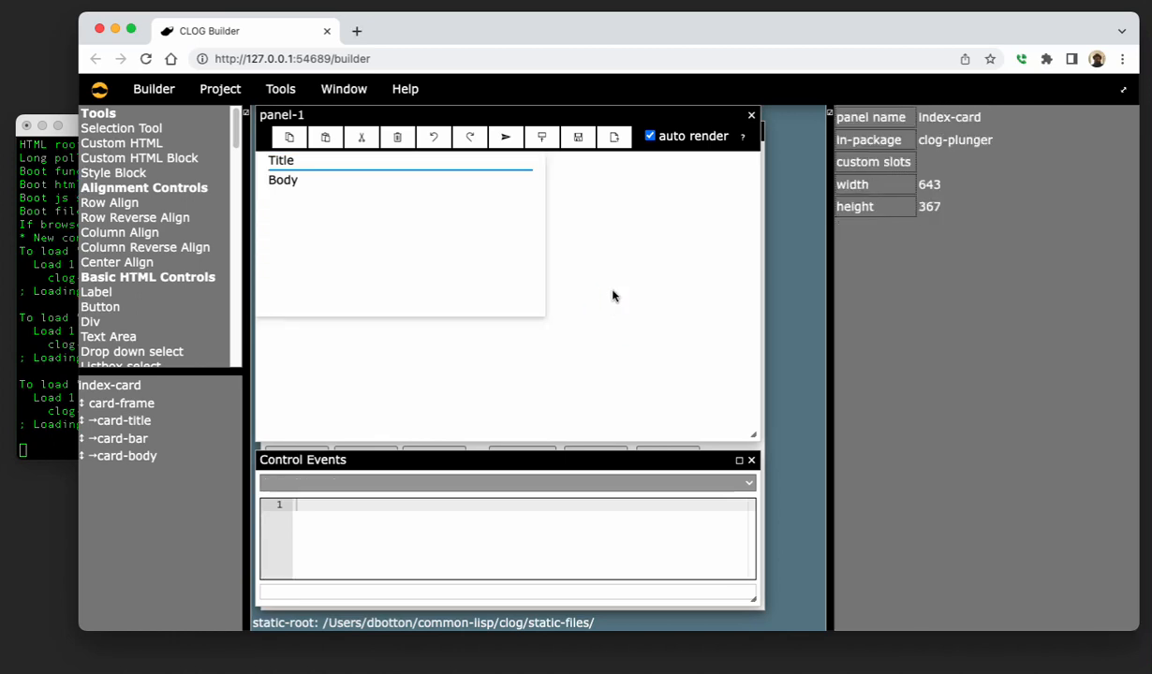
mouse_move(626, 285)
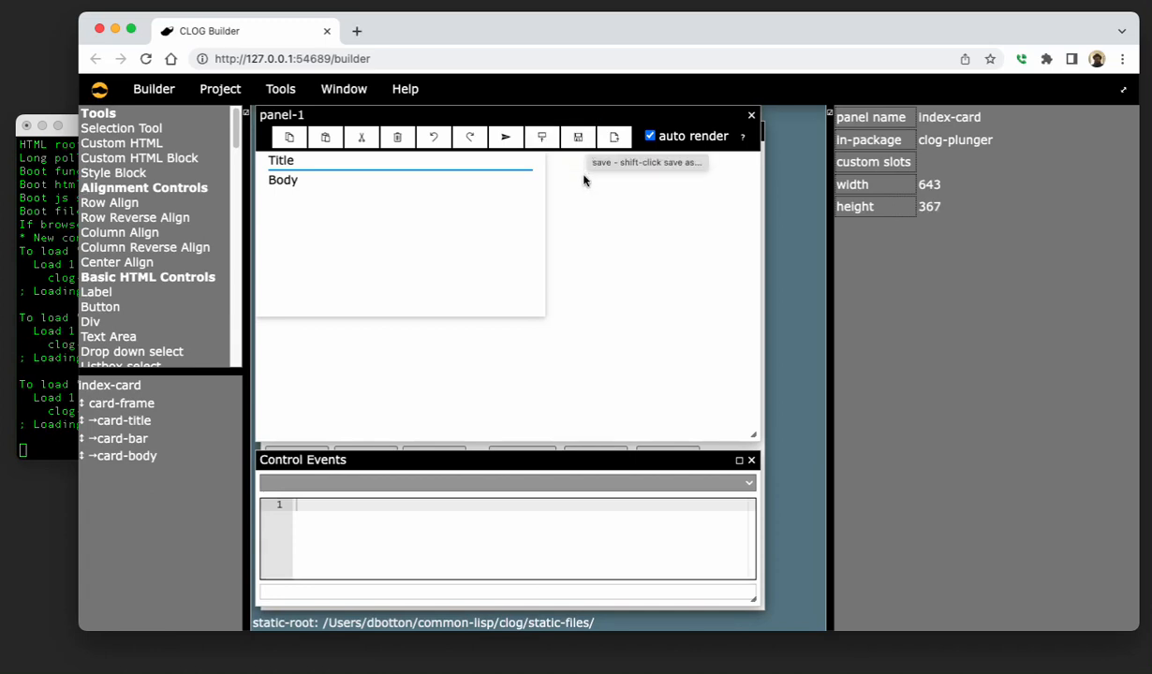
mouse_move(685, 193)
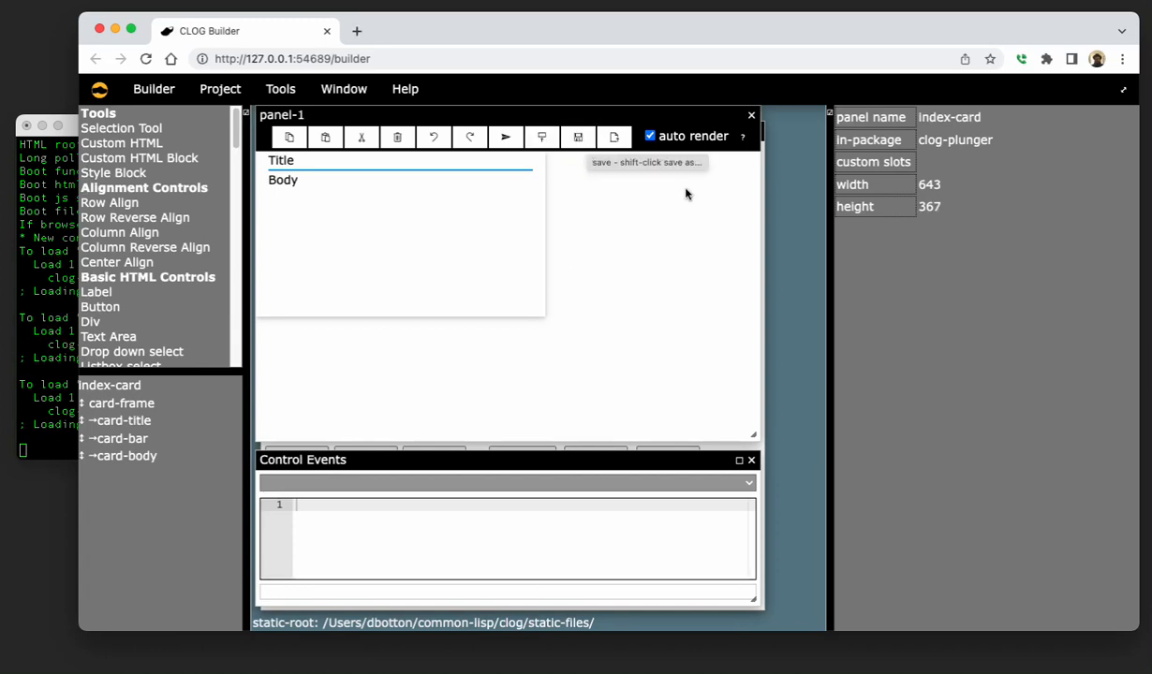
mouse_move(689, 123)
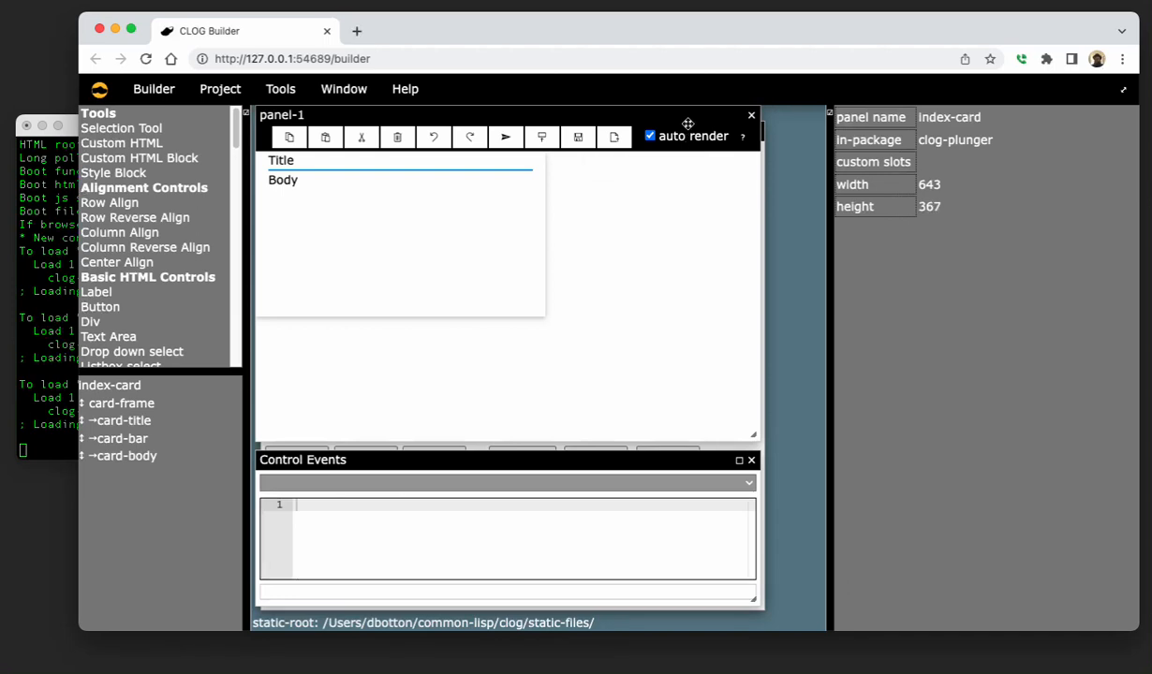
mouse_move(729, 124)
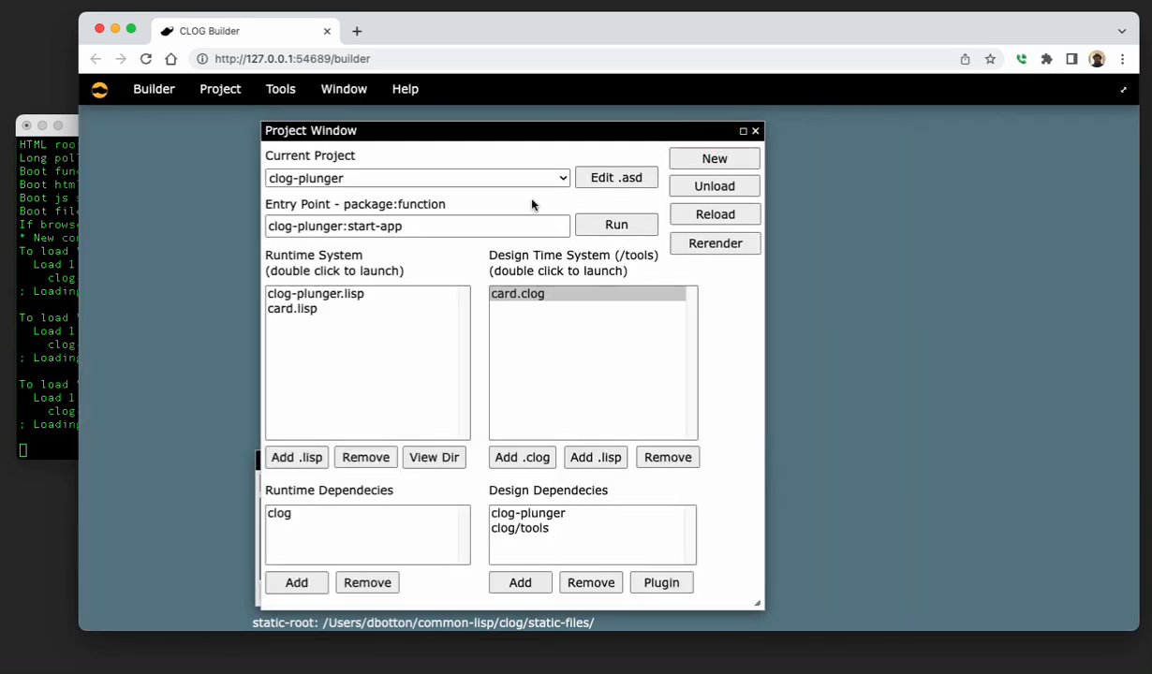
Open clog-plunger.lisp under Runtime System in the code editor.
double_click(315, 292)
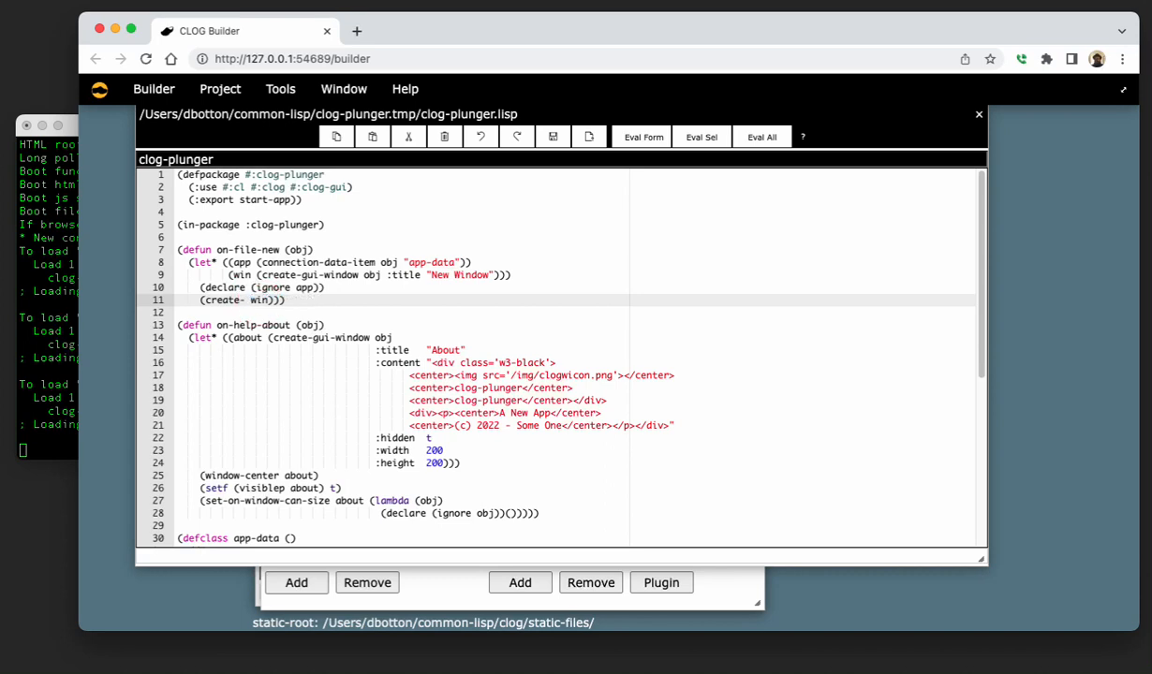
Change on-file-new to call (create-index-card win) and evaluate the form.
left_click(248, 299)
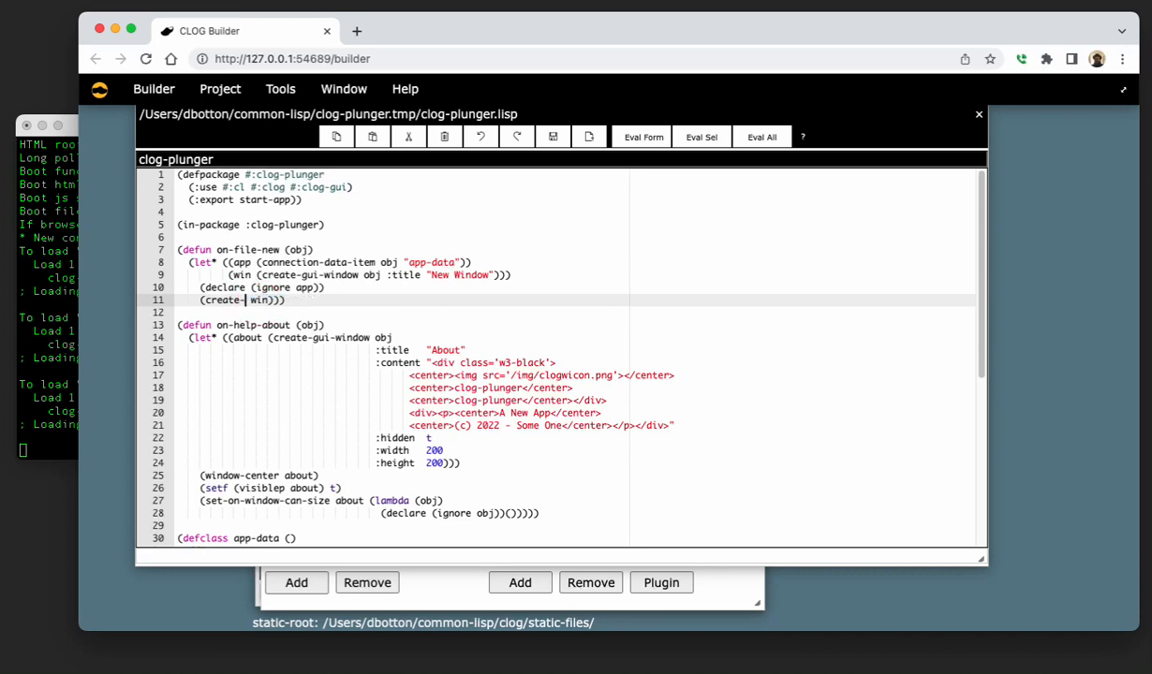
type("index-card")
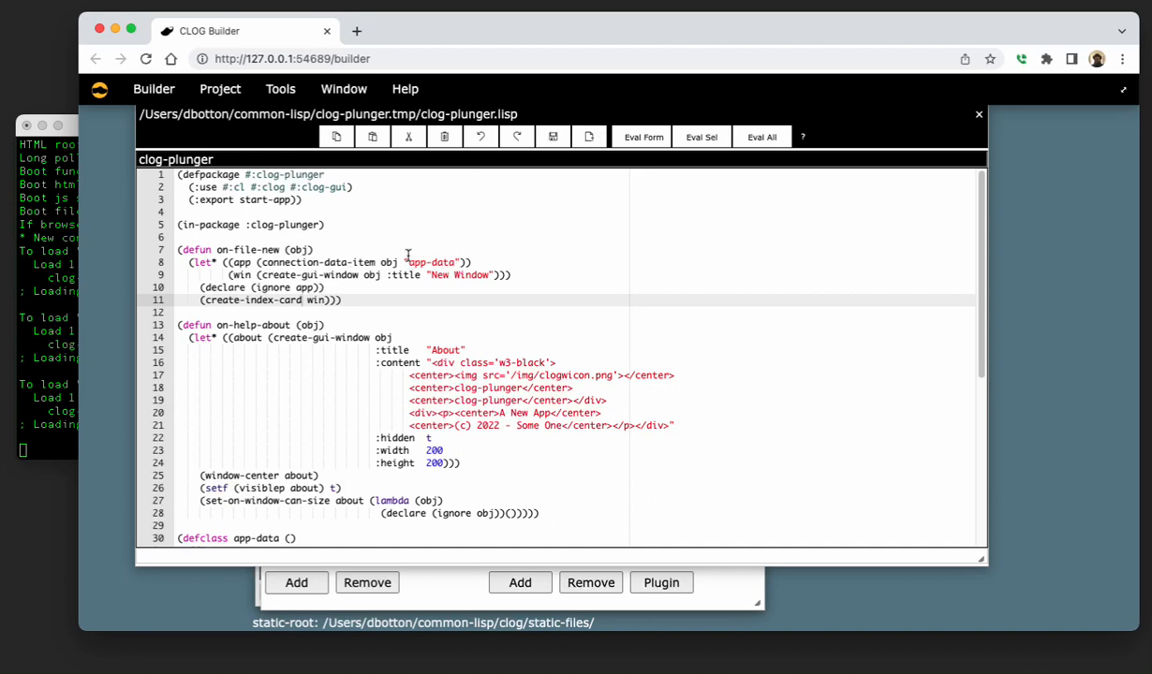
mouse_move(642, 136)
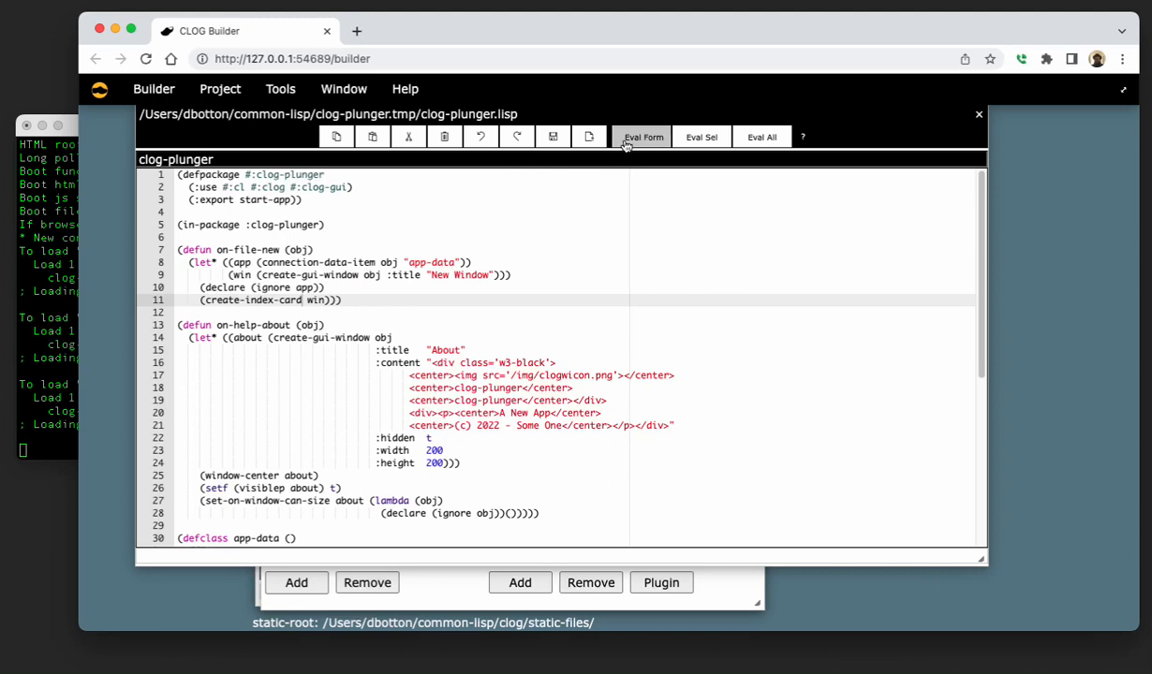
left_click(643, 137)
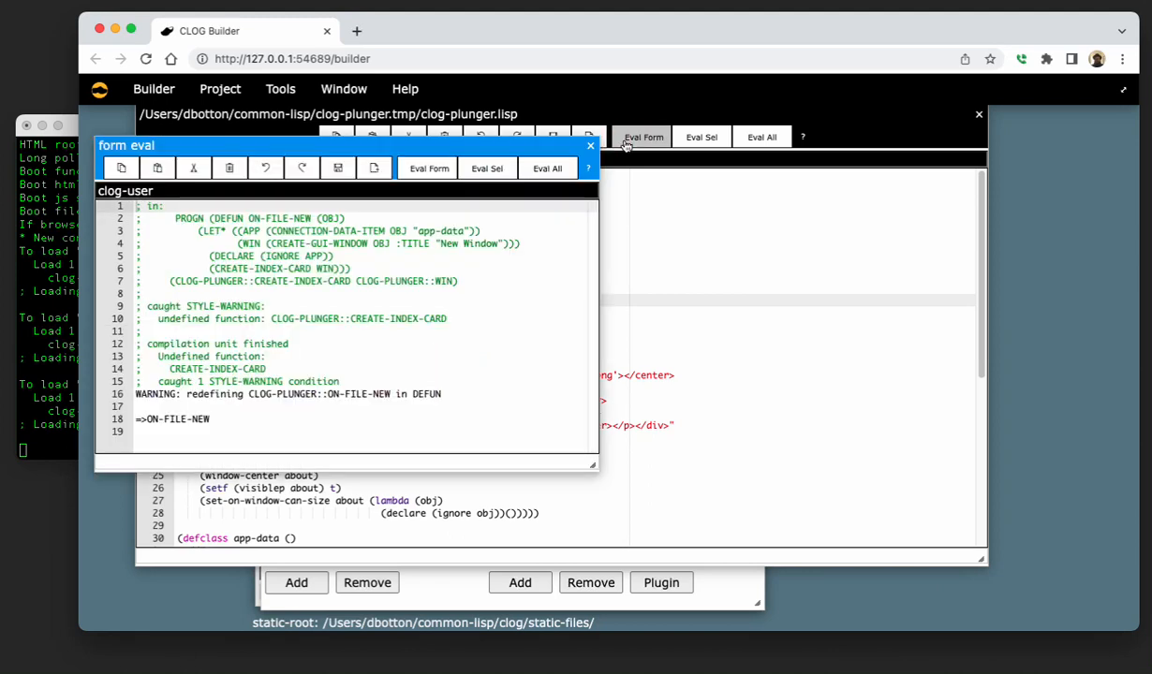
mouse_move(427, 273)
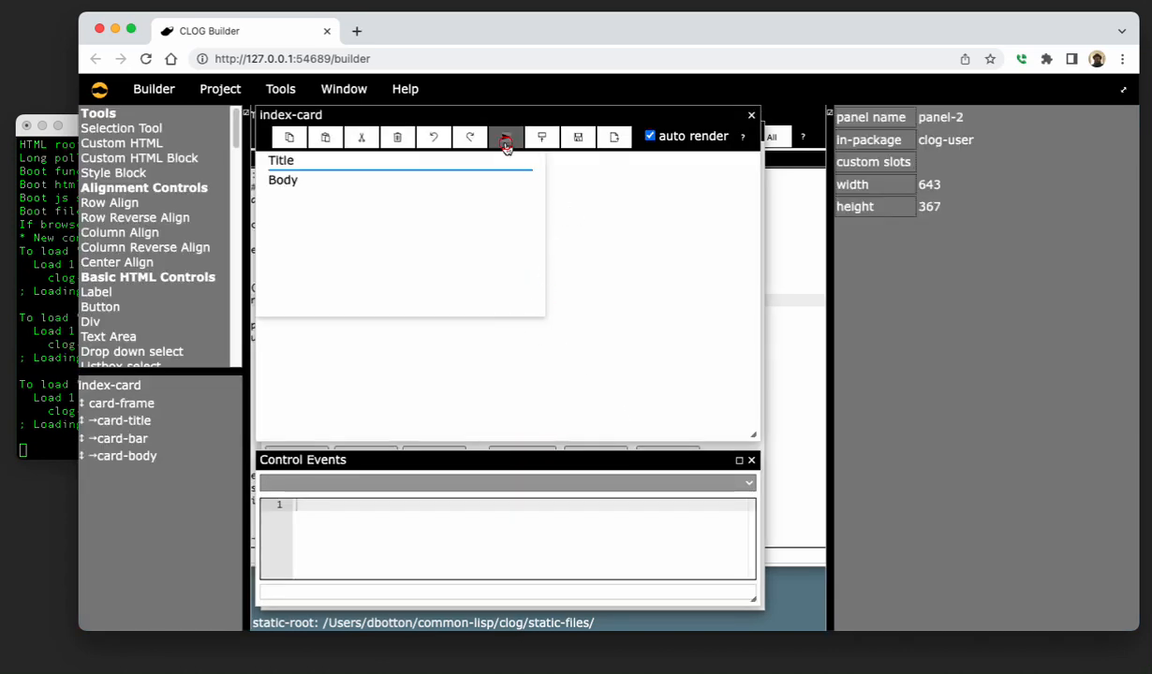
Reload the clog-plunger project from the Project Window.
left_click(506, 137)
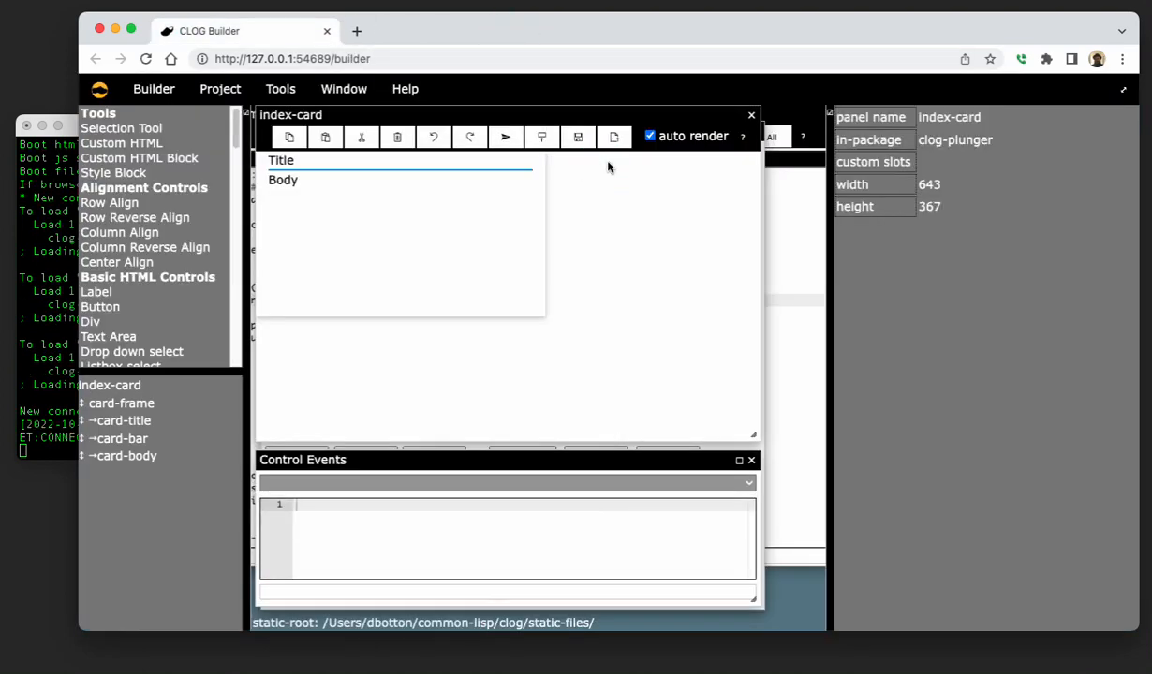
left_click(221, 88)
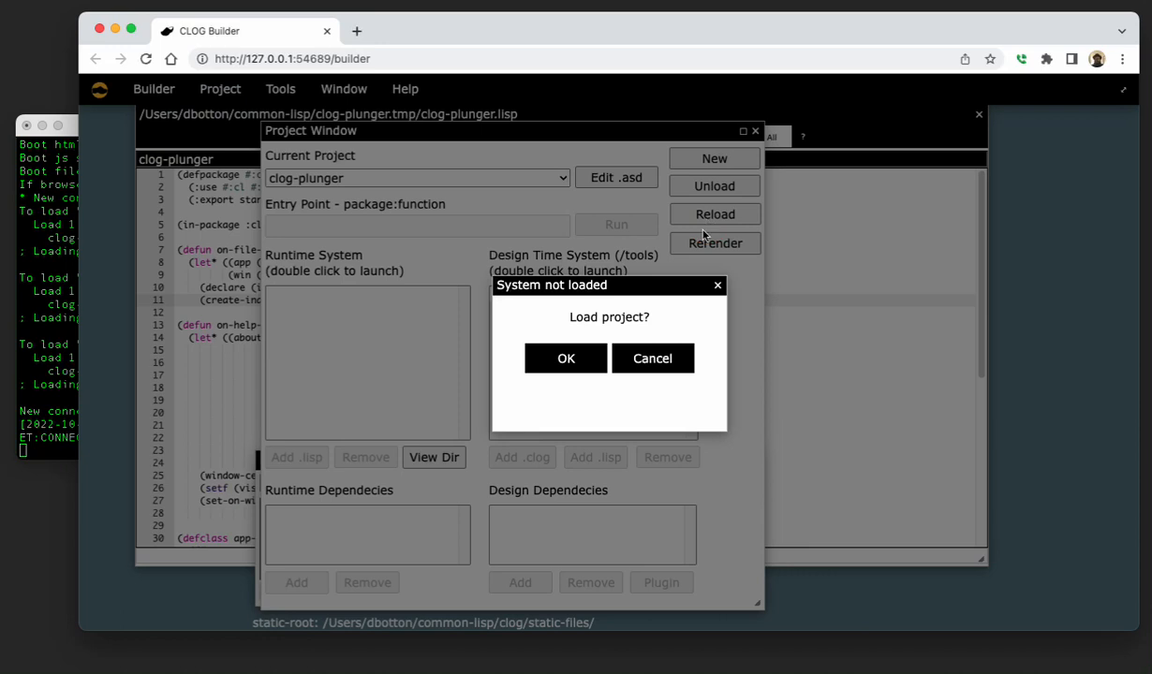
left_click(566, 358)
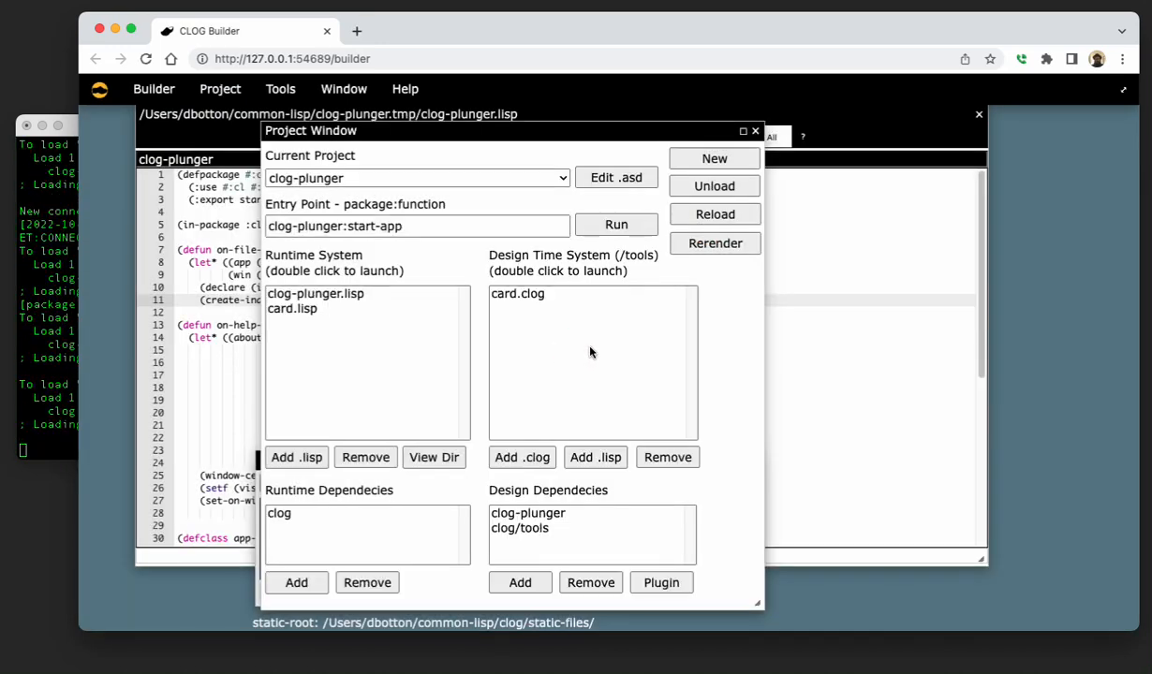
Reopen card.clog and clog-plunger.lisp for editing.
double_click(516, 292)
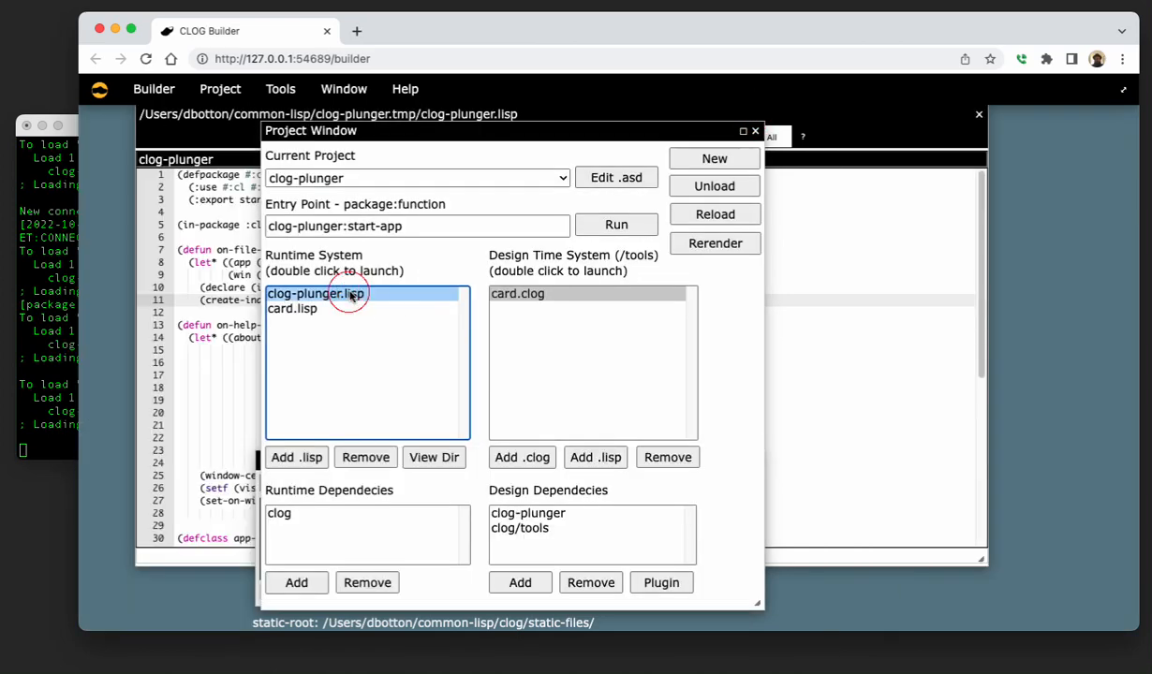
double_click(315, 292)
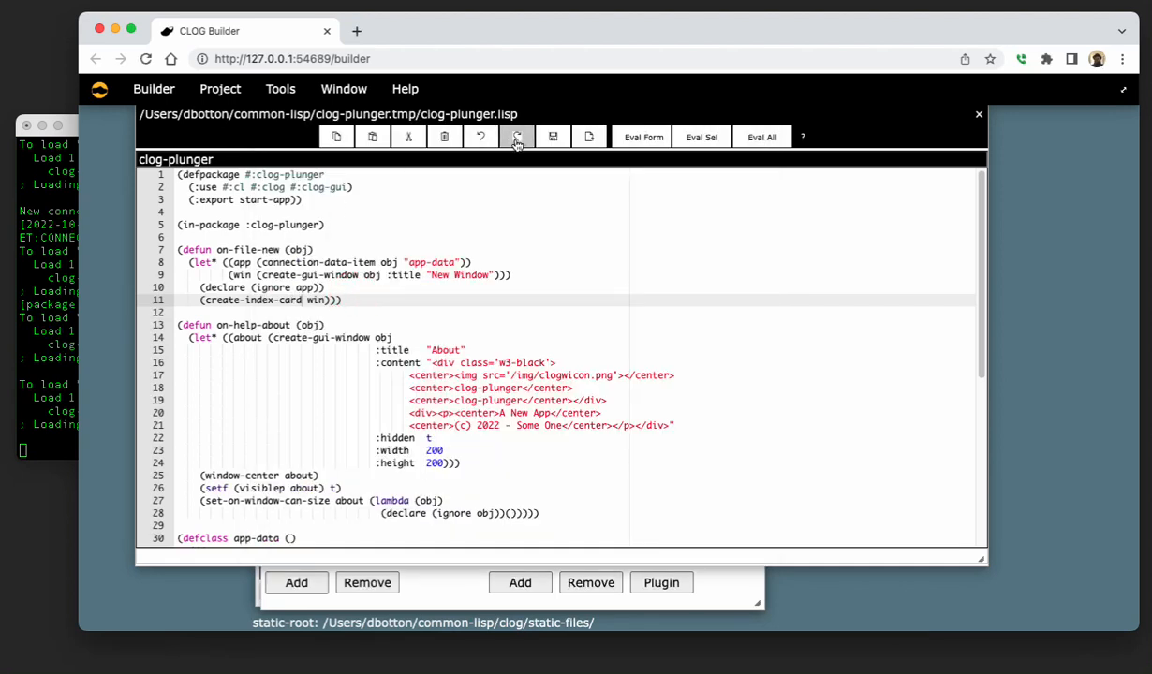
left_click(517, 137)
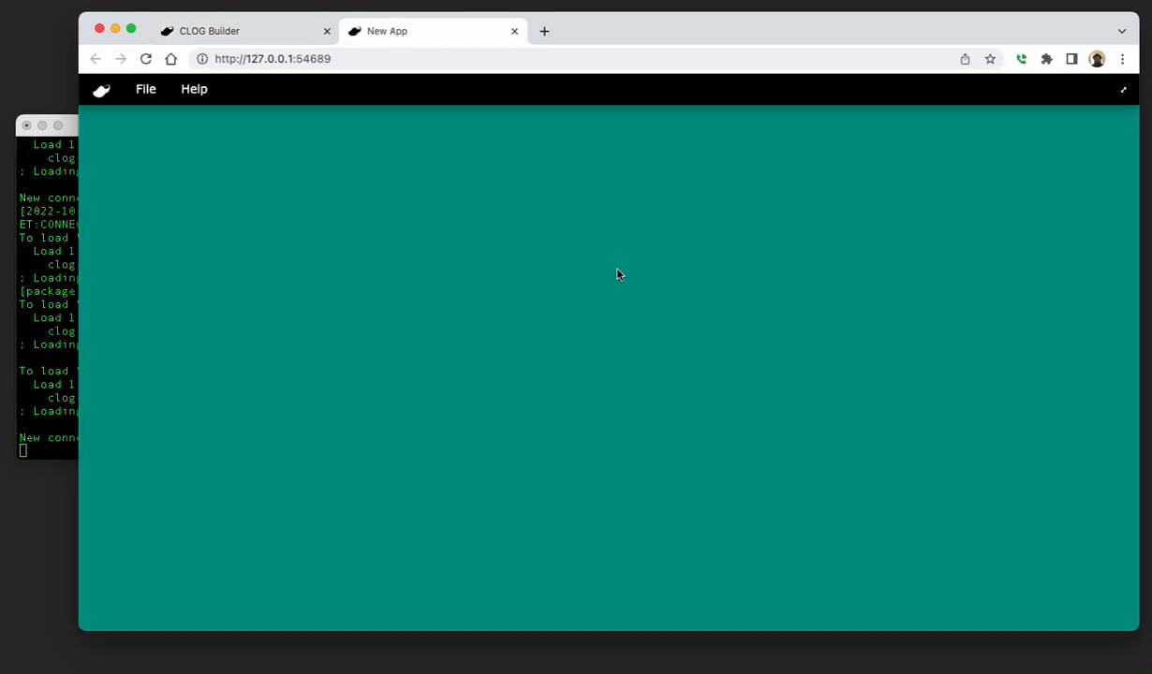
left_click(146, 90)
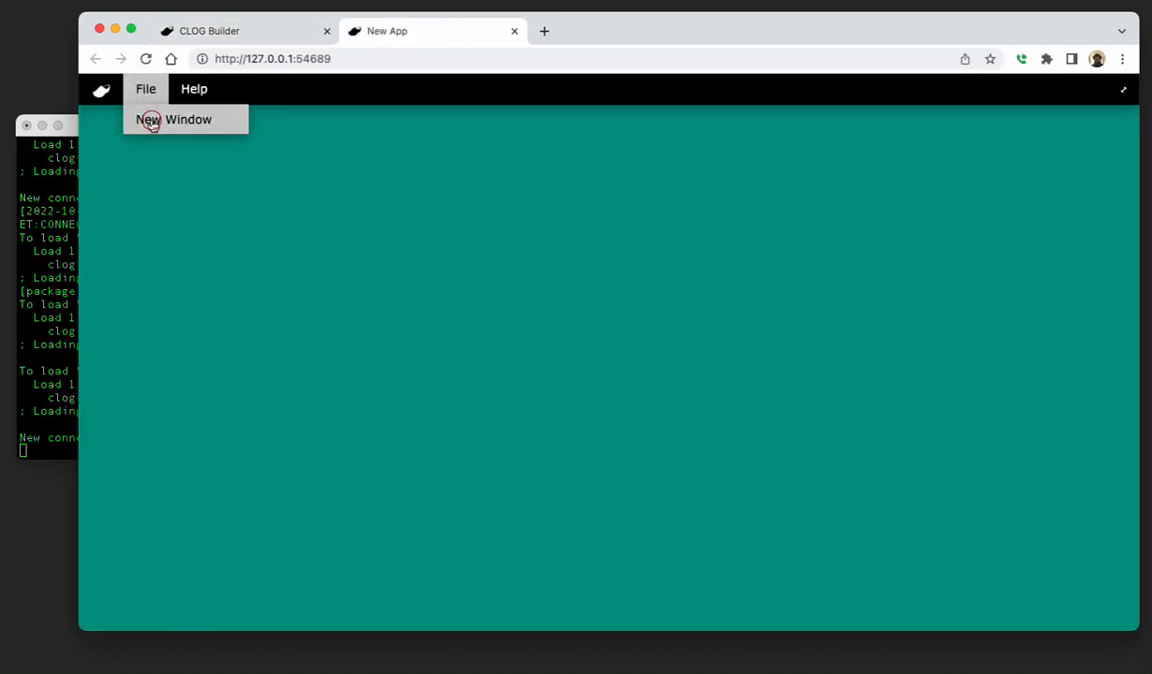
left_click(172, 119)
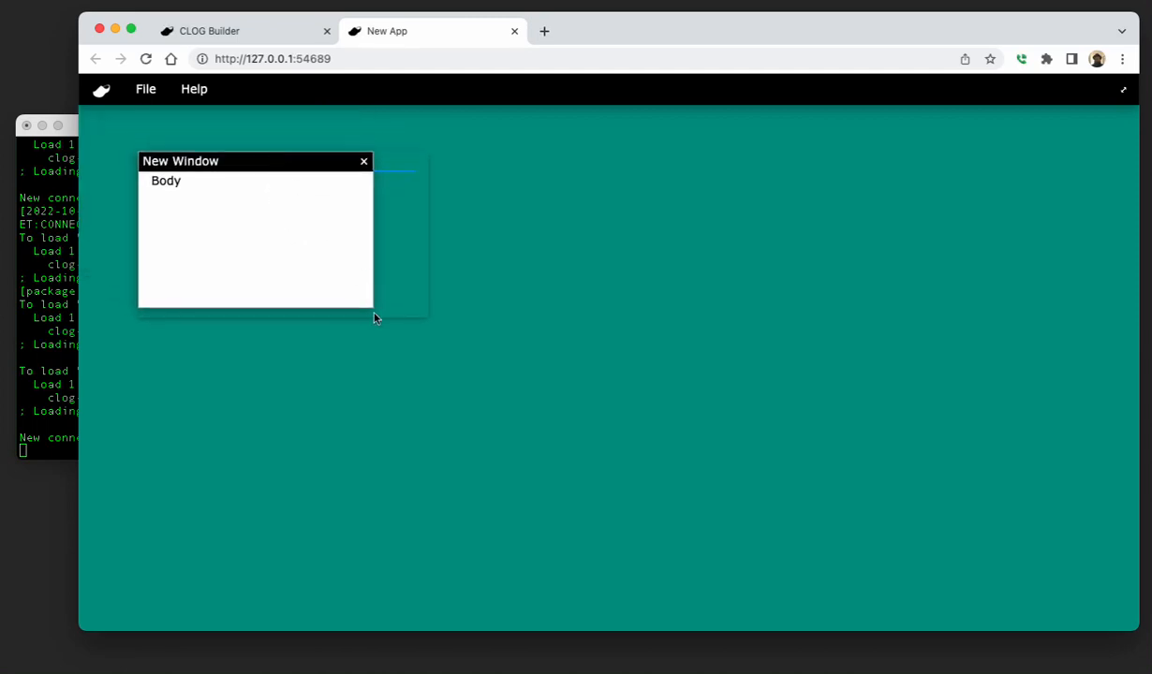
left_click_drag(373, 317, 480, 356)
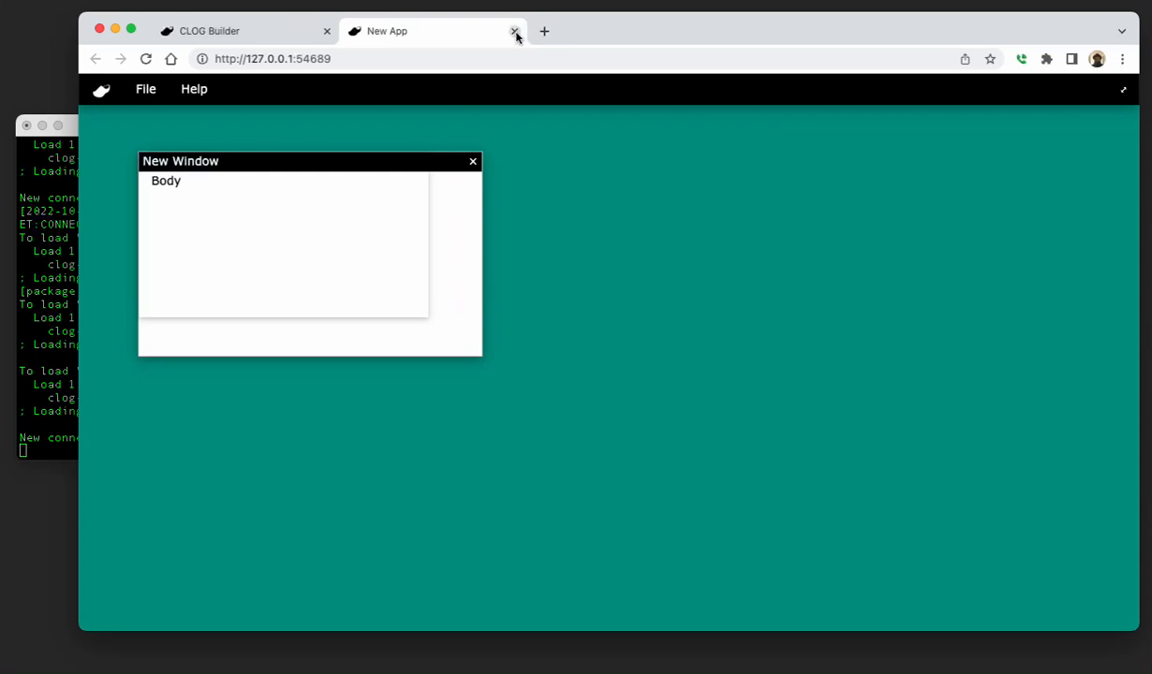
left_click(513, 30)
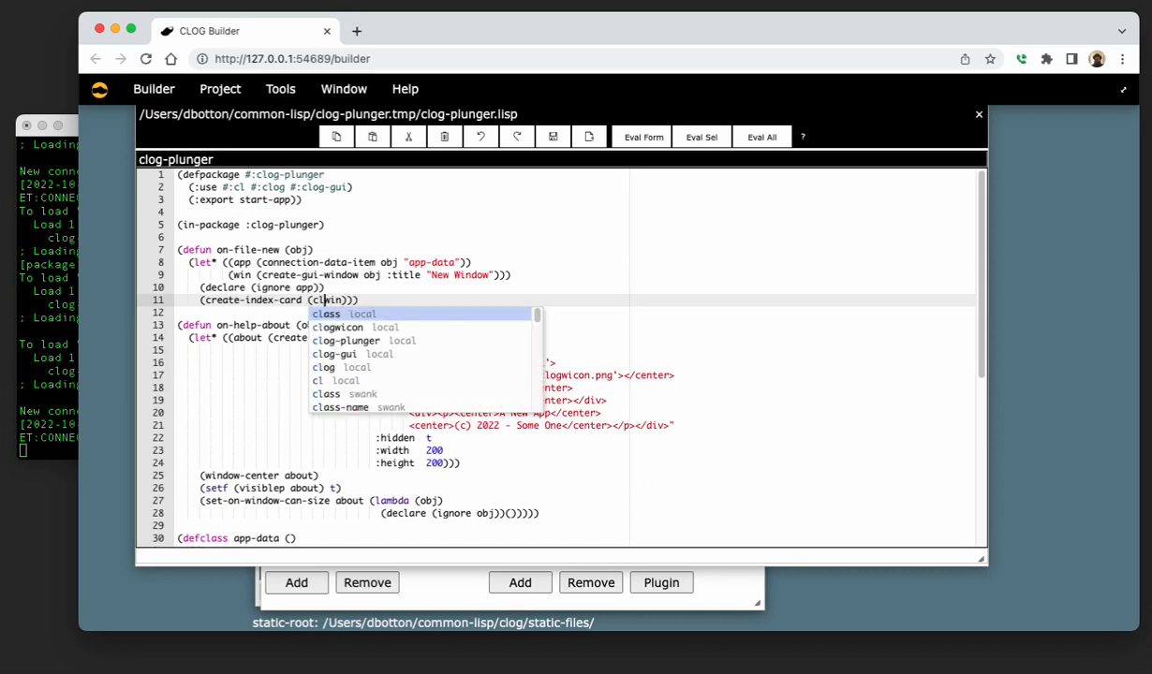
Pass (window-content win) to create-index-card in on-file-new and return to the running app.
type("window")
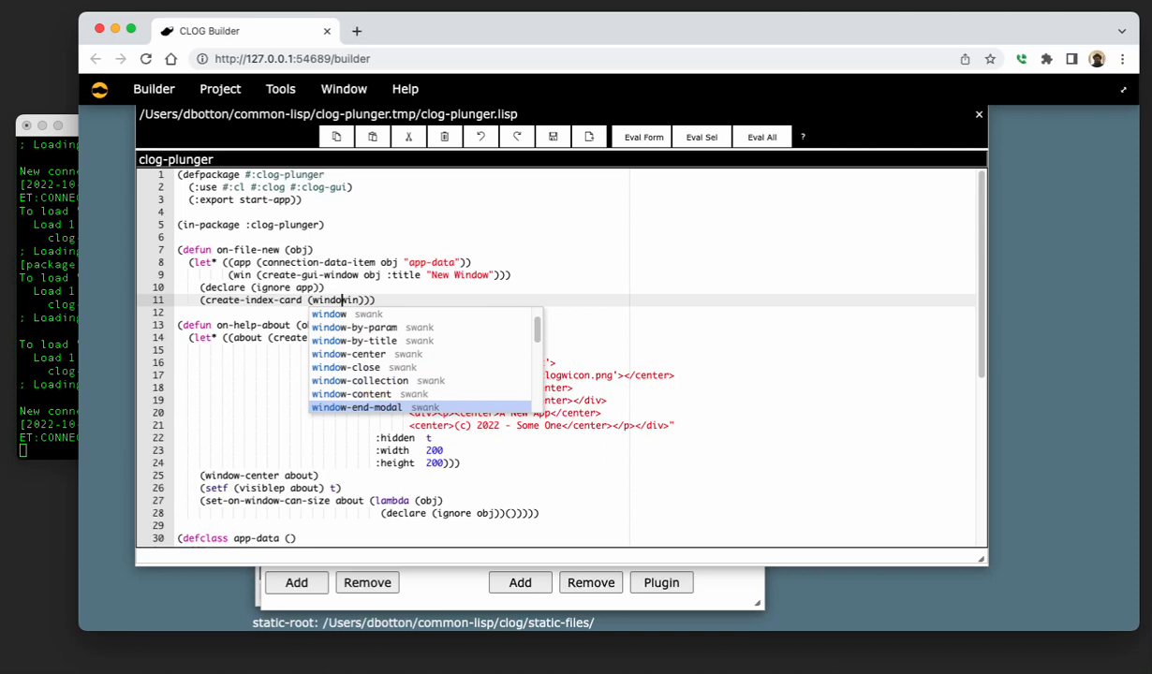
left_click(360, 393)
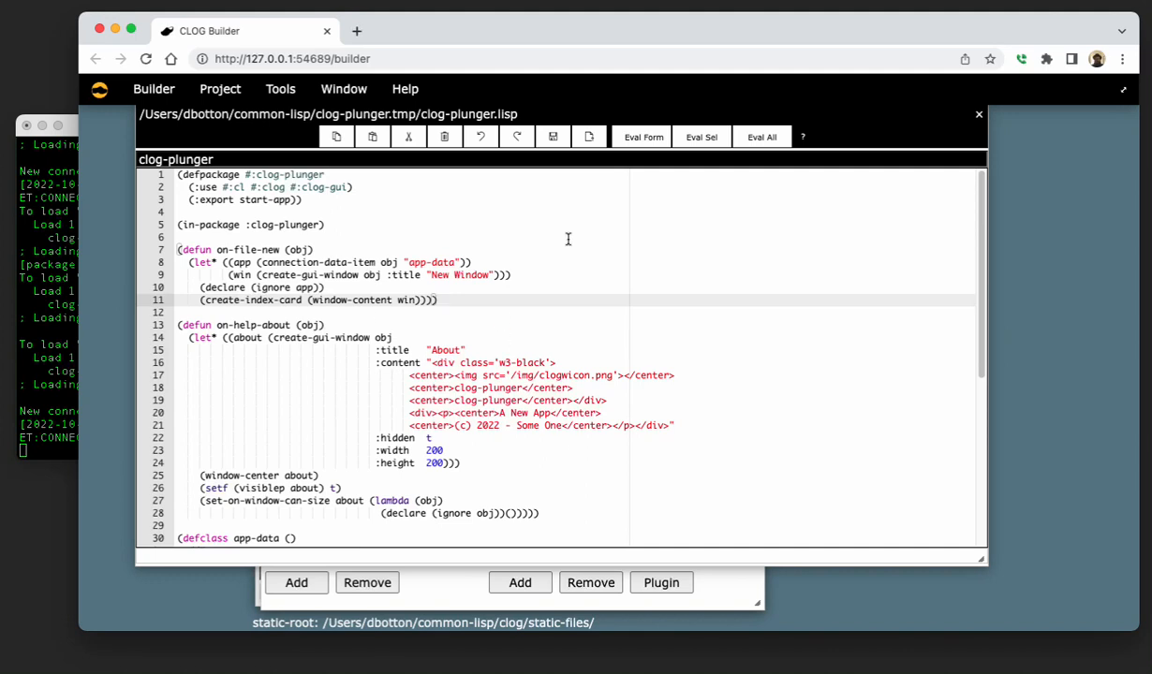
left_click(641, 137)
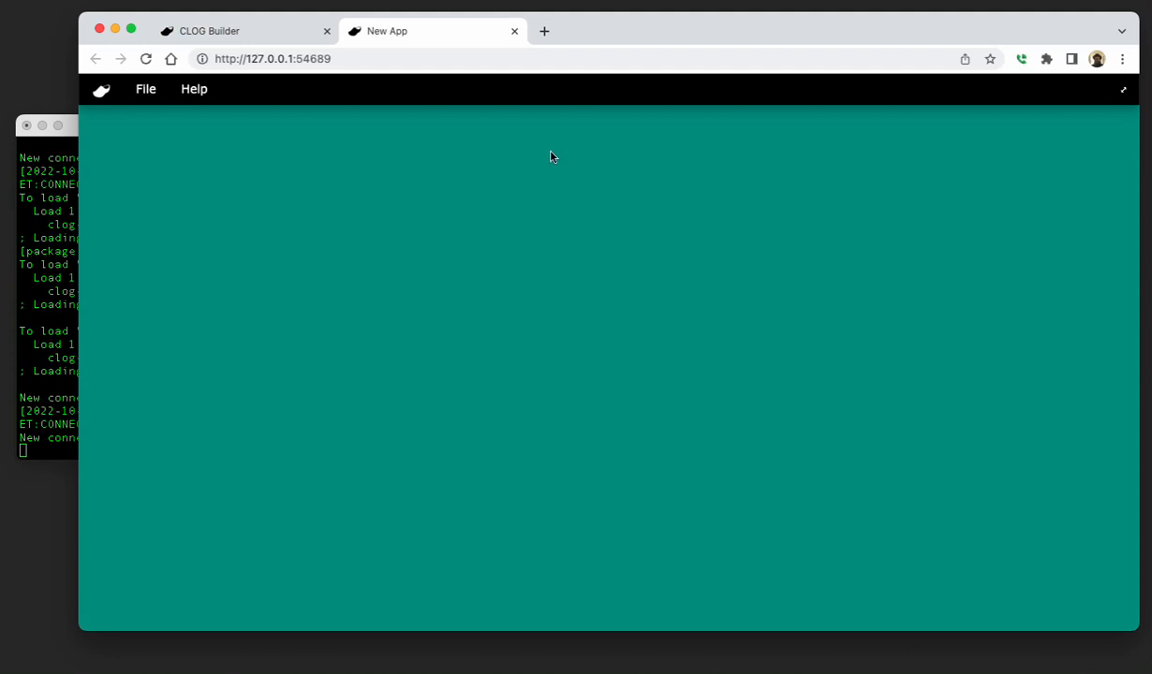
Open File > New Window in the app and move/enlarge it to reveal the Title and Body card.
left_click(146, 90)
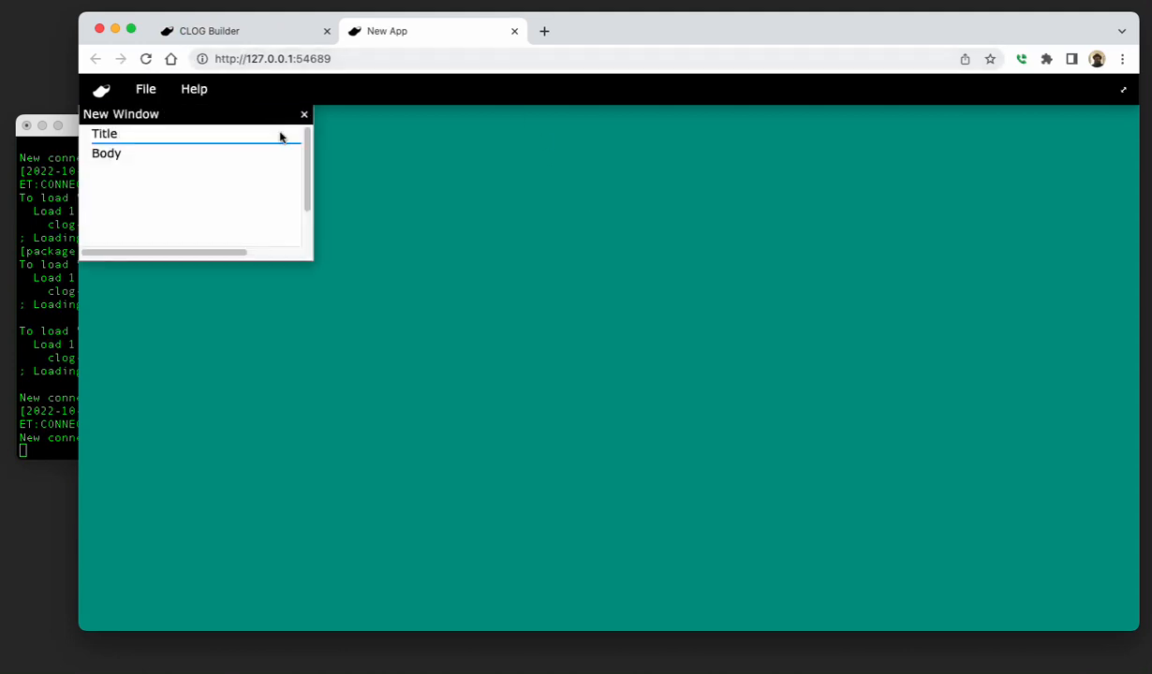
left_click_drag(119, 115, 227, 148)
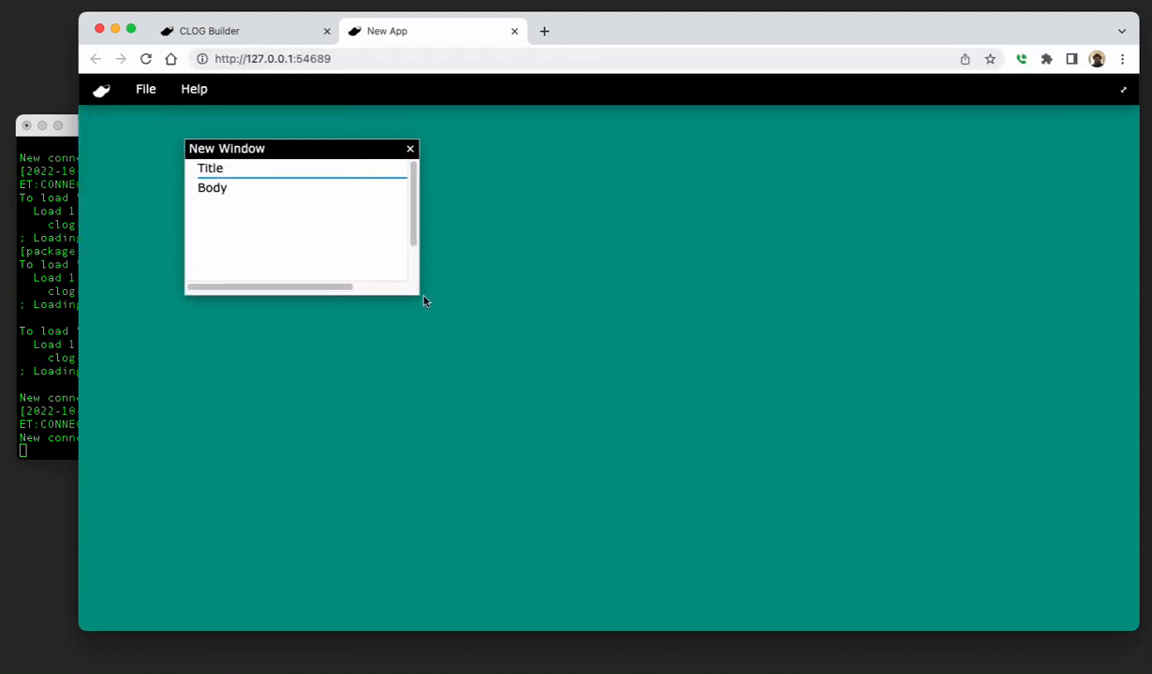
left_click_drag(421, 299, 607, 403)
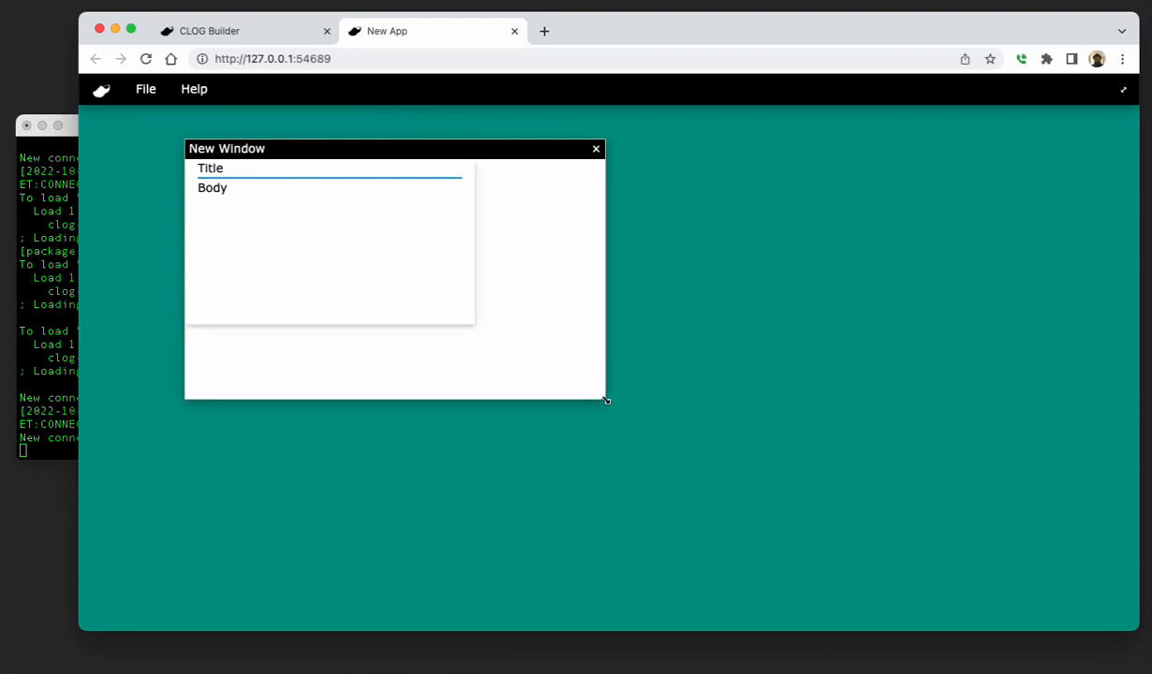
left_click_drag(607, 401, 600, 414)
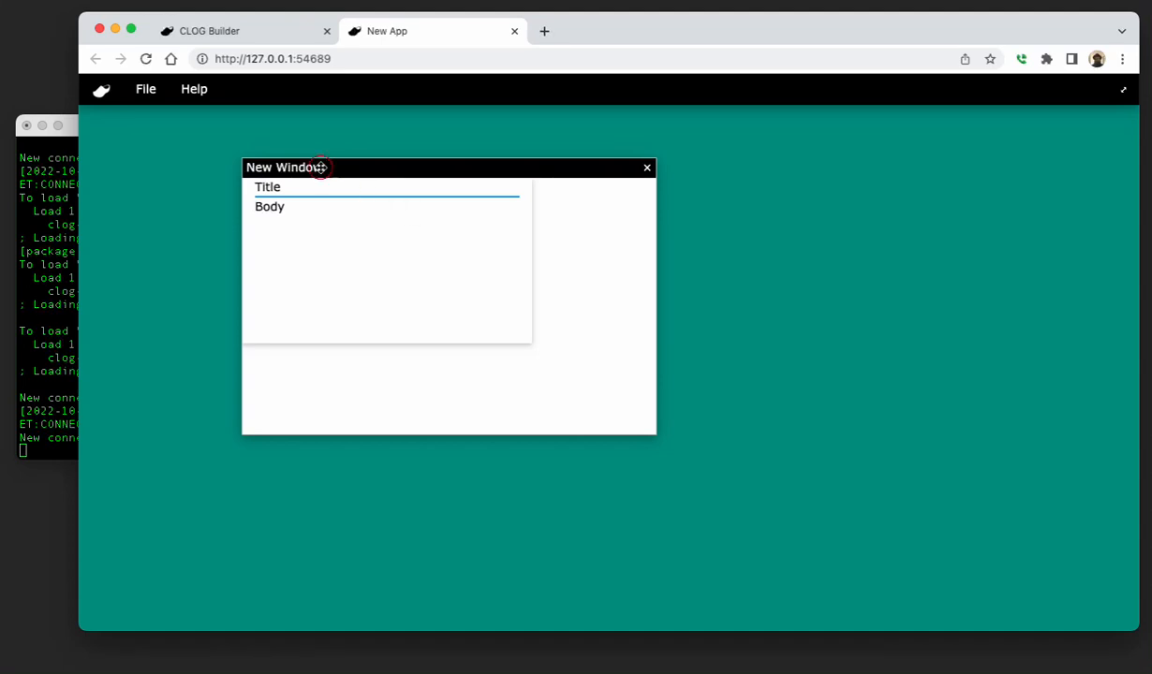
left_click_drag(309, 168, 272, 157)
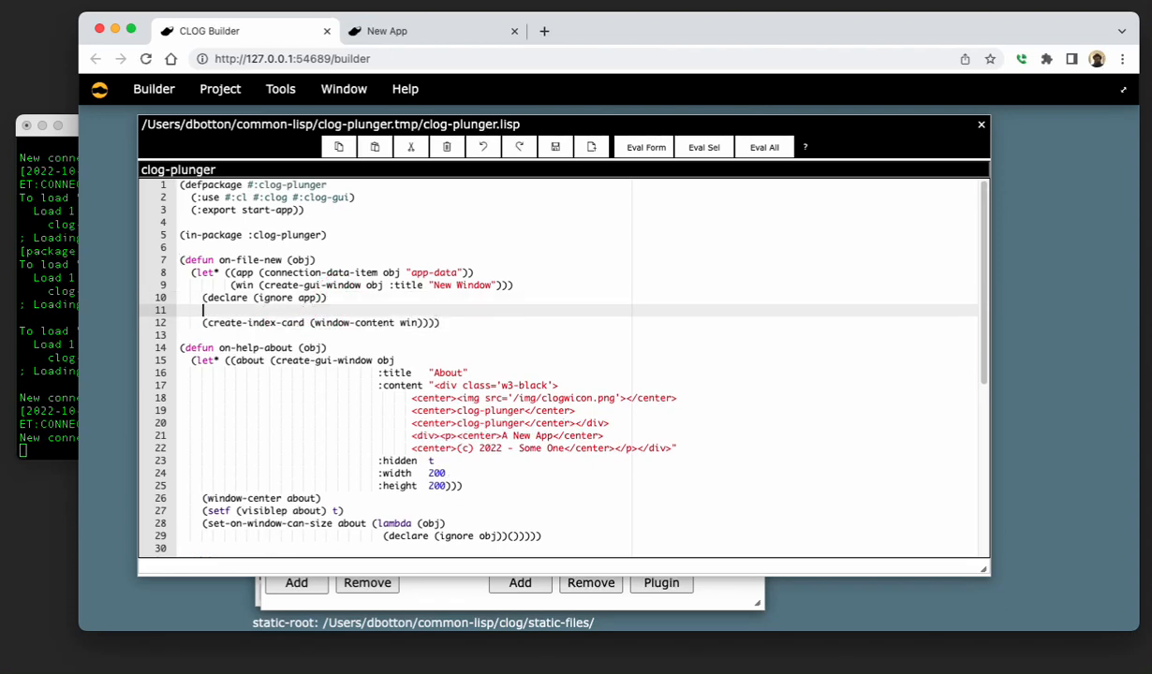
Wrap the create-index-card call in a (dotimes (n 30) ...) loop with balanced parentheses.
left_click(210, 311)
type("(dotimes")
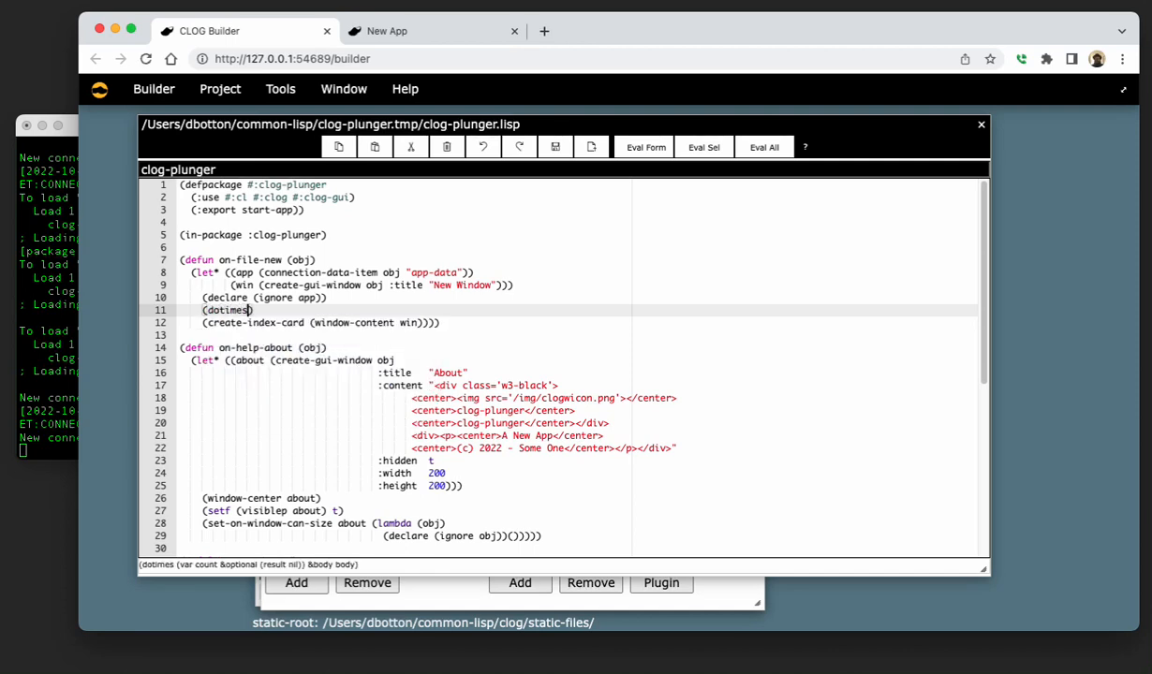
type("()")
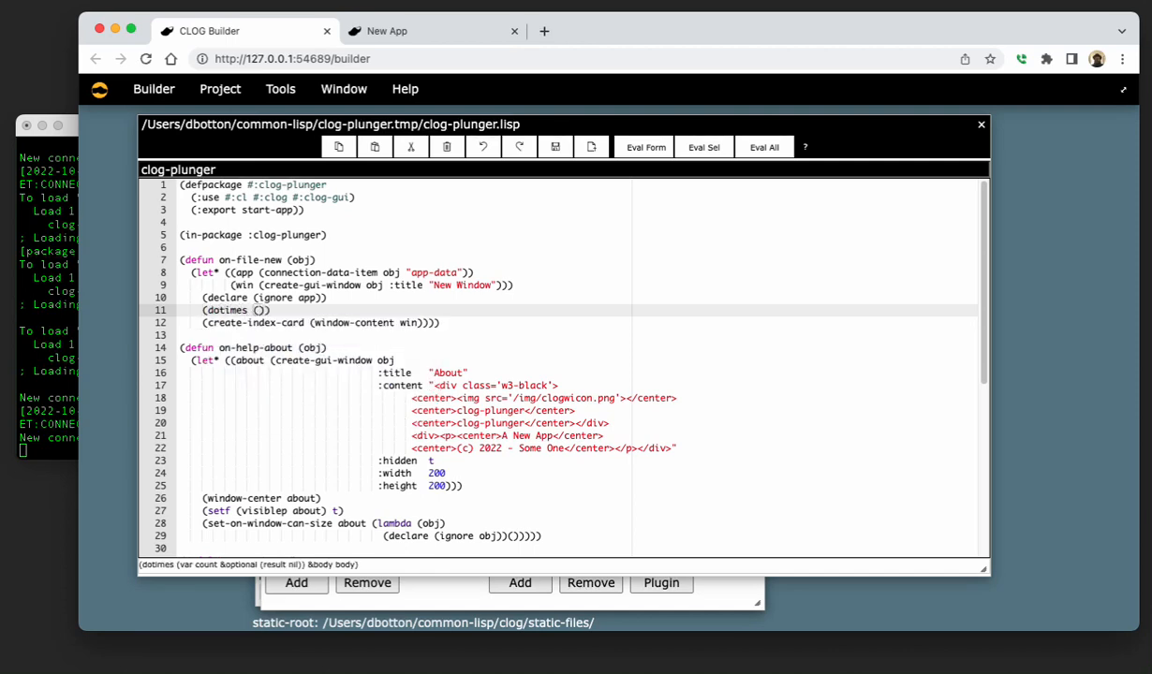
type("n")
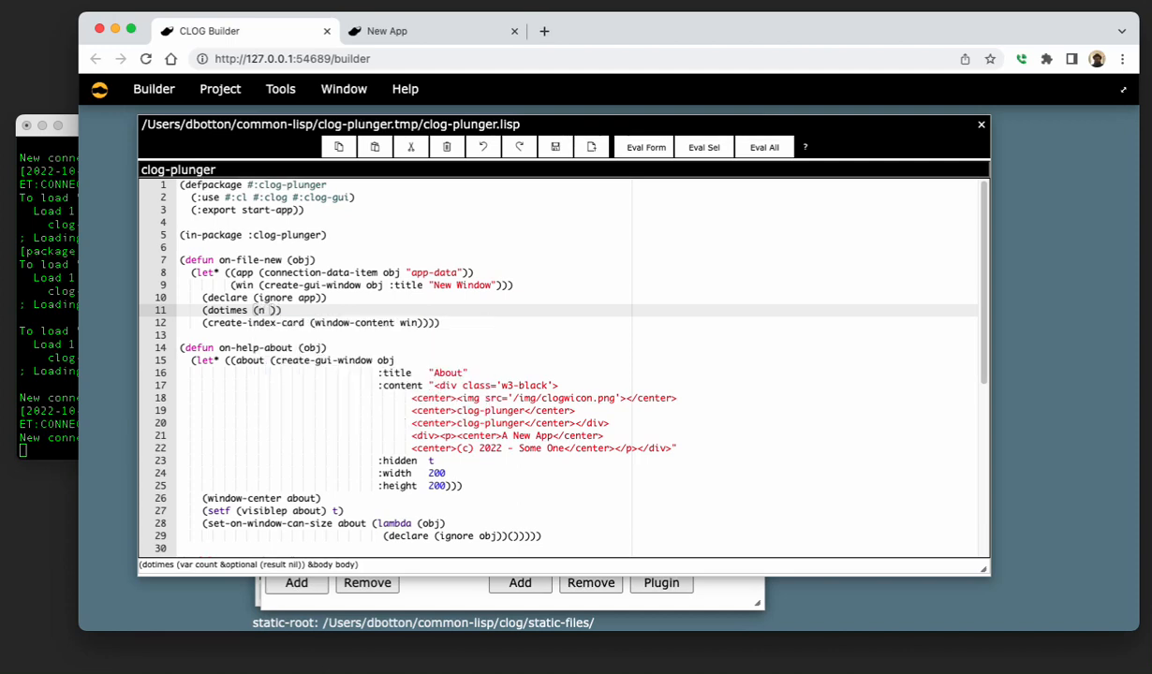
type("30")
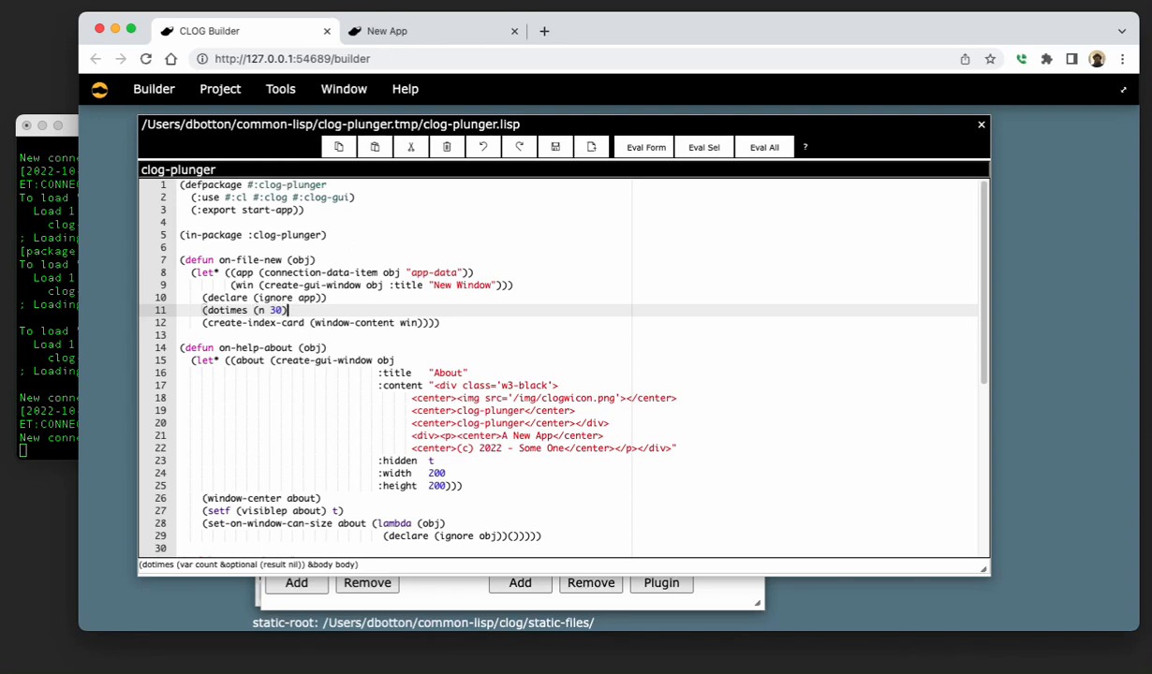
left_click(261, 322)
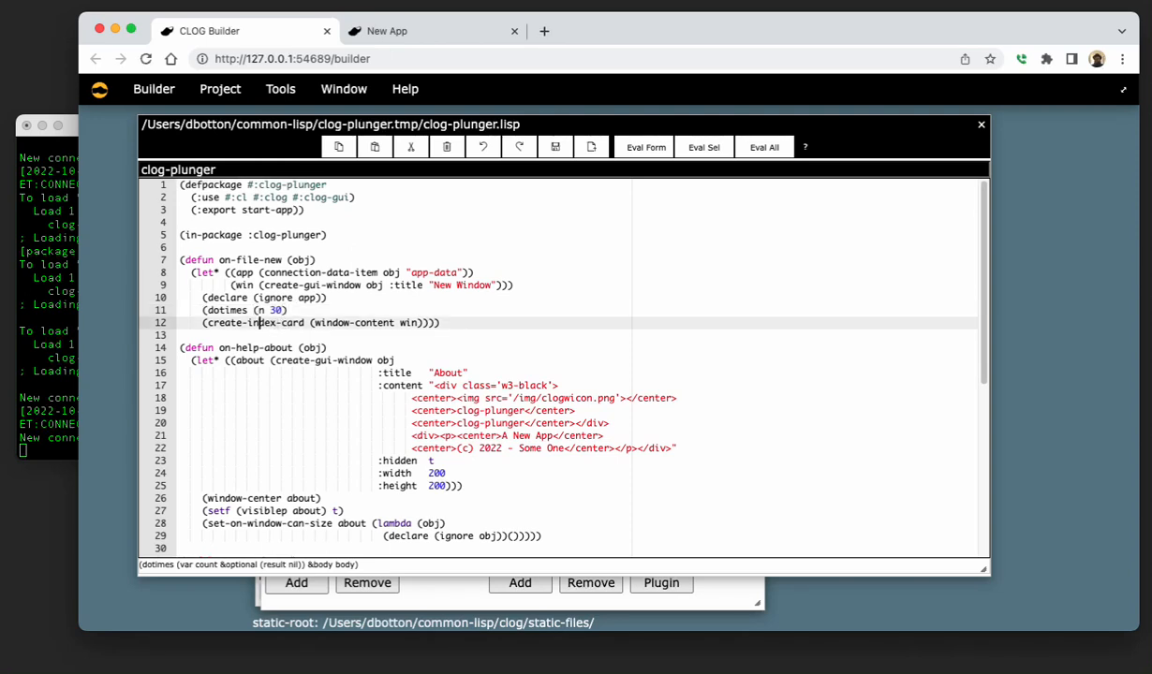
left_click(449, 322)
type(")")
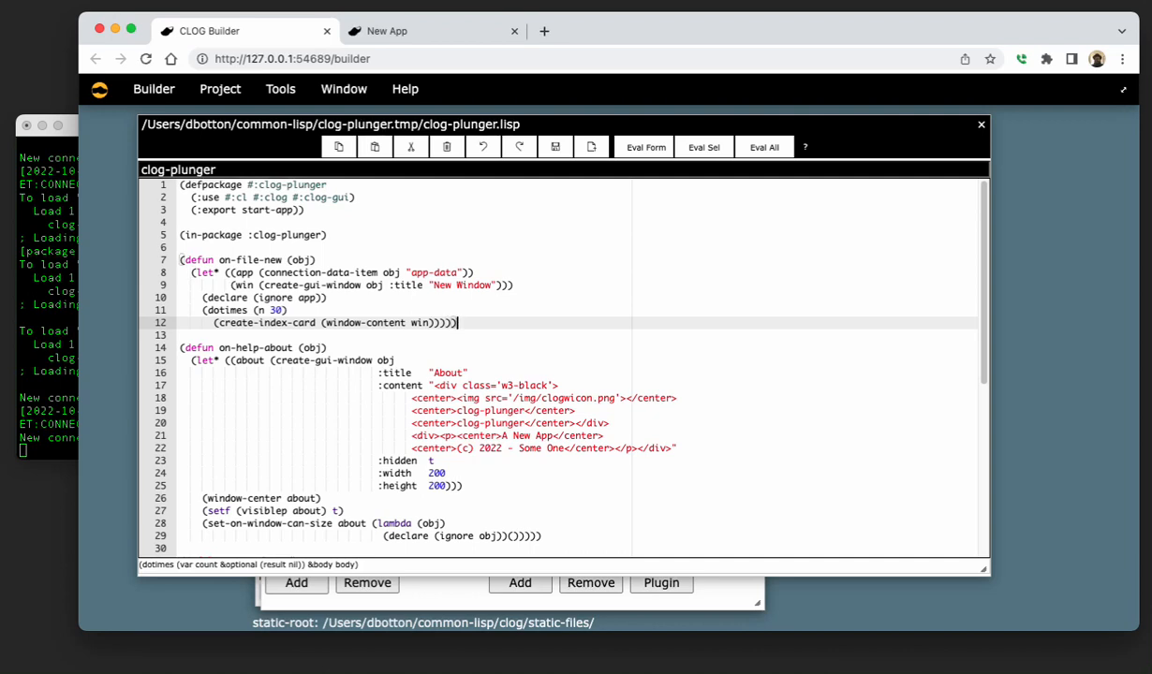
mouse_move(542, 278)
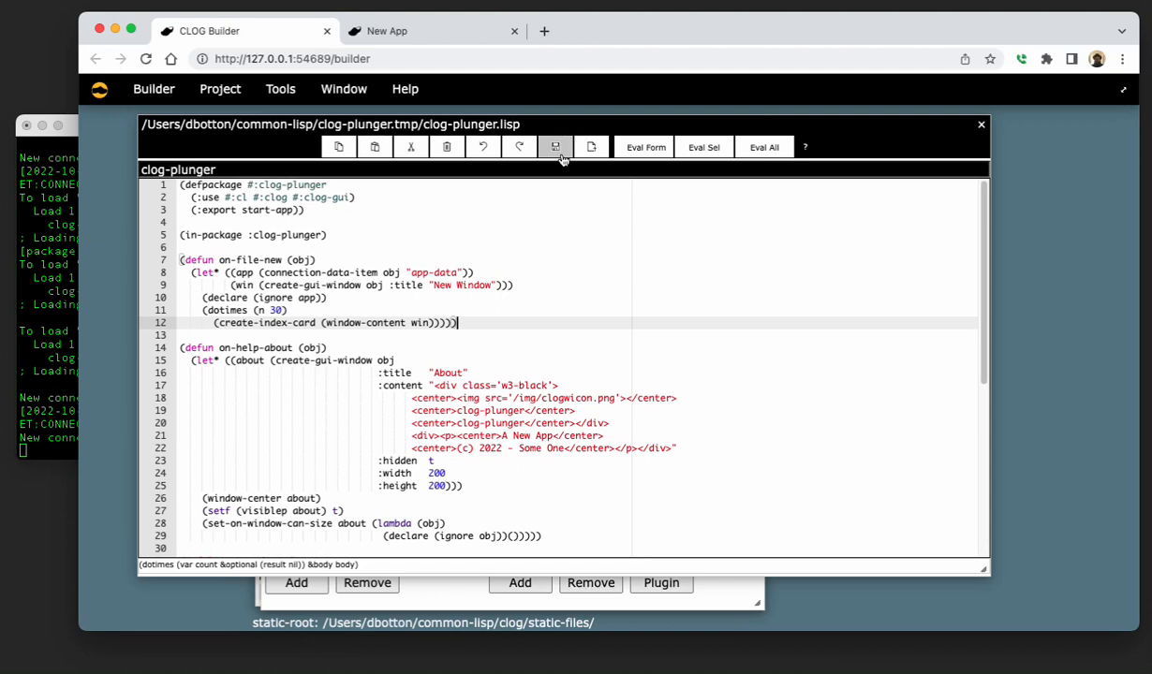
Save clog-plunger.lisp and evaluate the updated on-file-new form.
left_click(644, 146)
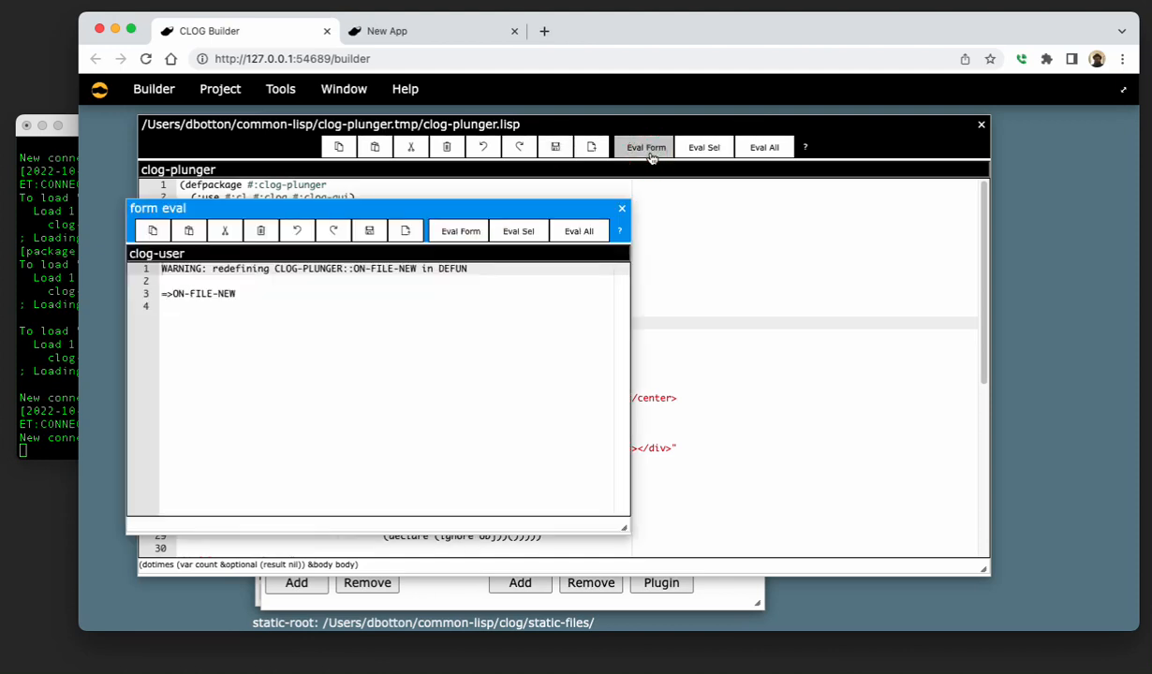
left_click(621, 208)
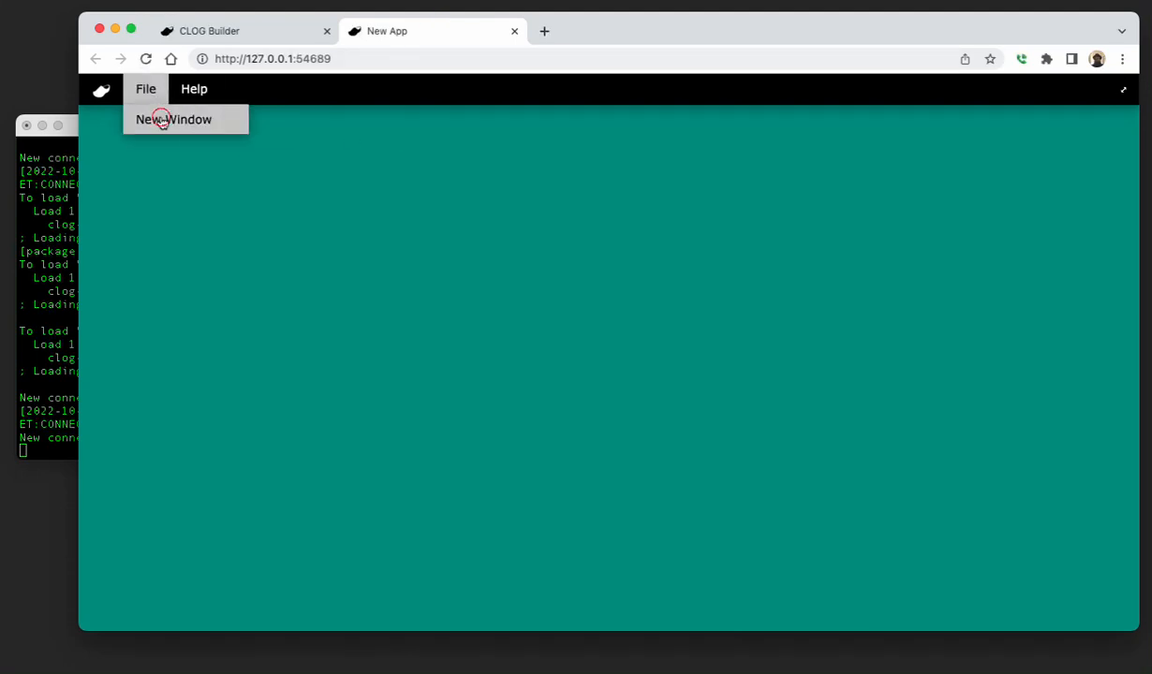
Open a New Window showing the stacked cards, scroll through them, close it and return to the builder.
left_click(174, 120)
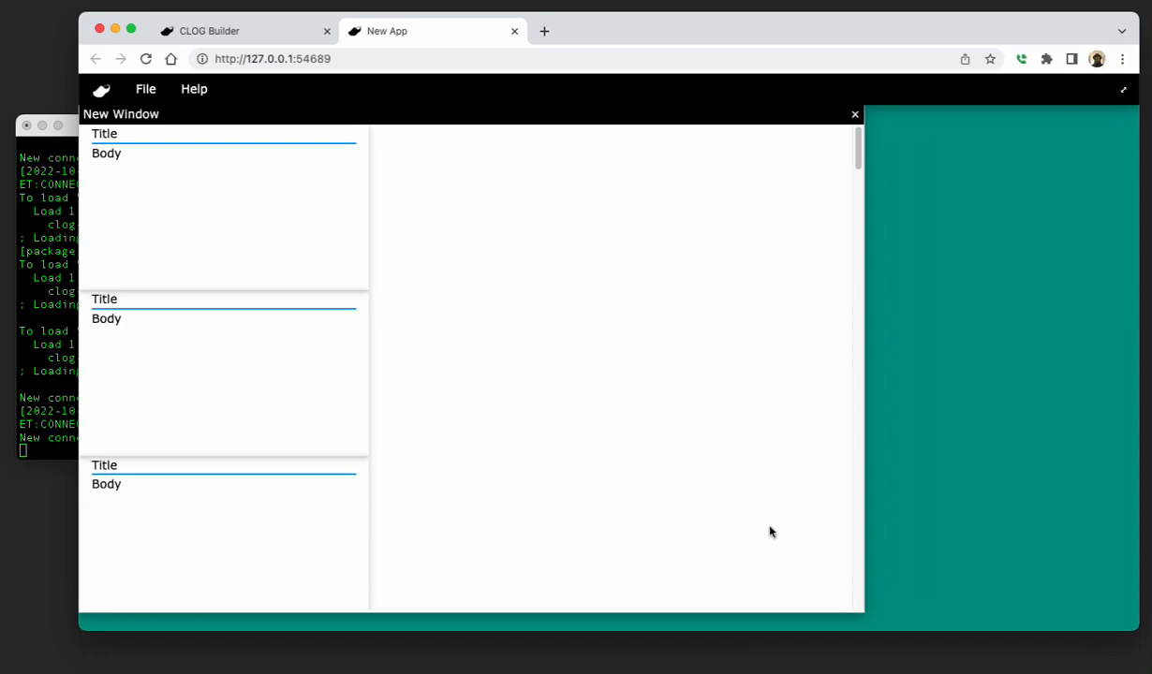
left_click_drag(121, 114, 233, 139)
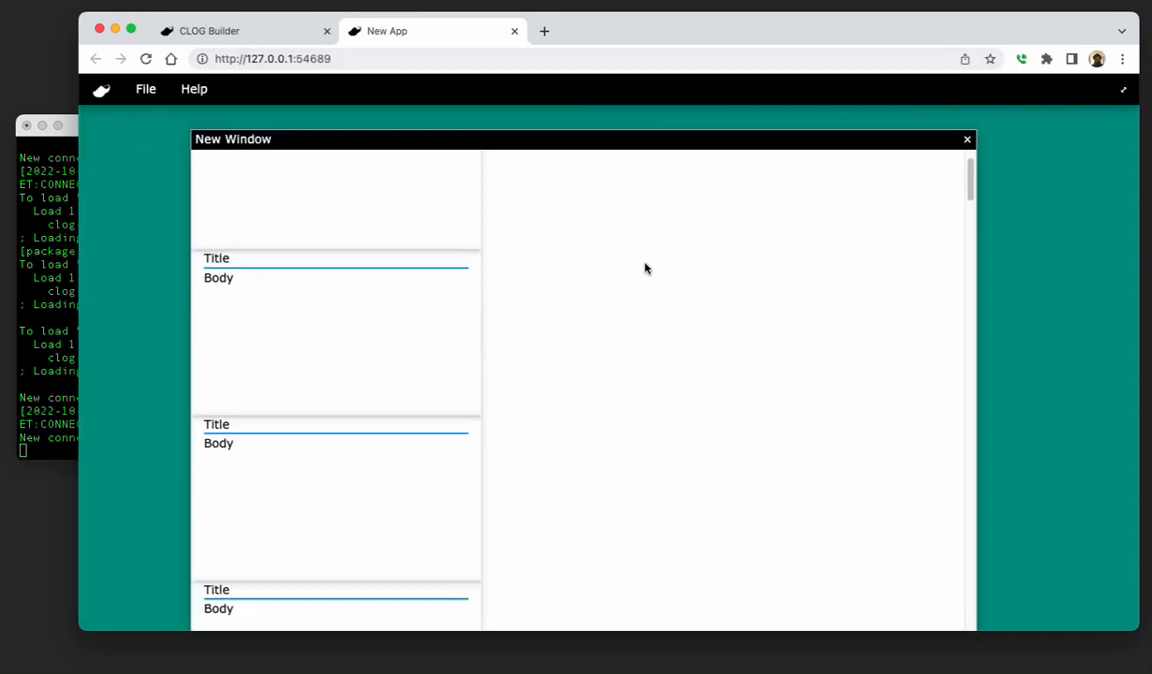
scroll("down", 3)
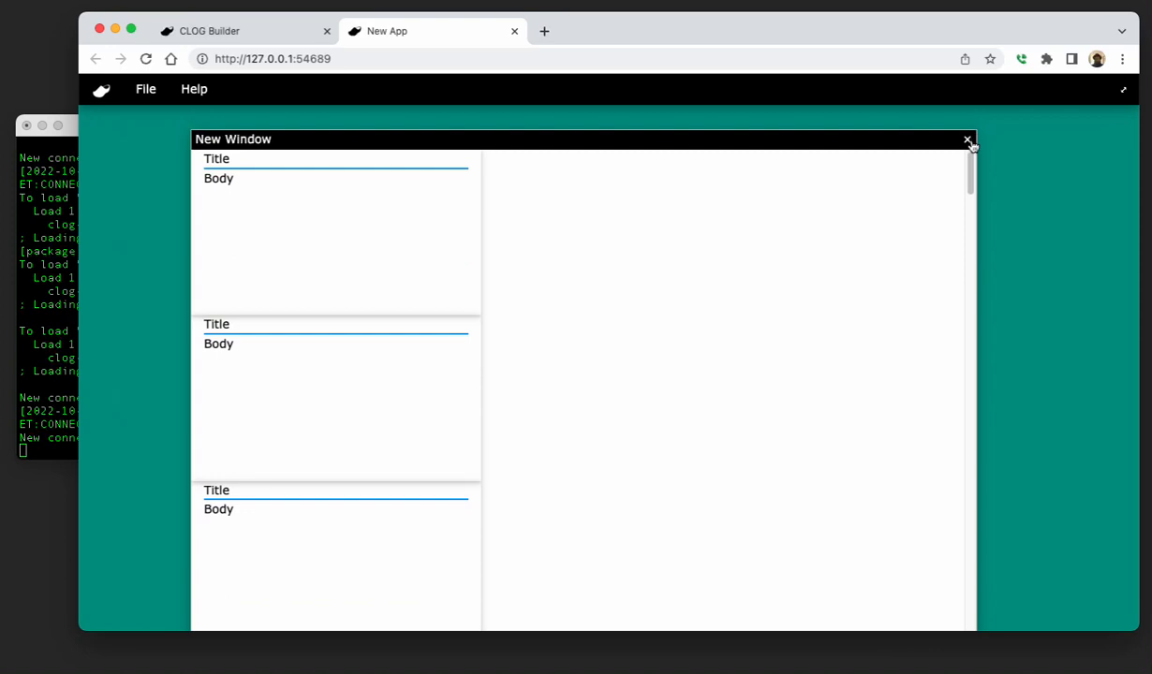
left_click(967, 138)
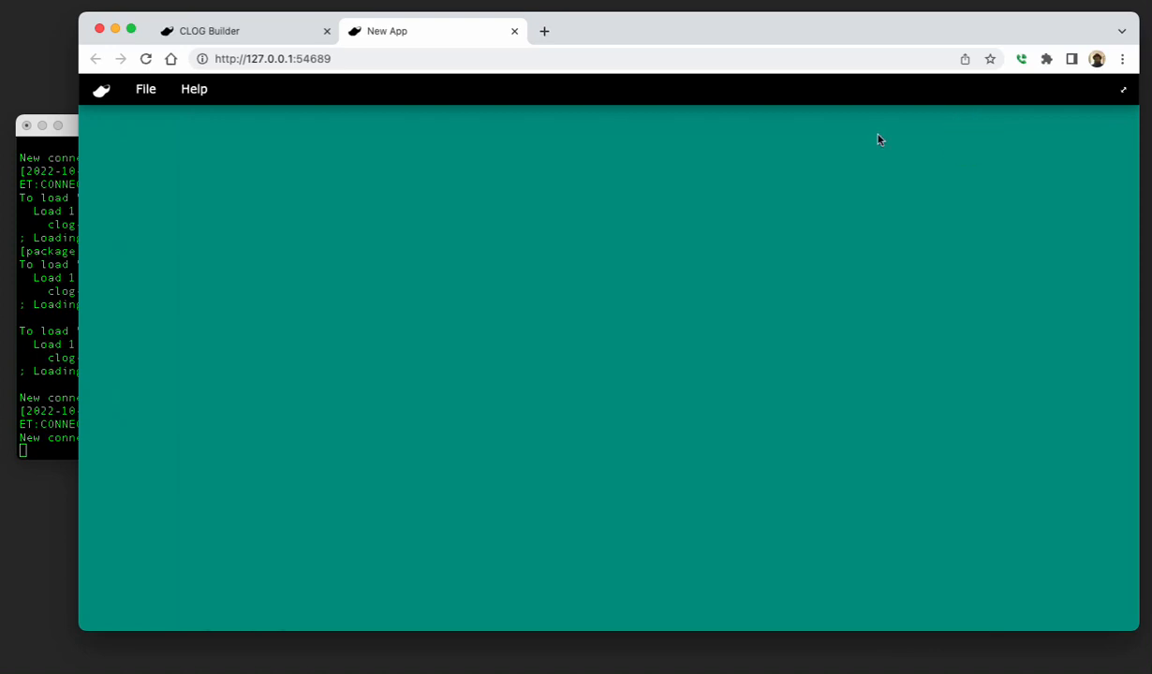
left_click(234, 30)
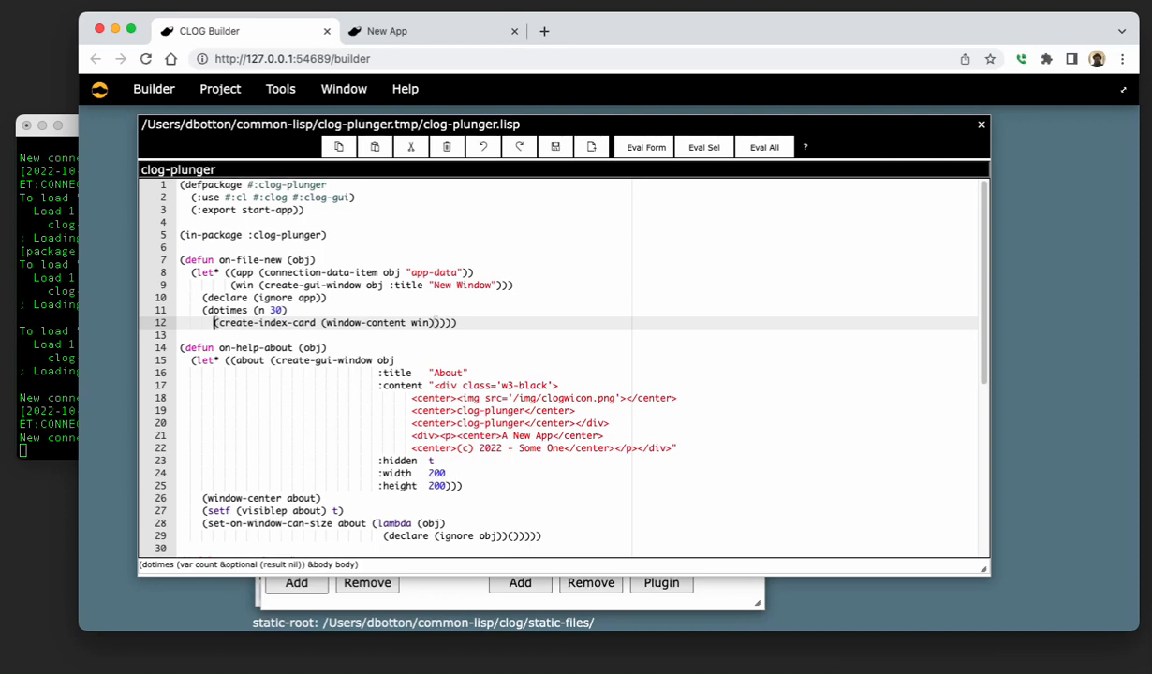
Bind each card with let and start (setf (text (card-title card)) ...) inside the loop.
type("let ((card")
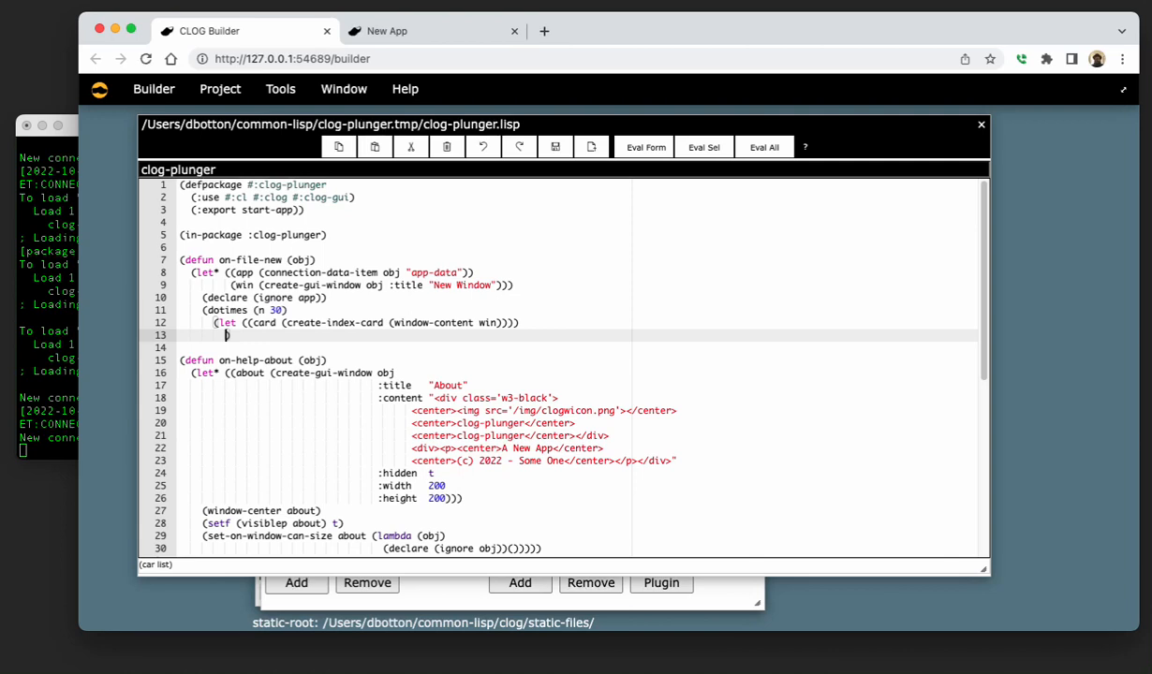
type("setf (")
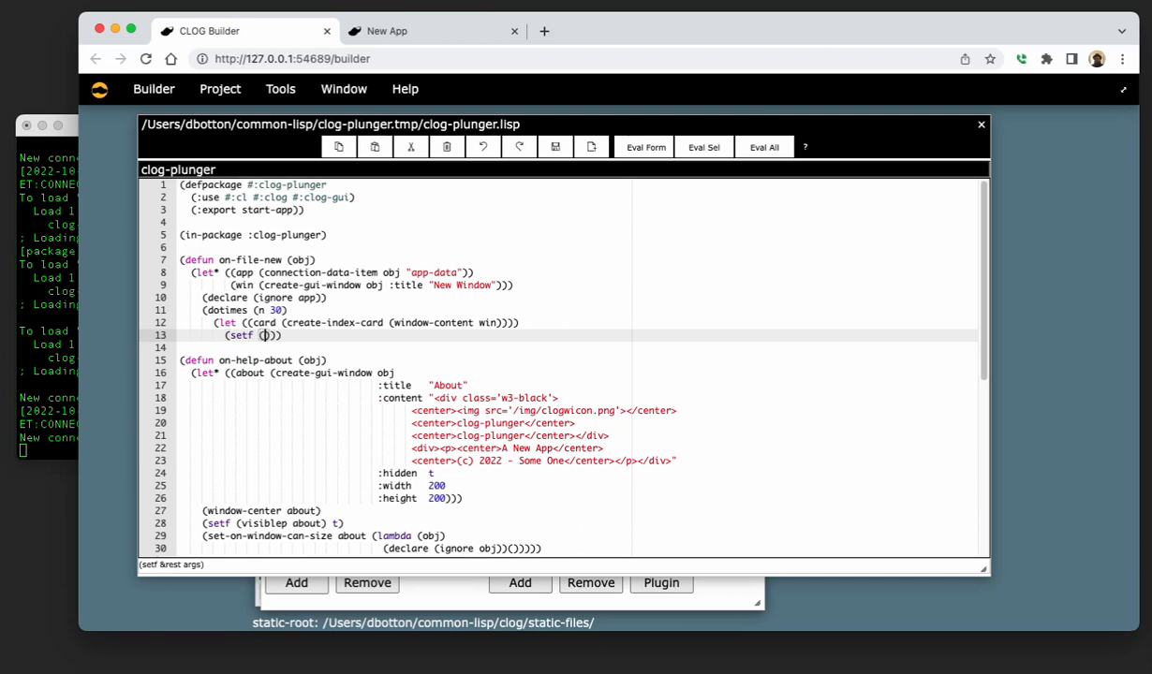
type("text (")
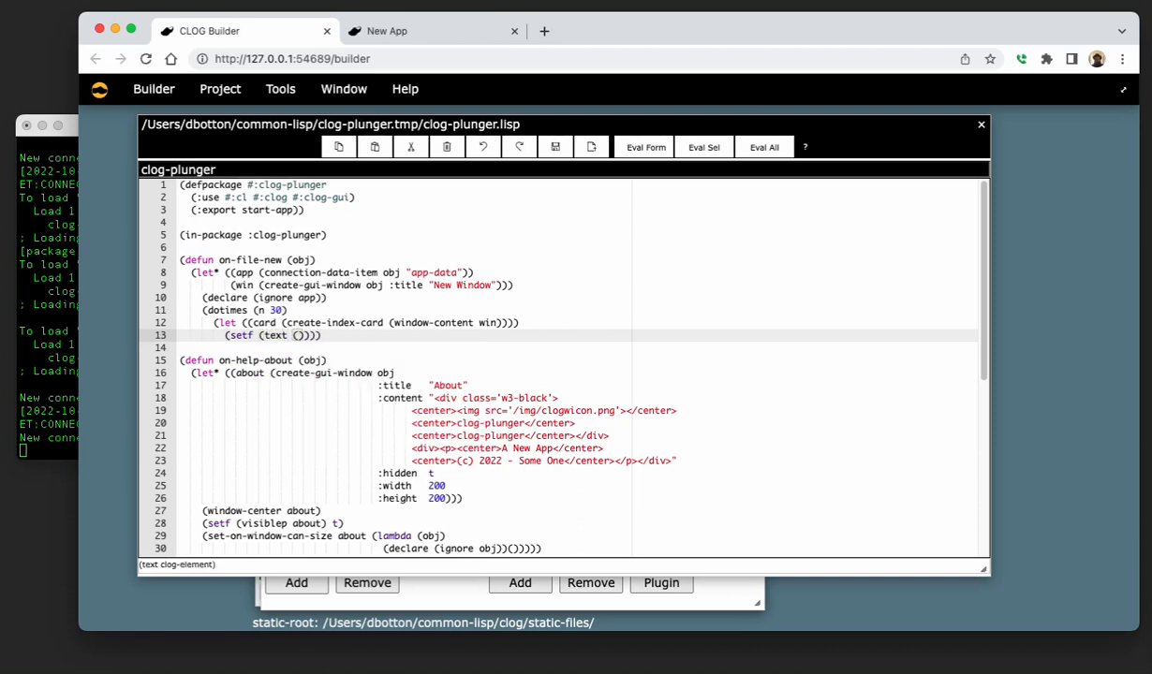
type("card")
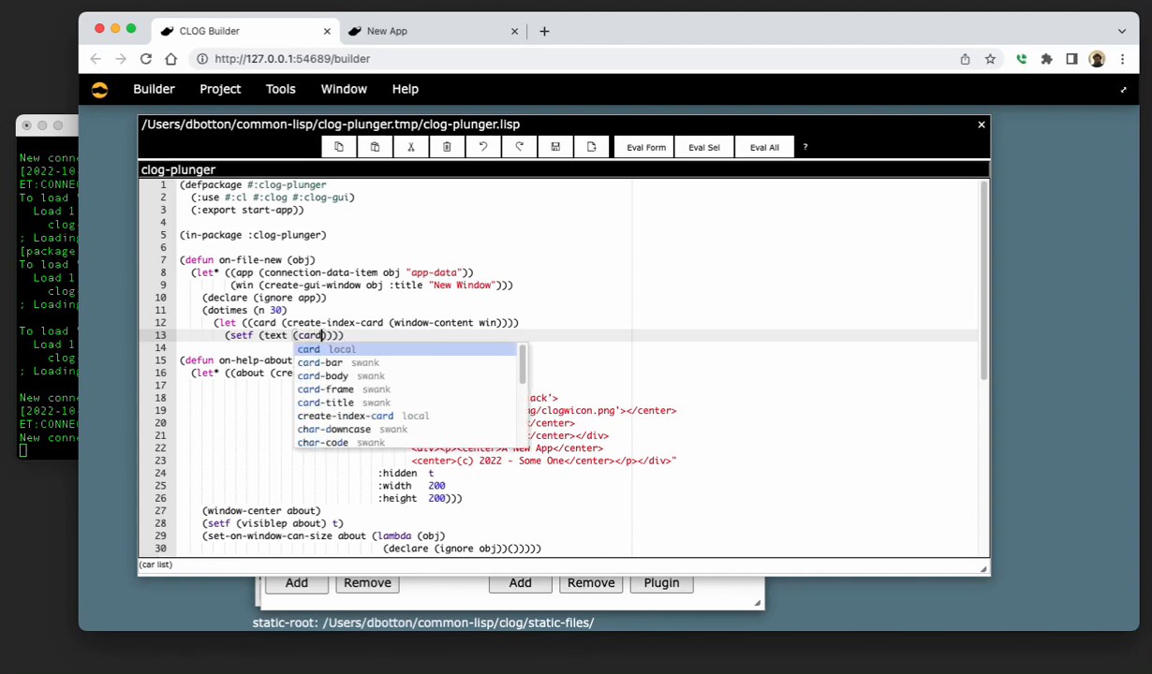
type("-title")
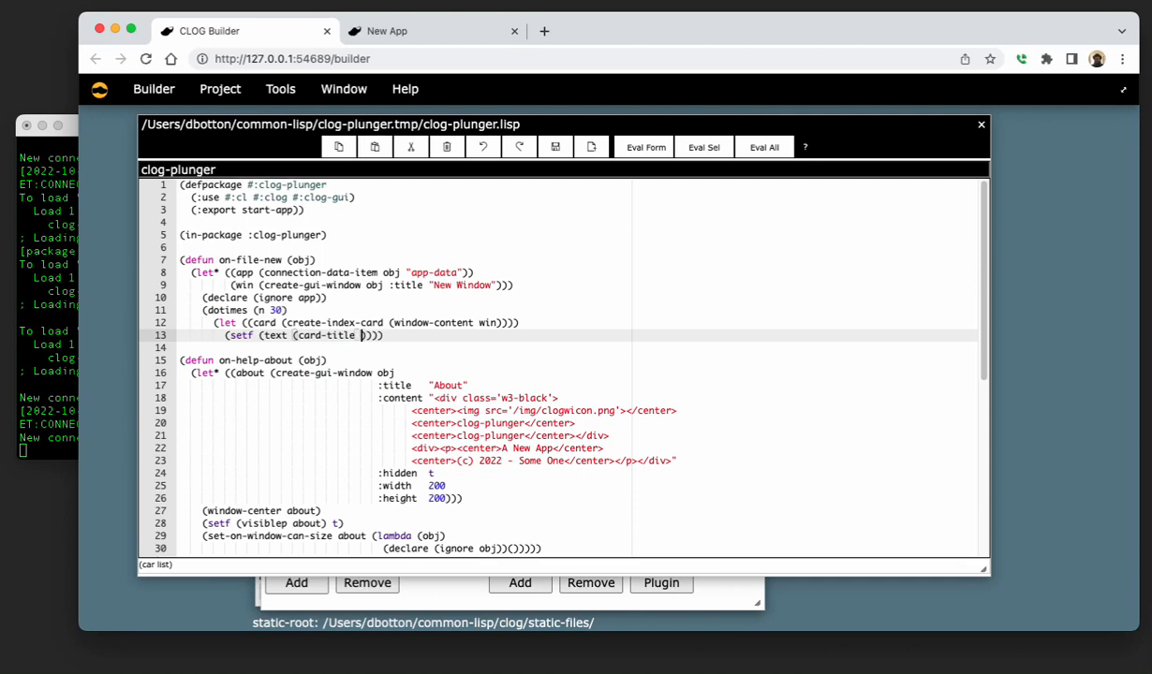
type("card")
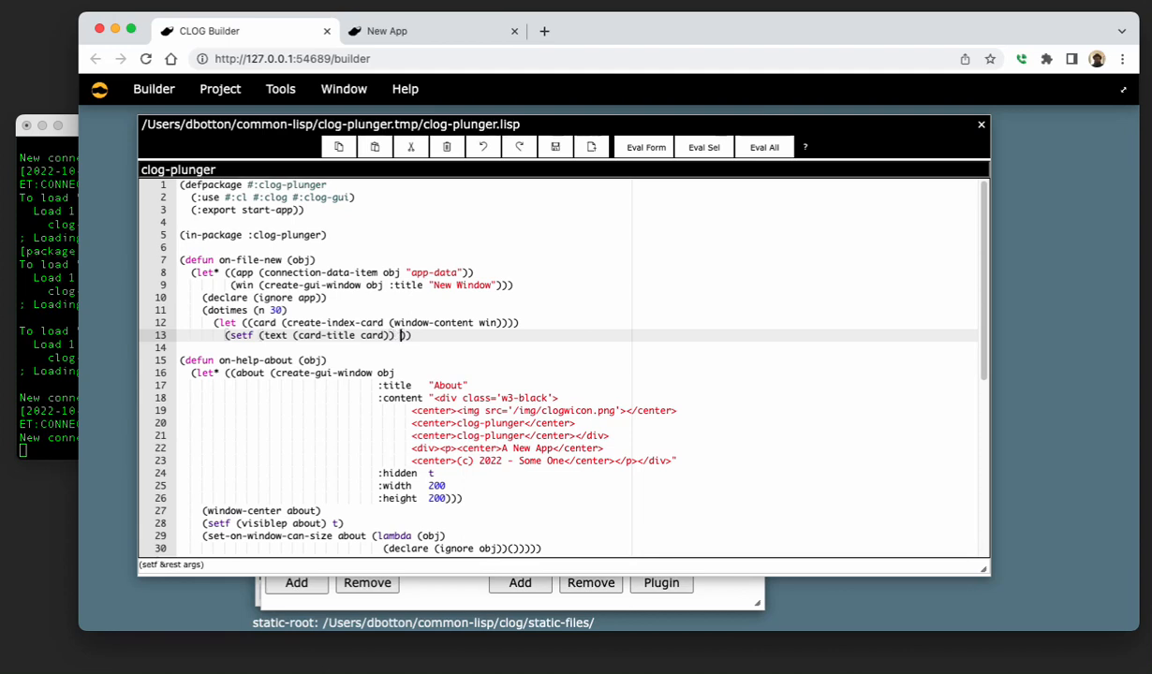
Set the title to (format nil "Card - ~A" n), close the parens and save the file.
type("(format")
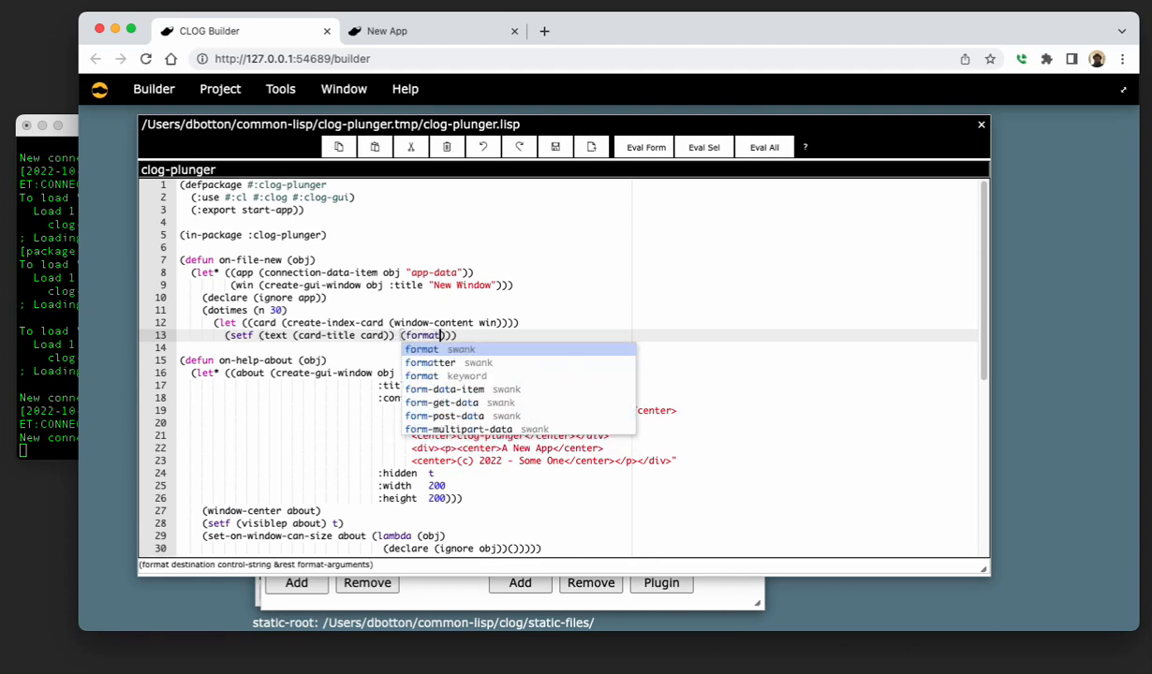
type("nil \"")
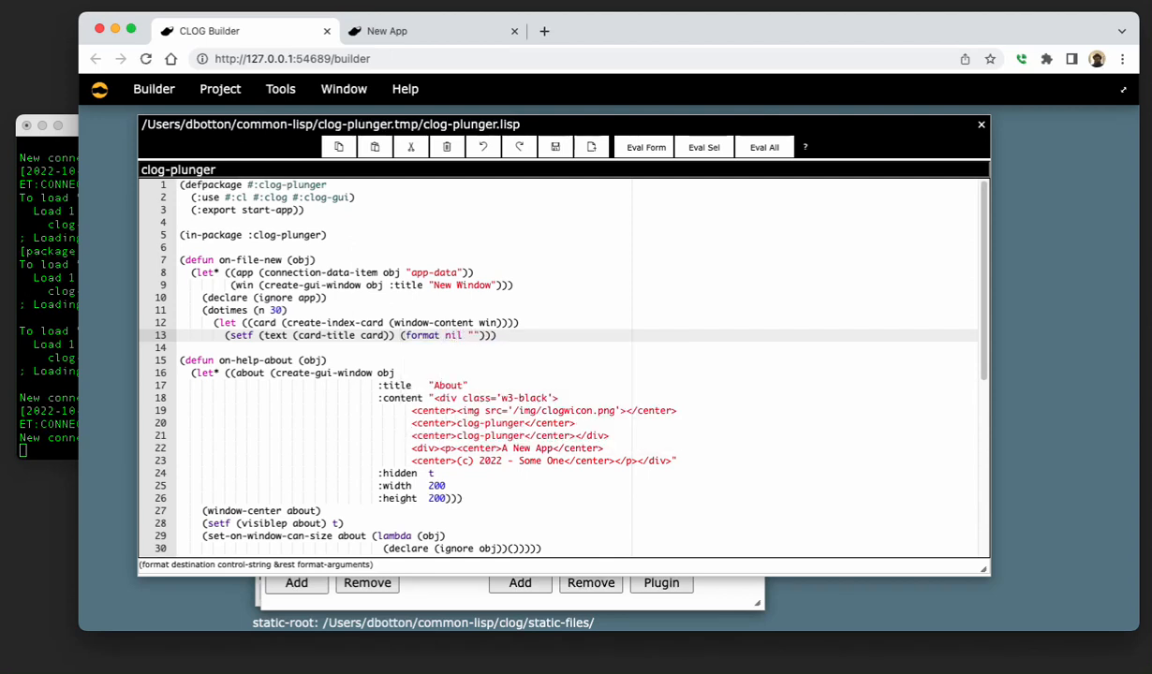
type("Card -")
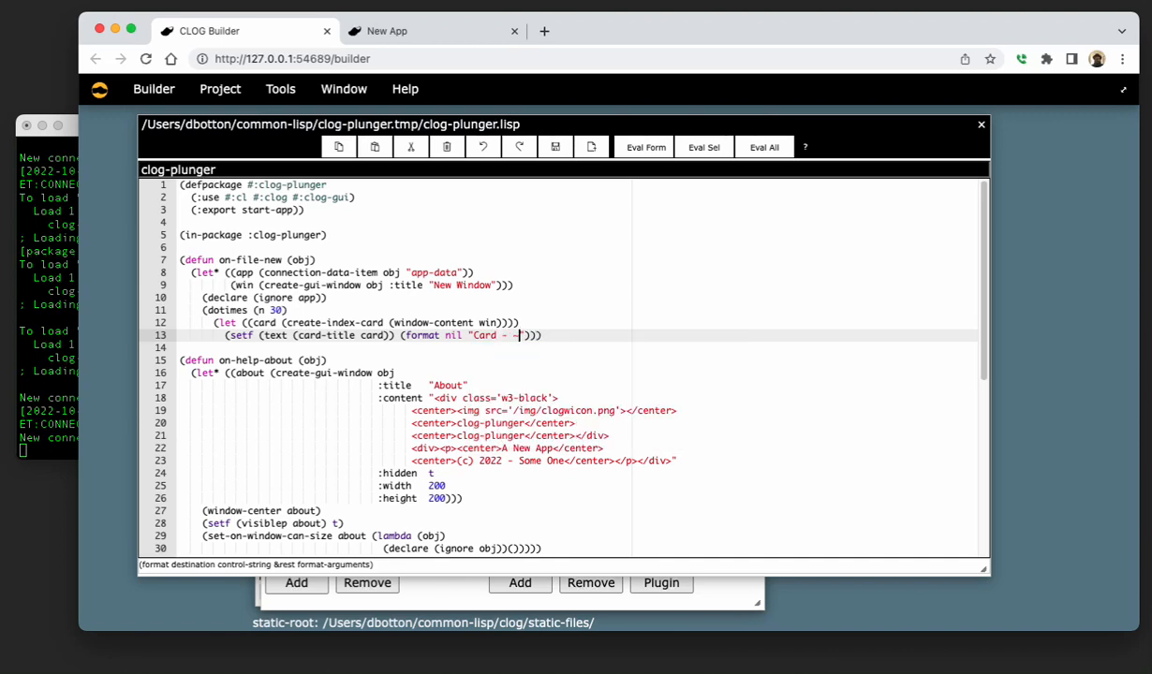
type("~A\"")
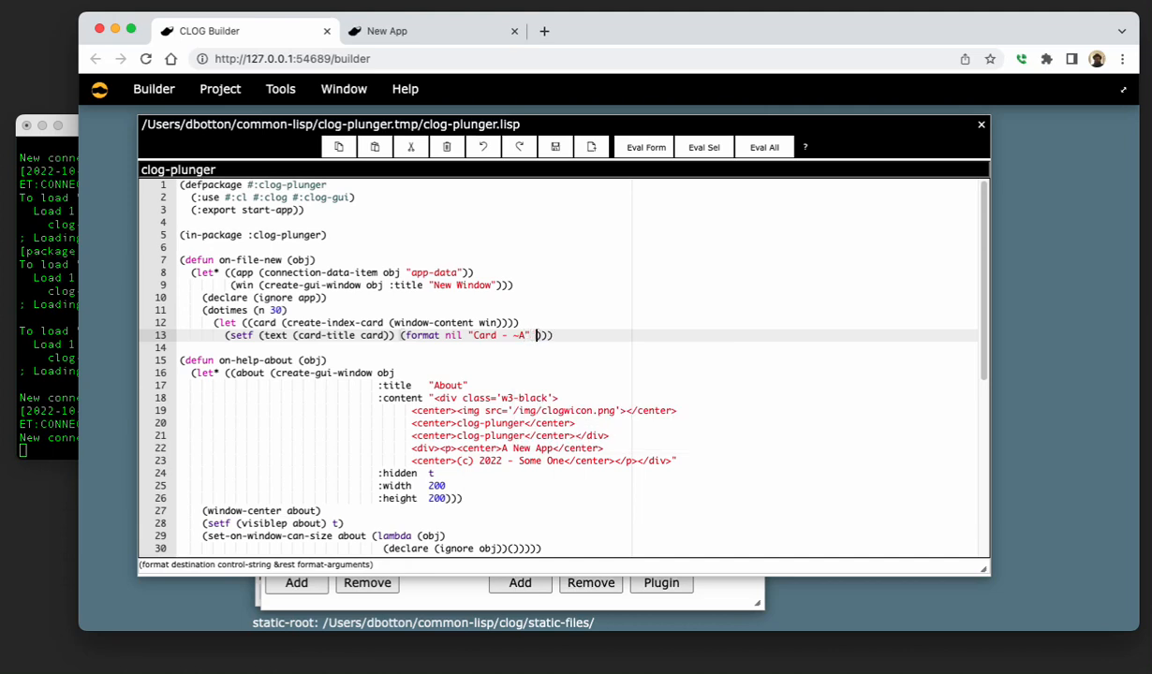
type("n")
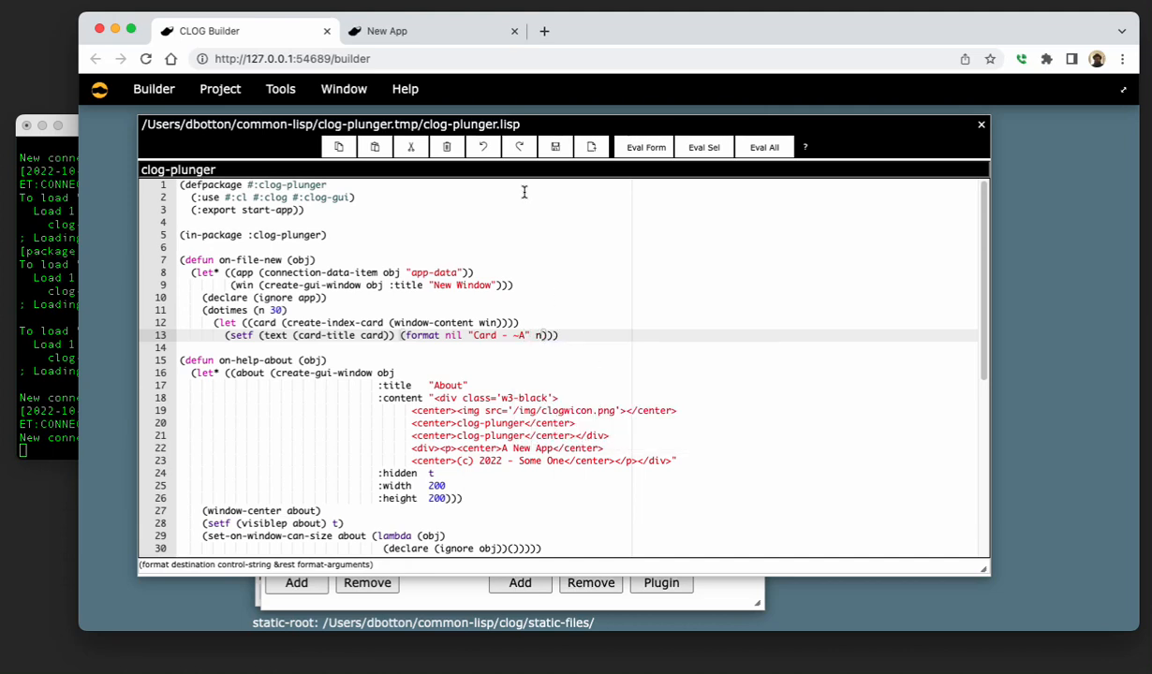
left_click(644, 146)
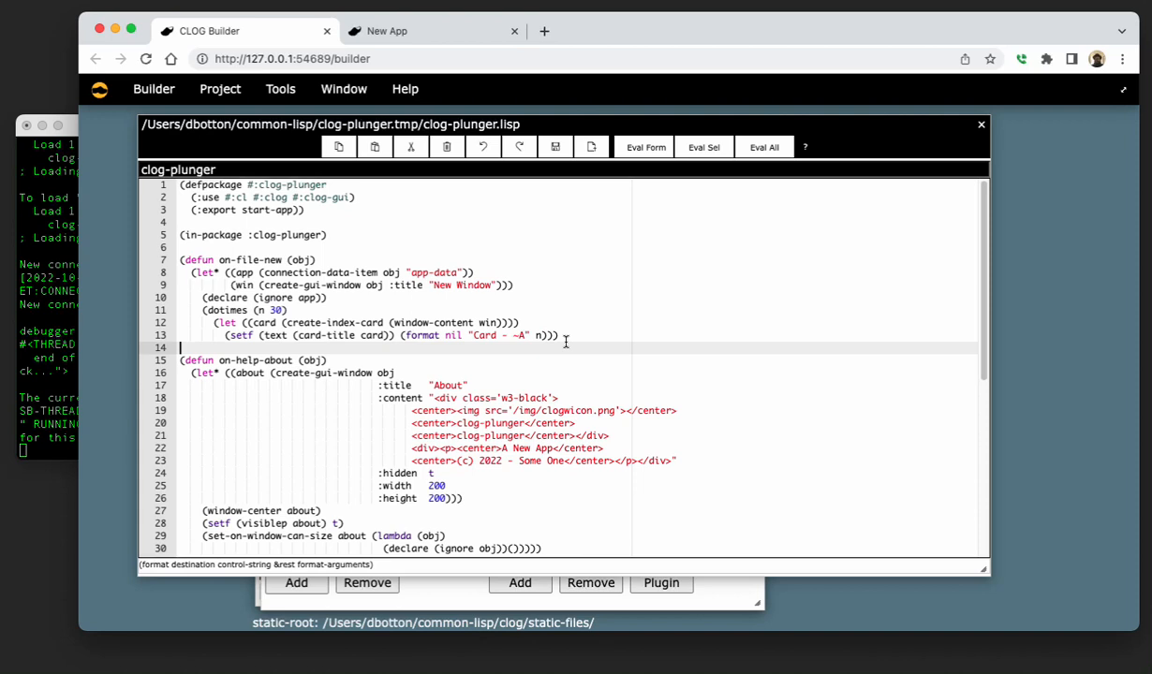
left_click(566, 335)
type("))")
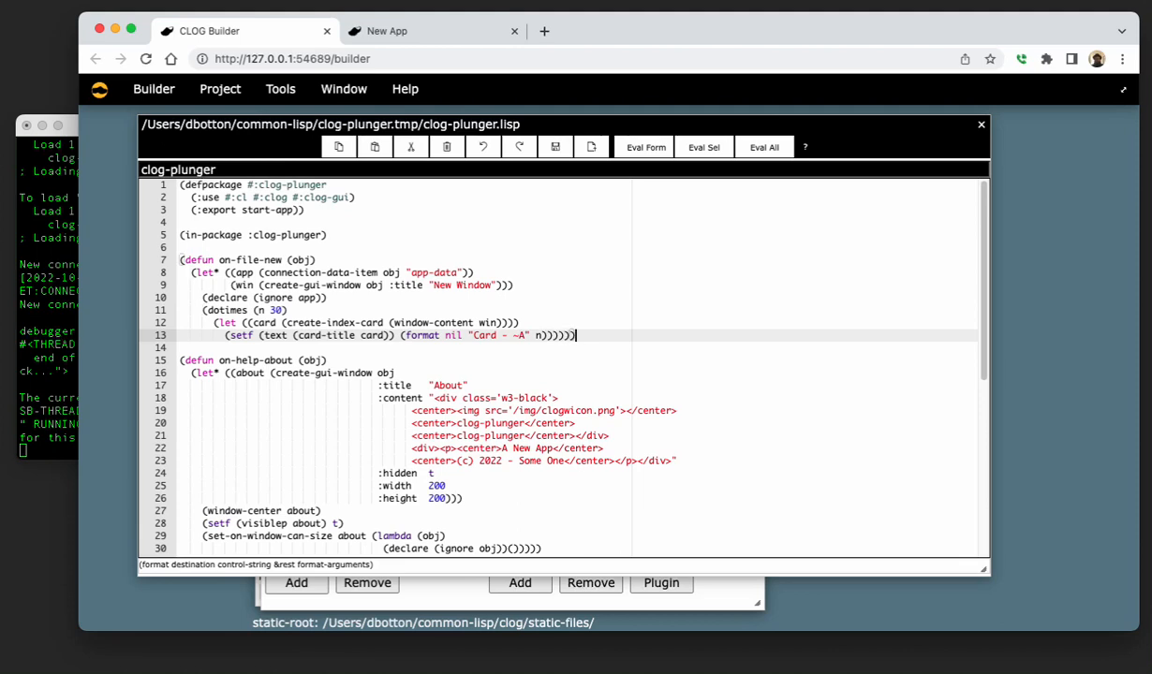
mouse_move(539, 281)
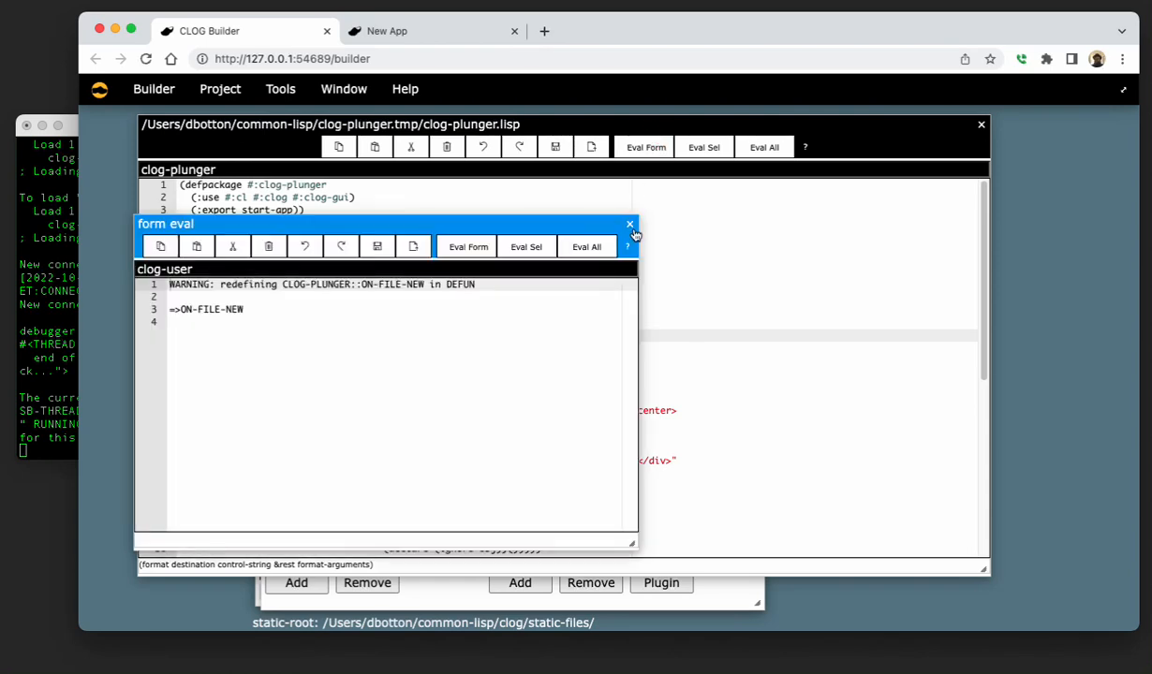
Dismiss the eval result and run the clog-plunger project from the Project Window.
left_click(630, 225)
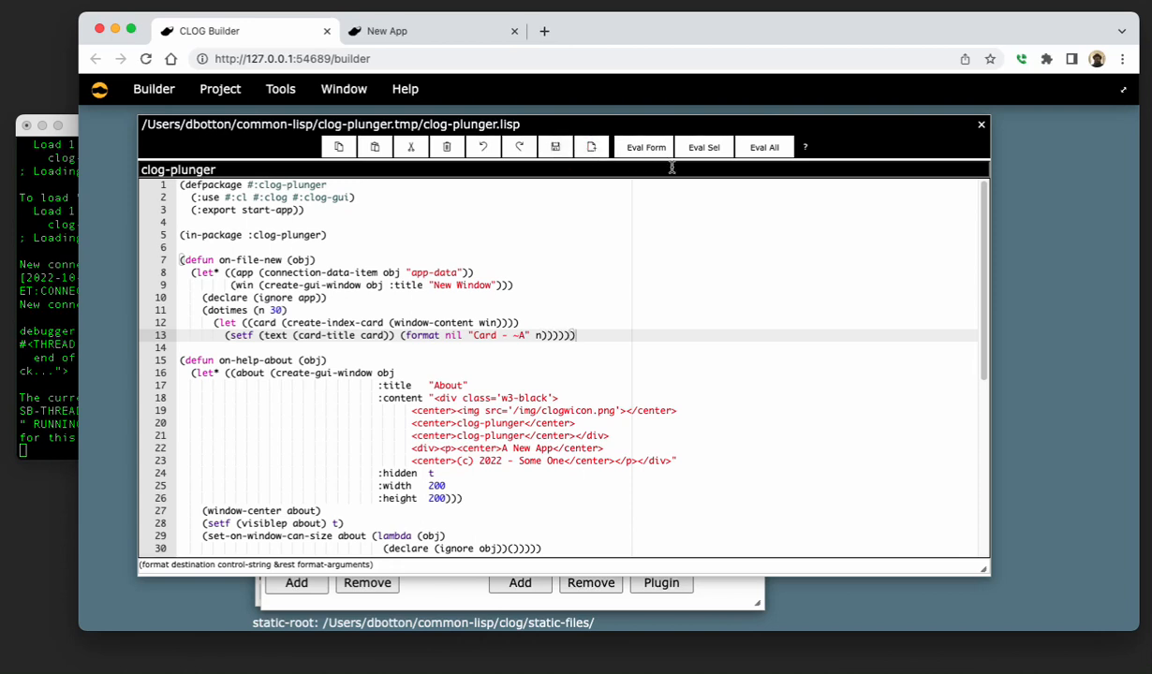
mouse_move(434, 172)
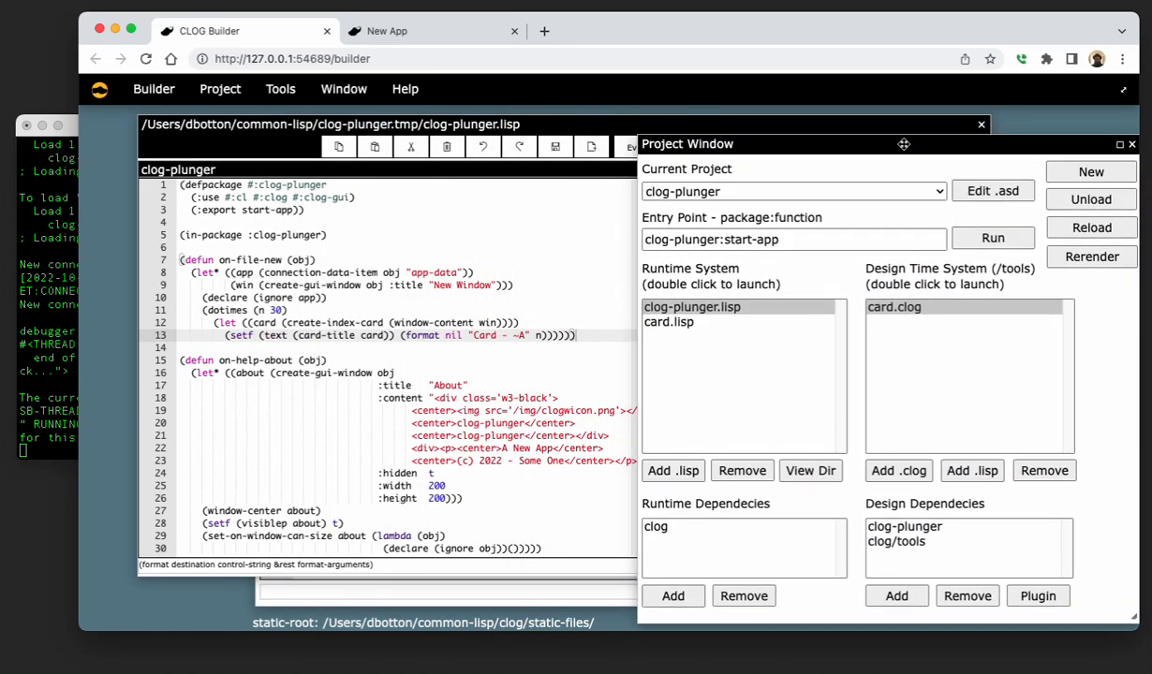
left_click(992, 237)
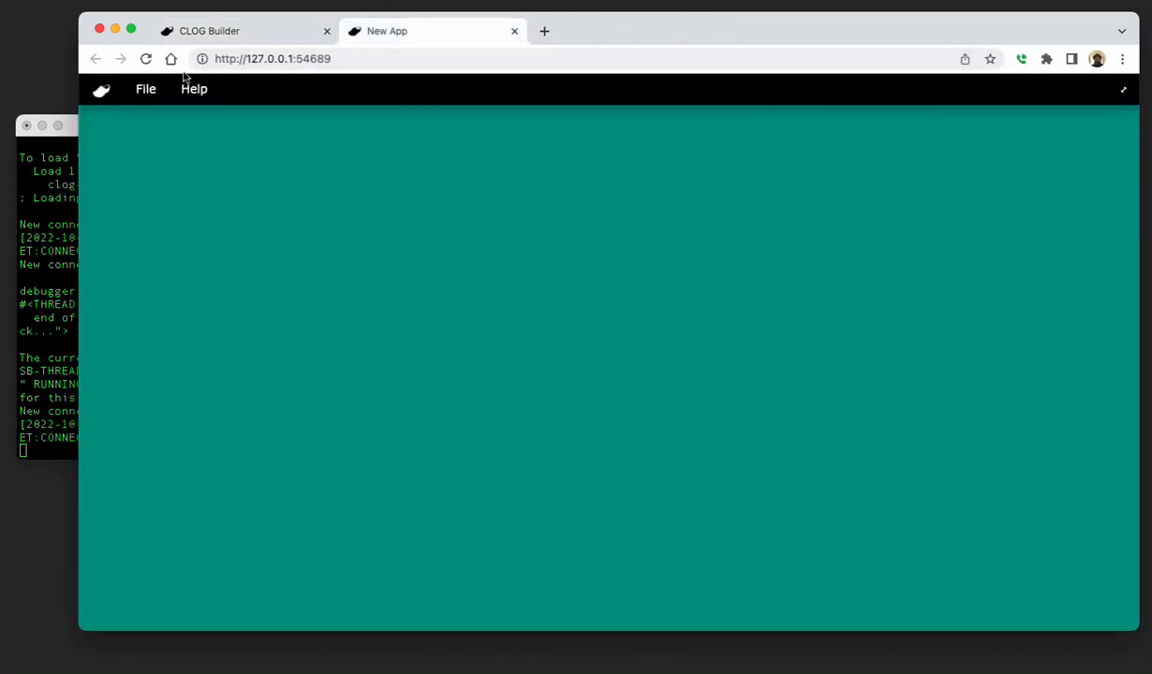
Open a New Window in the app and resize it to see cards titled Card - 0, Card - 1, Card - 2.
left_click(146, 90)
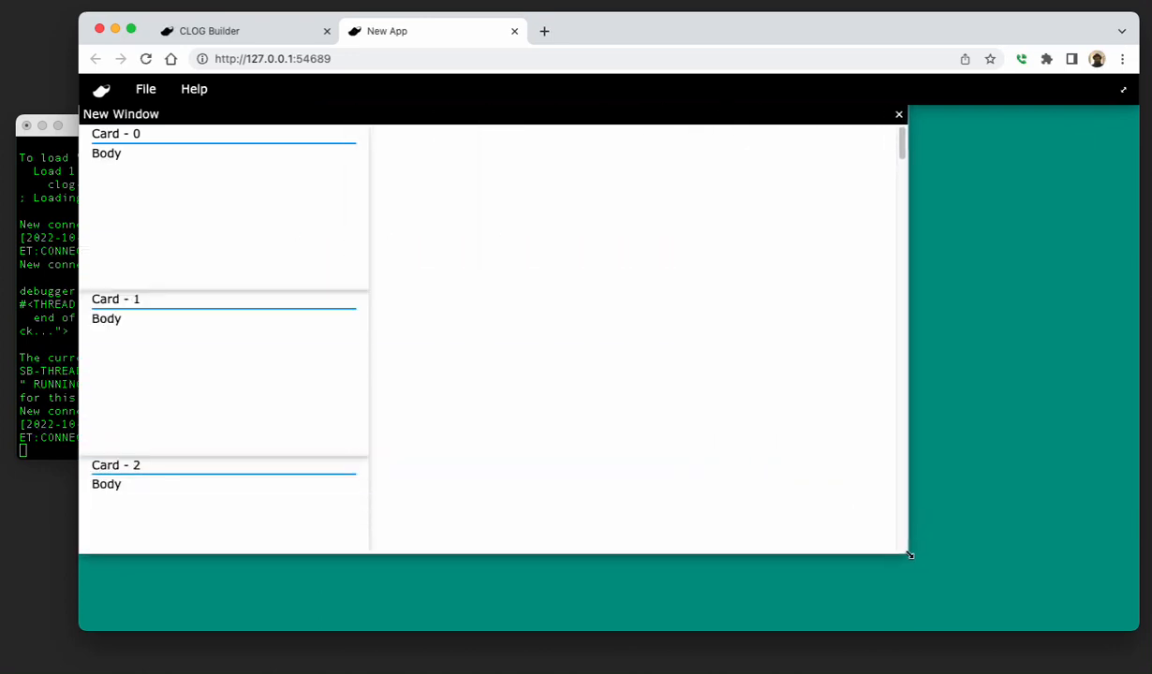
left_click_drag(120, 114, 281, 172)
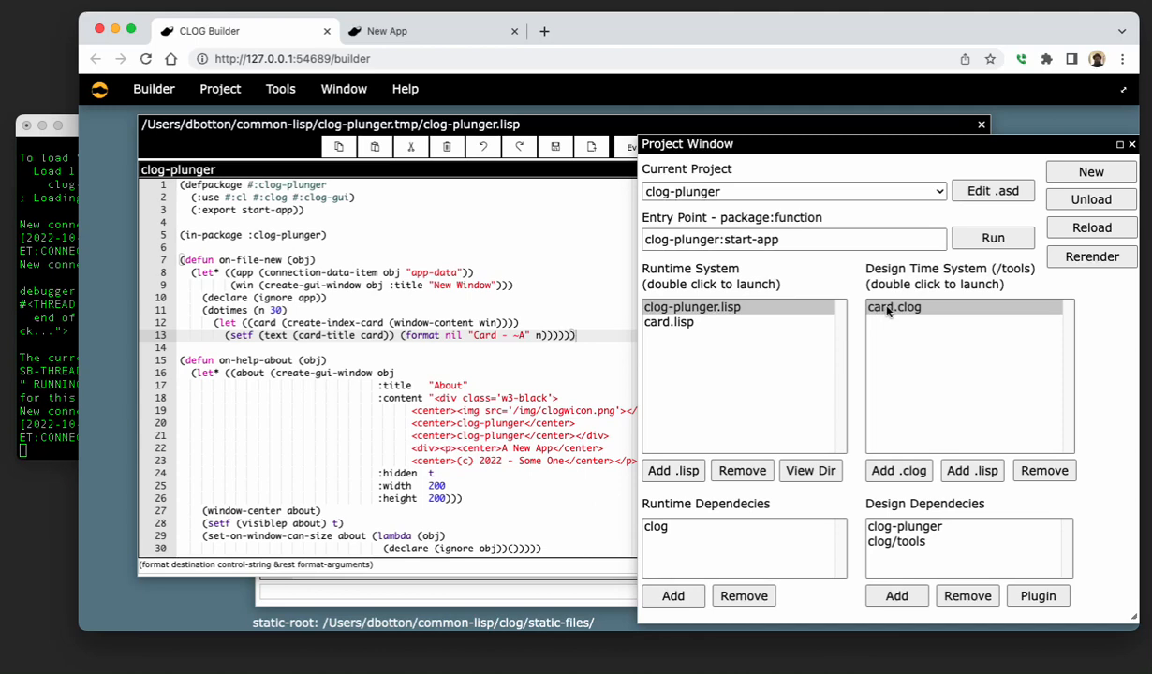
Reopen the card.clog design to review its parts, then return to the CLOG Builder tab.
double_click(893, 307)
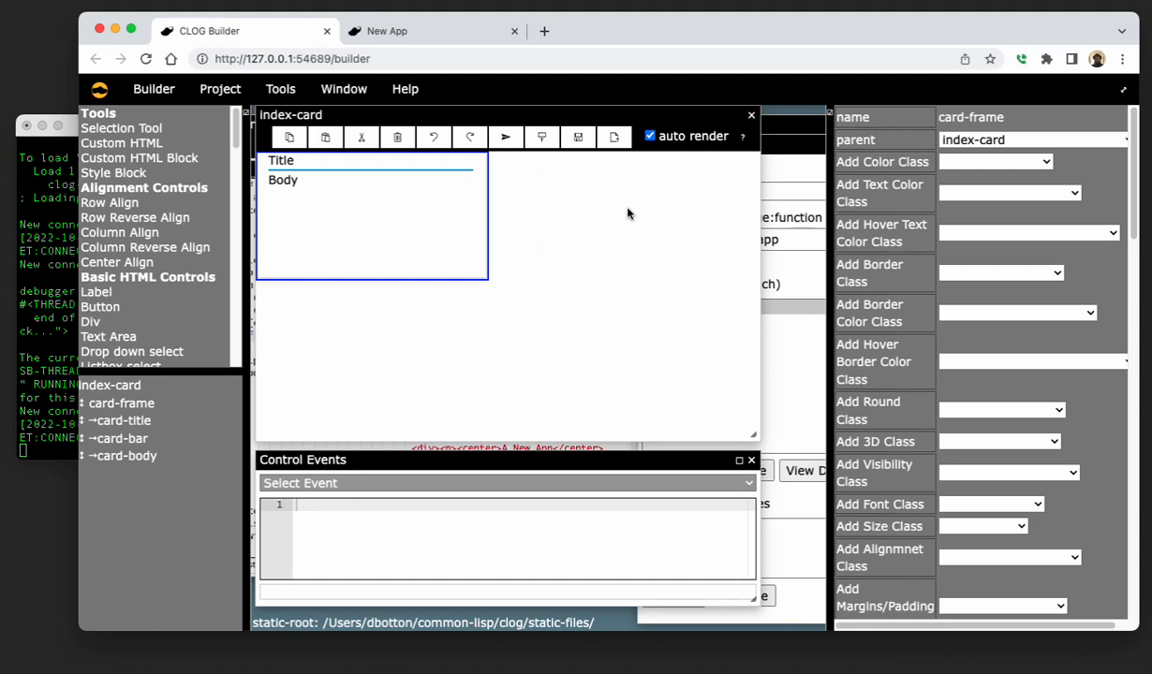
mouse_move(703, 189)
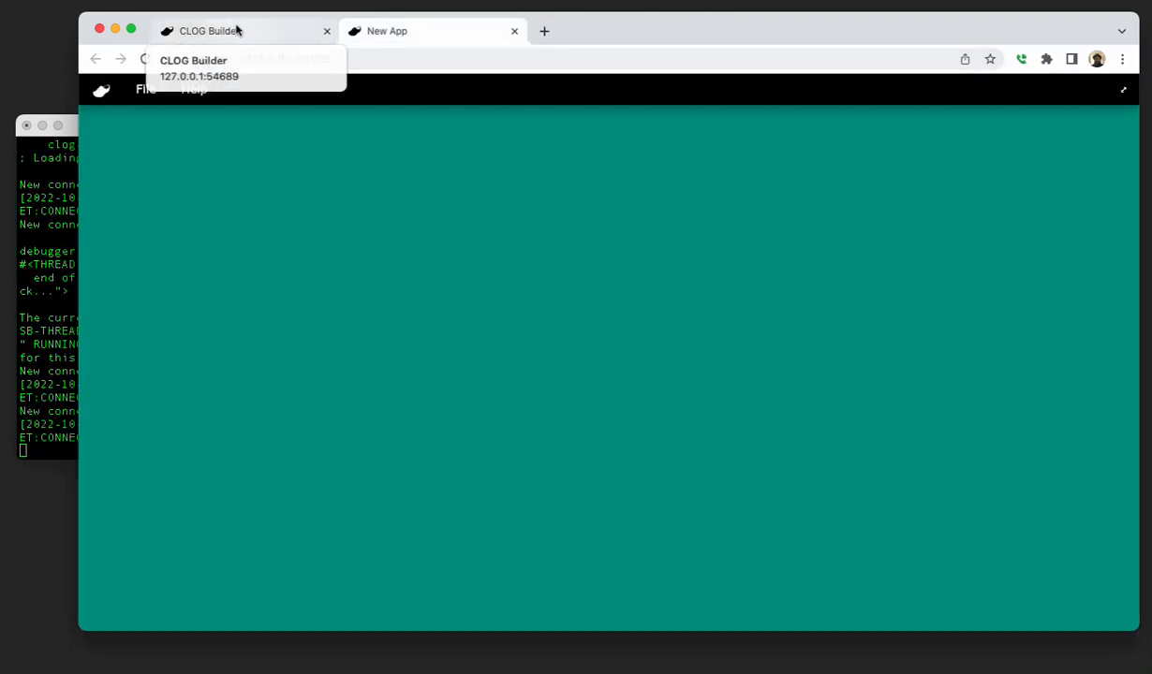
left_click(240, 30)
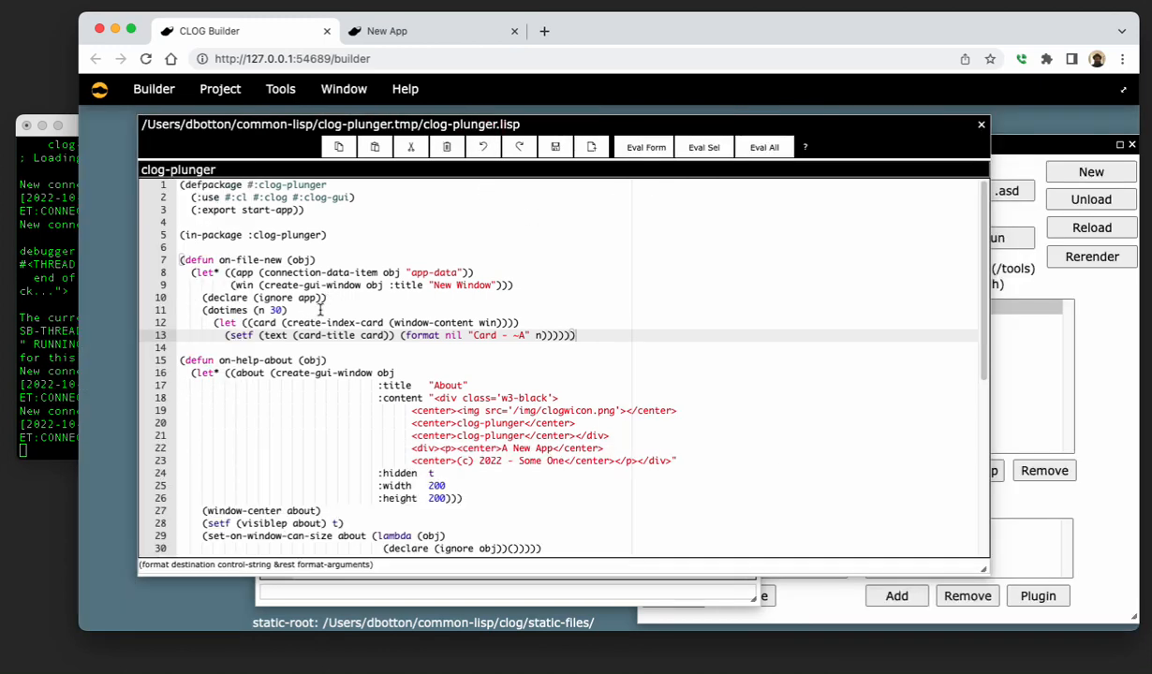
Insert (setf (display (window-content win)) :flex) above the dotimes loop and begin another setf.
left_click(328, 298)
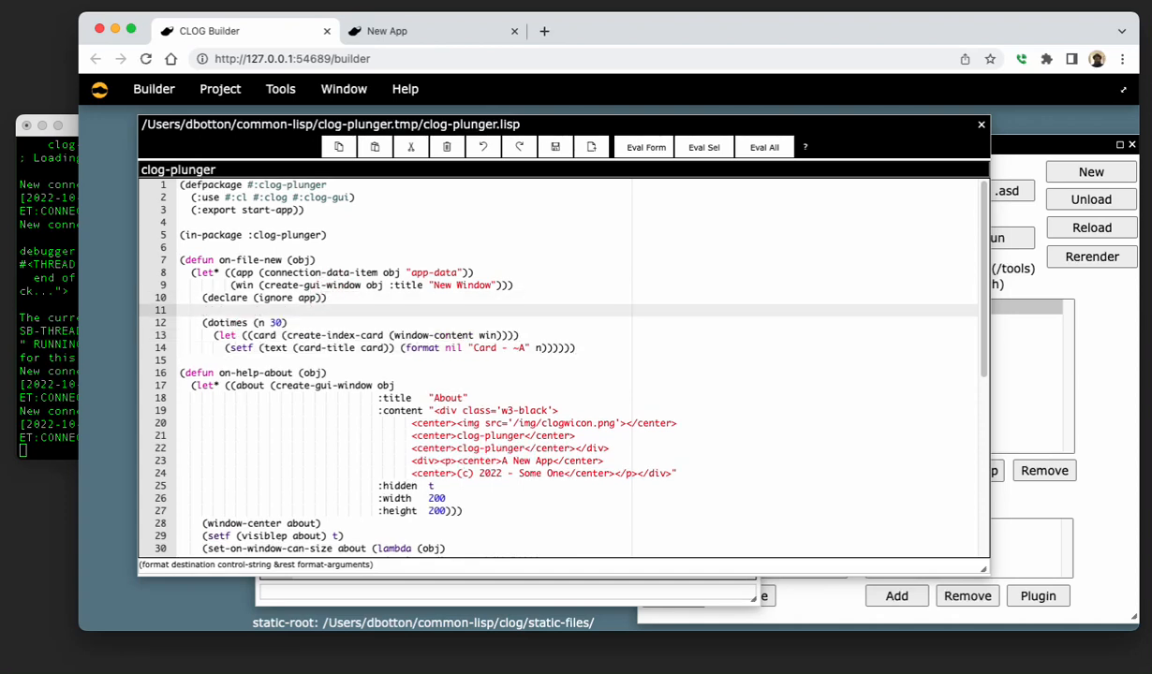
type("(setf )")
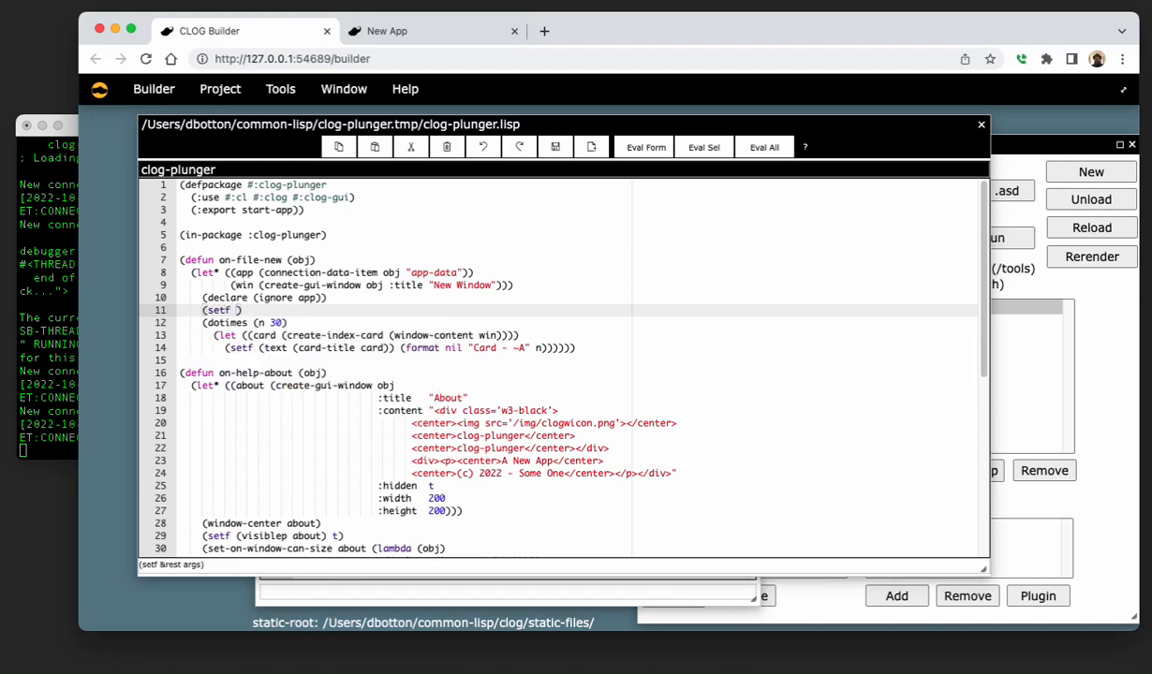
type("(")
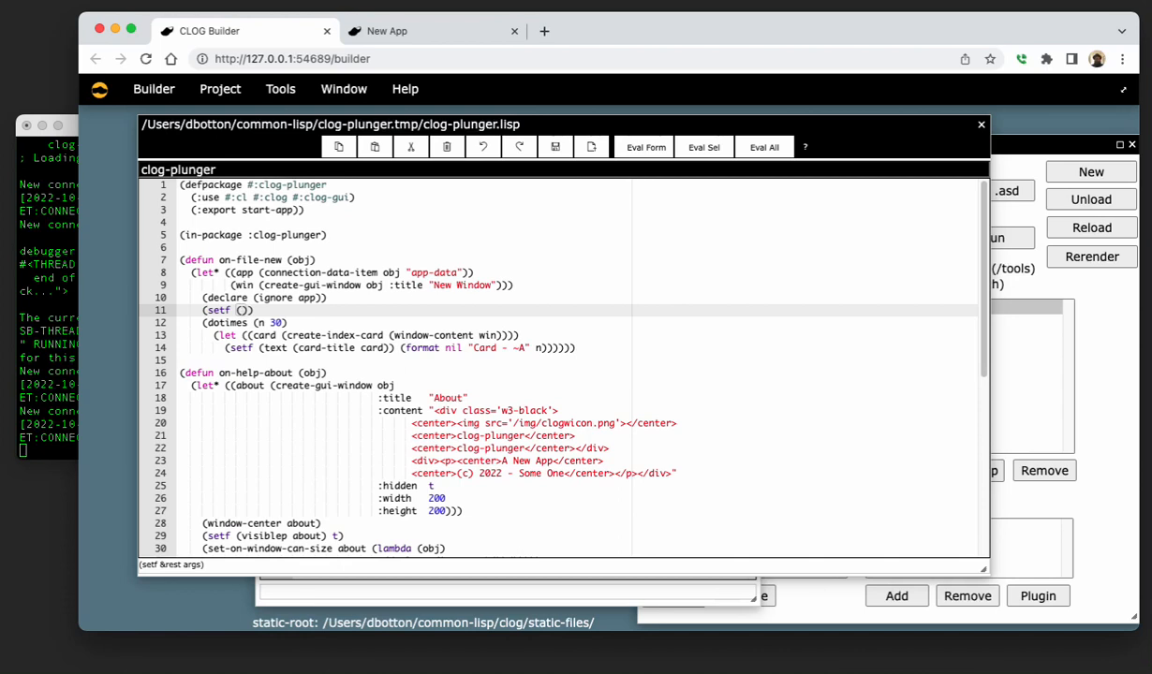
type("display (")
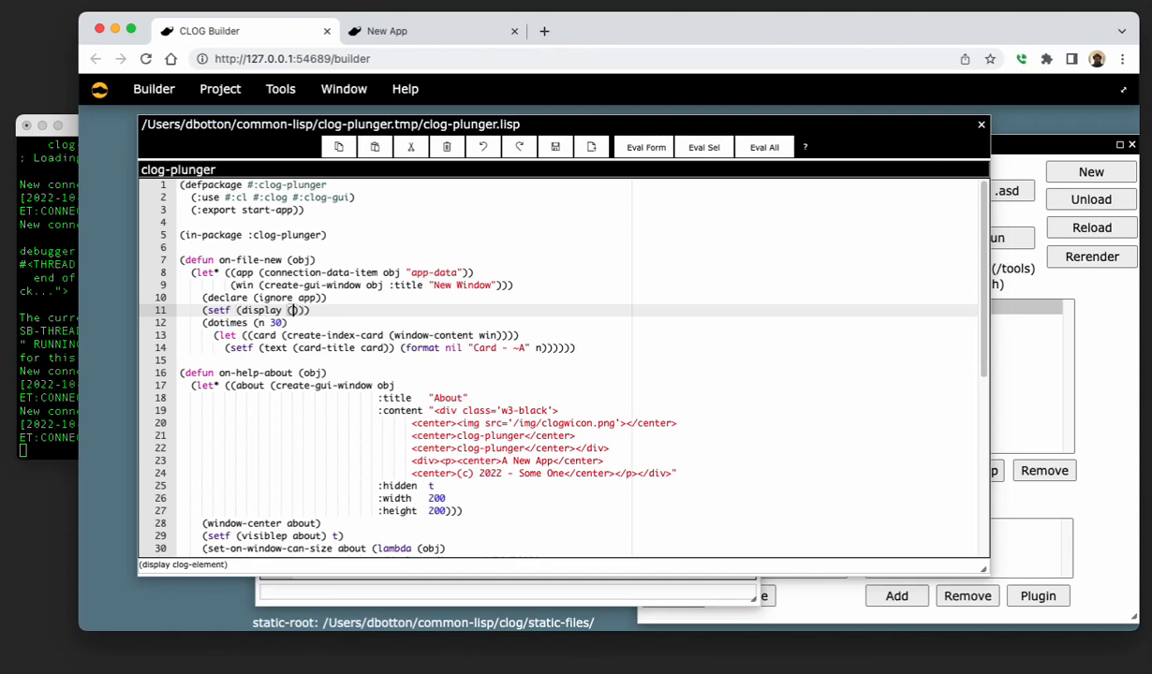
type("window-content win")
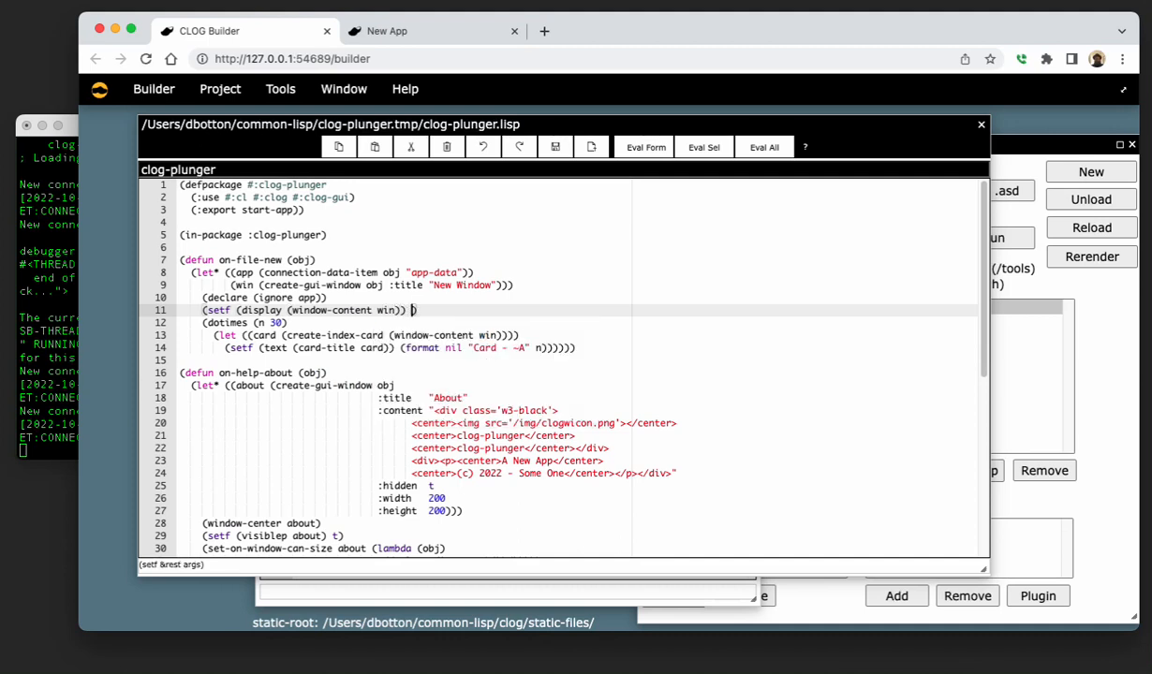
type(":flex")
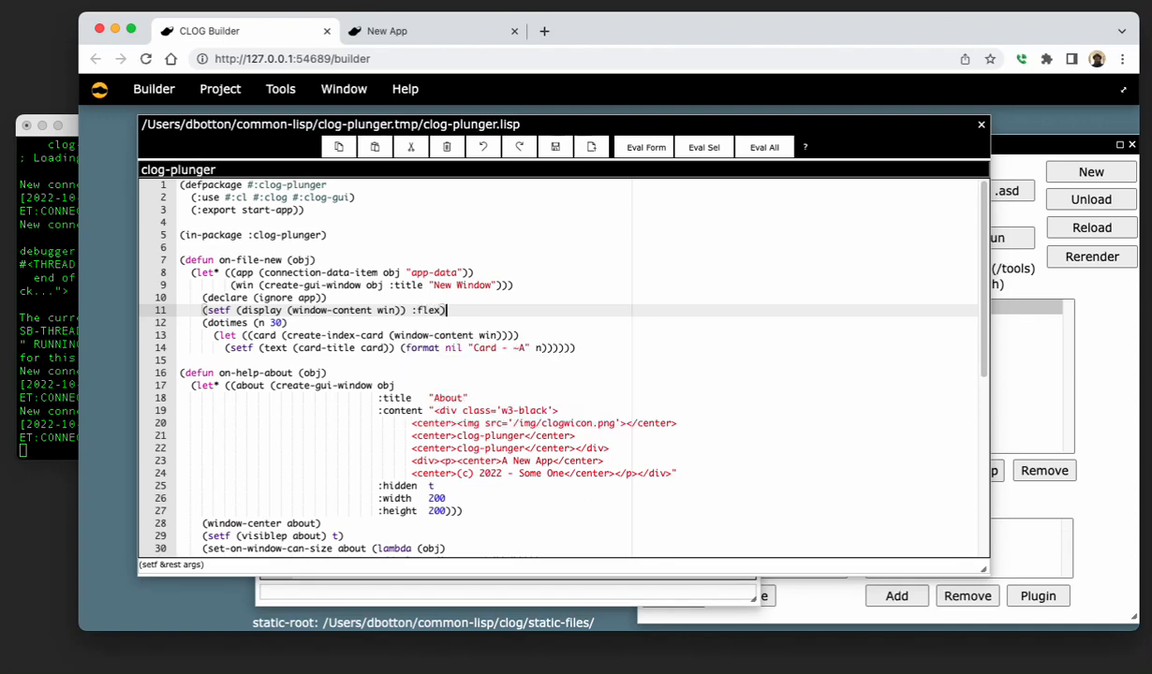
type("(setf (")
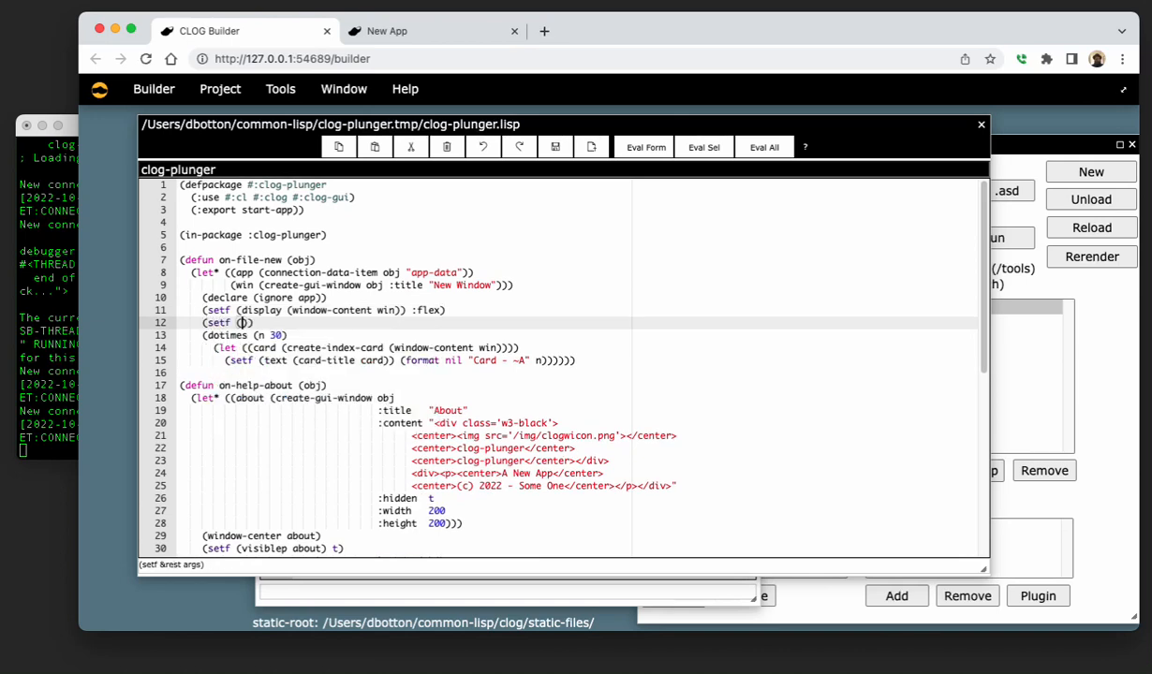
Complete (setf (flex-wrap (window-content win)) :wrap) using the autocomplete suggestions.
type("flex")
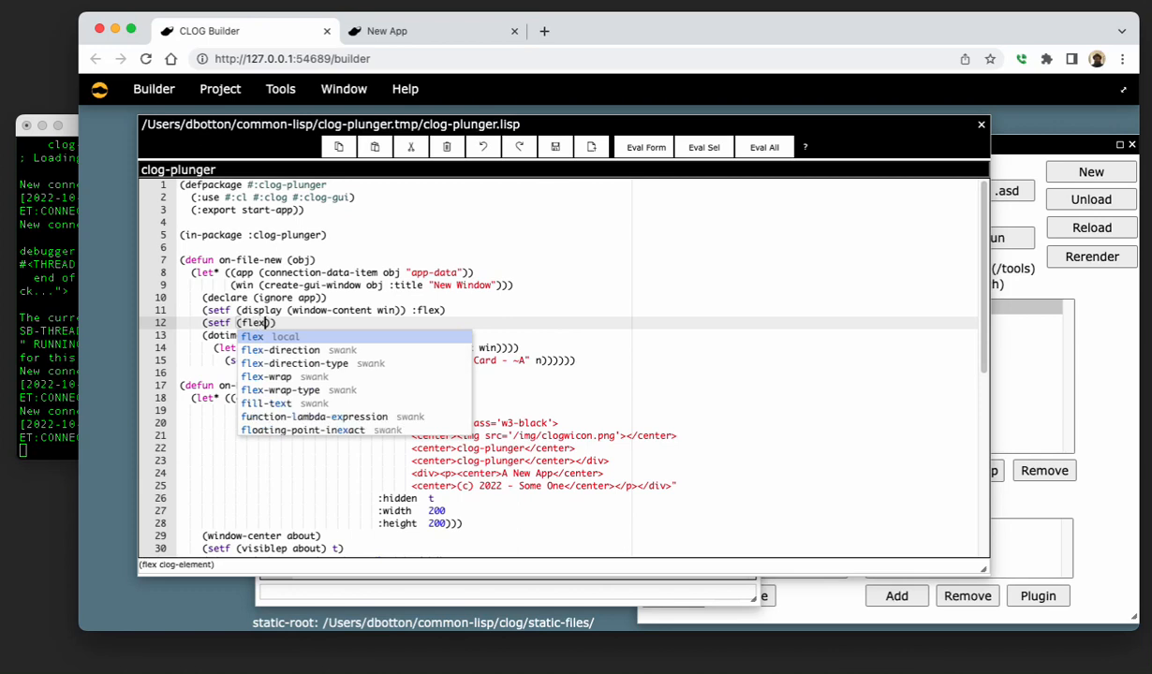
type("-")
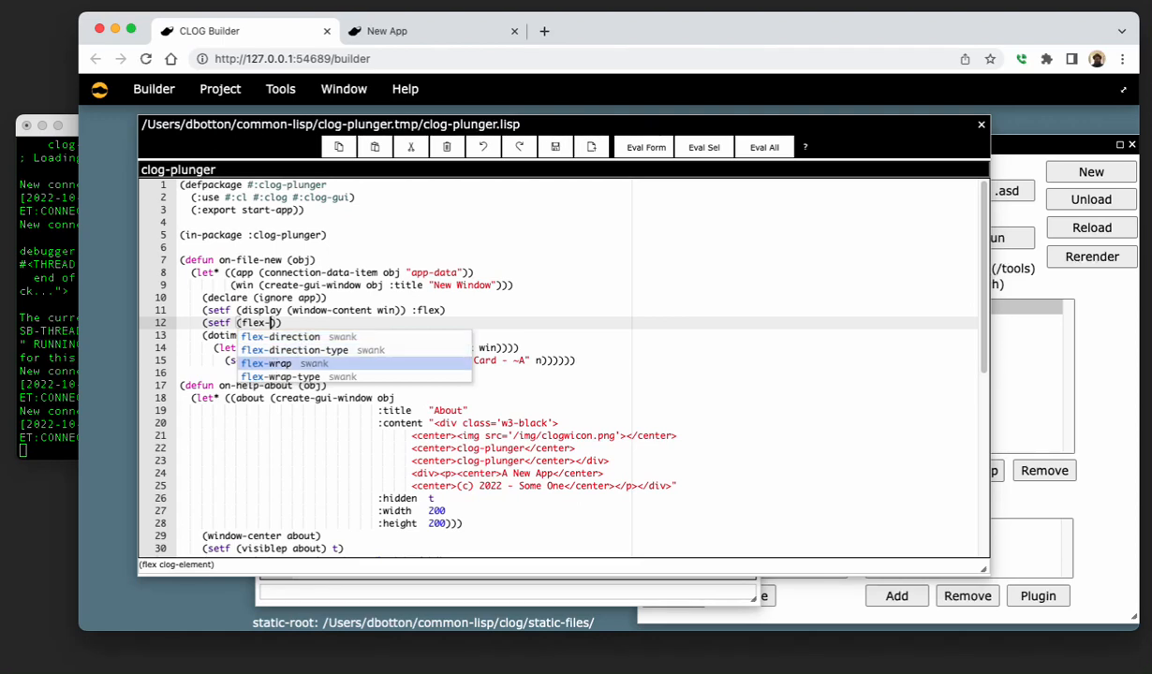
left_click(266, 364)
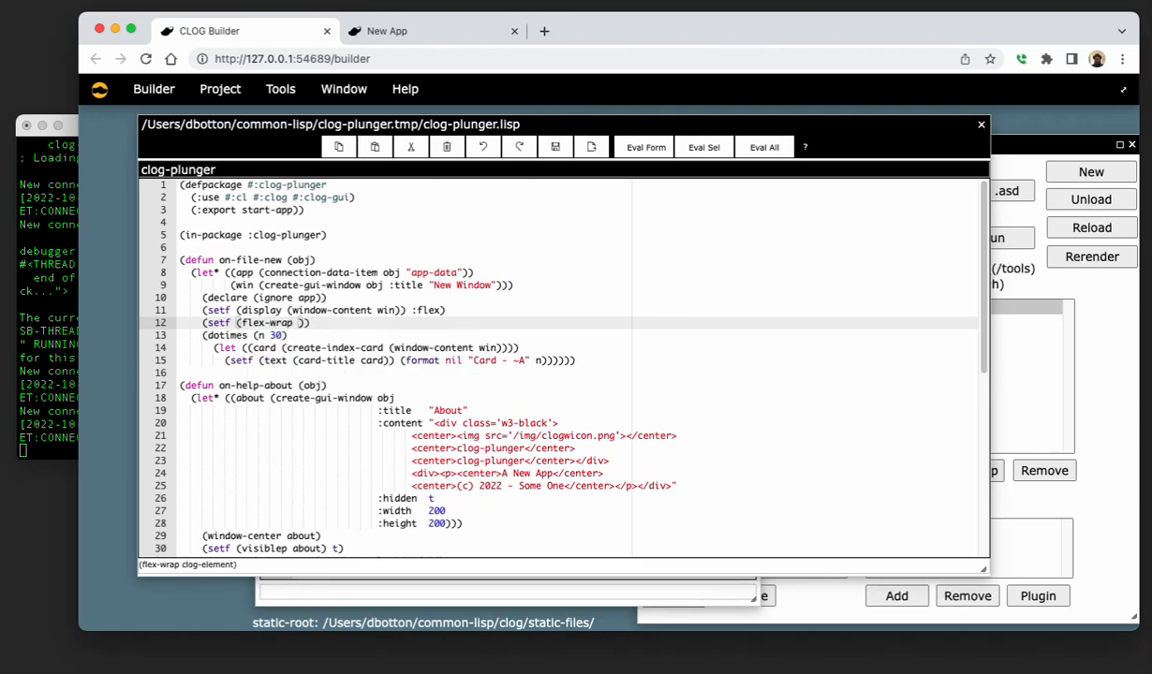
type("win")
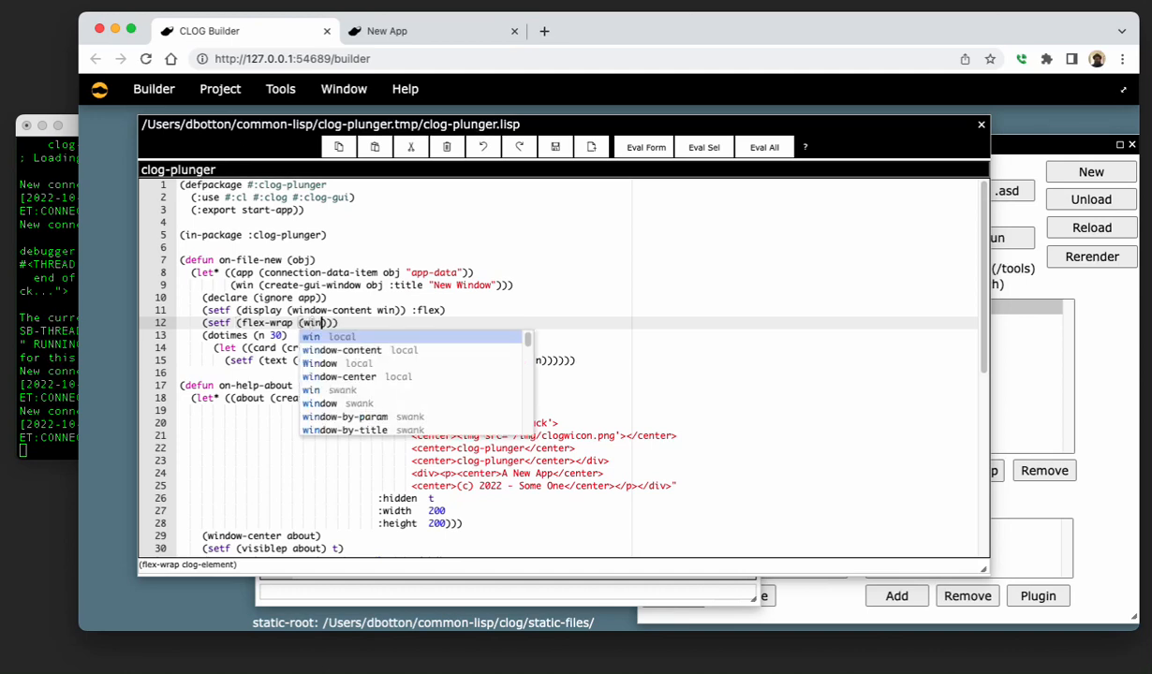
type("d")
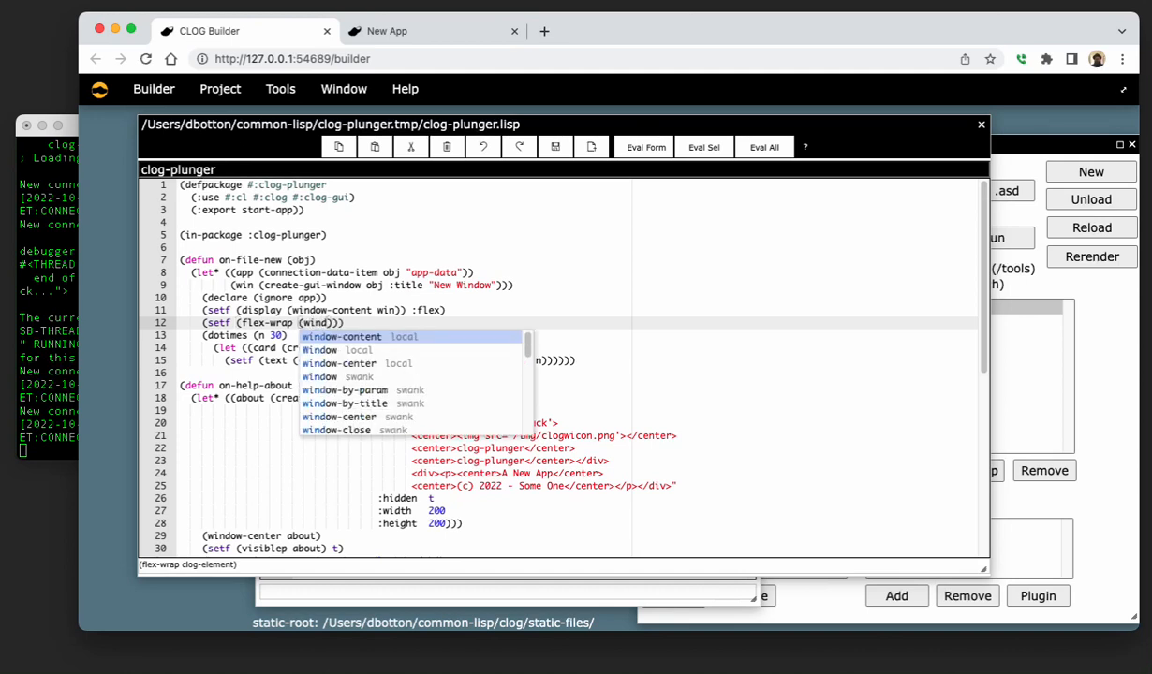
left_click(341, 337)
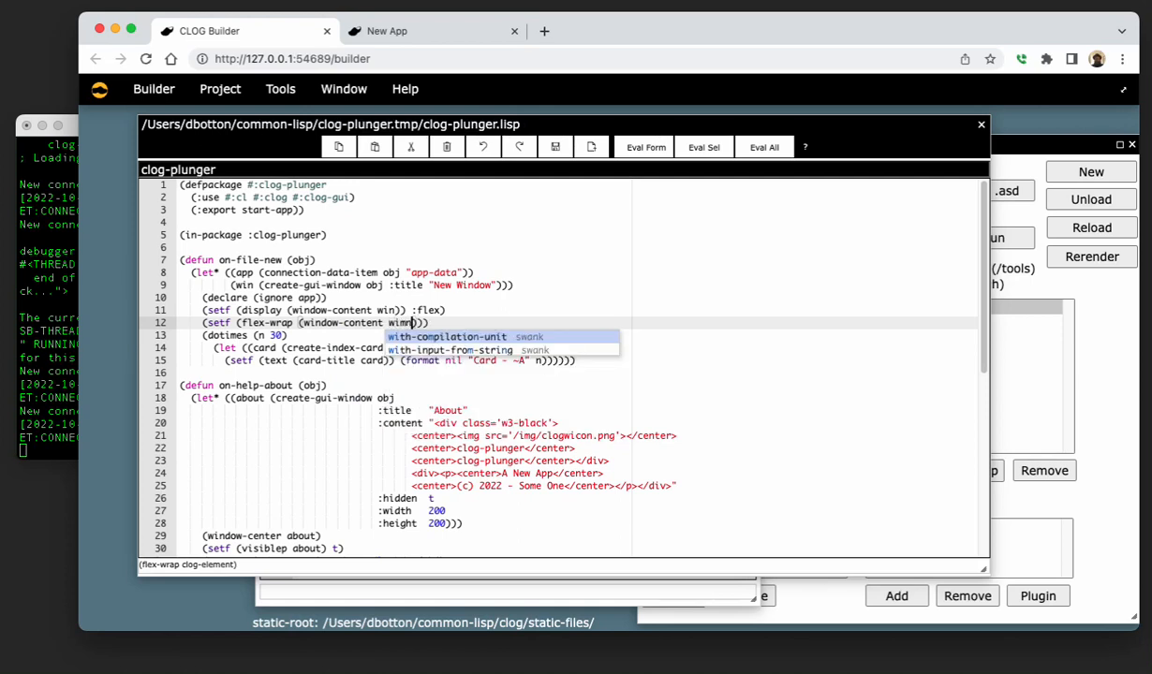
type("n")
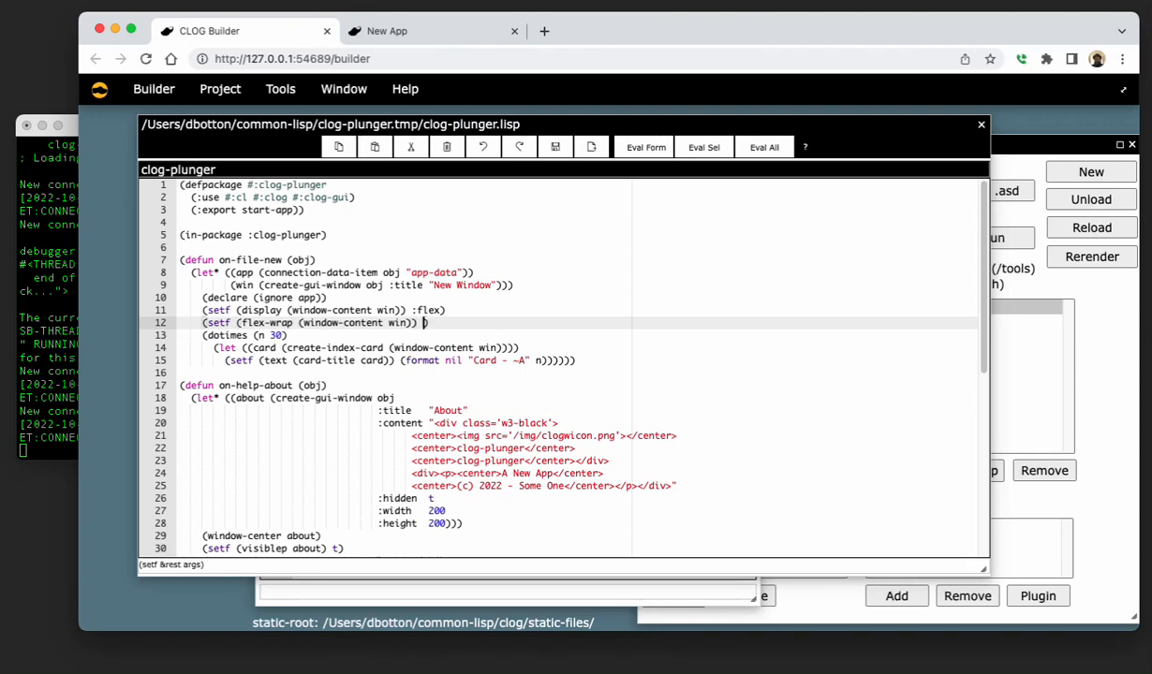
mouse_move(535, 382)
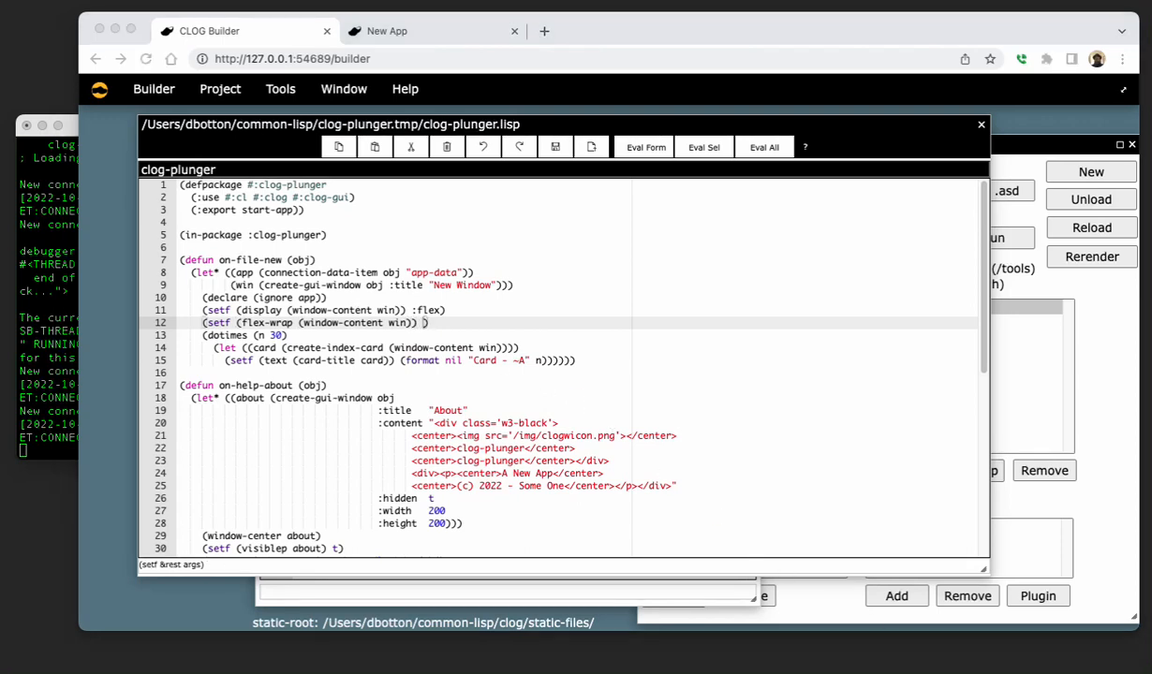
mouse_move(739, 468)
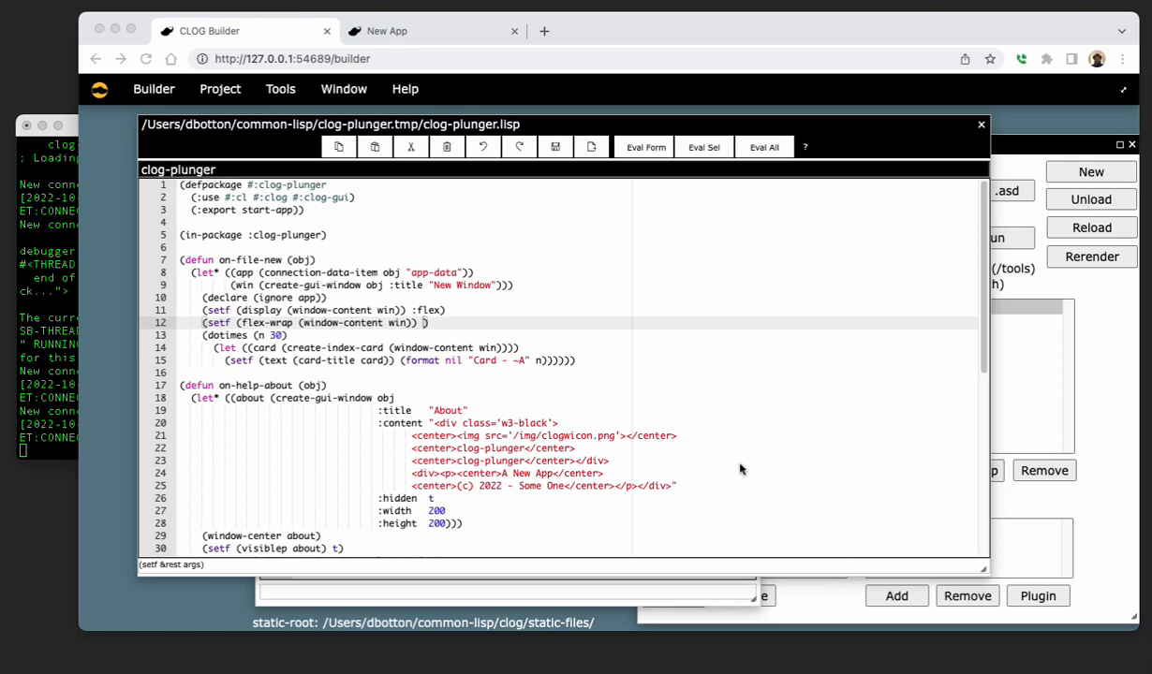
mouse_move(412, 311)
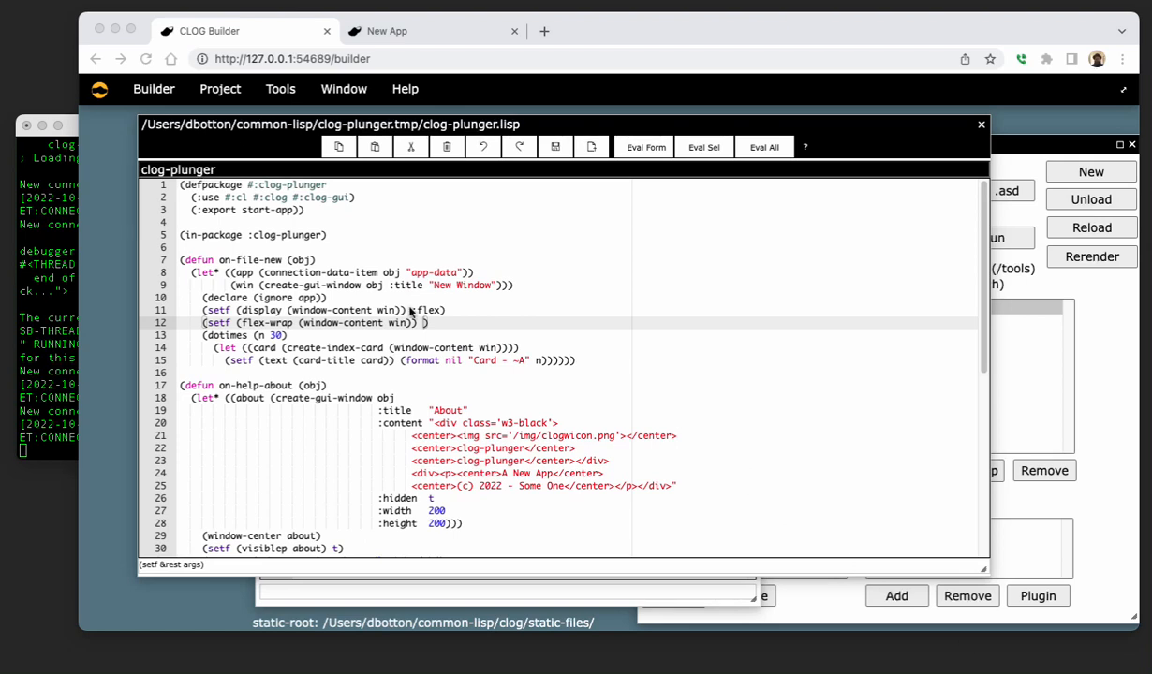
type(":")
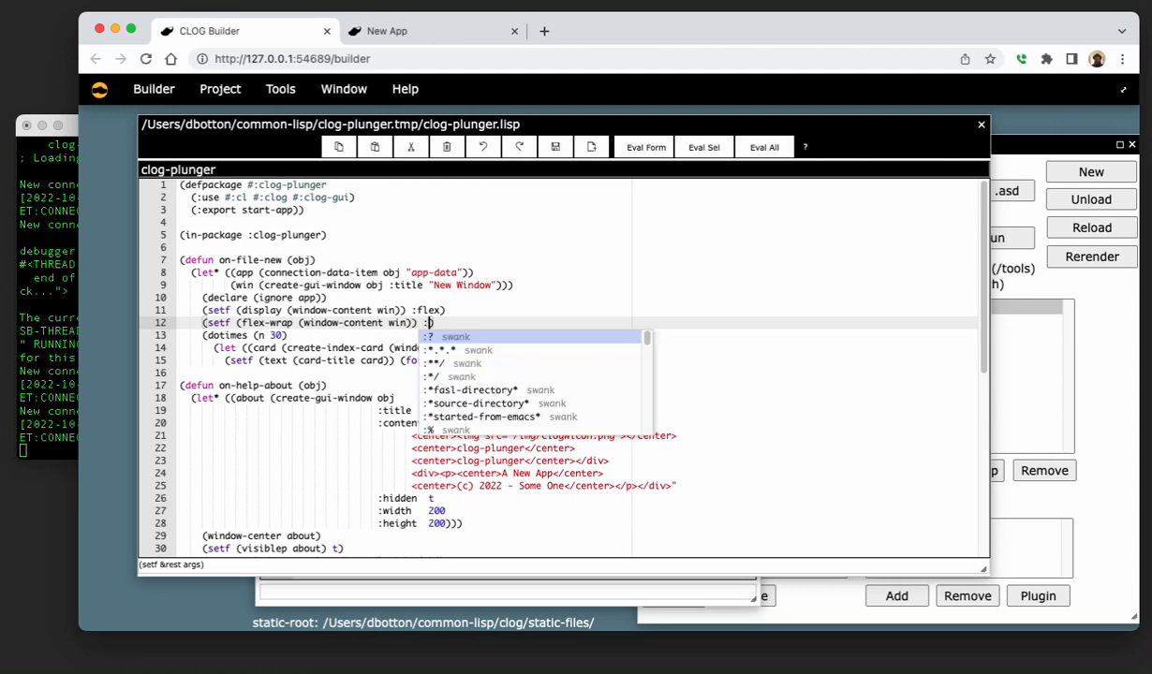
type("wrap")
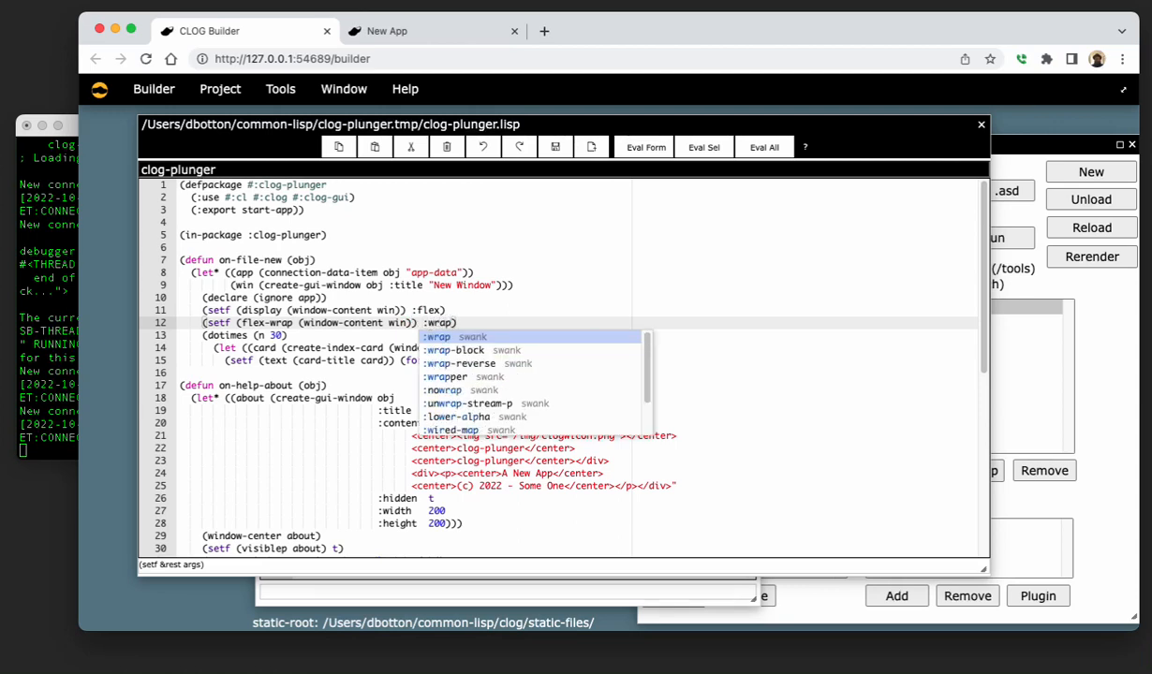
left_click(438, 337)
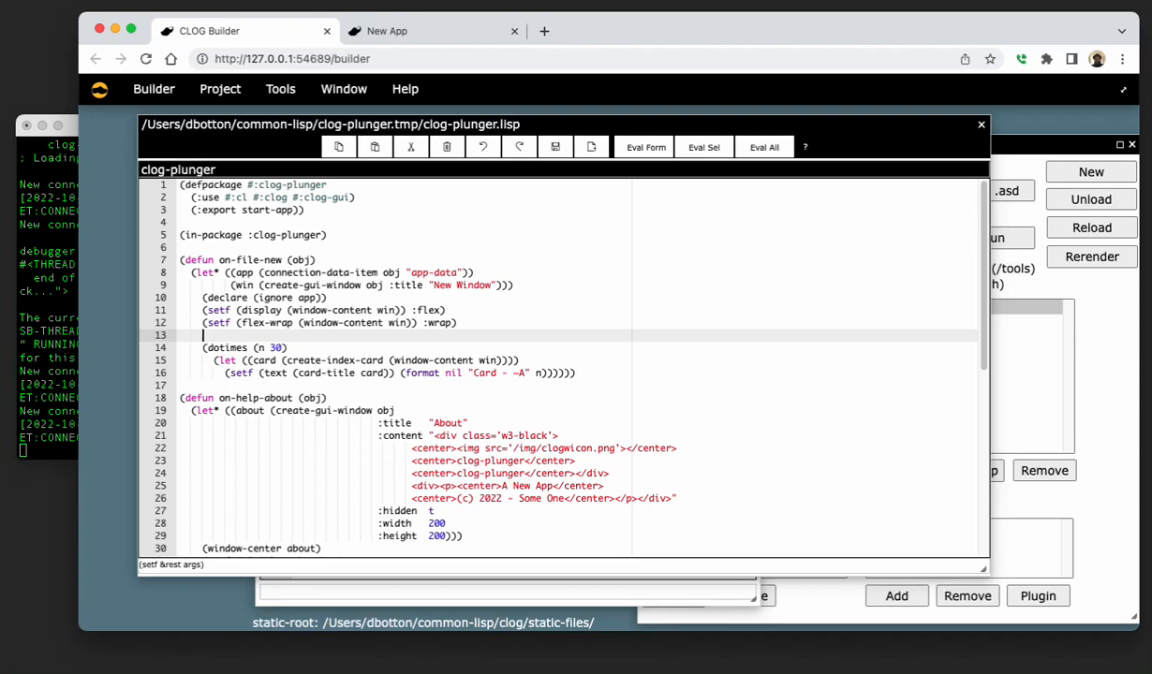
Set the window content's justify-content to :space-around in on-file-new and eval the file.
type("(setf )")
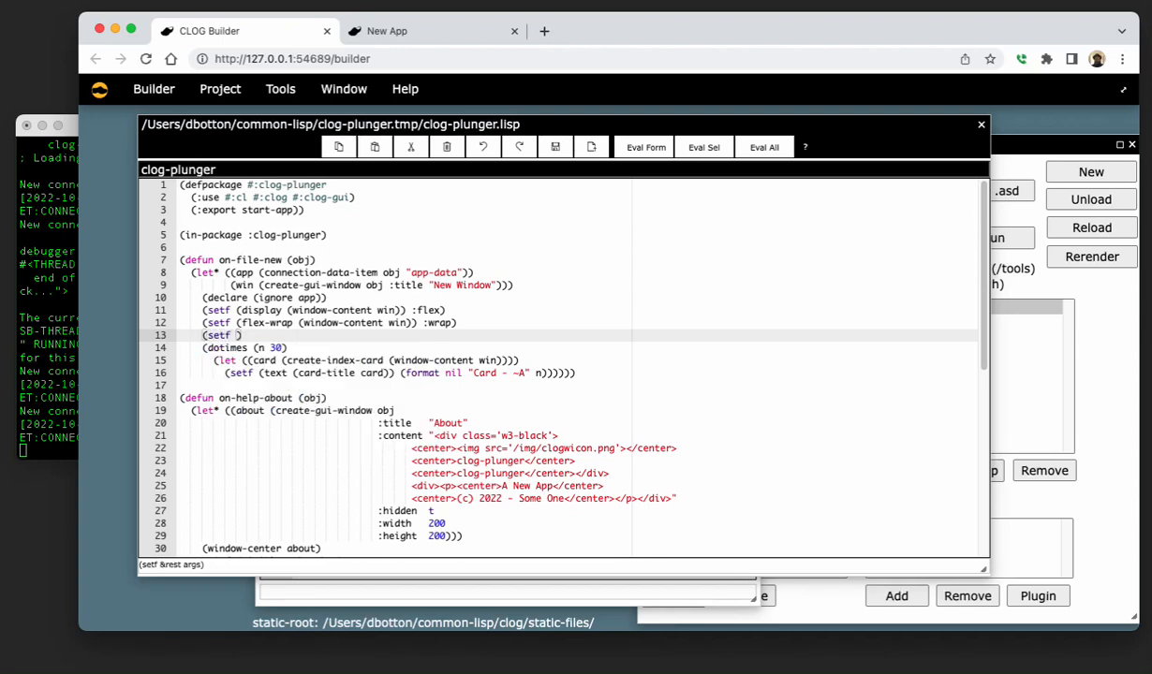
type("jus")
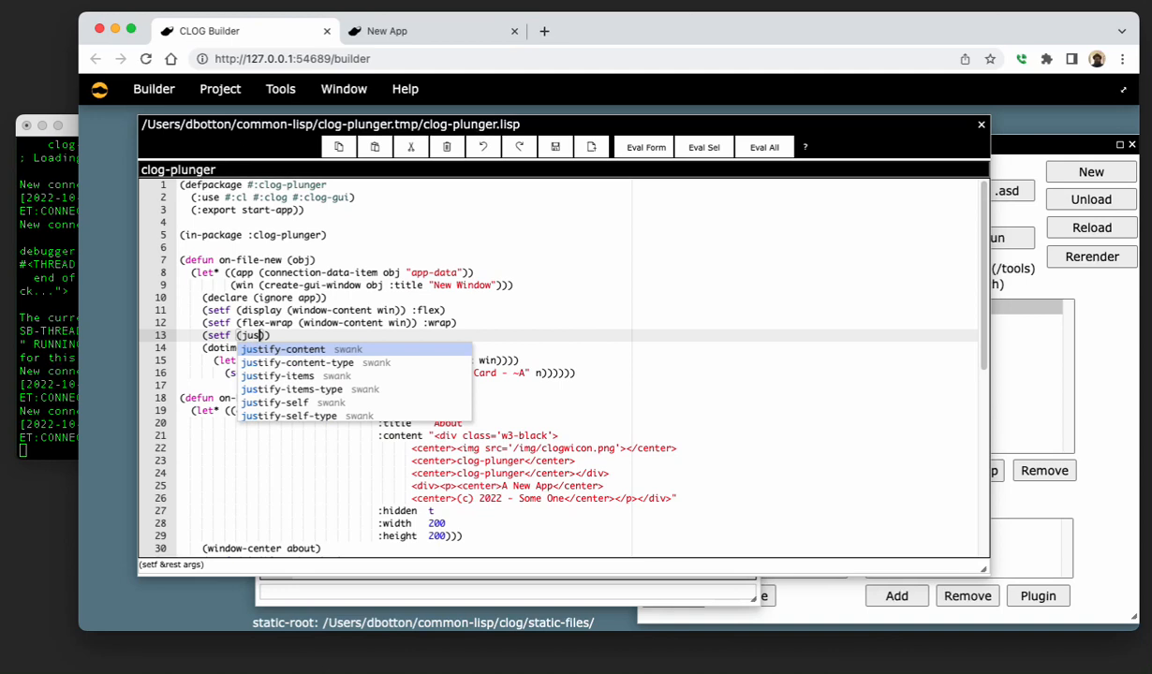
left_click(281, 349)
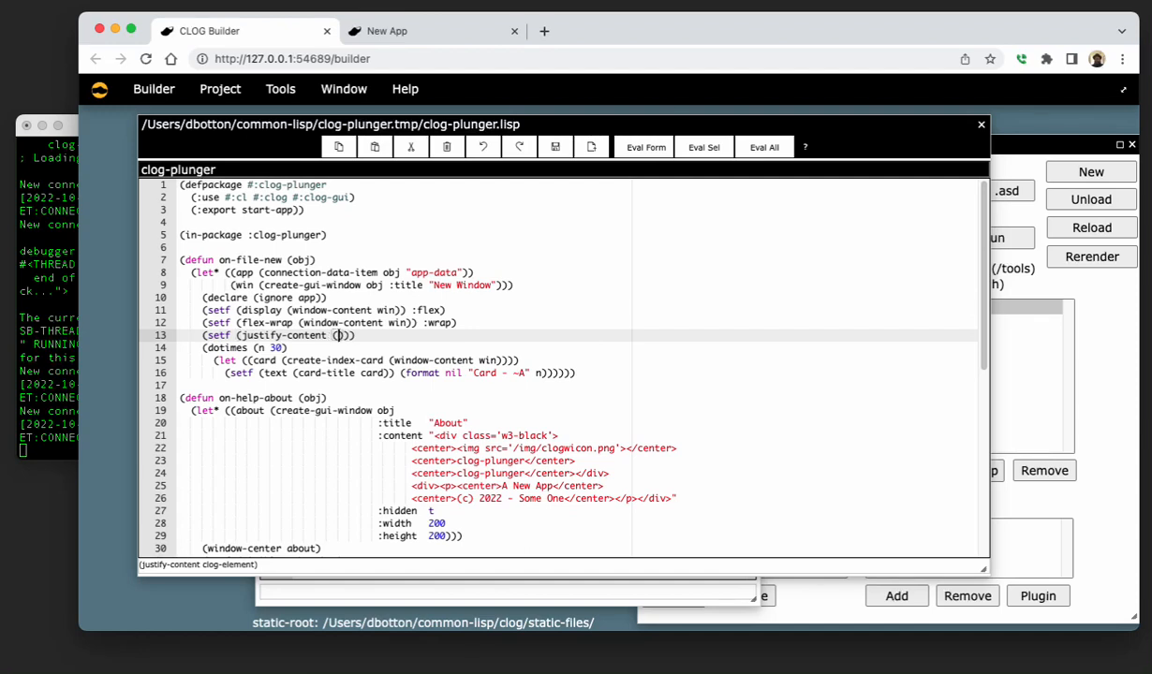
type("window-content win")
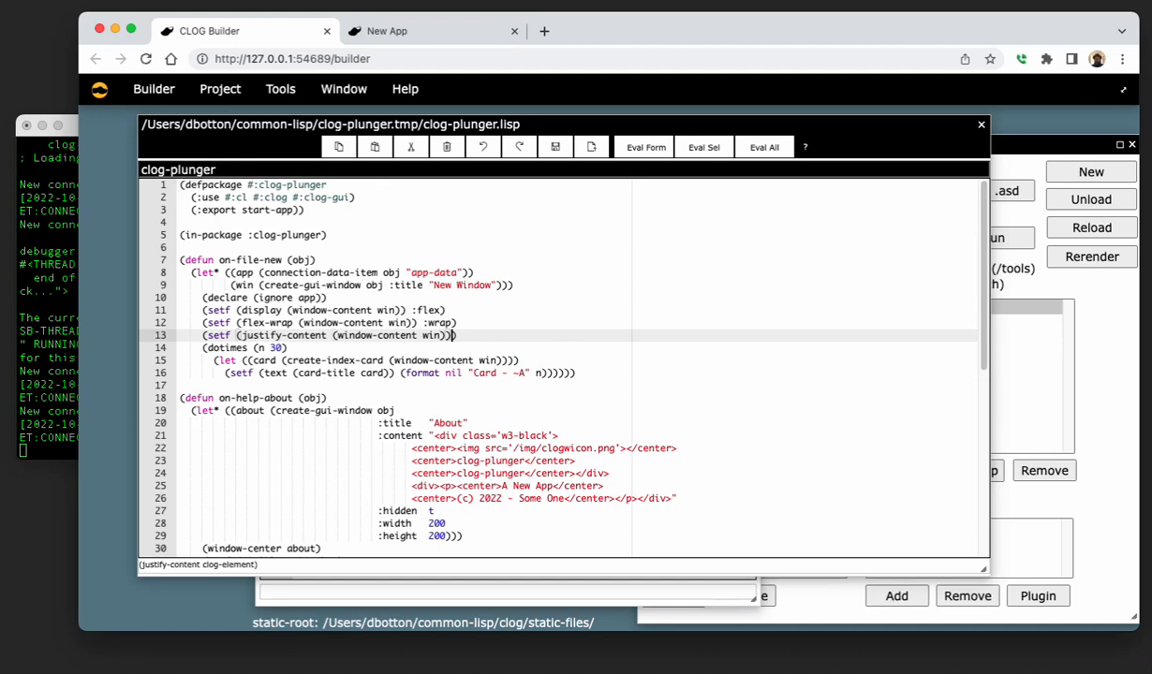
type("\"\"")
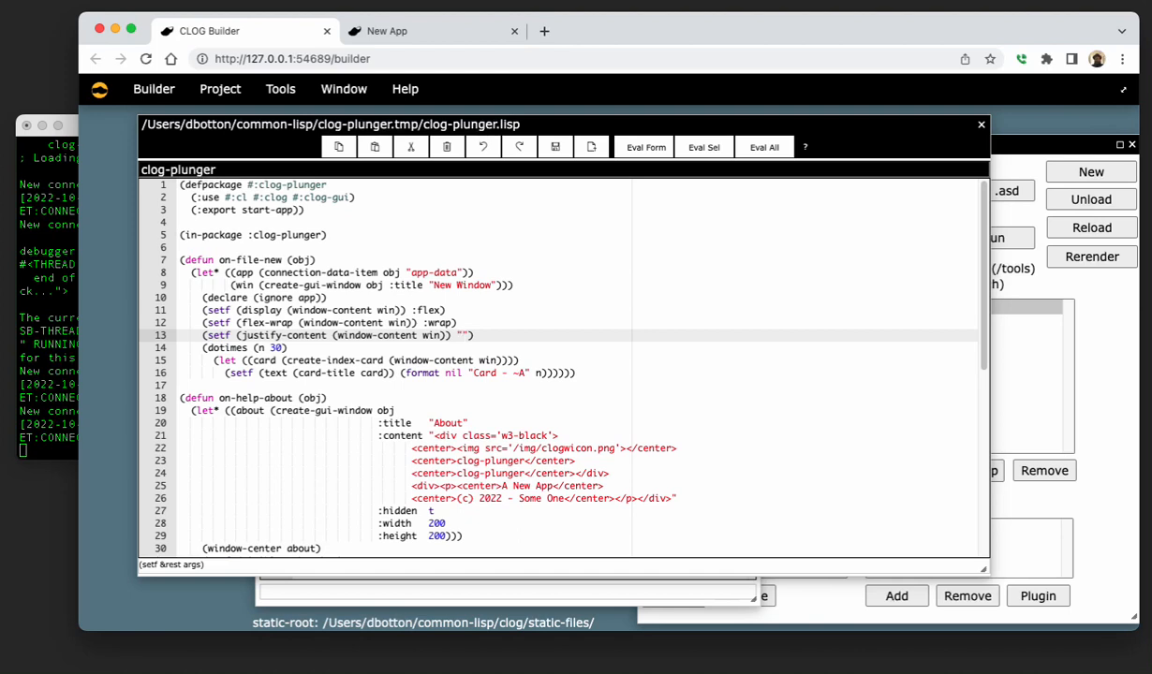
type(":")
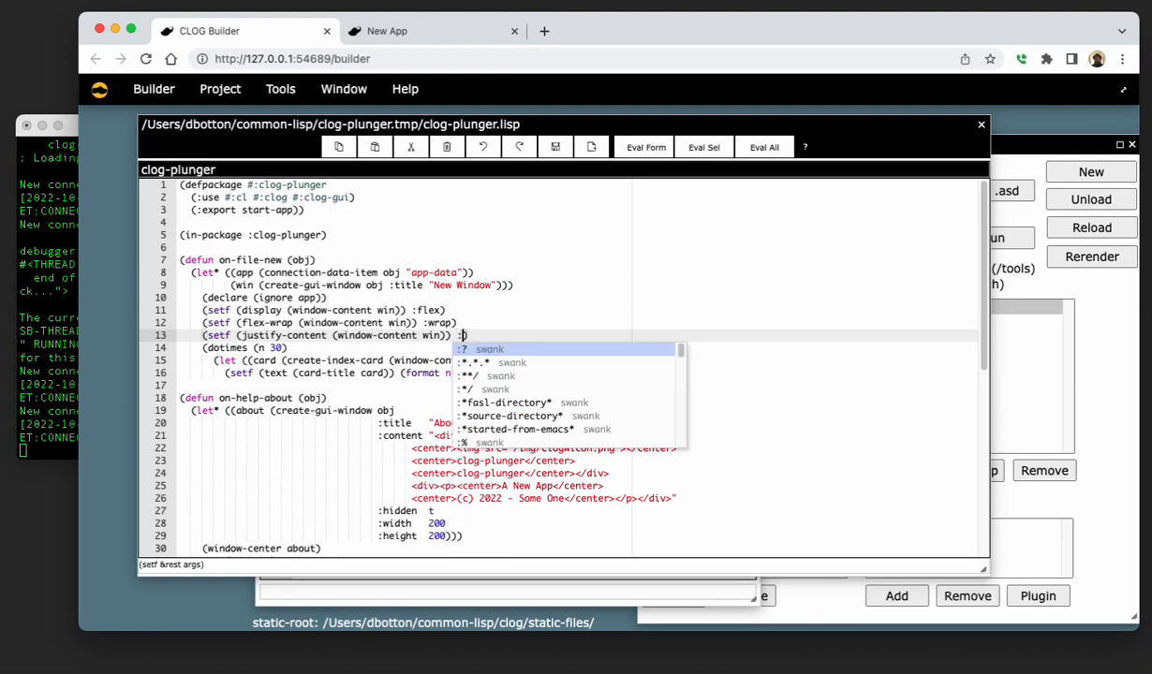
type("space-around")
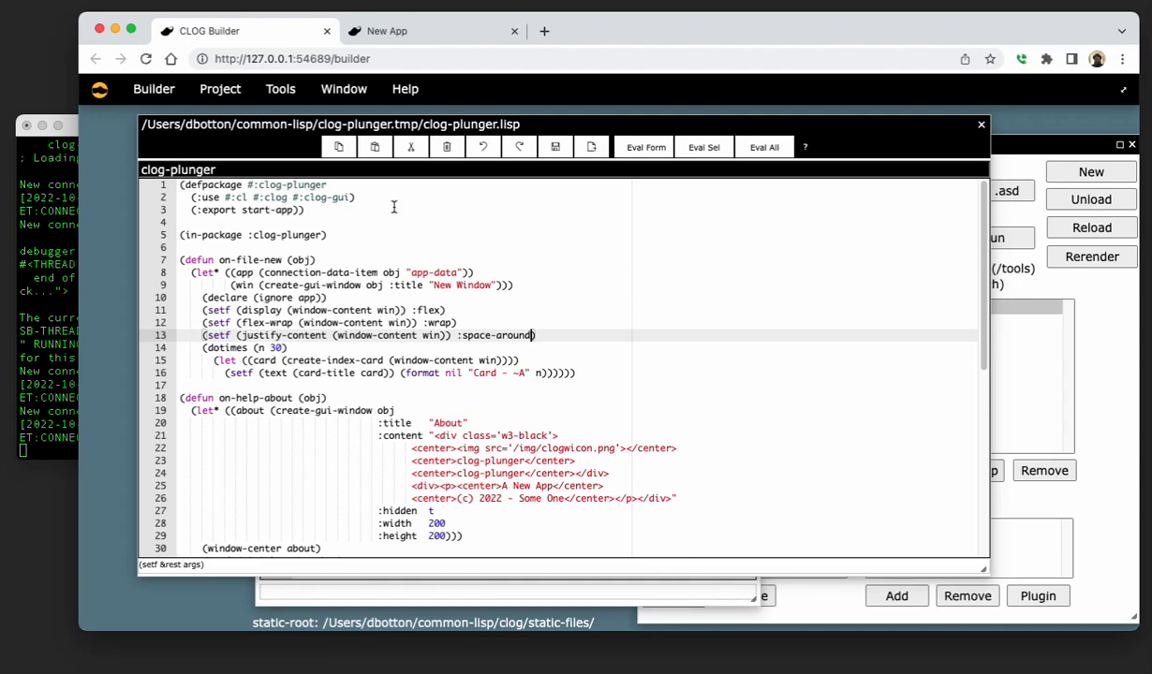
mouse_move(641, 199)
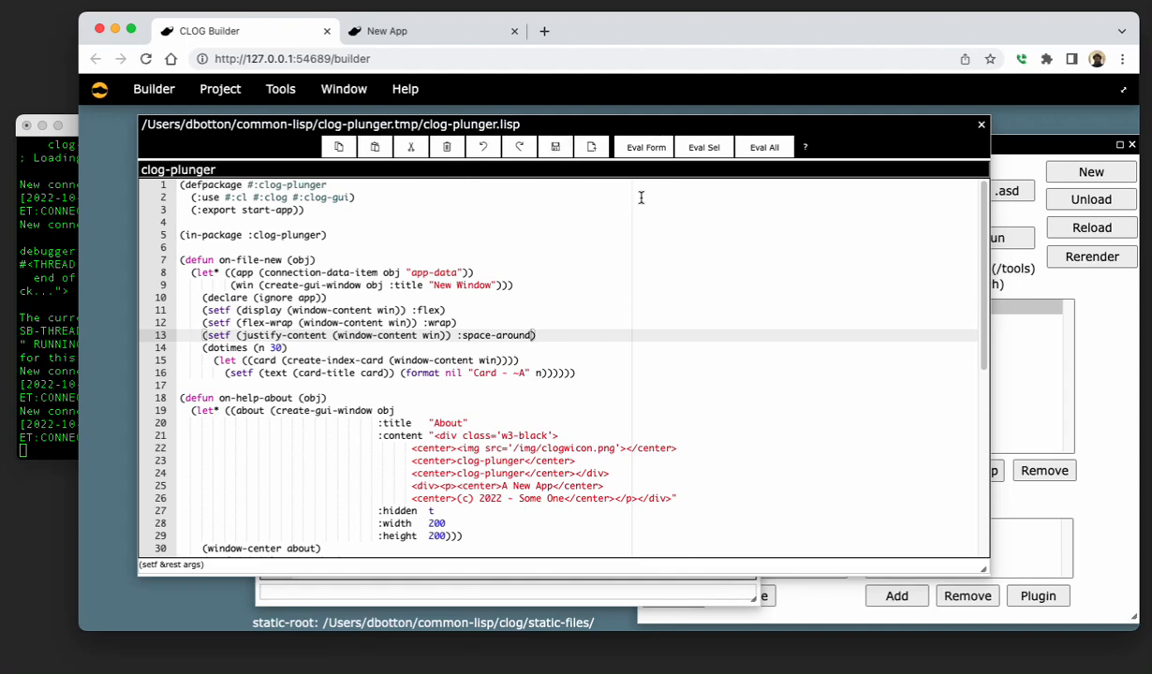
left_click(644, 146)
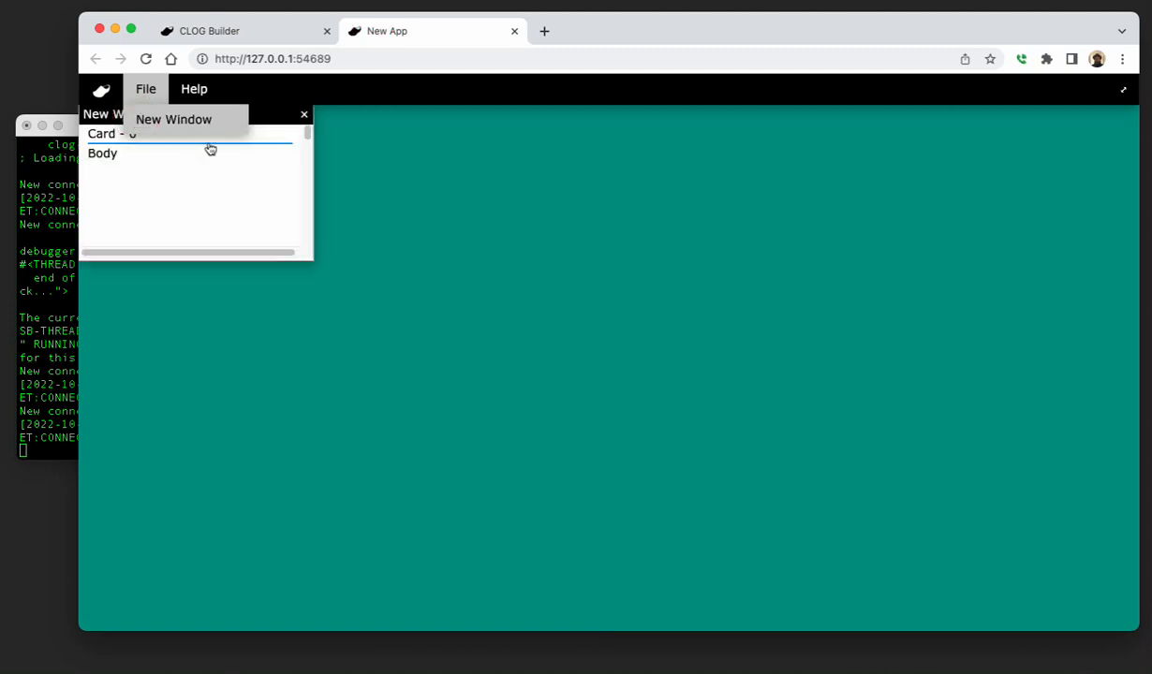
Preview a New Window in the running app, enlarged to show the cards wrapped in rows.
left_click(175, 120)
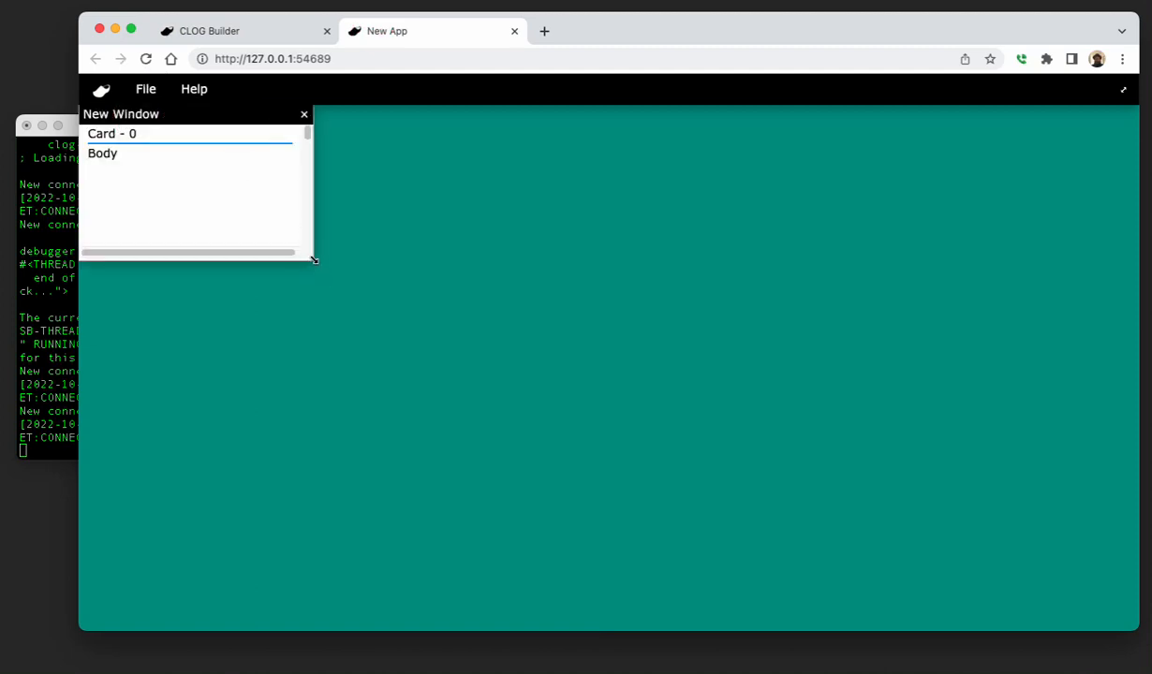
left_click_drag(315, 263, 1090, 583)
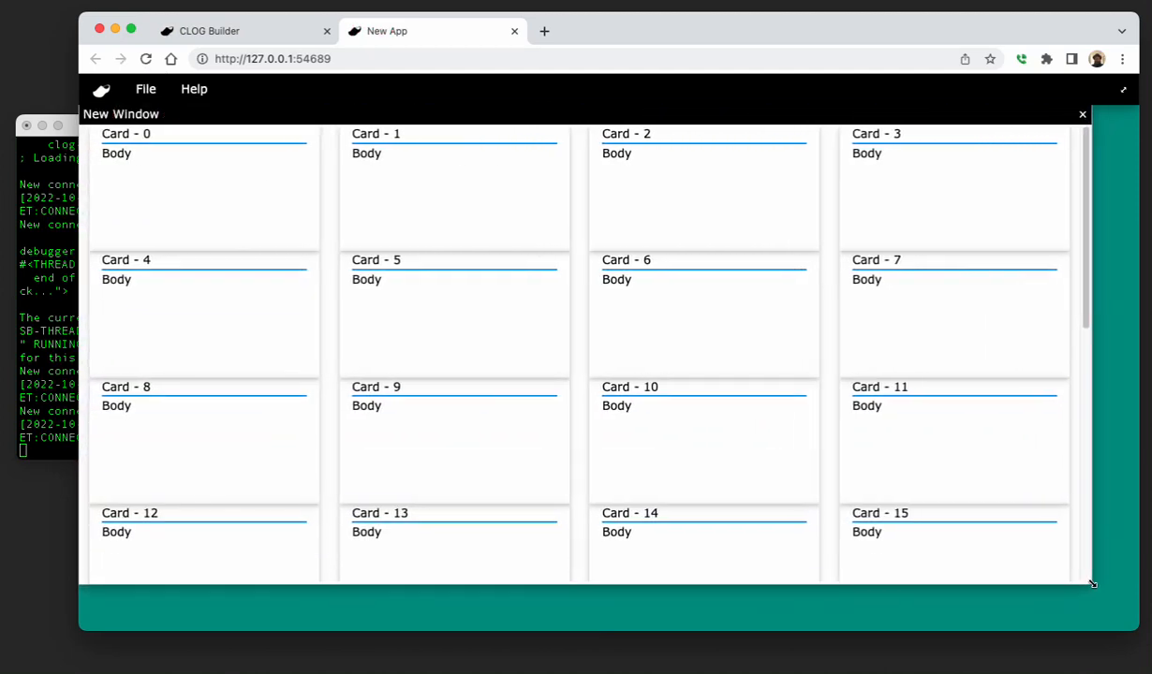
scroll("down", 3)
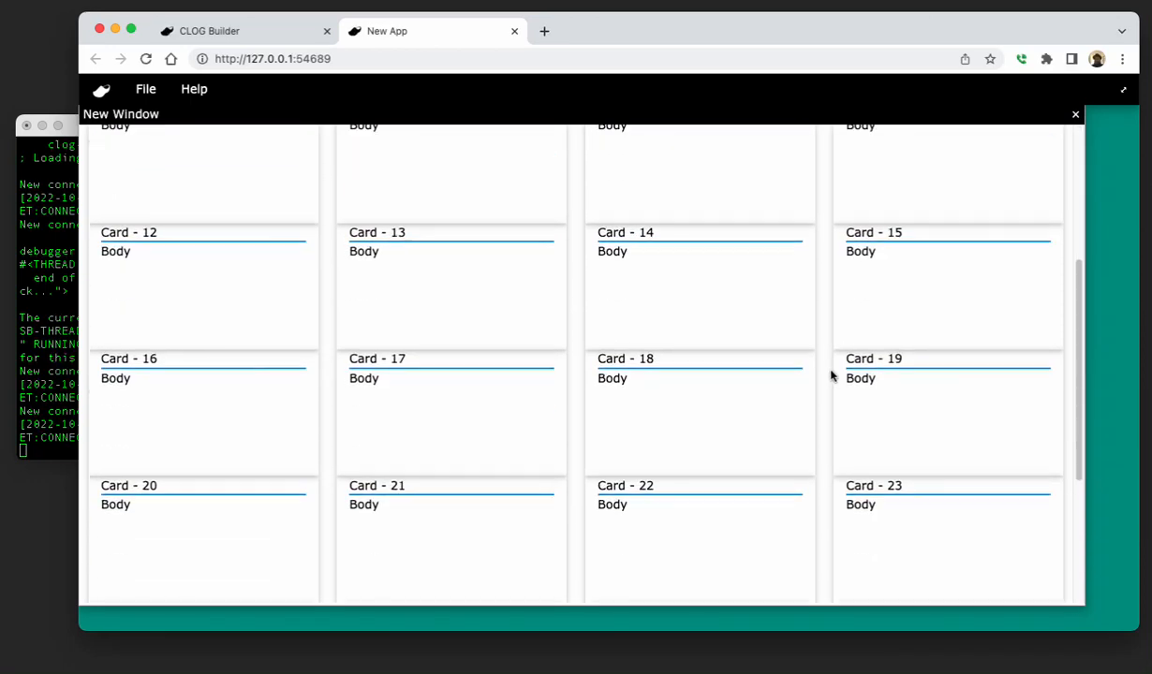
scroll("down", 3)
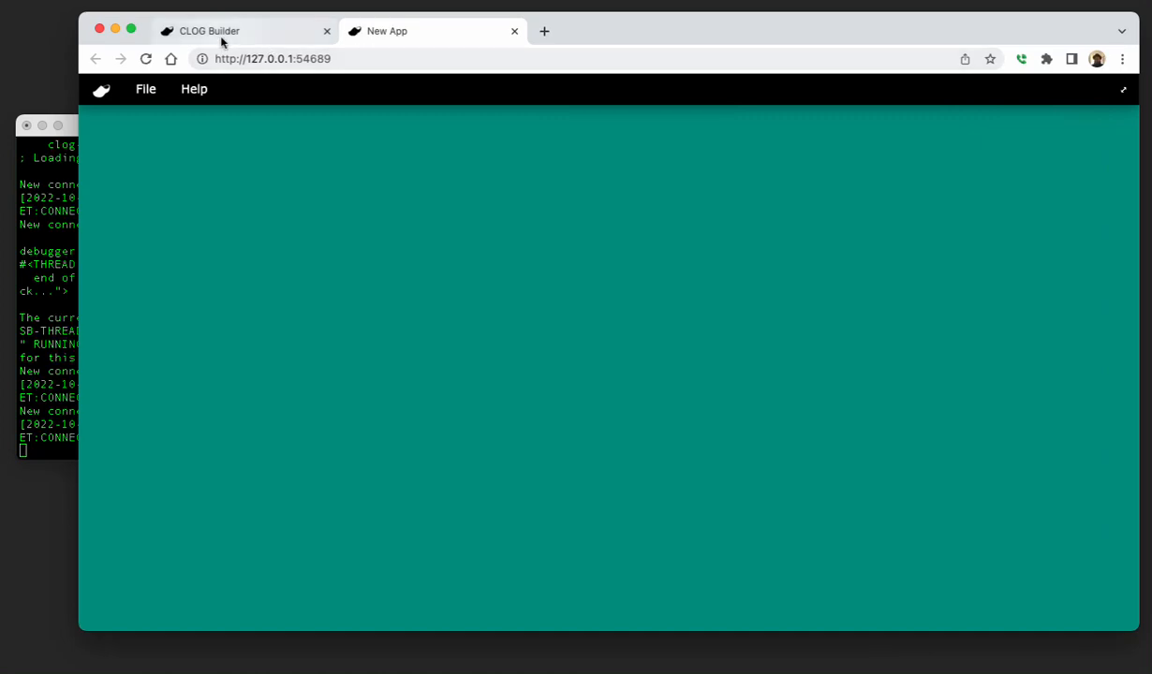
Pass :class "w3-margin" to create-index-card and re-evaluate the file to redefine on-file-new.
left_click(243, 30)
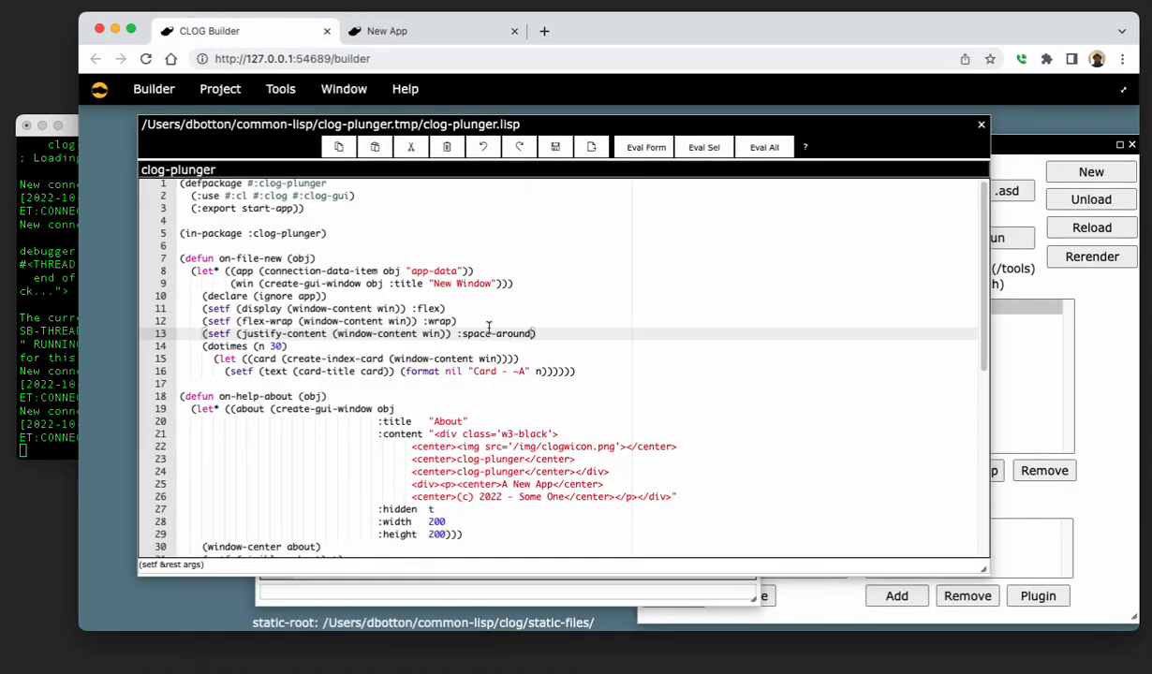
scroll("down", 3)
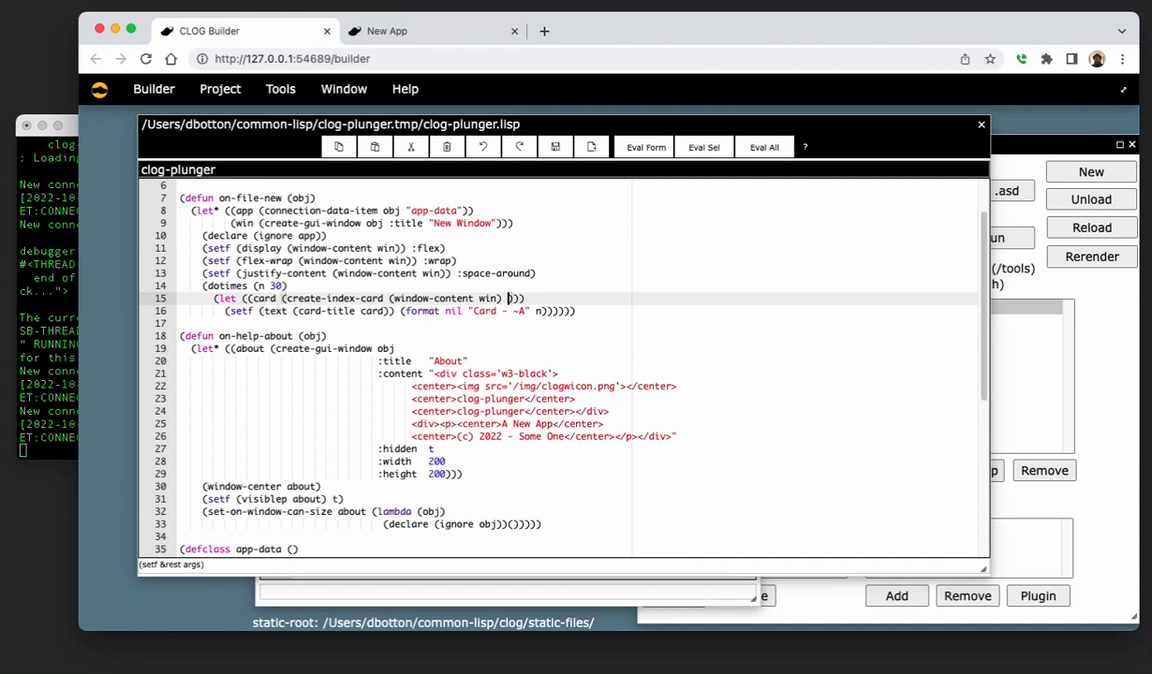
type("class \"")
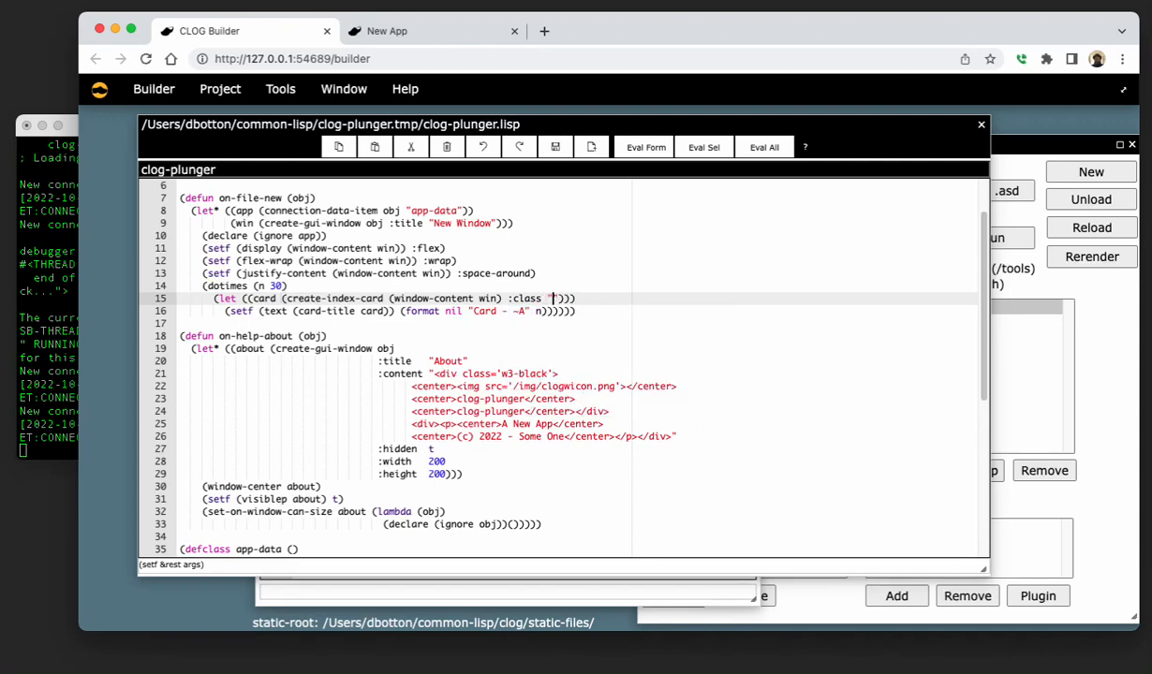
type("w3-margin")
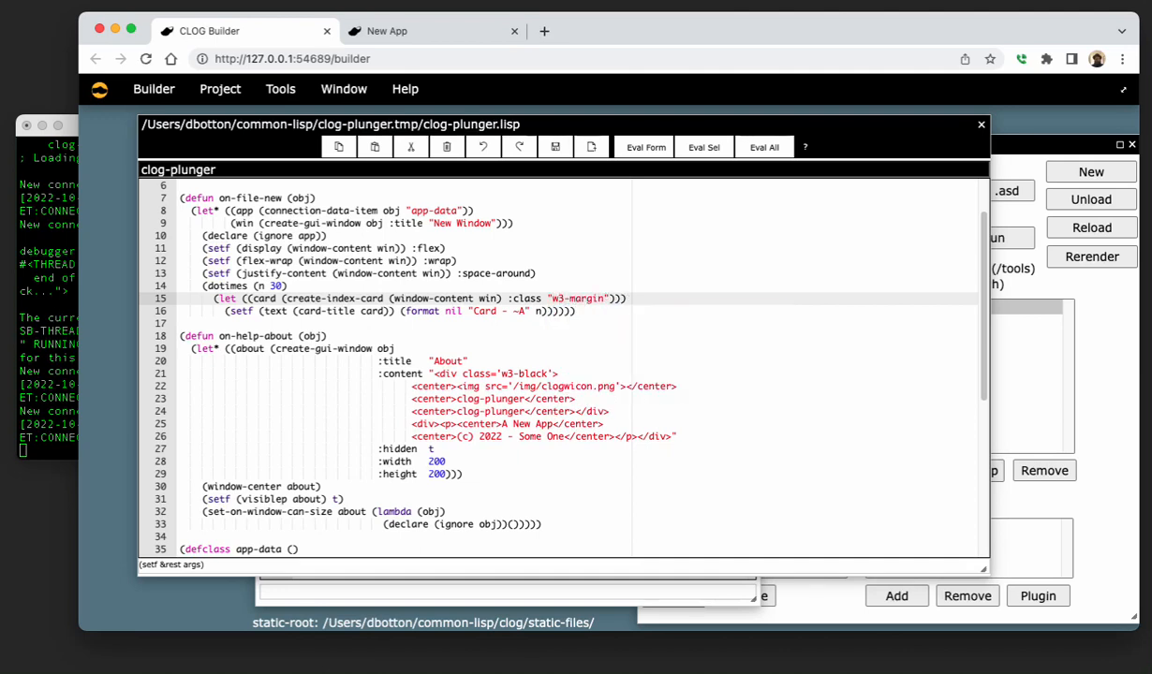
left_click(765, 146)
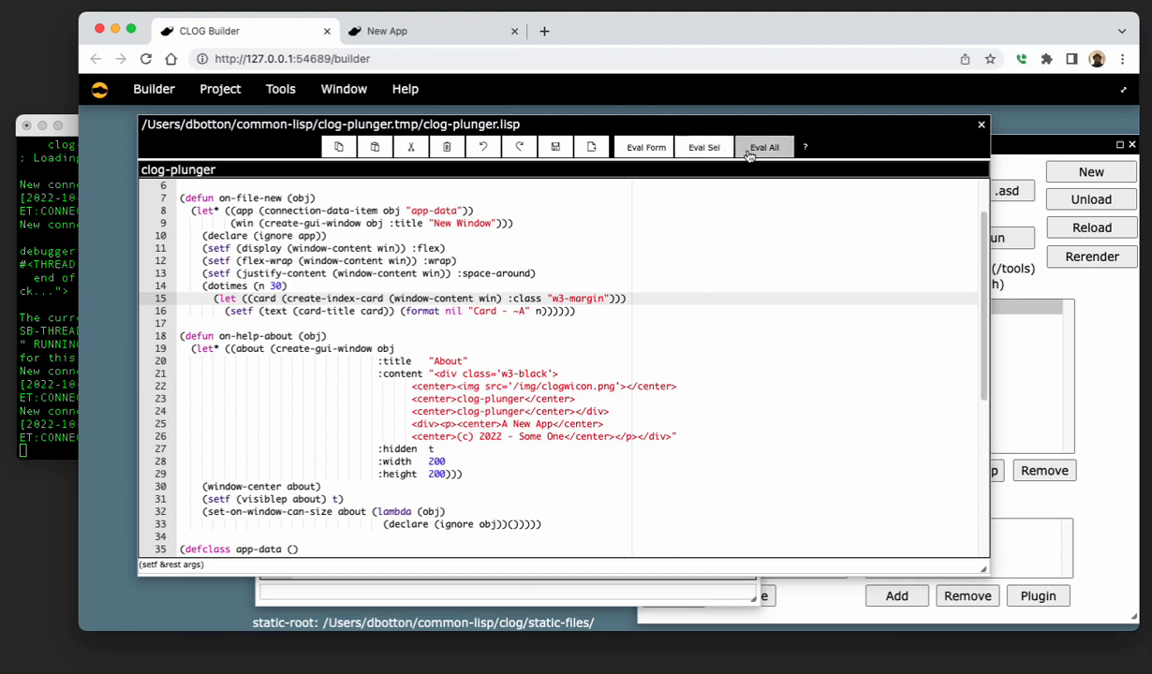
left_click(644, 146)
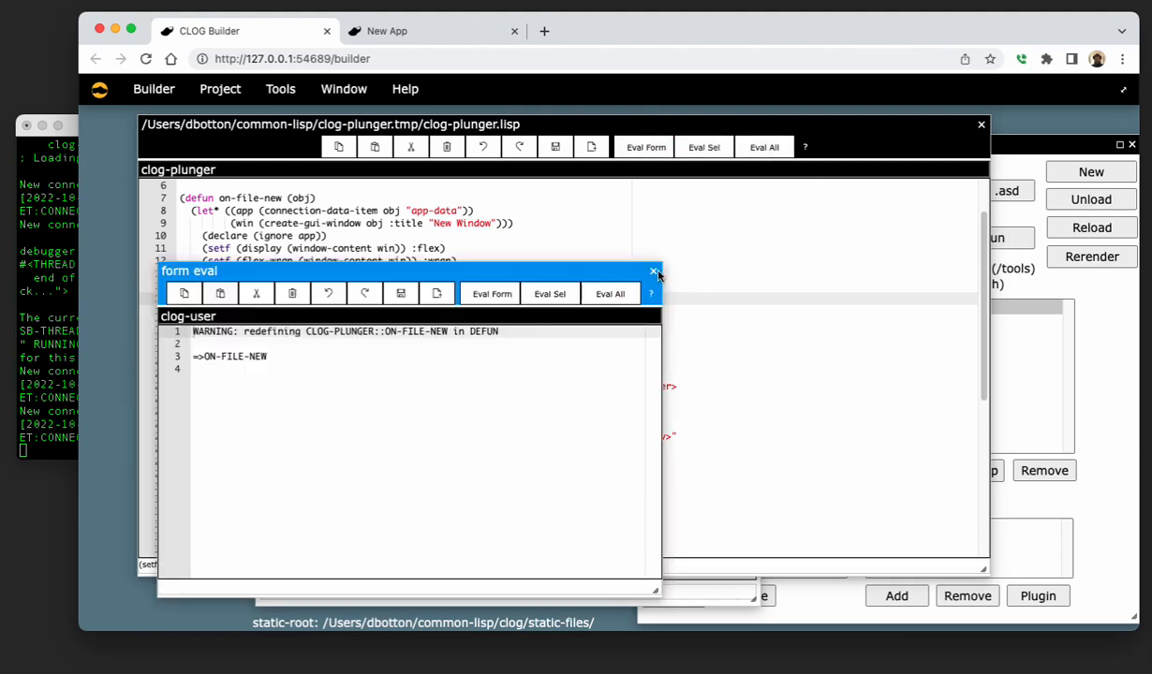
left_click(431, 30)
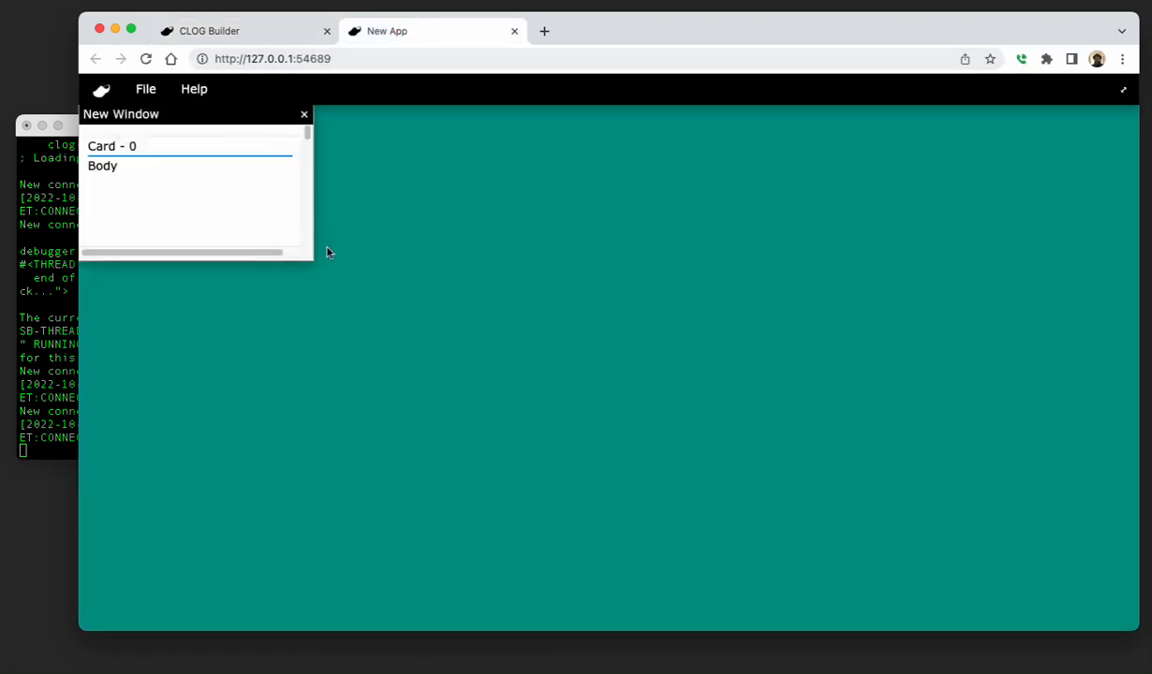
mouse_move(317, 266)
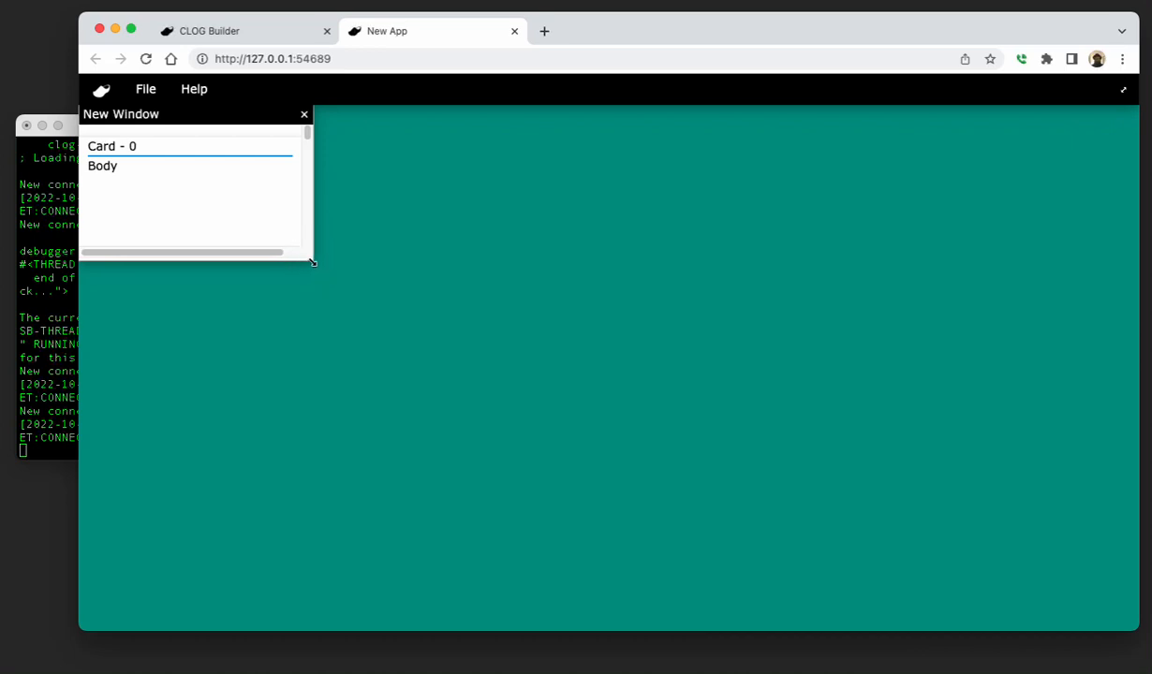
Enlarge the app's New Window and scroll through the margined cards Card - 0 to Card - 17.
left_click_drag(314, 264, 974, 427)
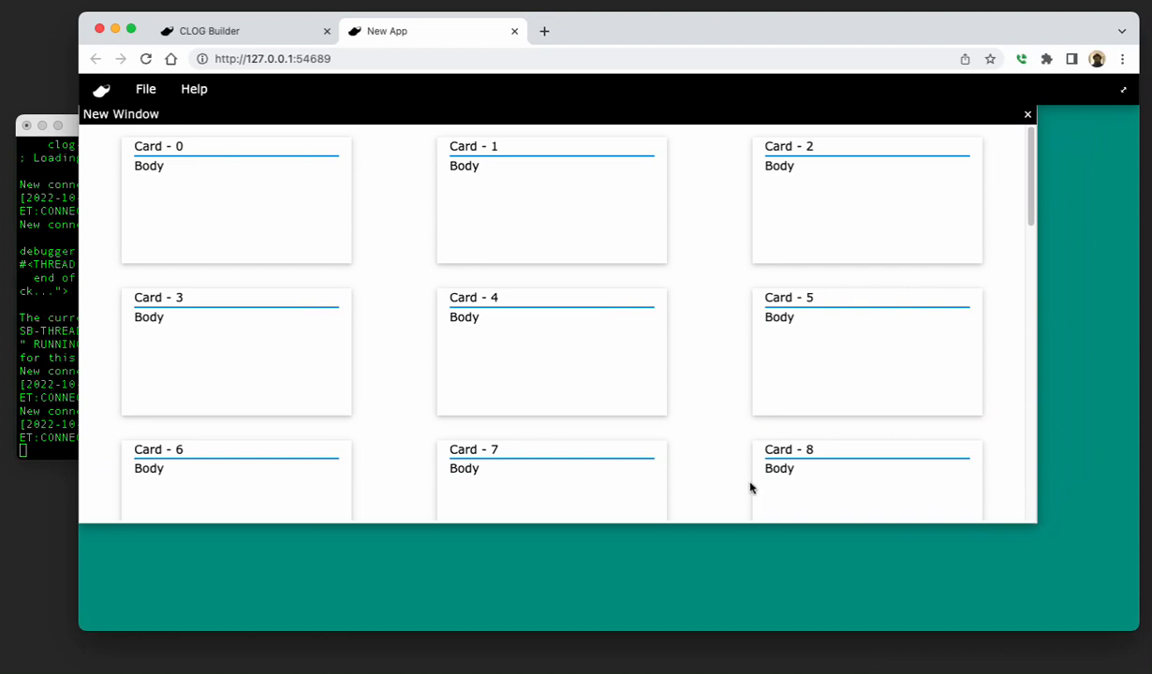
scroll("down", 3)
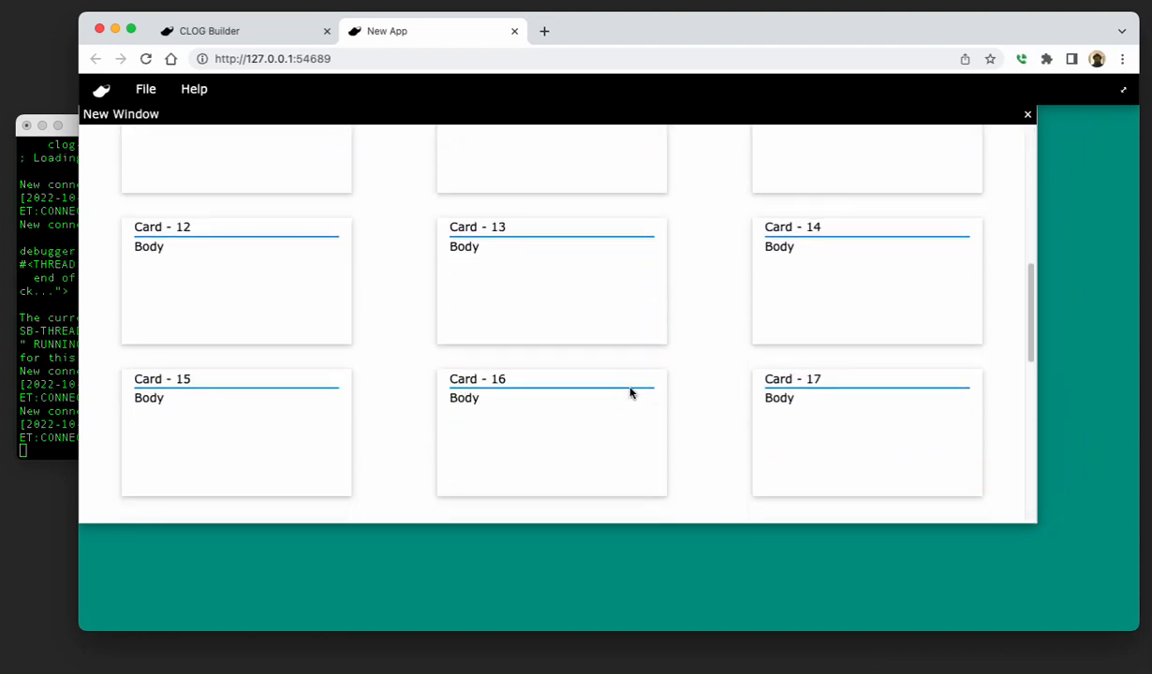
scroll("up", 3)
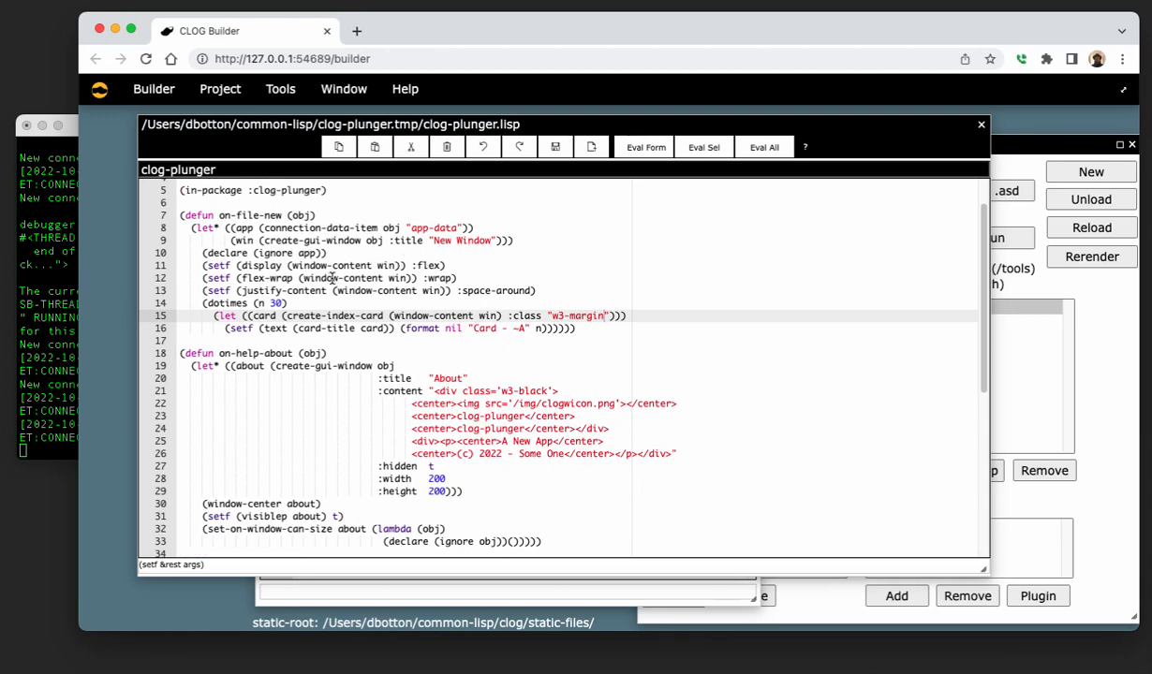
mouse_move(289, 213)
type("(defun ")
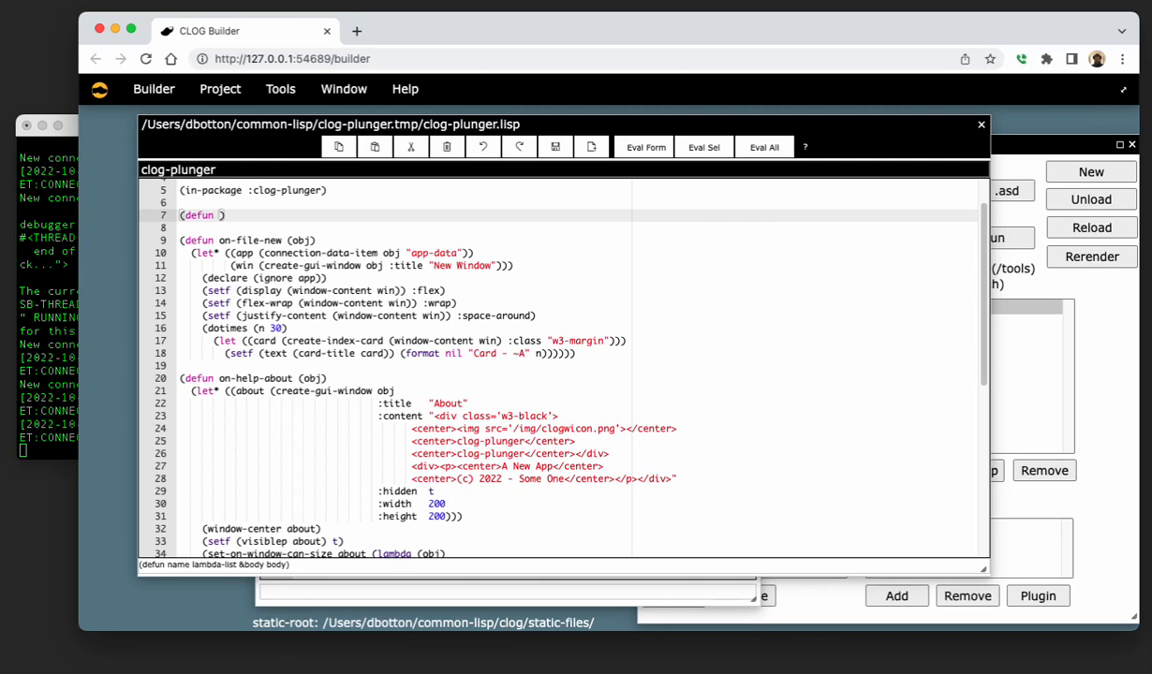
Define (defun on-click-card (card) (toggle-class card "w3-border-red")) above on-file-new.
type("on-click")
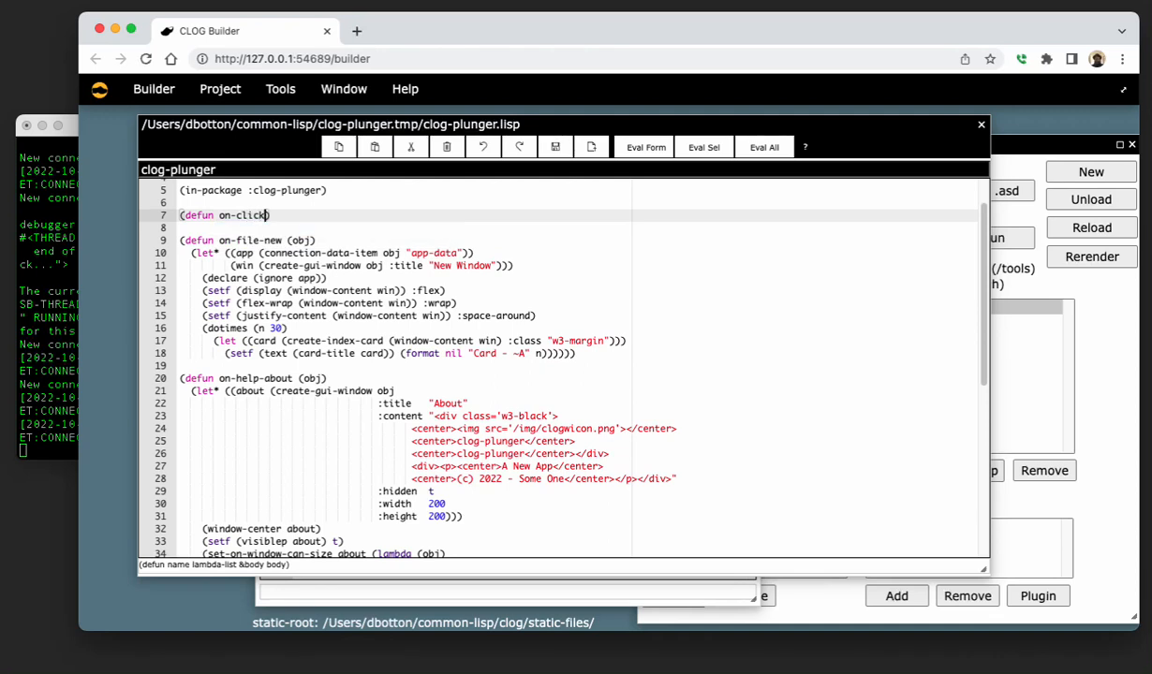
type("-card")
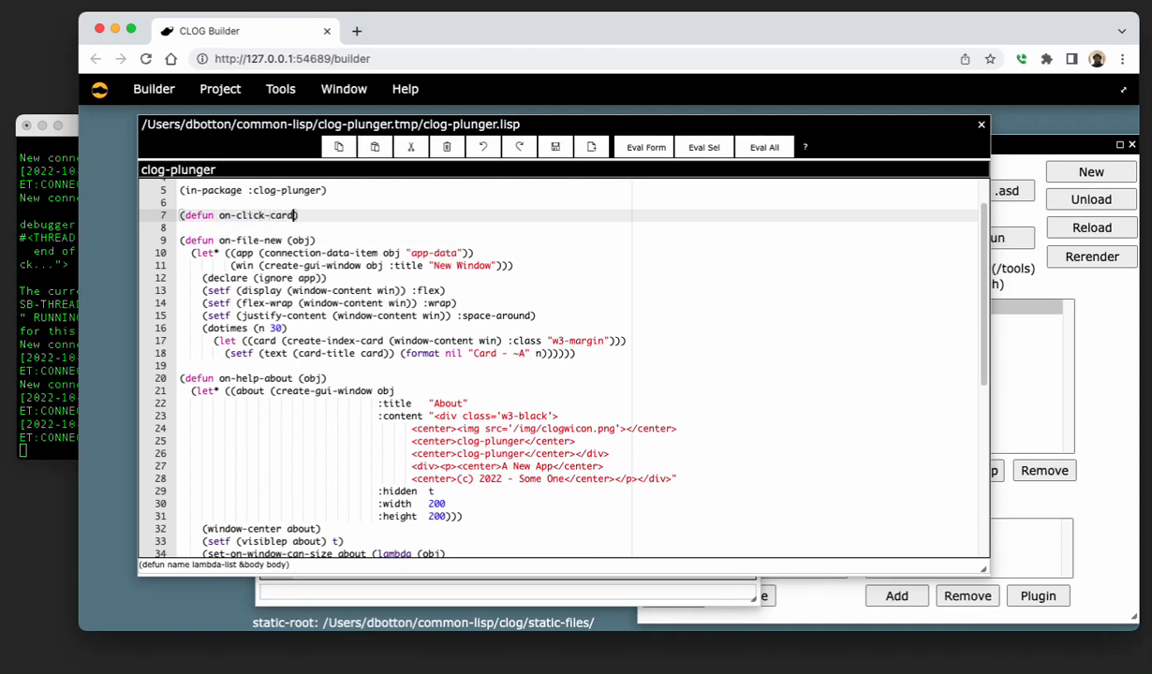
type("card")
type("(add-")
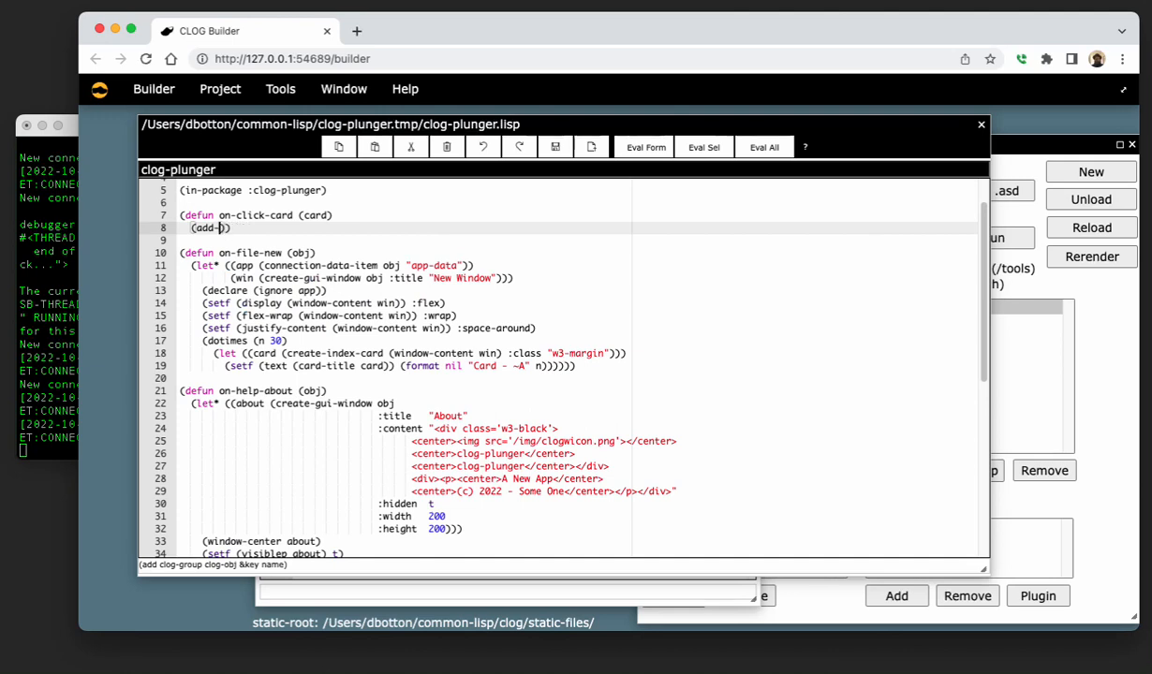
type("toggle-class")
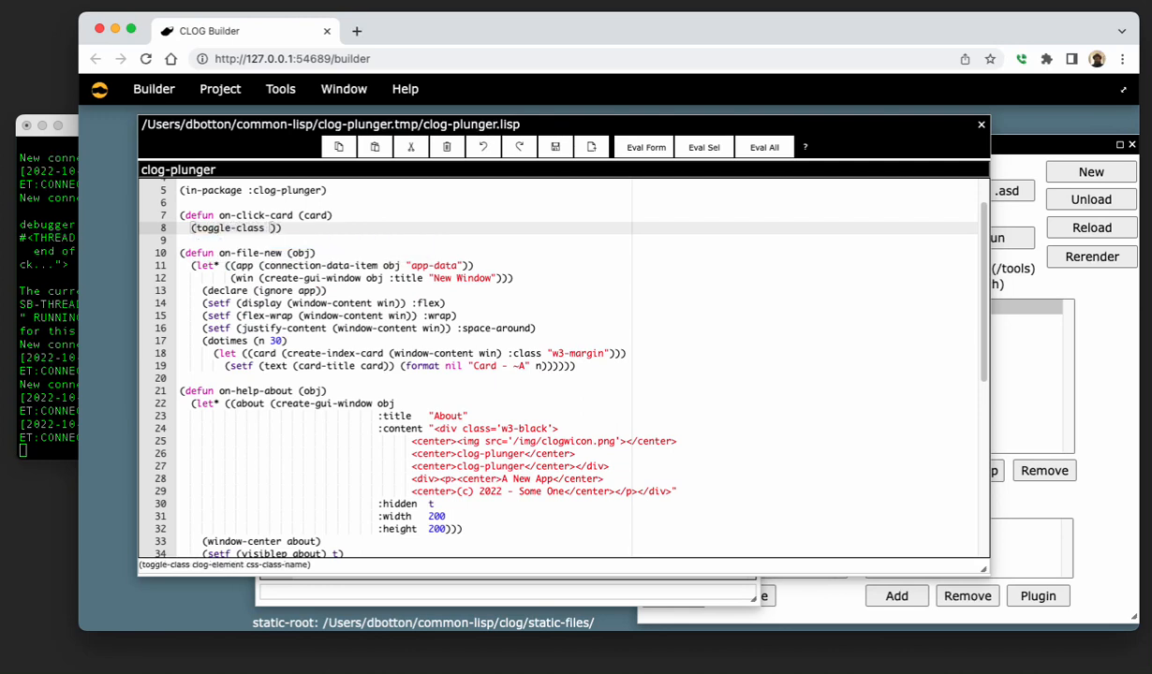
type("card")
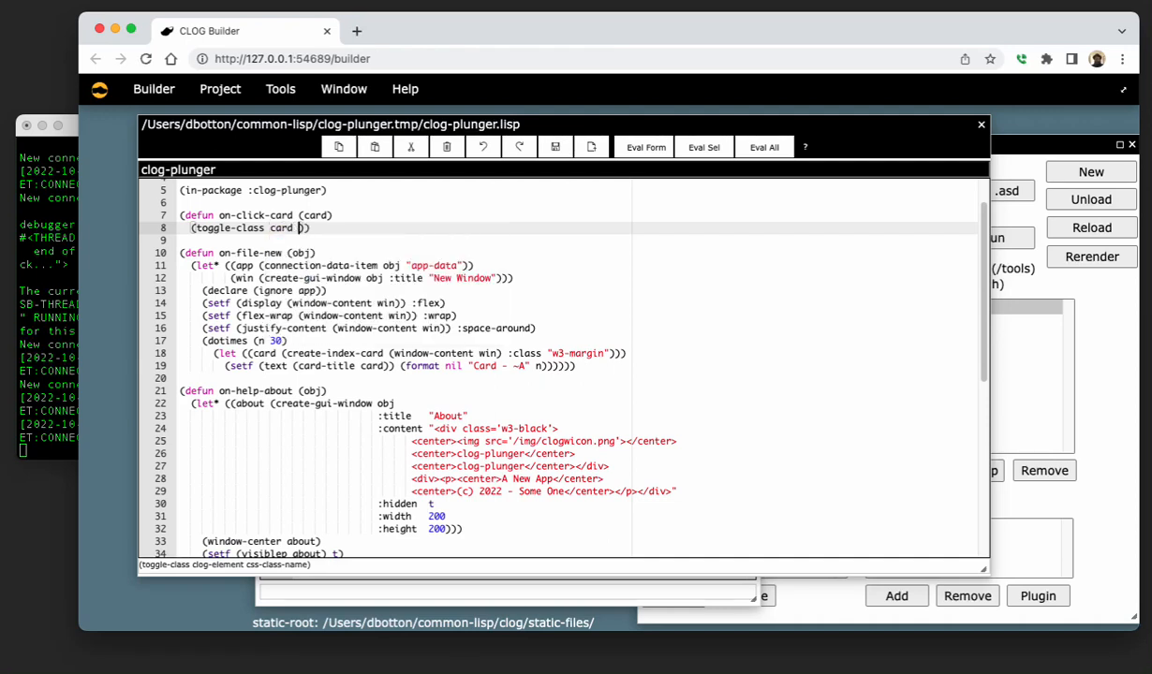
type("\"\"")
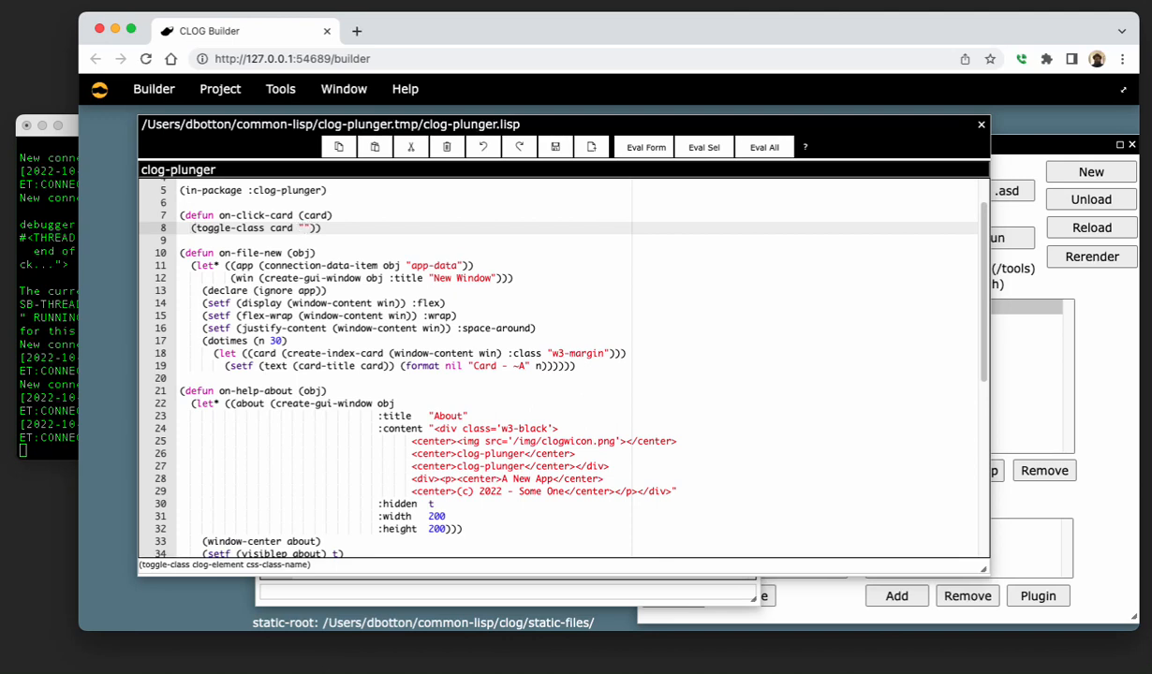
type("w")
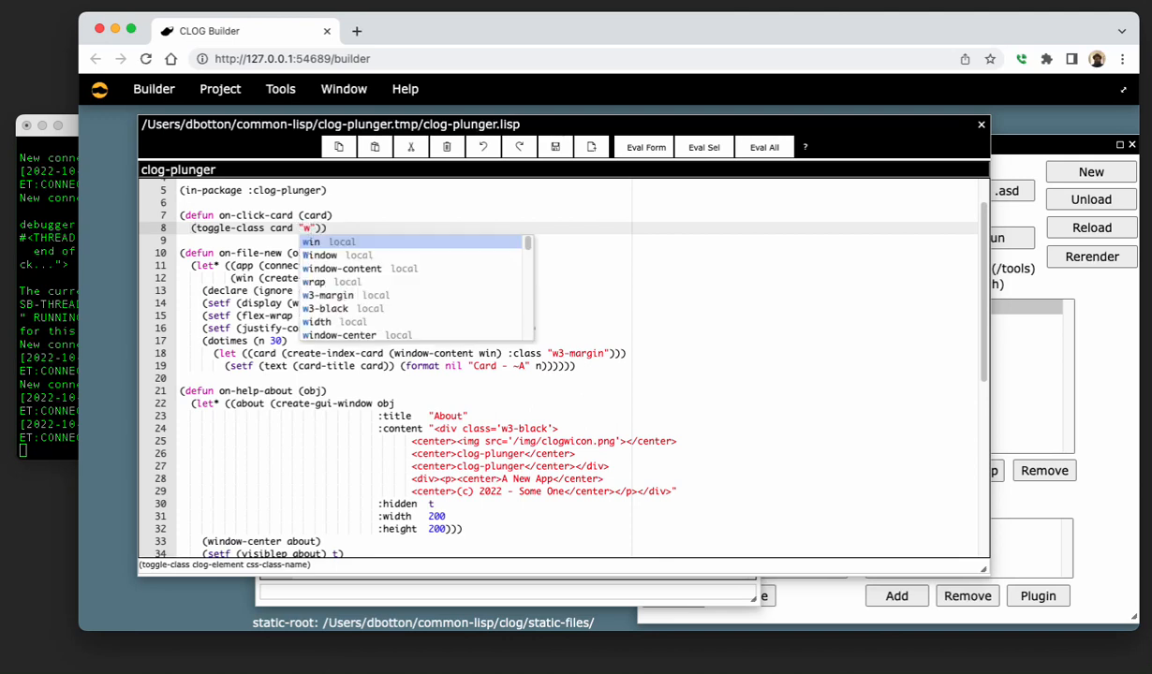
type("3-")
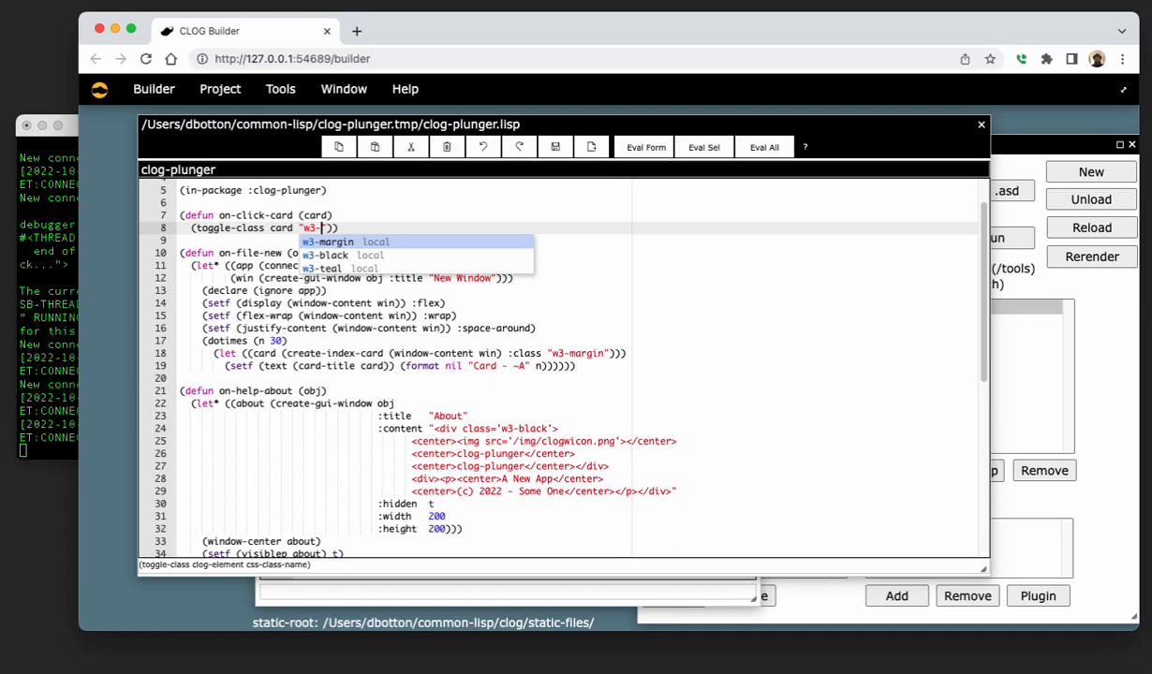
type("bor")
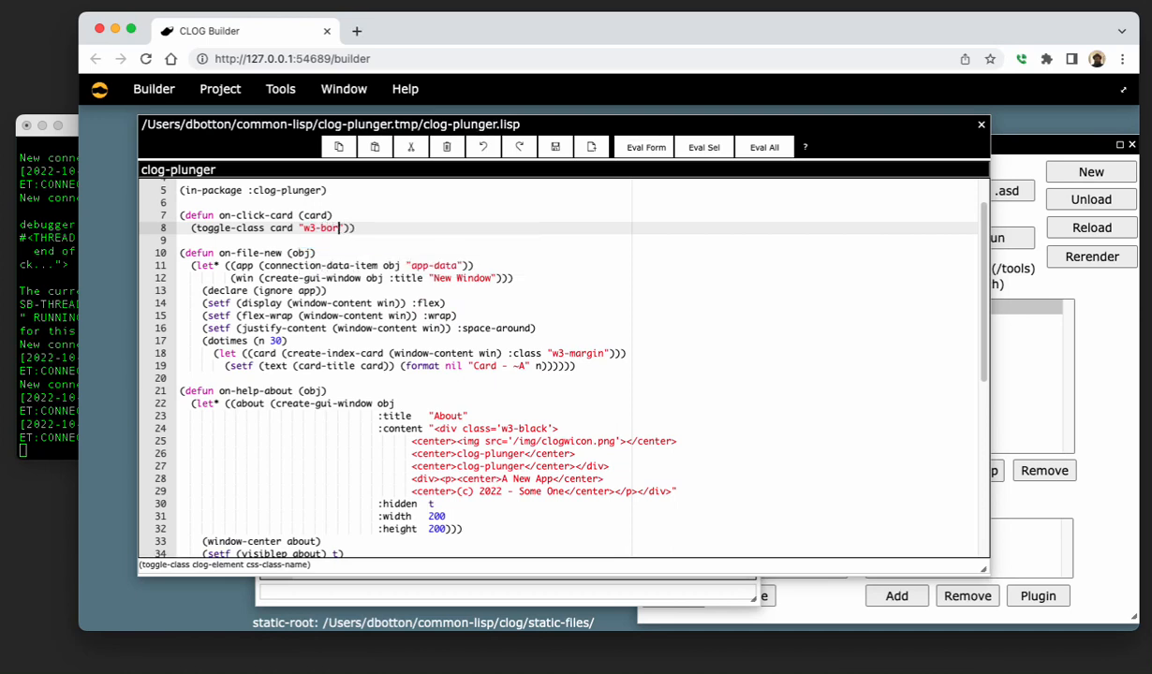
type("der")
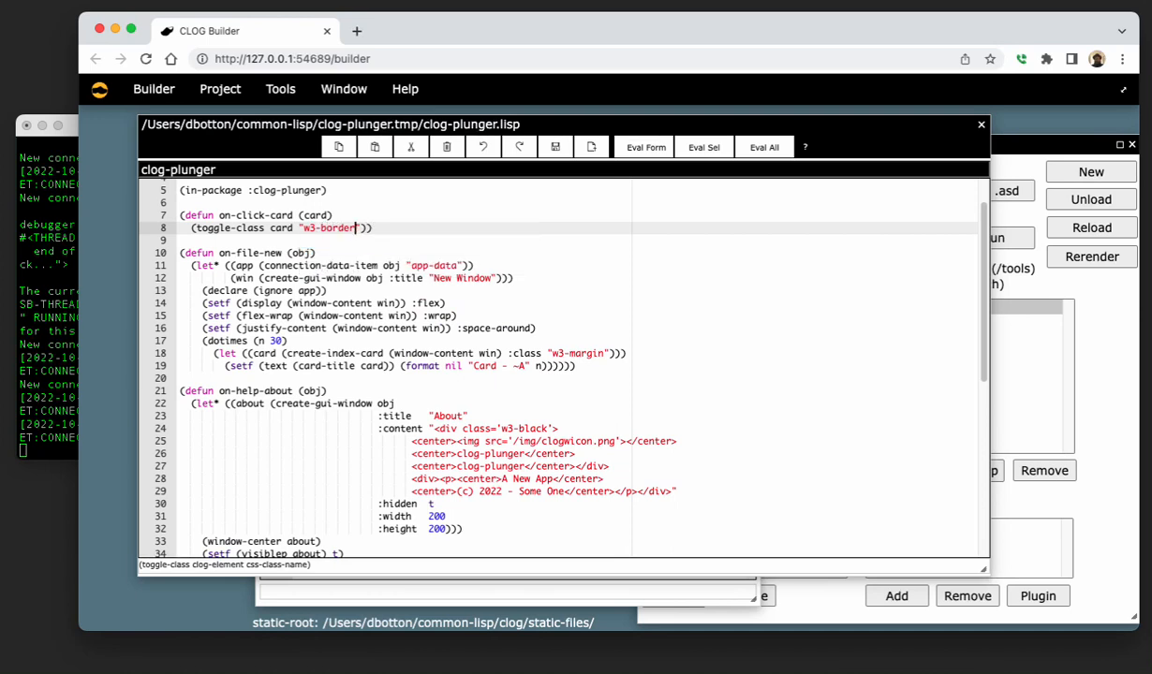
type("-red")
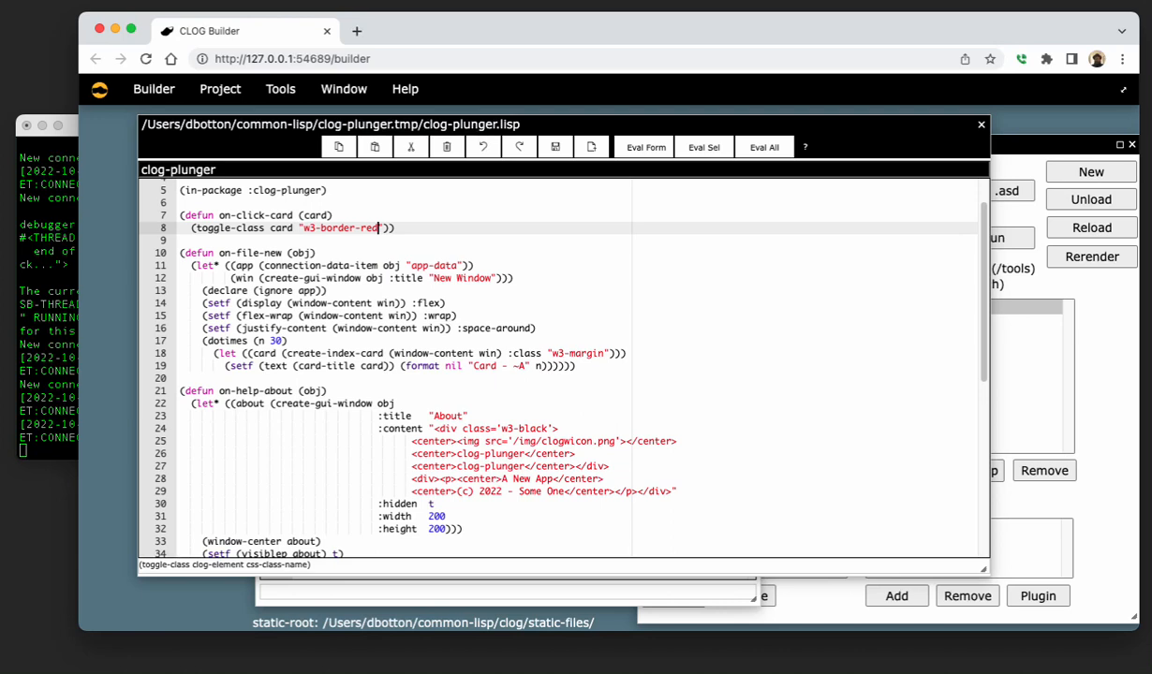
left_click(644, 147)
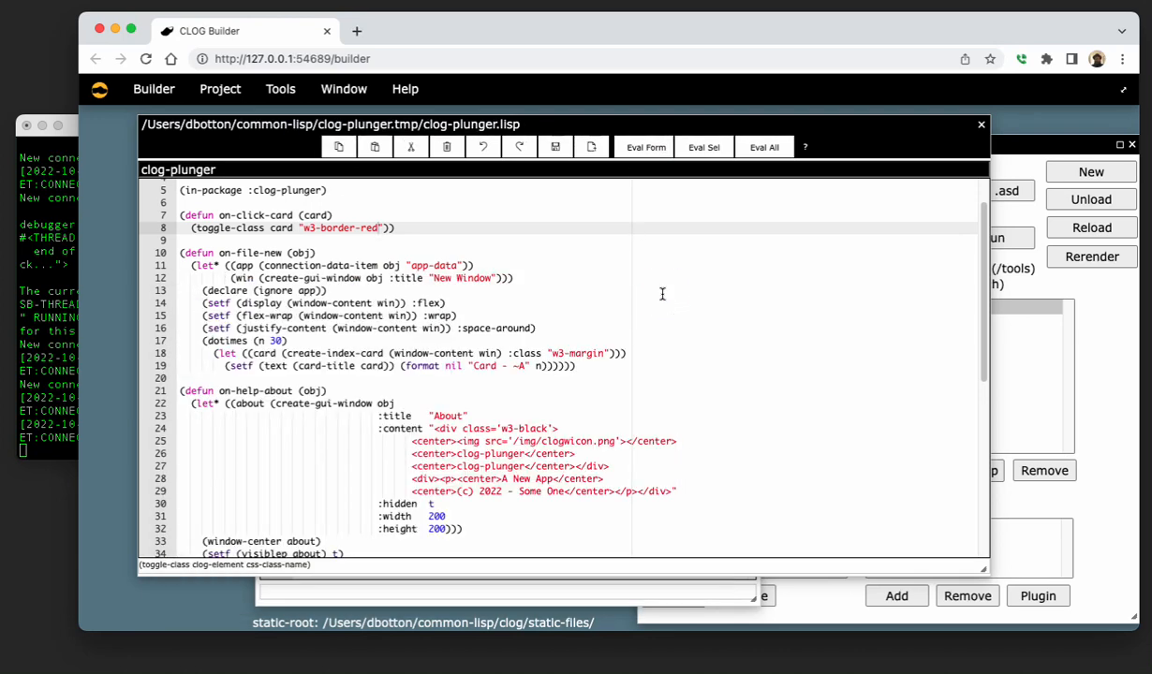
left_click(255, 341)
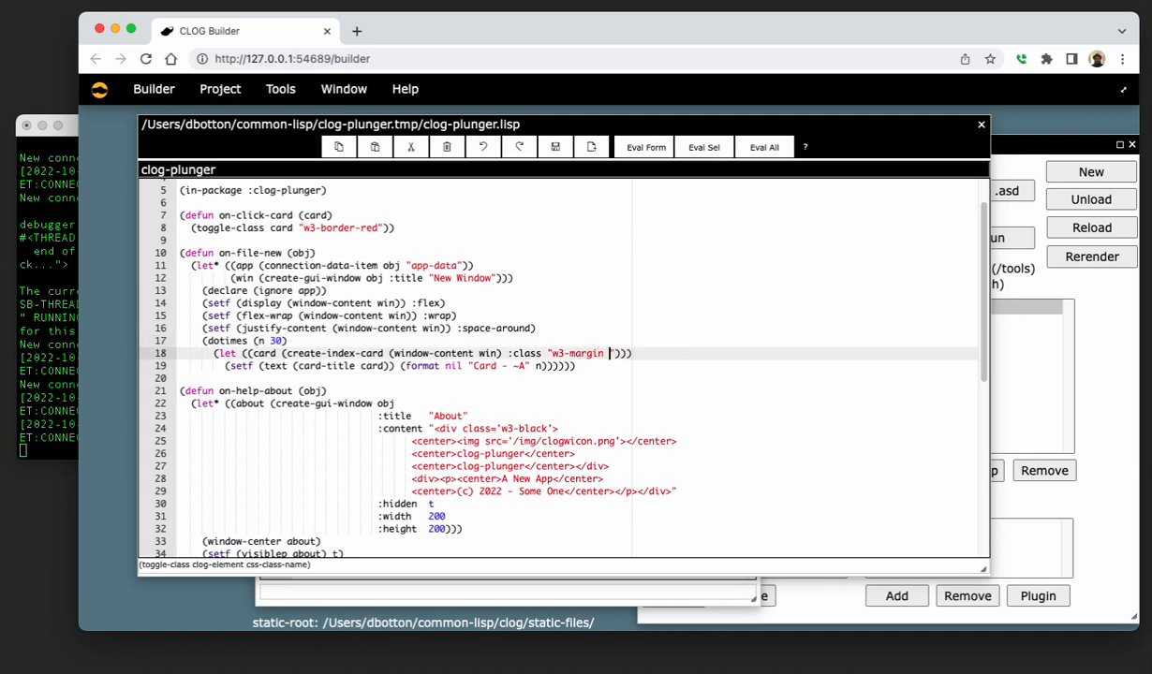
Make the card class "w3-margin w3-border" and wire (set-on-click card 'on-click-card) inside dotimes.
type("w3-")
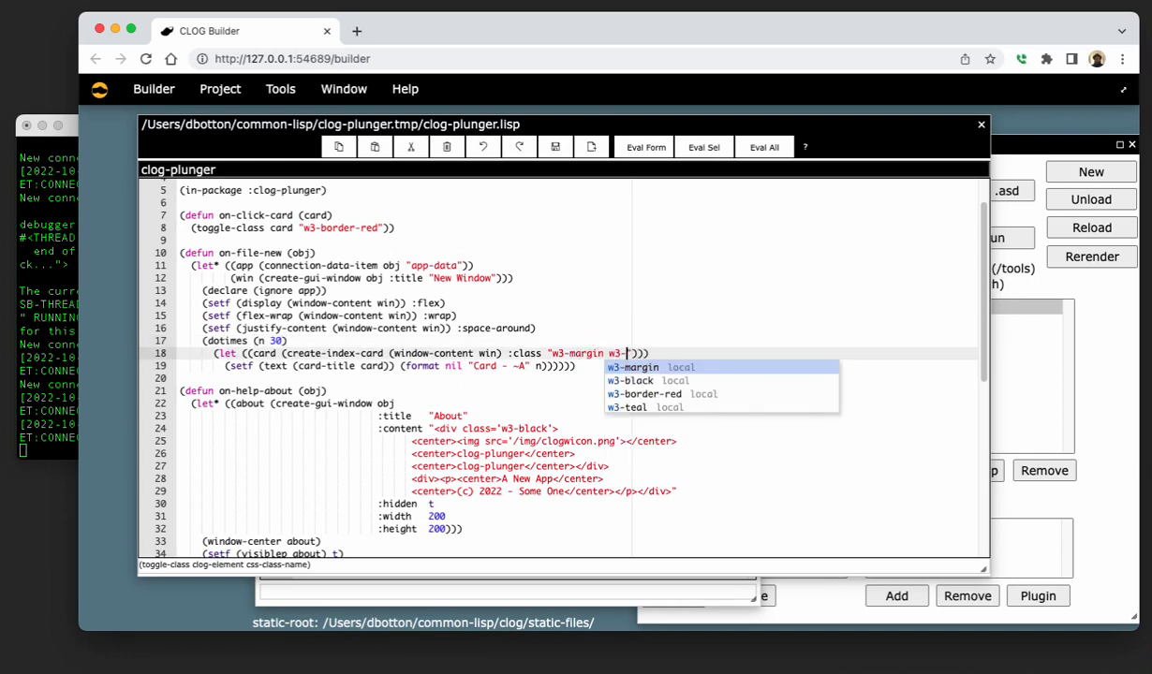
type("border")
type("(set-")
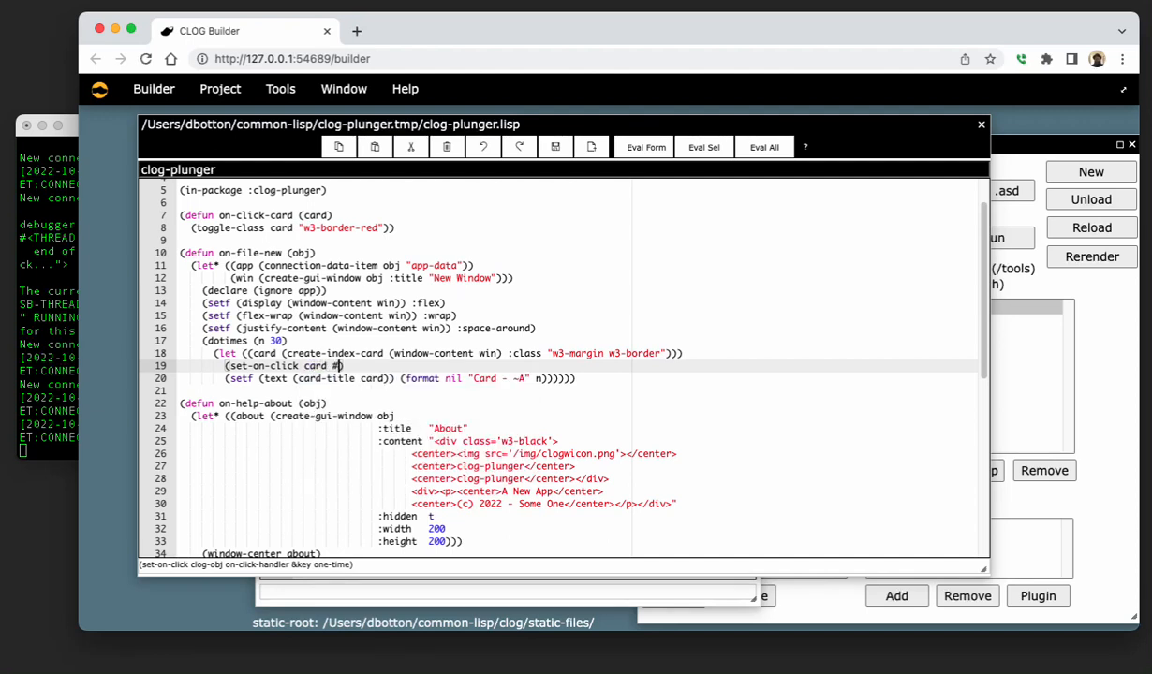
type("on")
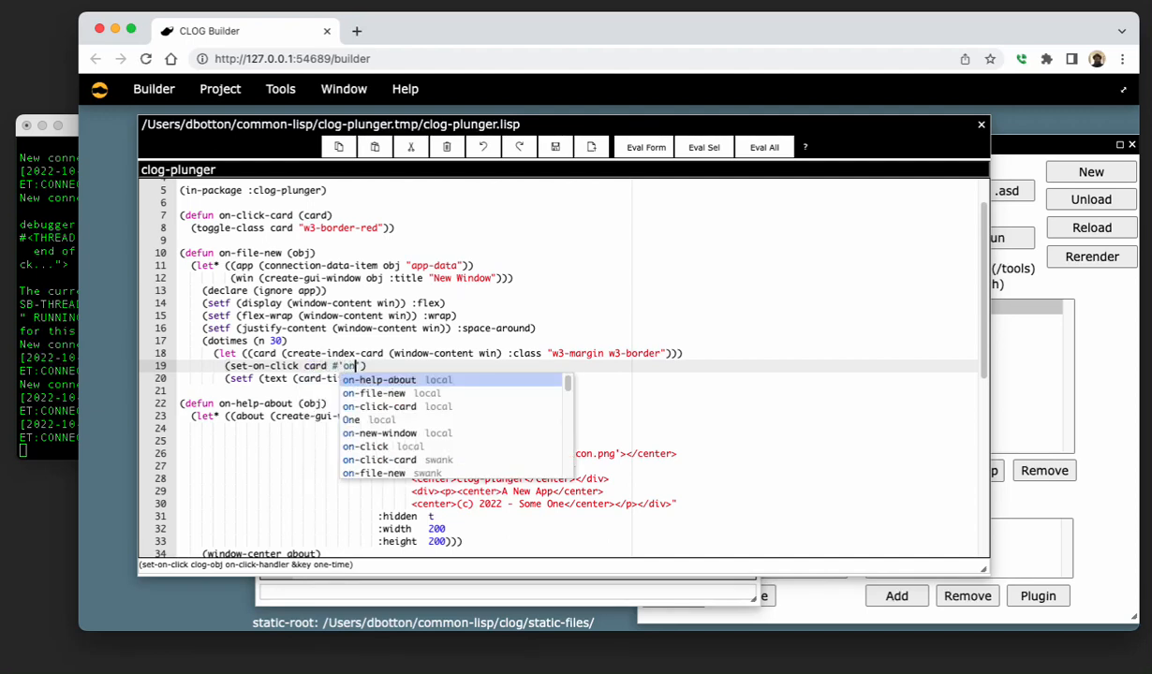
type("-")
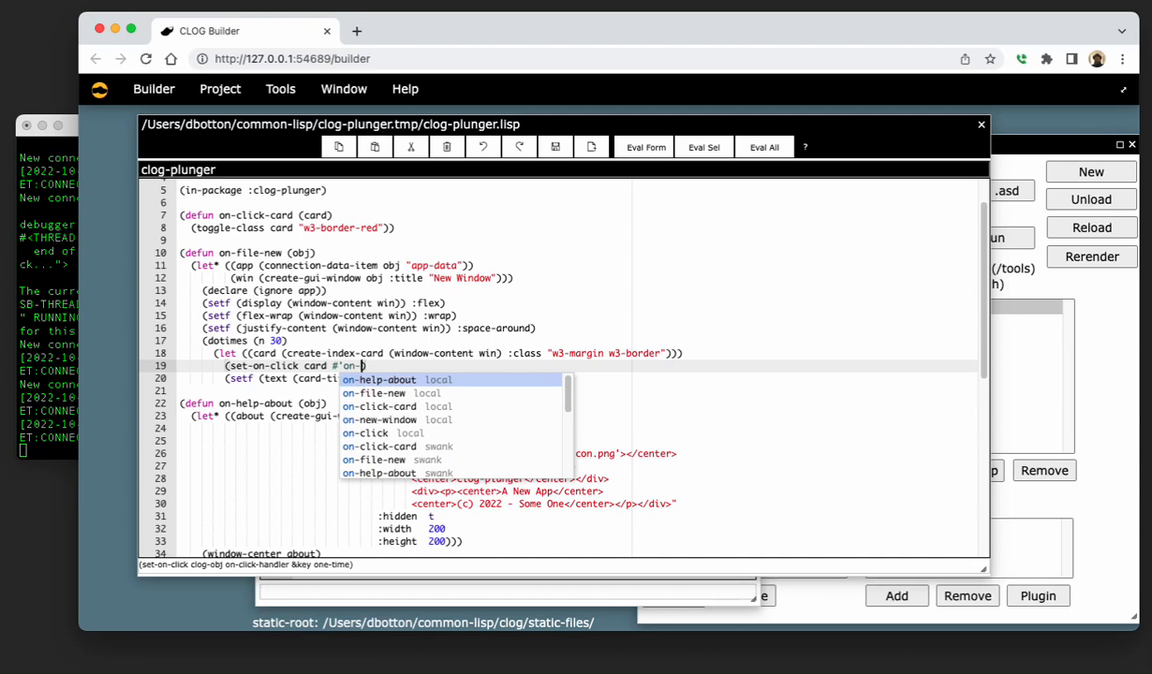
type("click-card)")
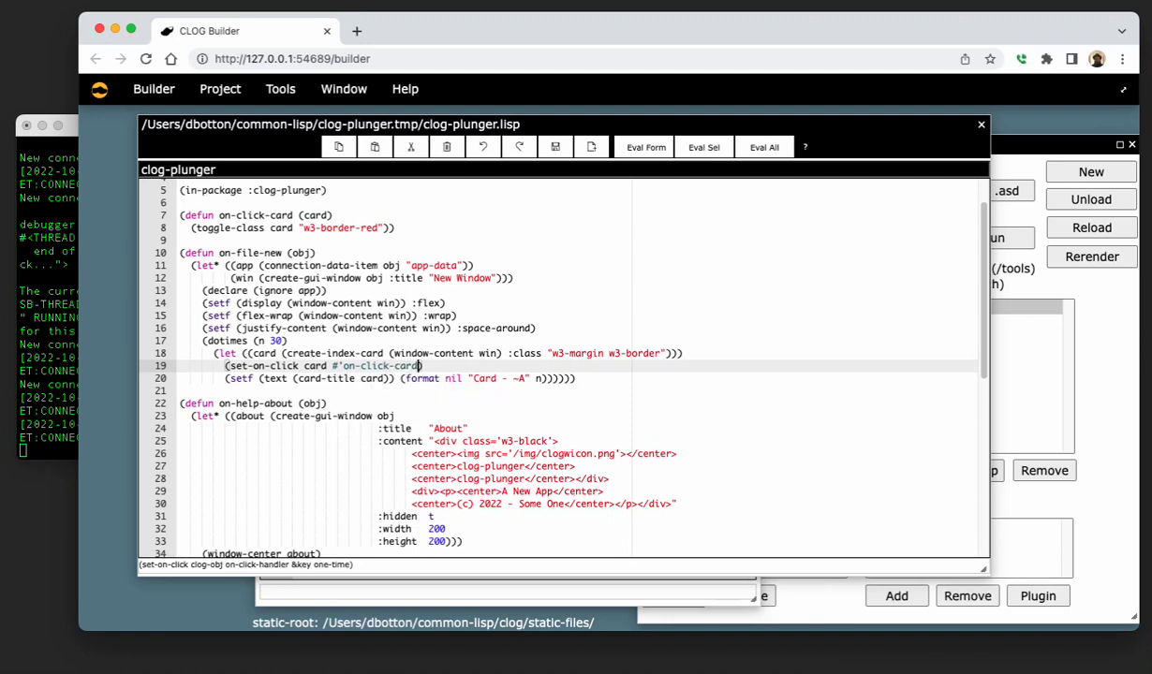
left_click(644, 146)
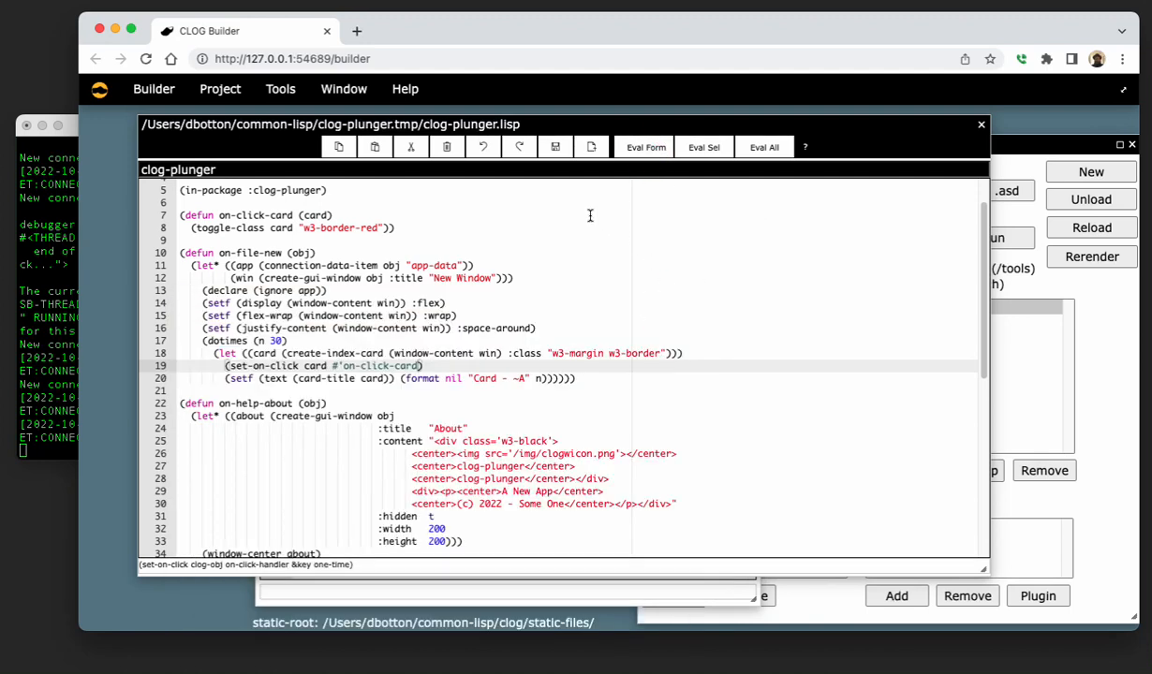
left_click(345, 90)
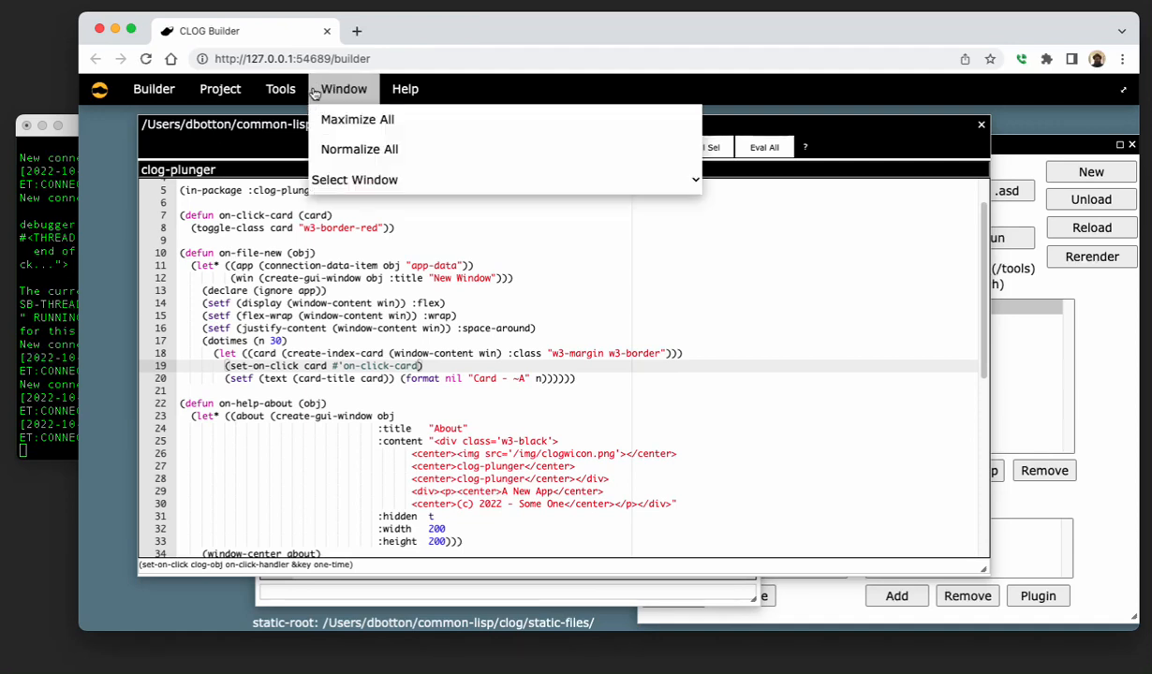
Switch to the New App tab showing the bordered numbered cards in a grid.
left_click(963, 236)
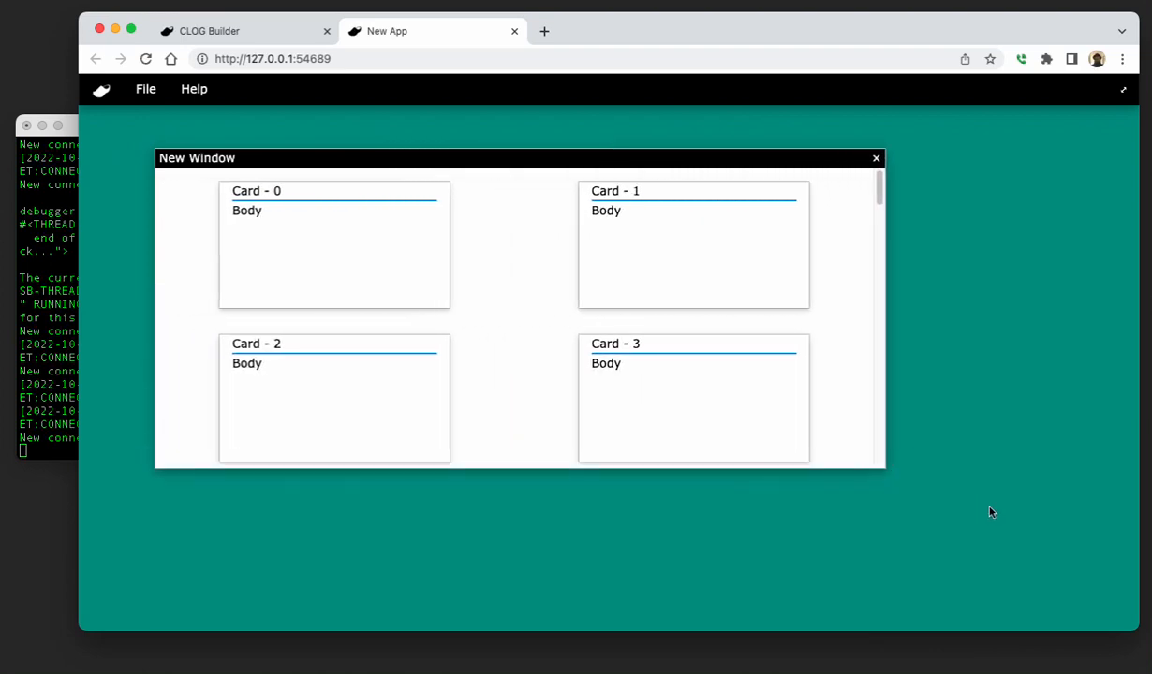
mouse_move(384, 280)
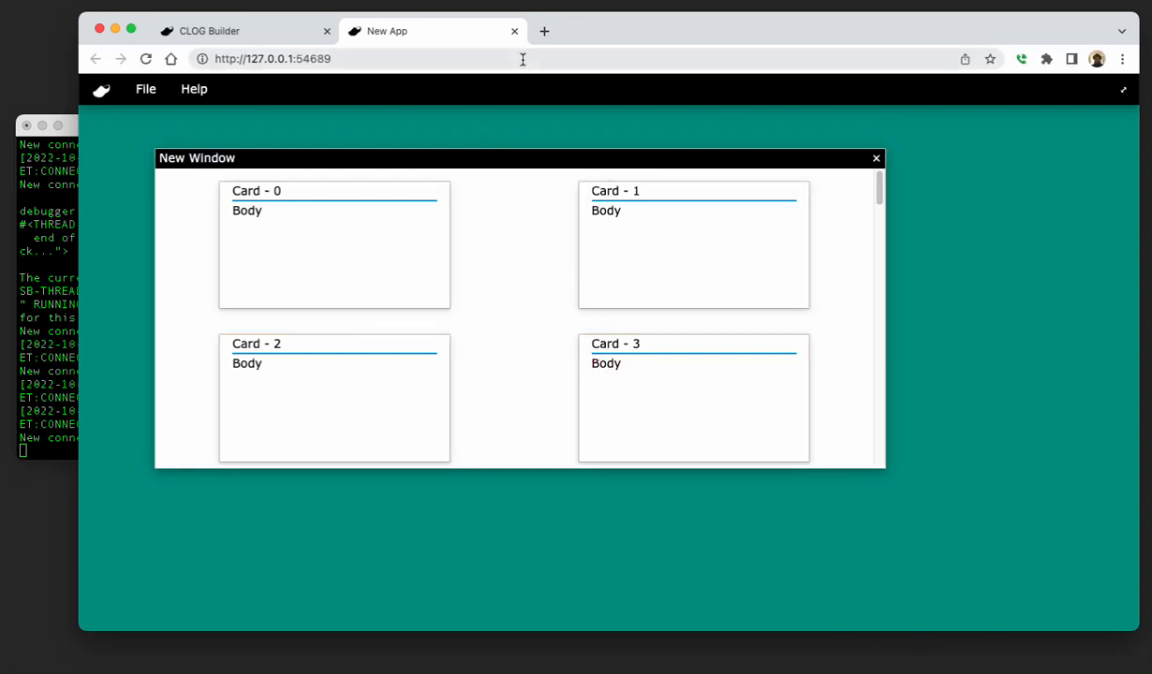
mouse_move(513, 30)
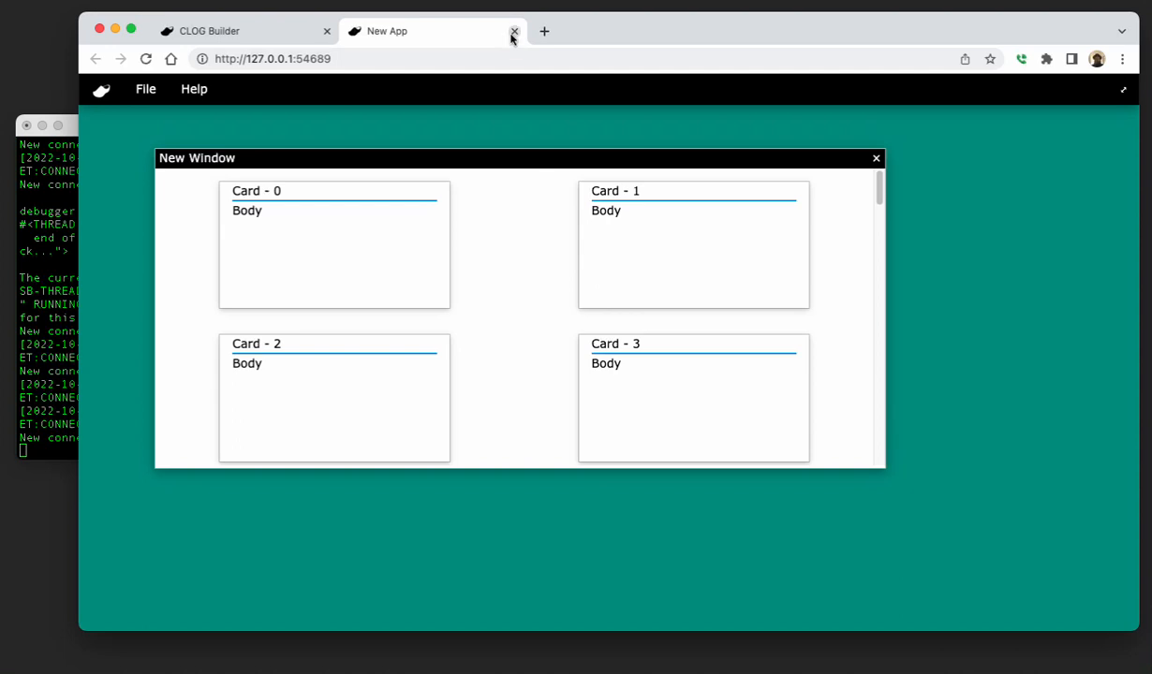